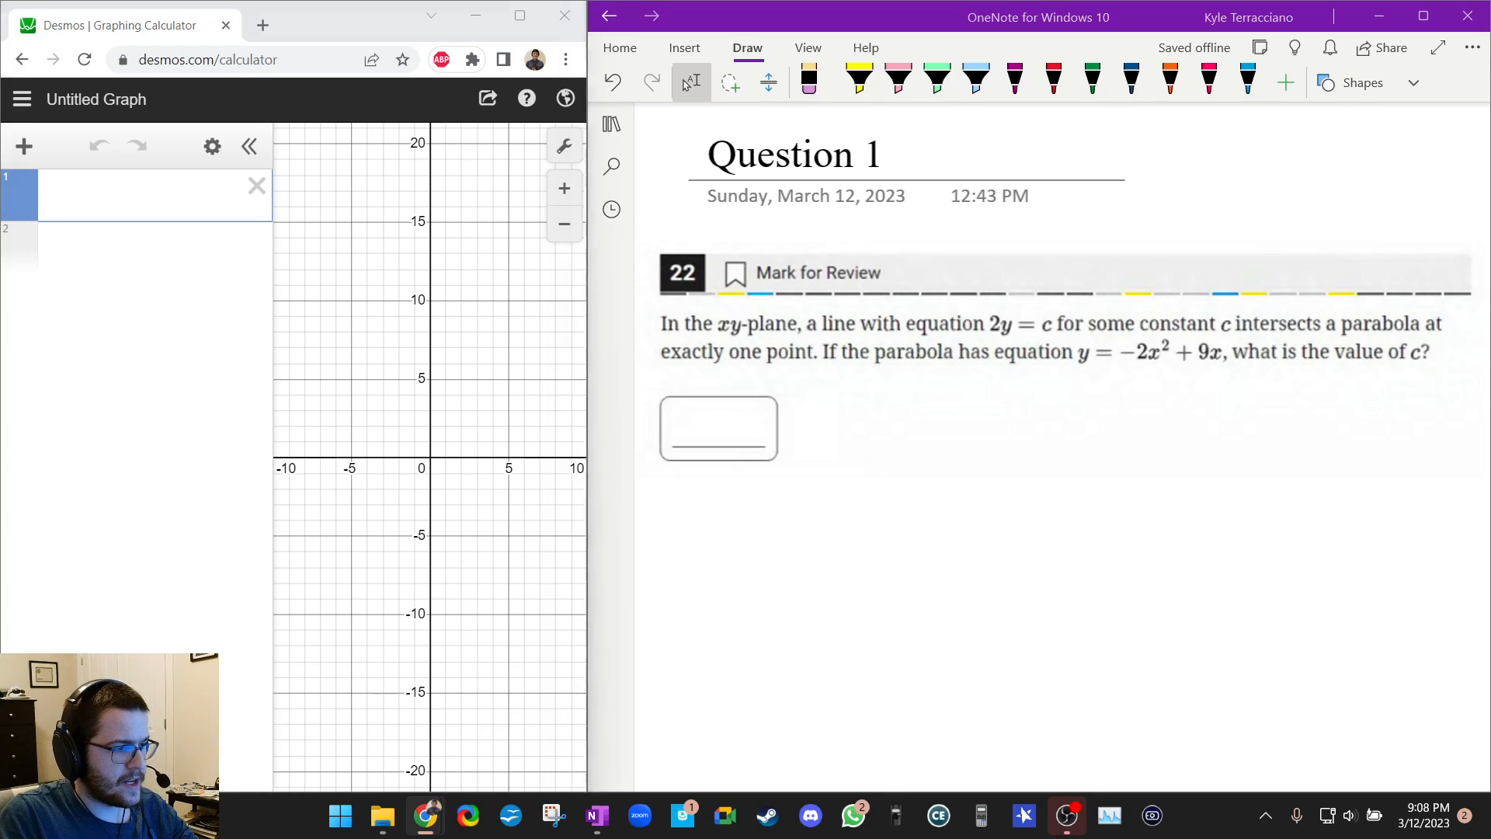
Enter the line 2y = c and the parabola y = −2x² + 9x as expressions 1 and 2
type("2y = c")
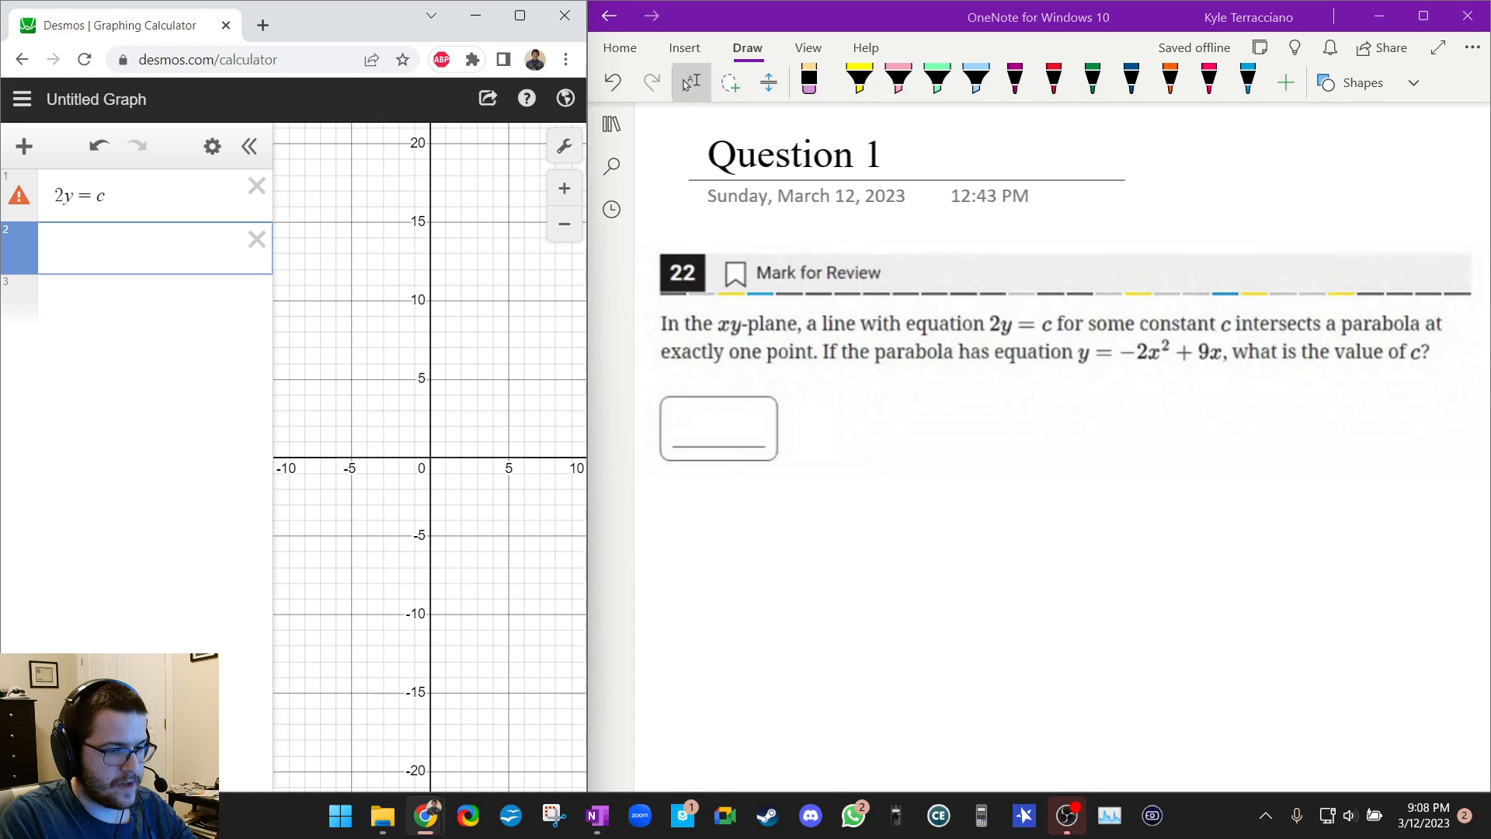
type("y = -")
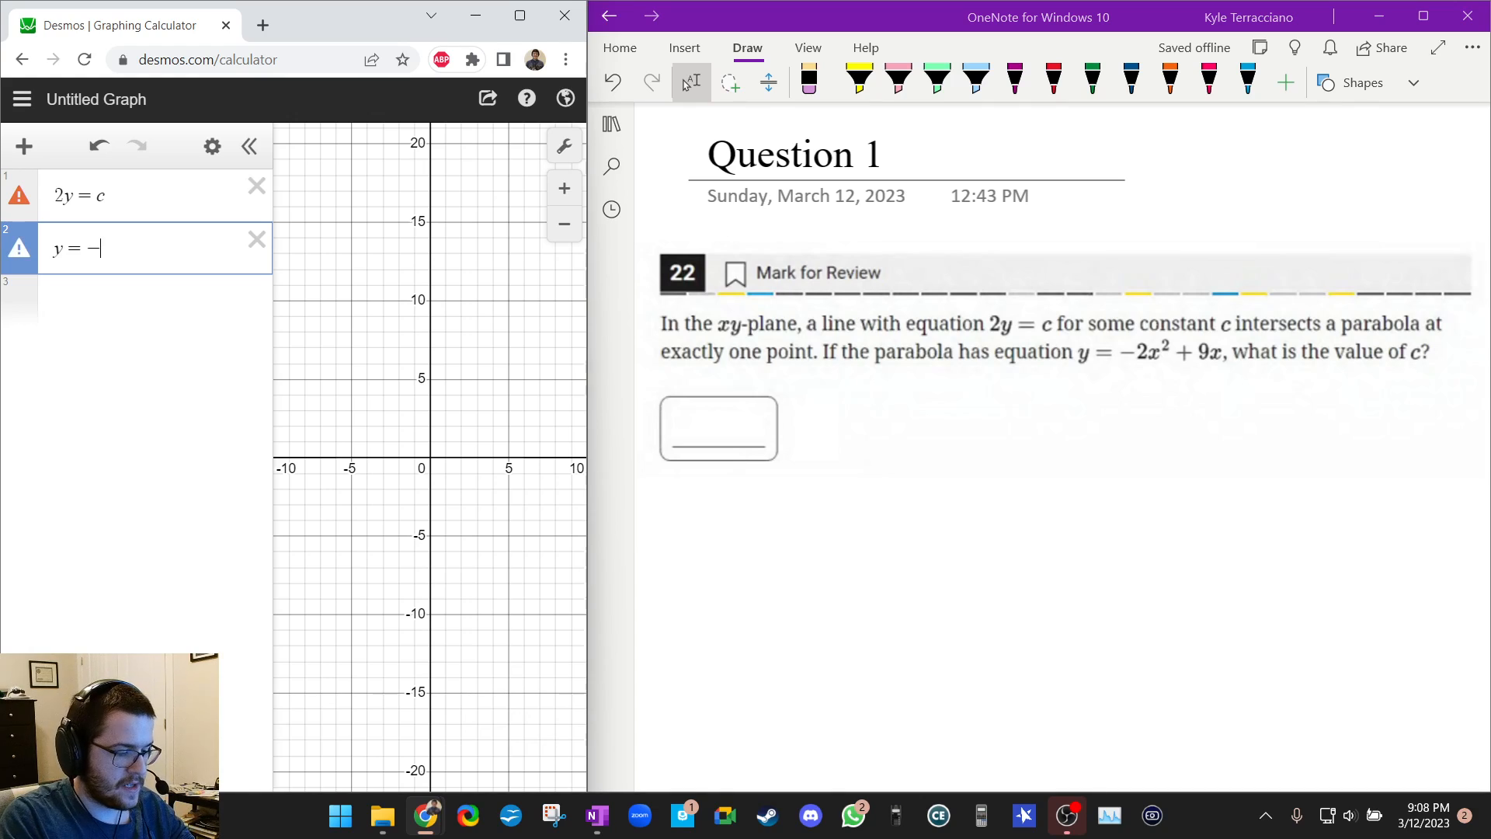
type("2x^2")
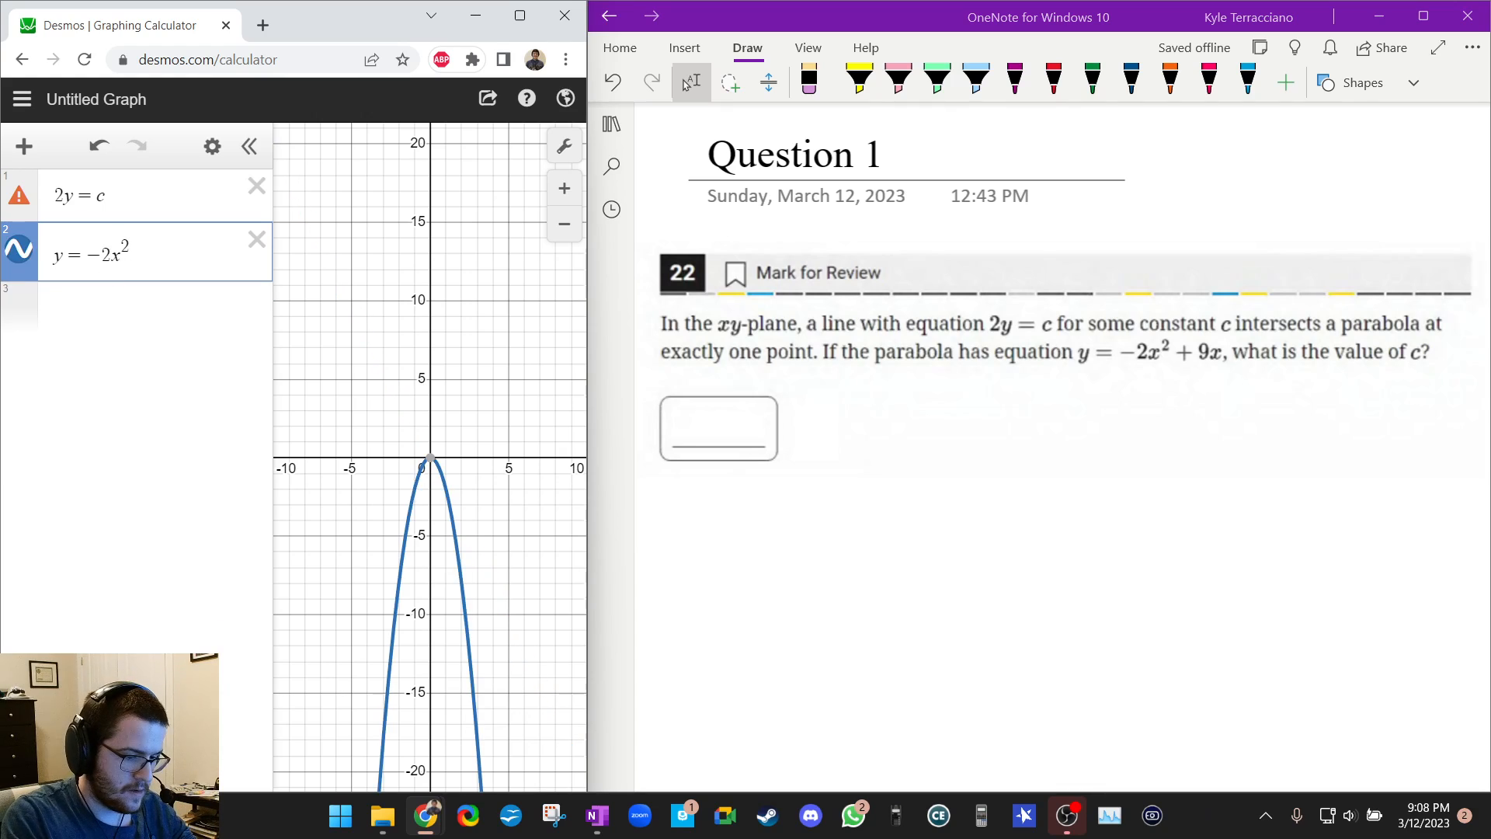
type("+ 9")
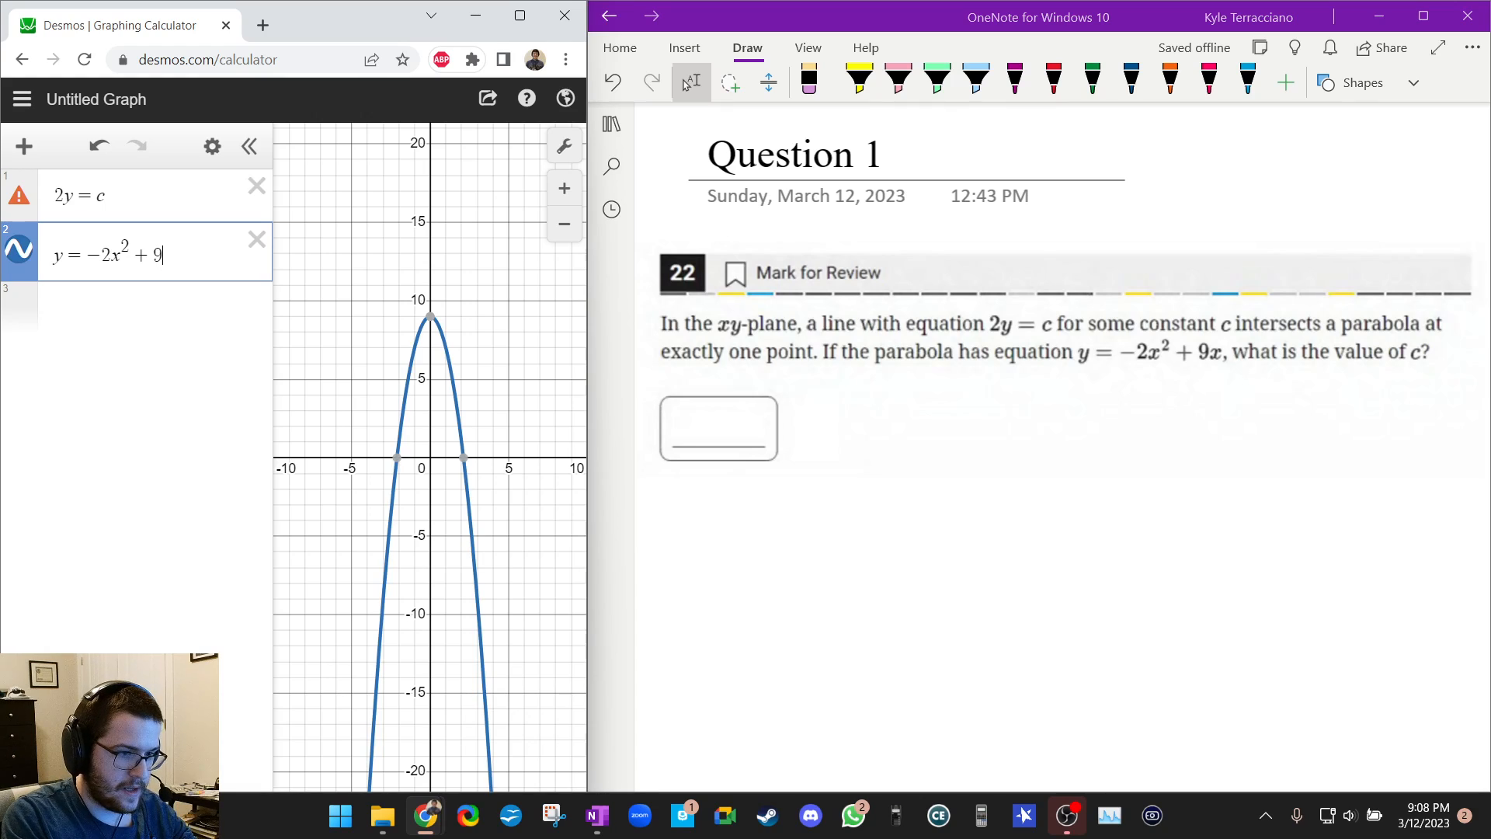
type("x")
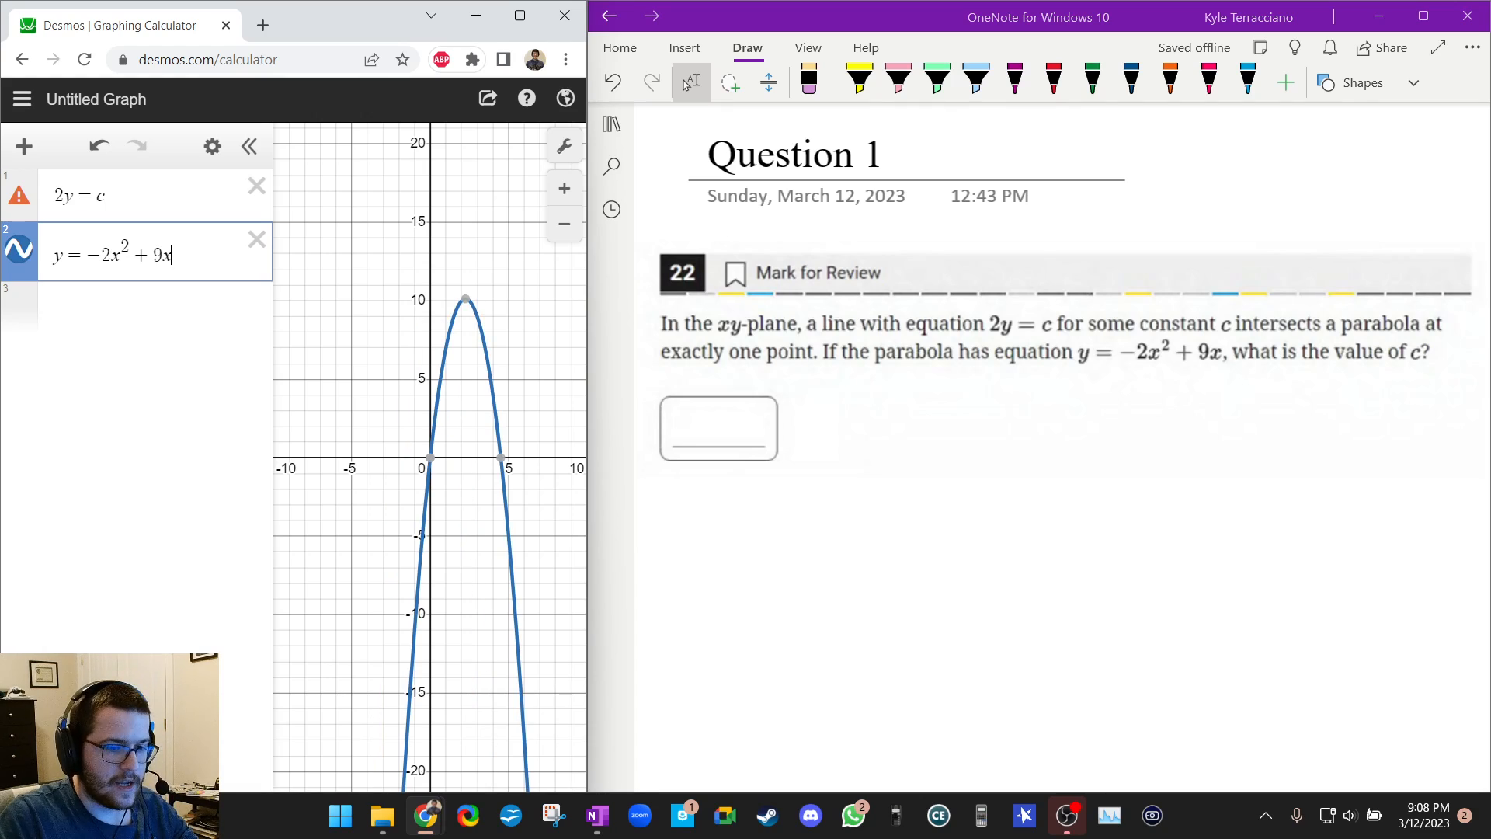
Highlight 'intersects a parabola at exactly one point' in the OneNote question
left_click(858, 81)
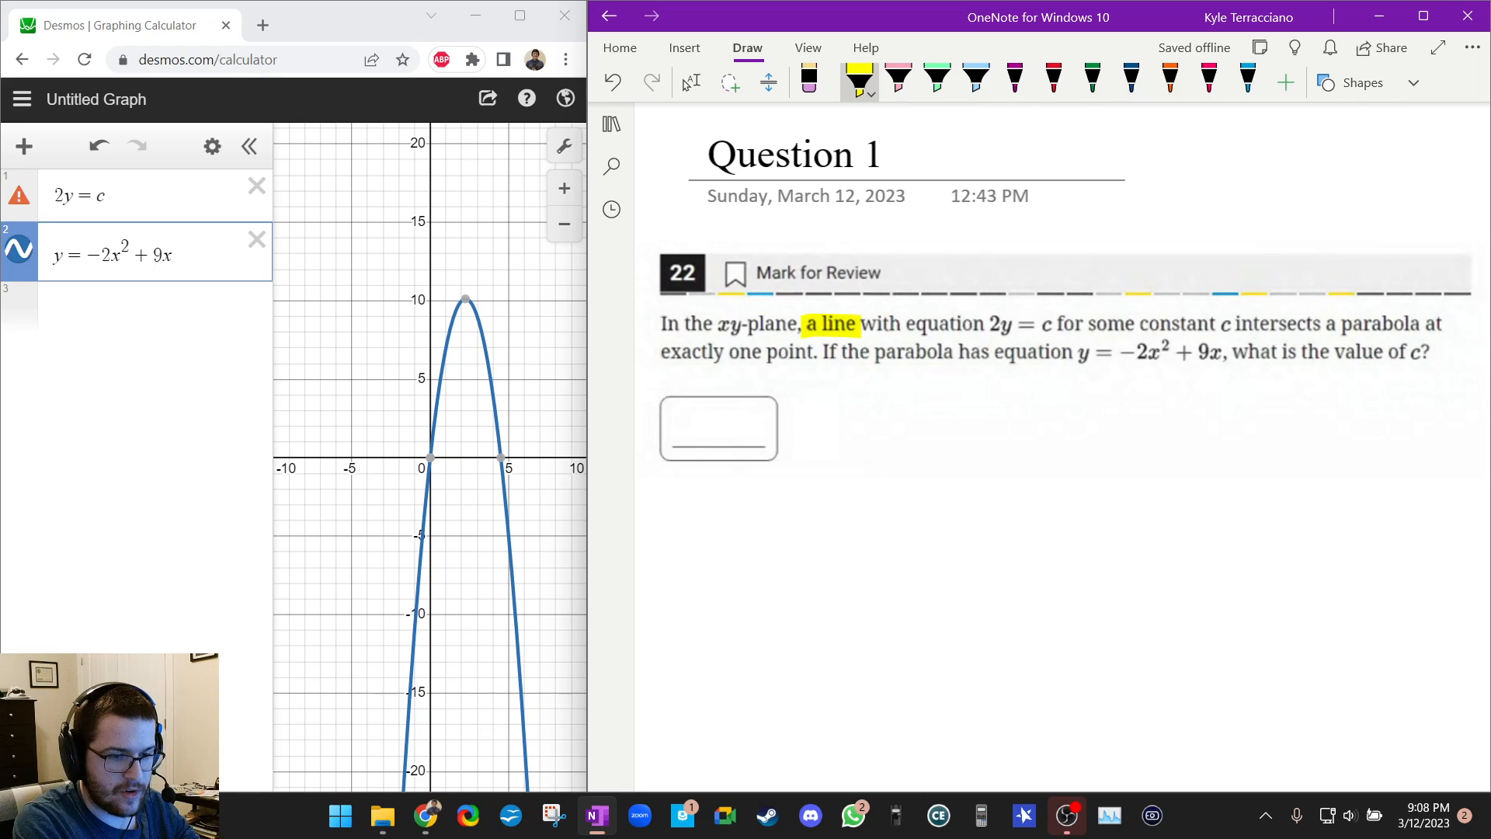
left_click_drag(1241, 323, 808, 353)
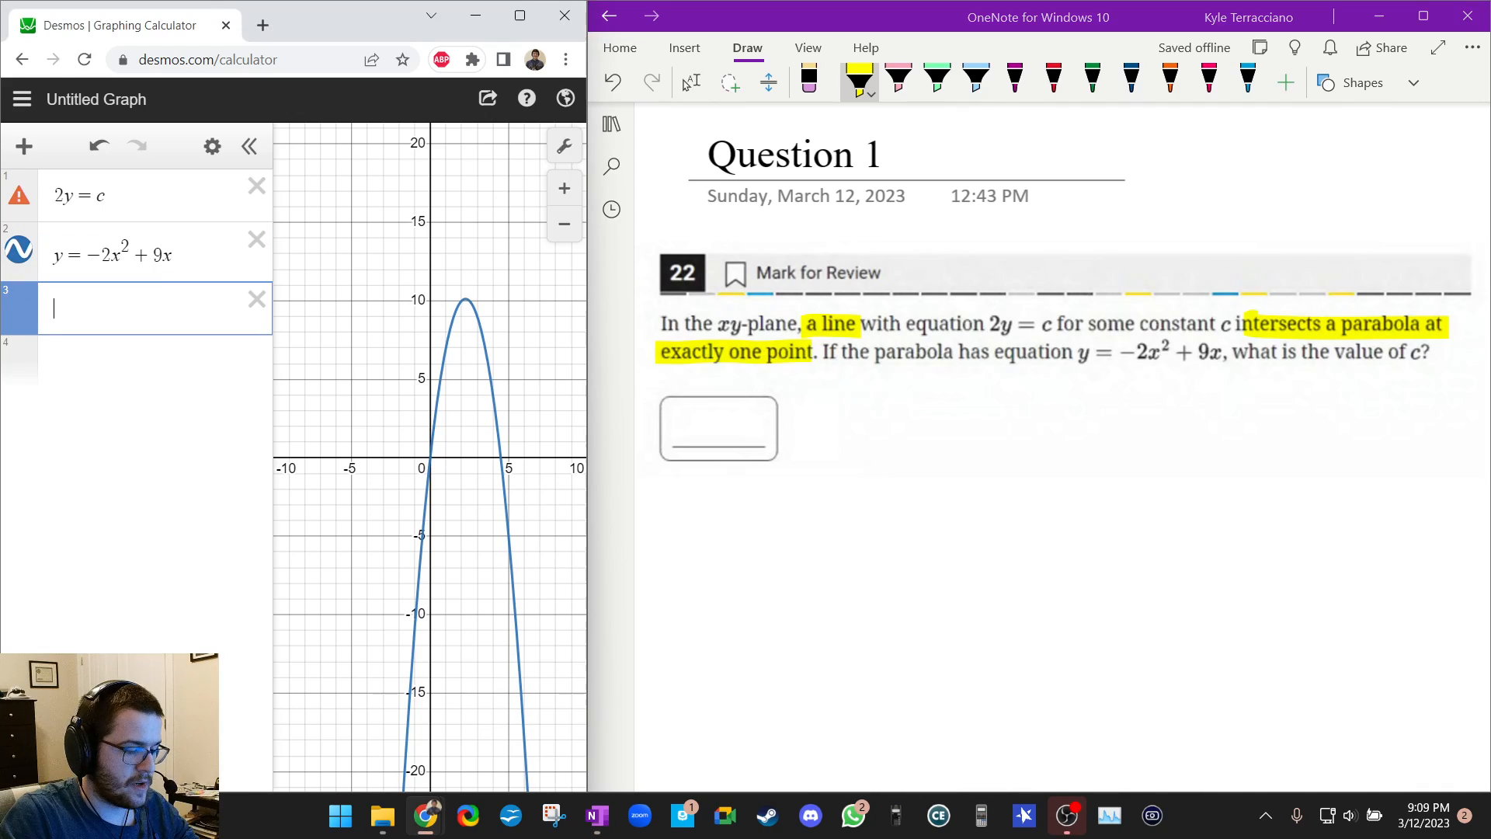
Define c = 5 in expression 3 so the horizontal line 2y = c appears
type("c=")
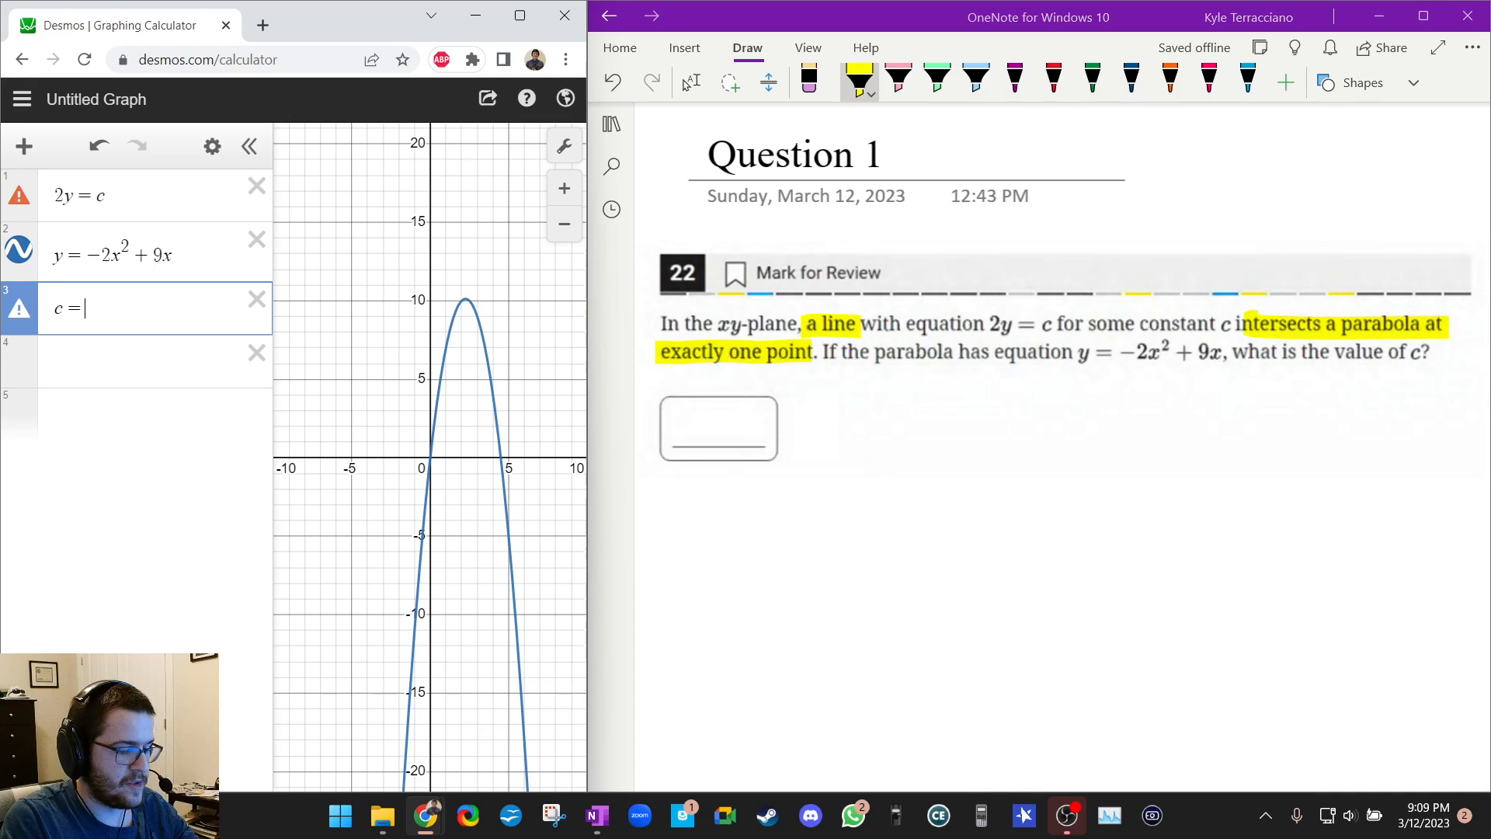
type("5")
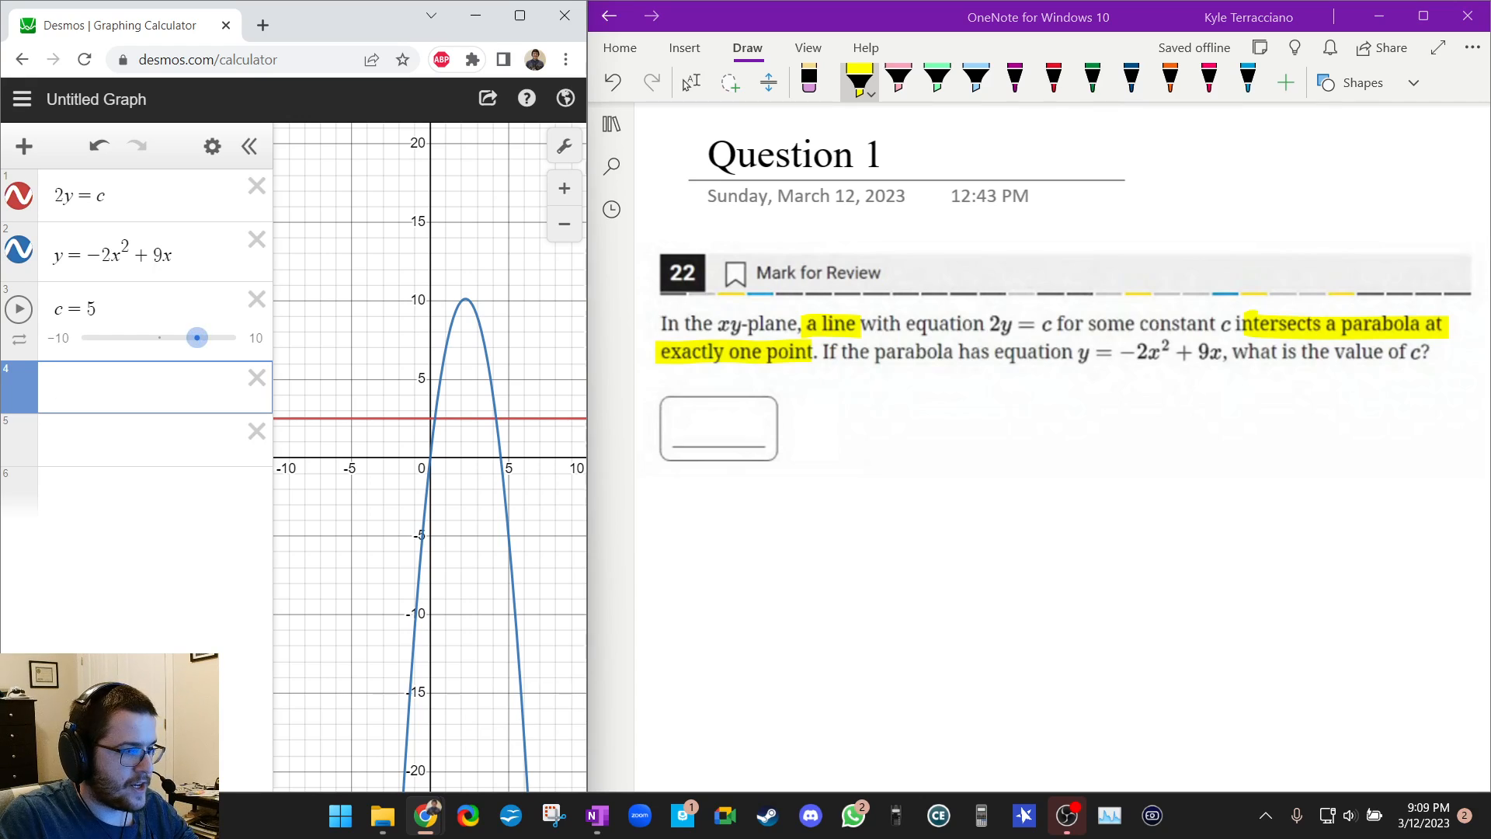
Sweep the c slider between −10 and 10 to move the line over the parabola
left_click_drag(197, 337, 187, 337)
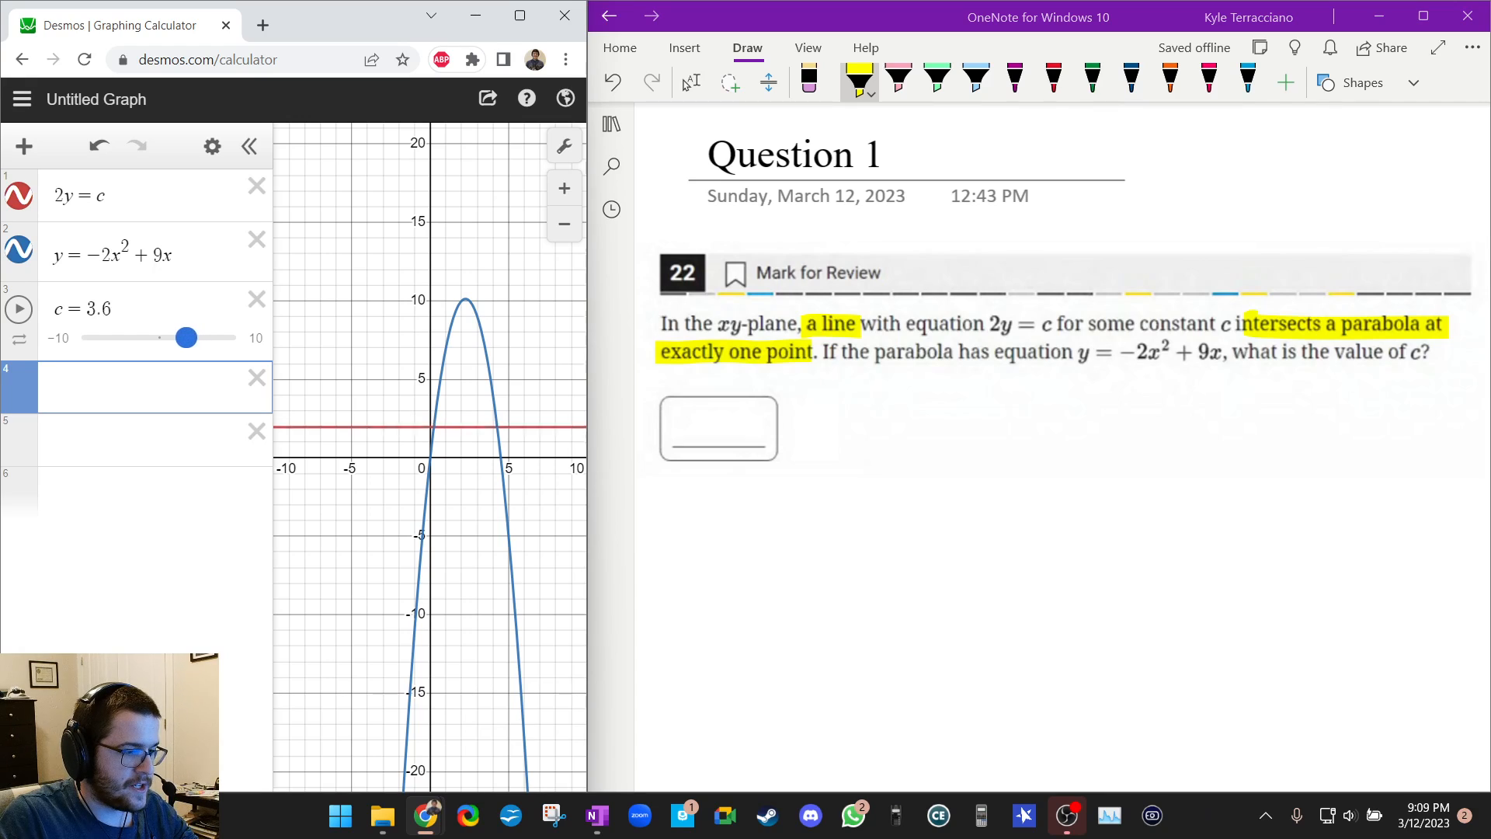
left_click_drag(186, 337, 82, 337)
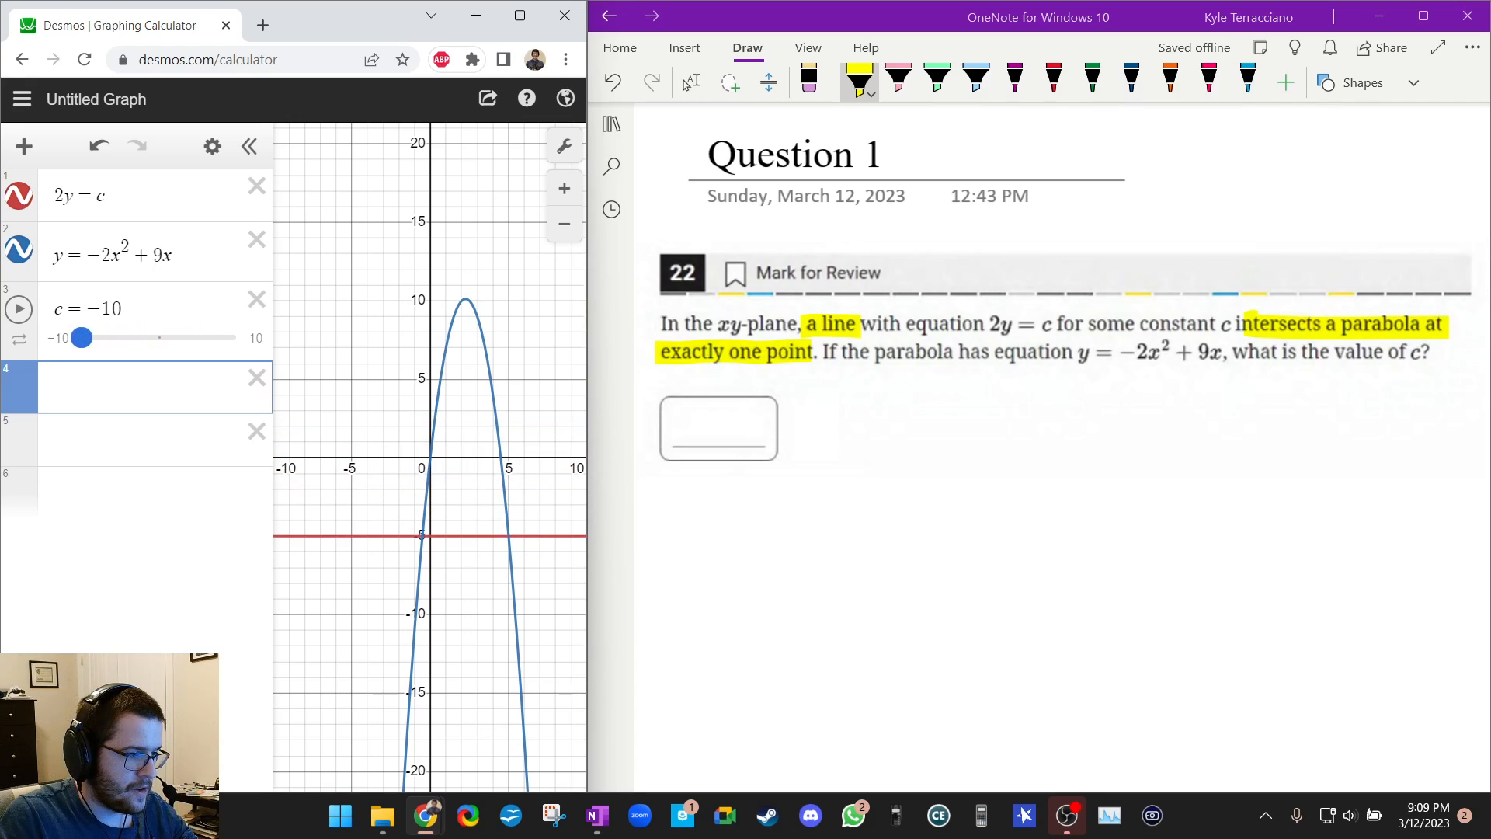
left_click_drag(83, 337, 183, 337)
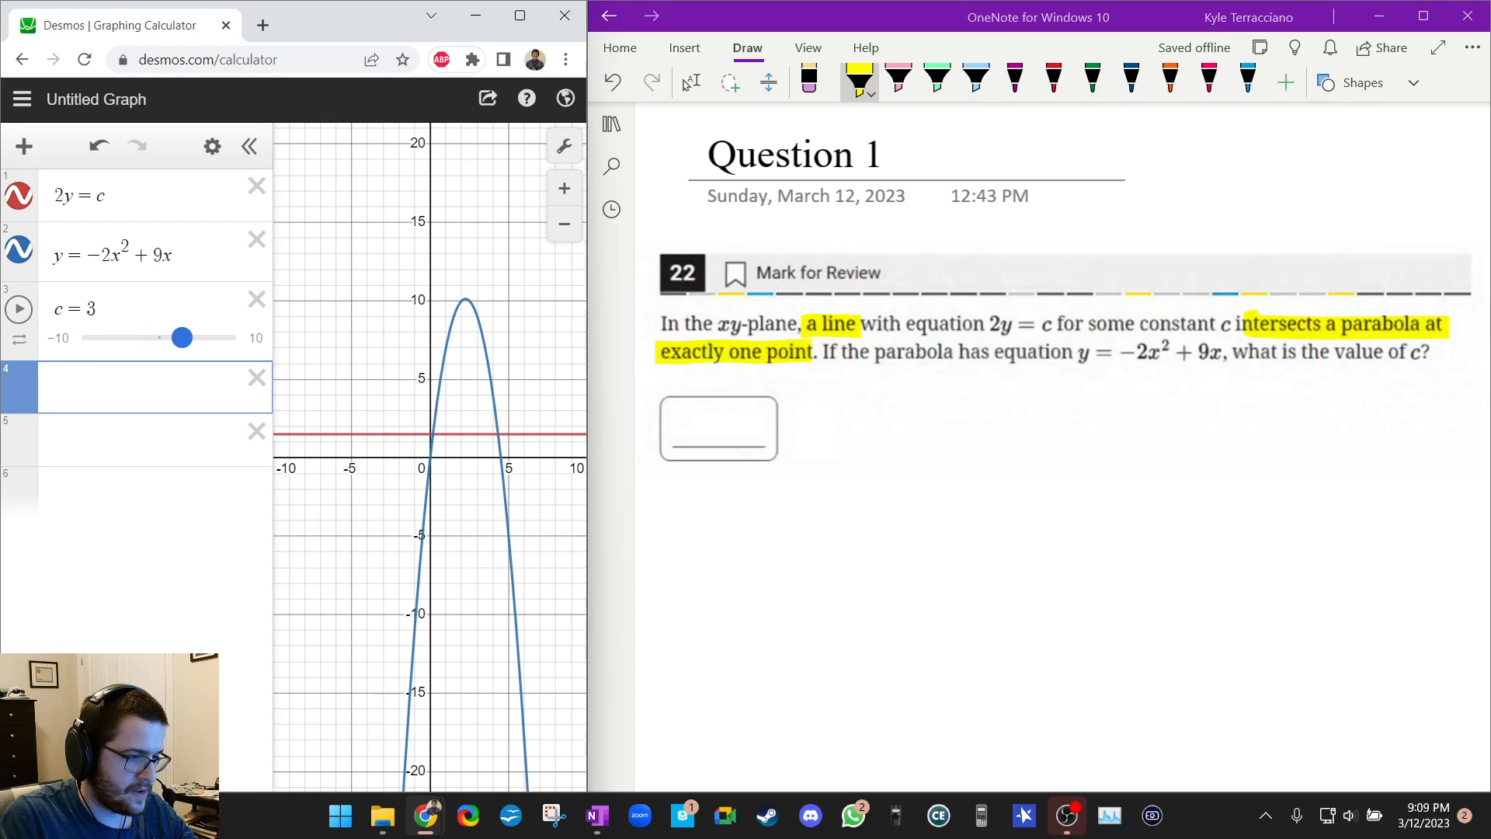
left_click_drag(183, 337, 129, 337)
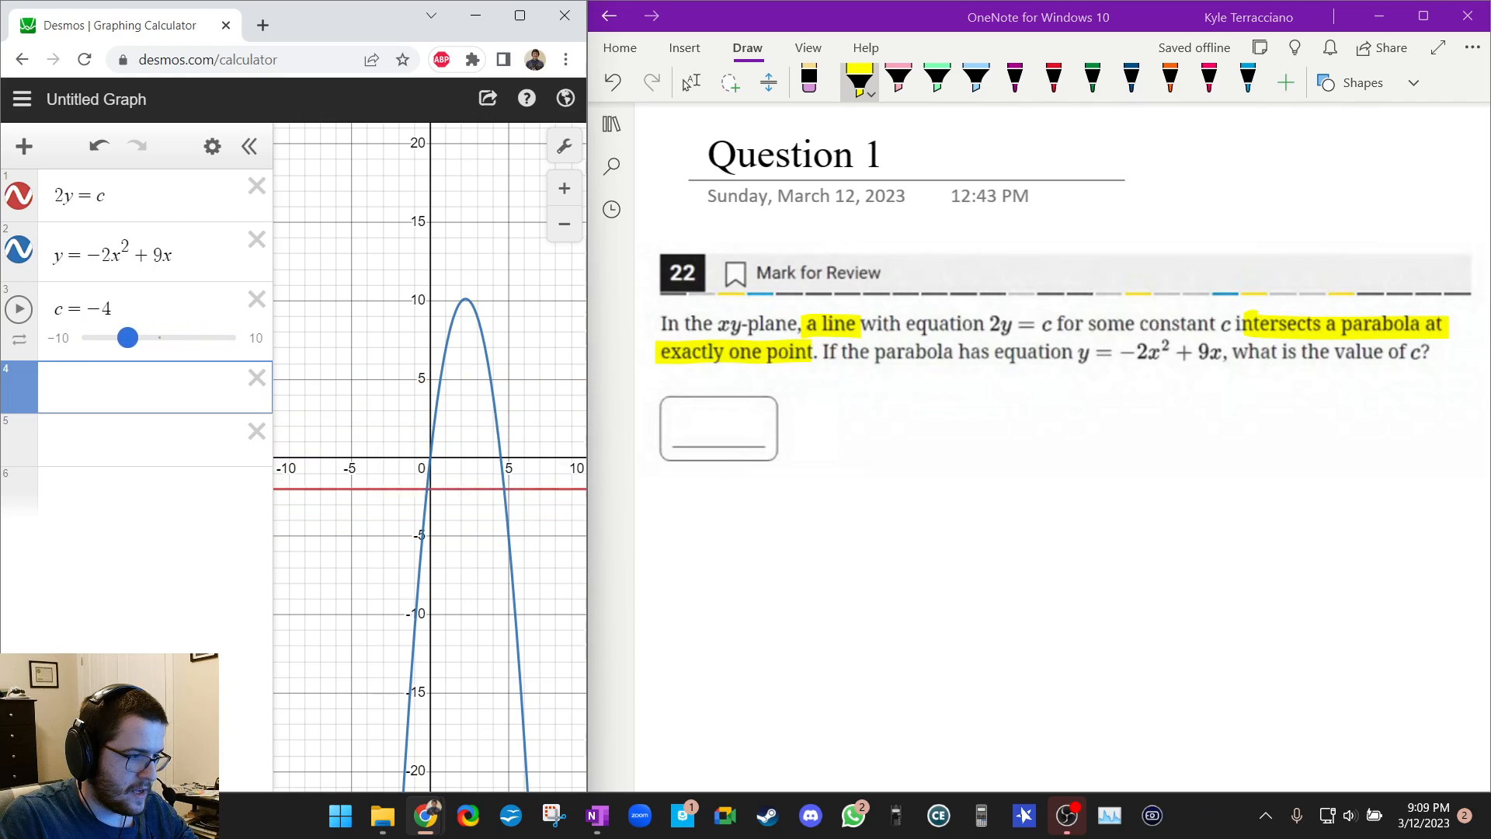
left_click_drag(129, 337, 236, 337)
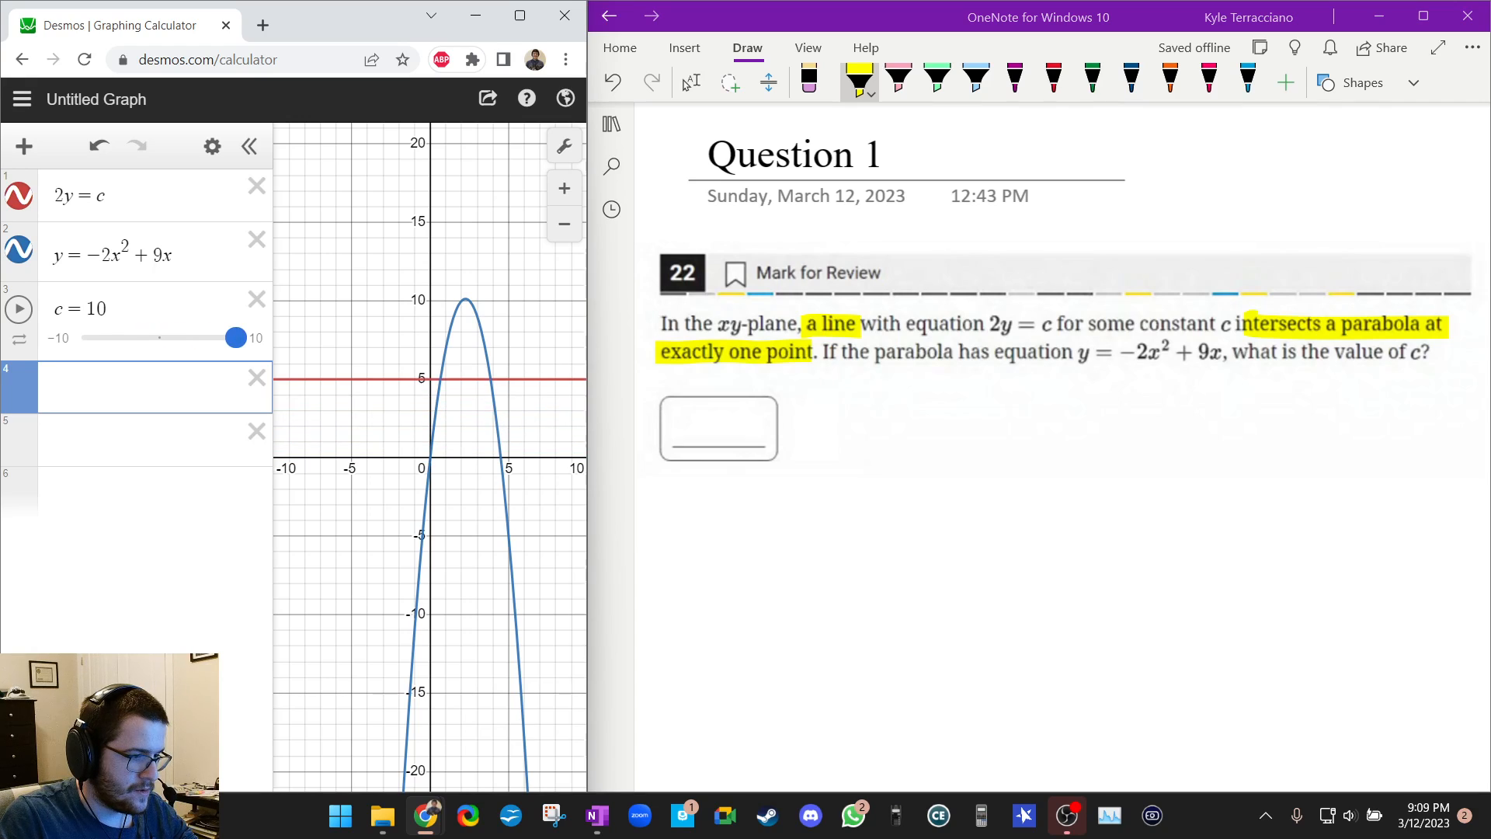
left_click_drag(236, 337, 92, 337)
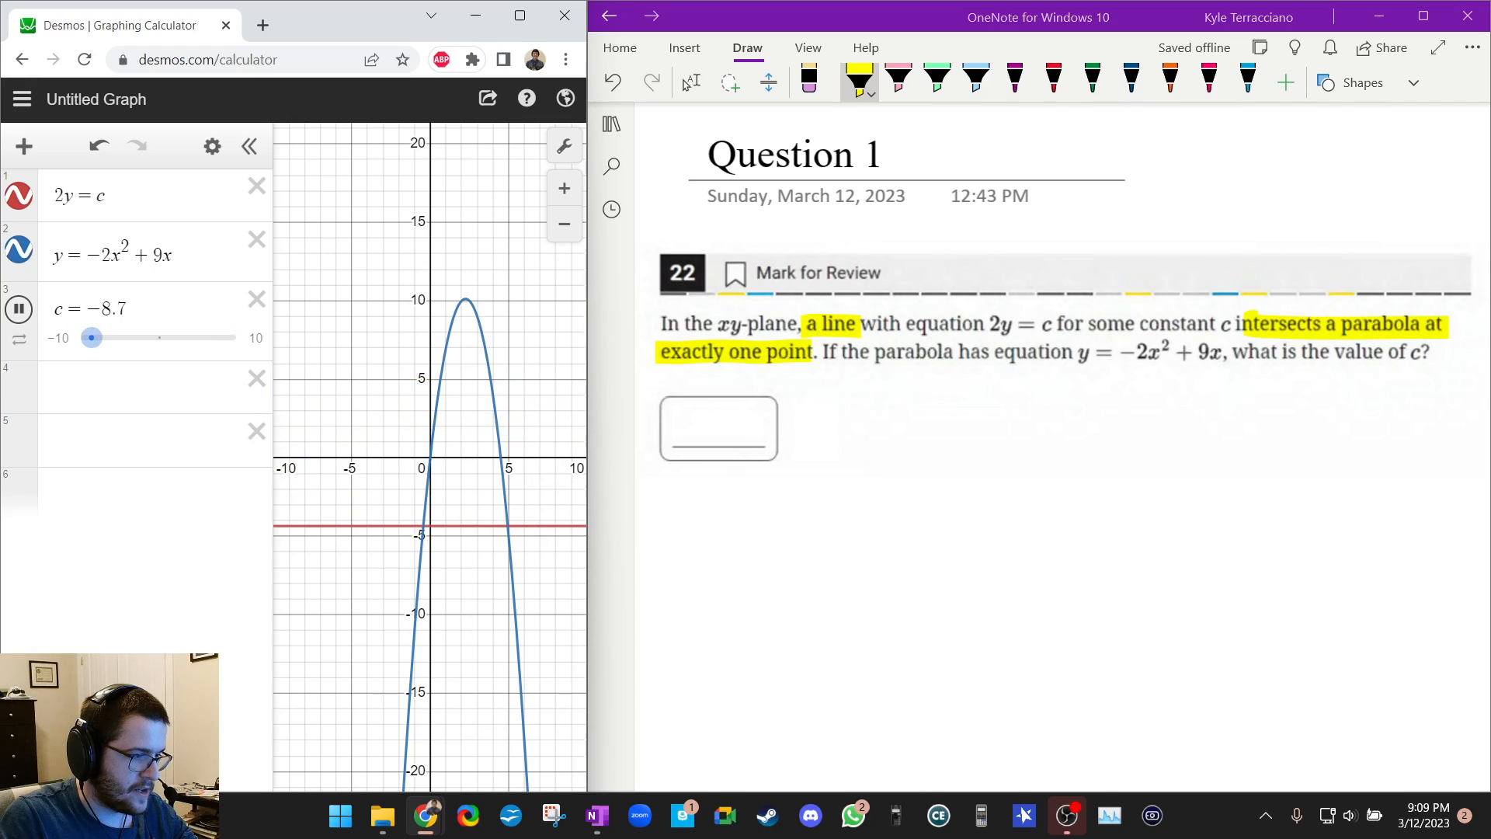
left_click_drag(91, 337, 168, 337)
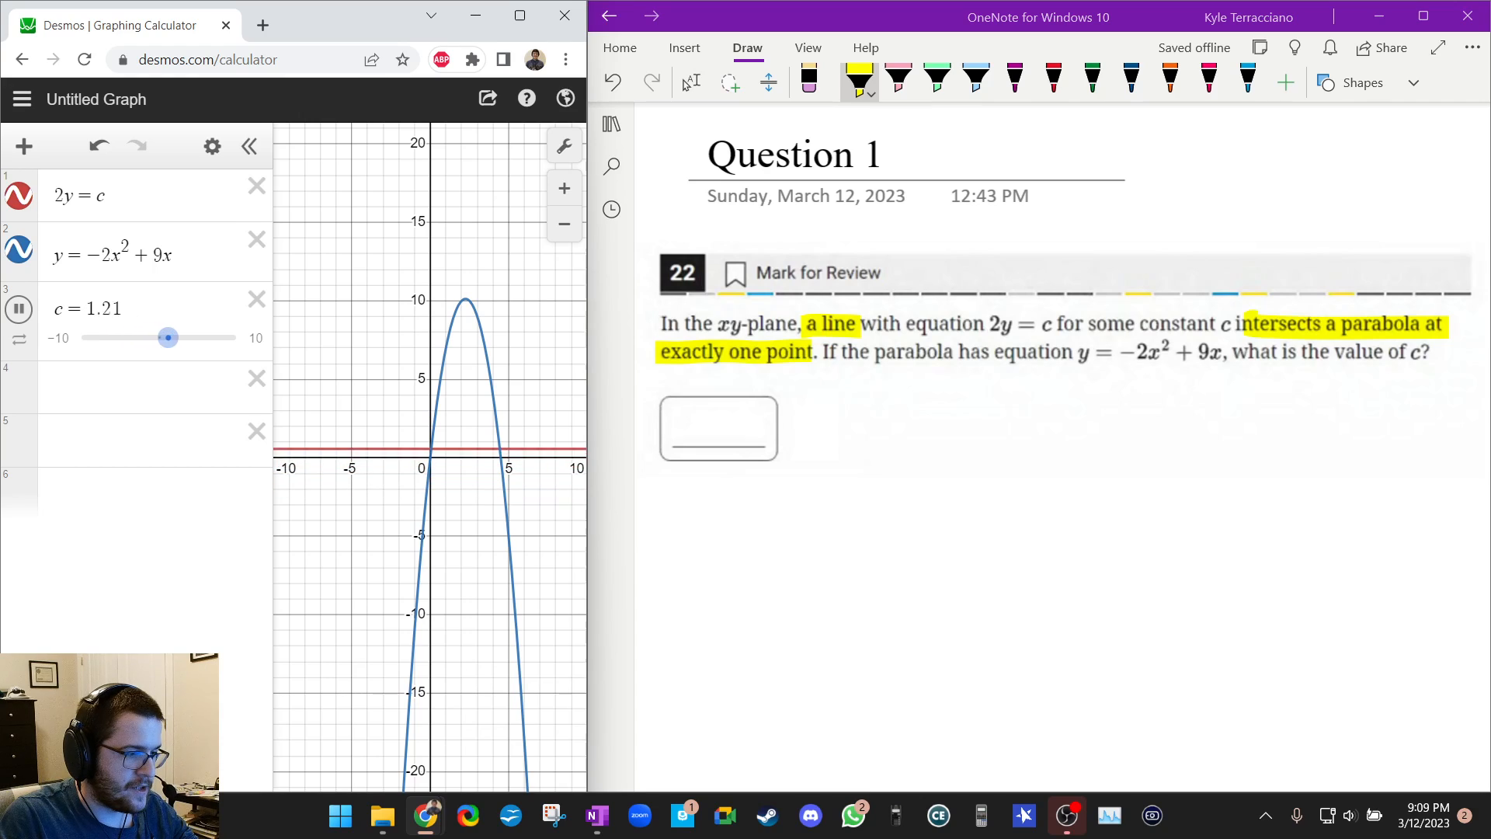
Continue sweeping c across its range and leave it resting at 10
left_click_drag(167, 337, 226, 337)
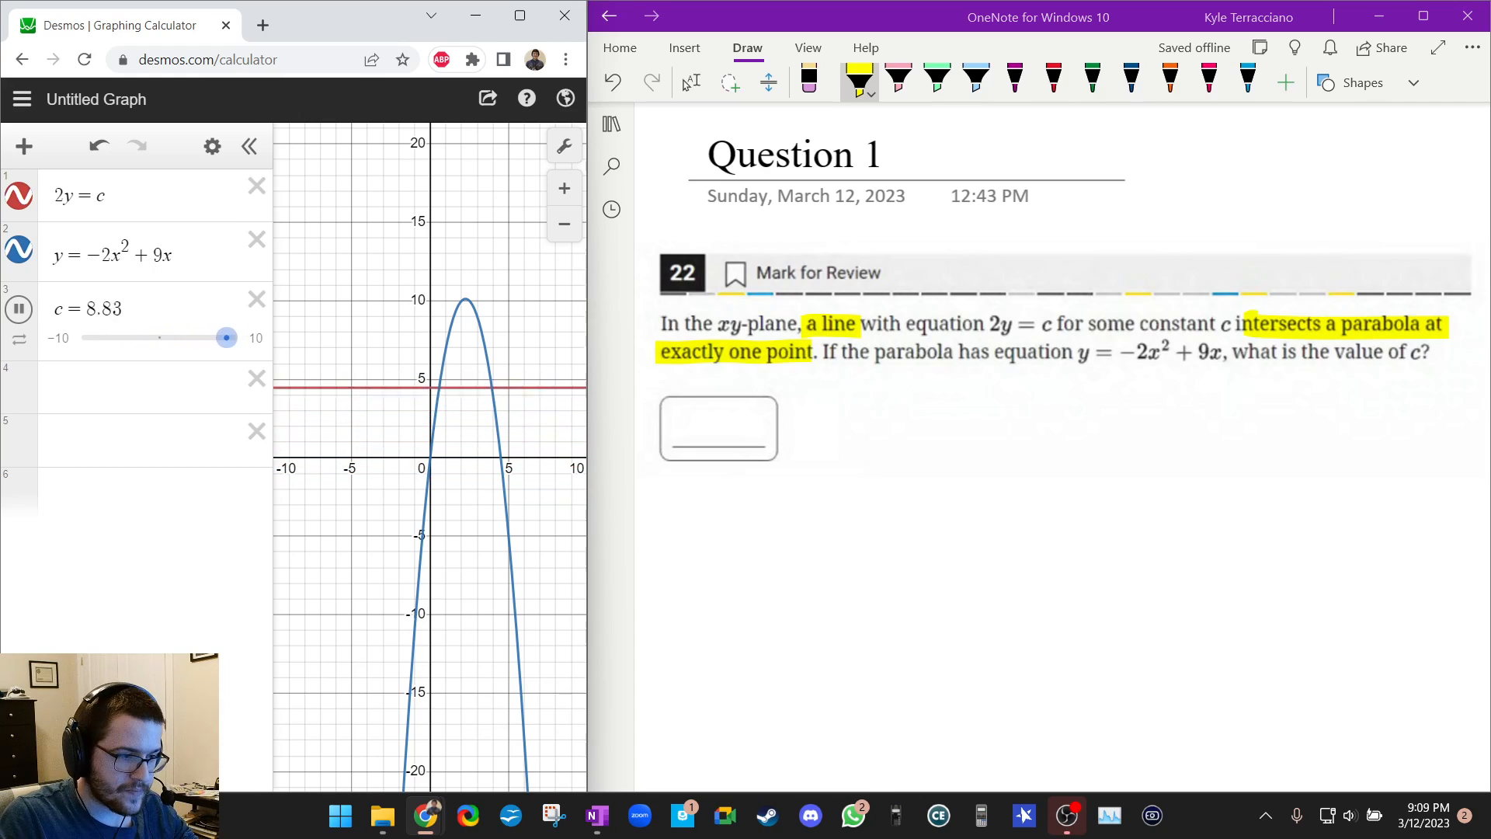
left_click_drag(225, 337, 149, 337)
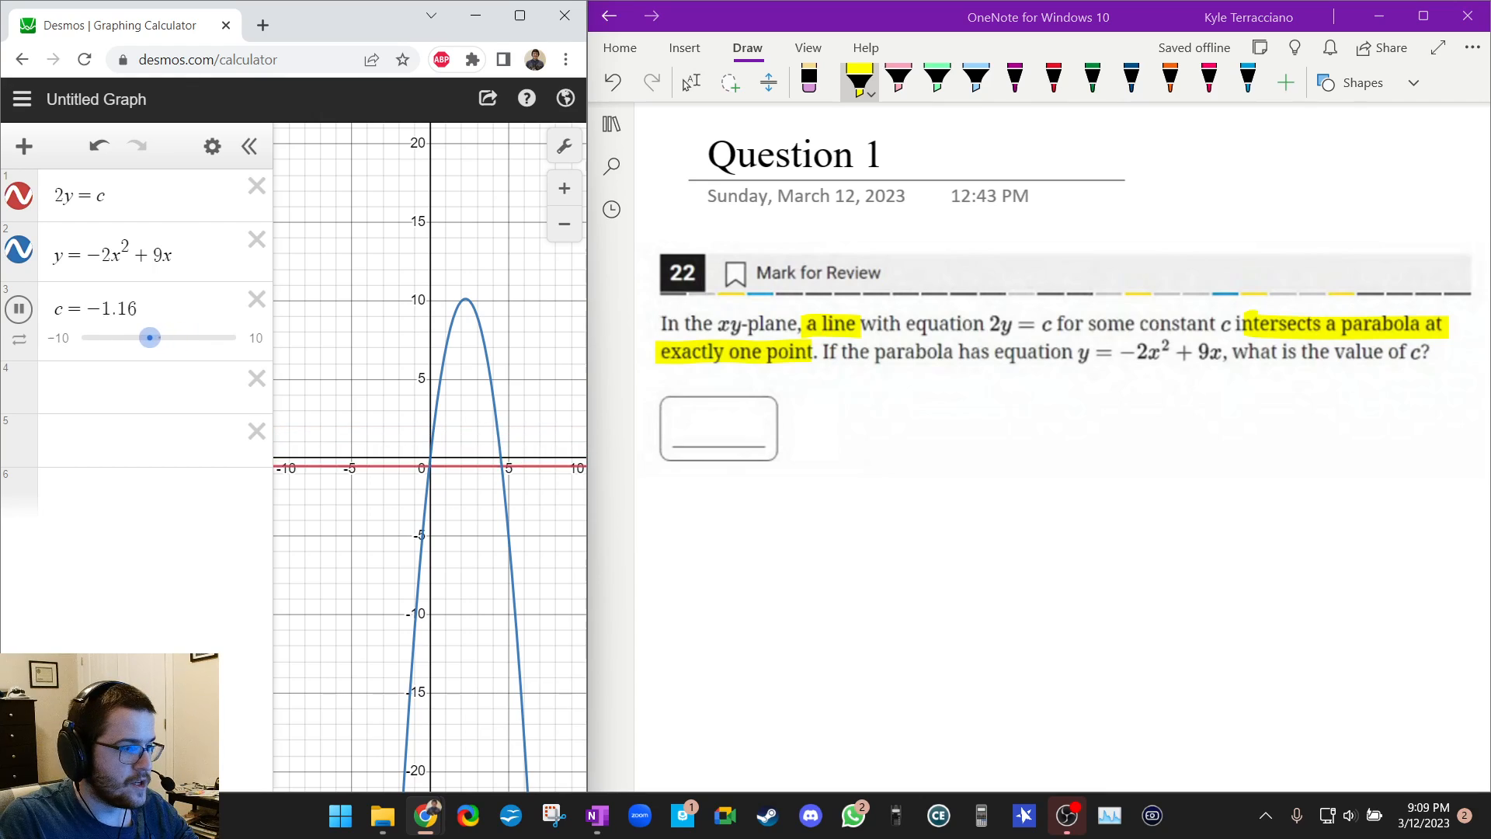
left_click_drag(149, 337, 104, 337)
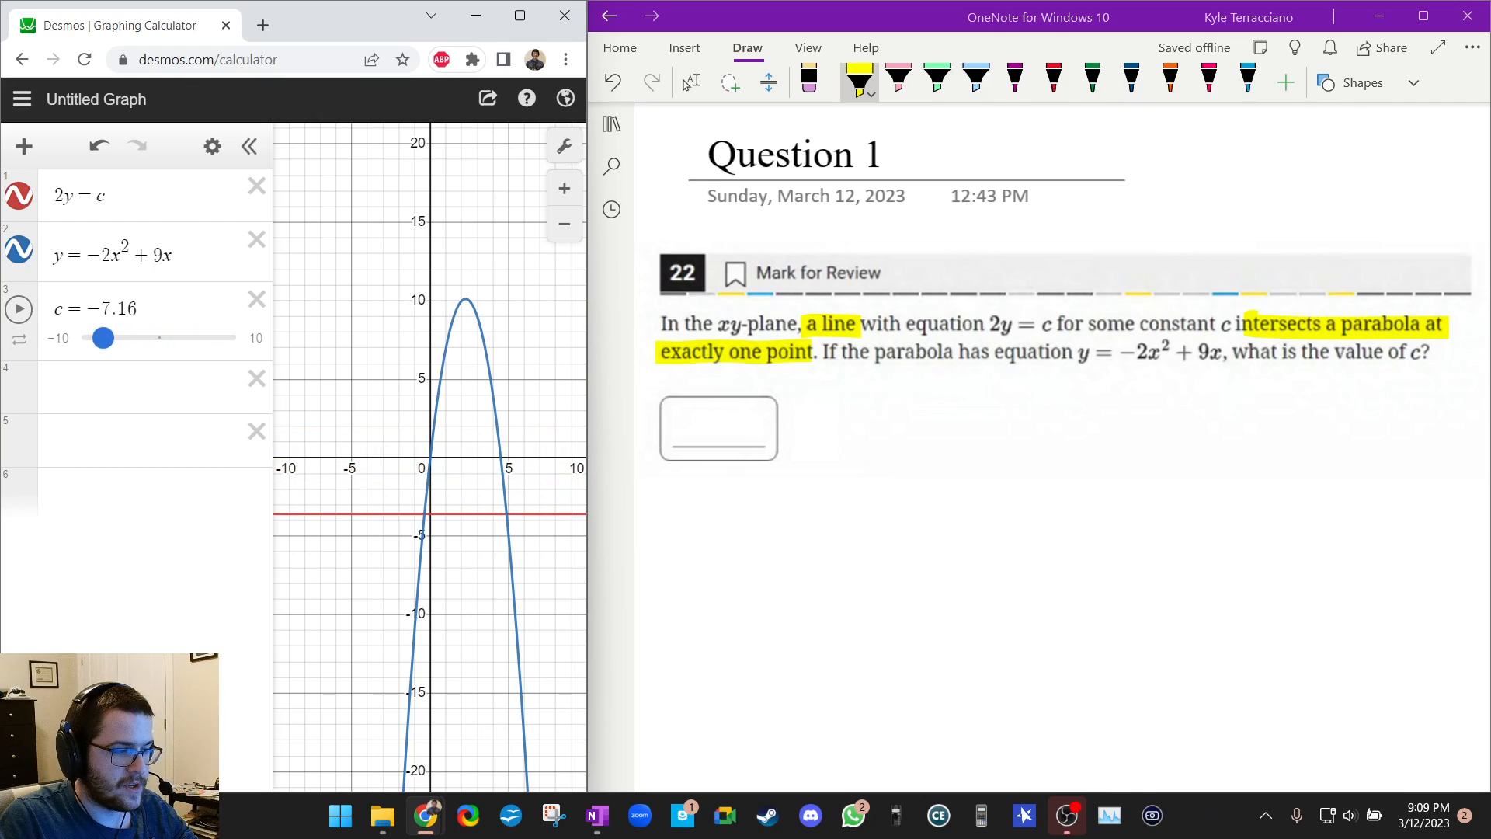
left_click_drag(102, 337, 81, 337)
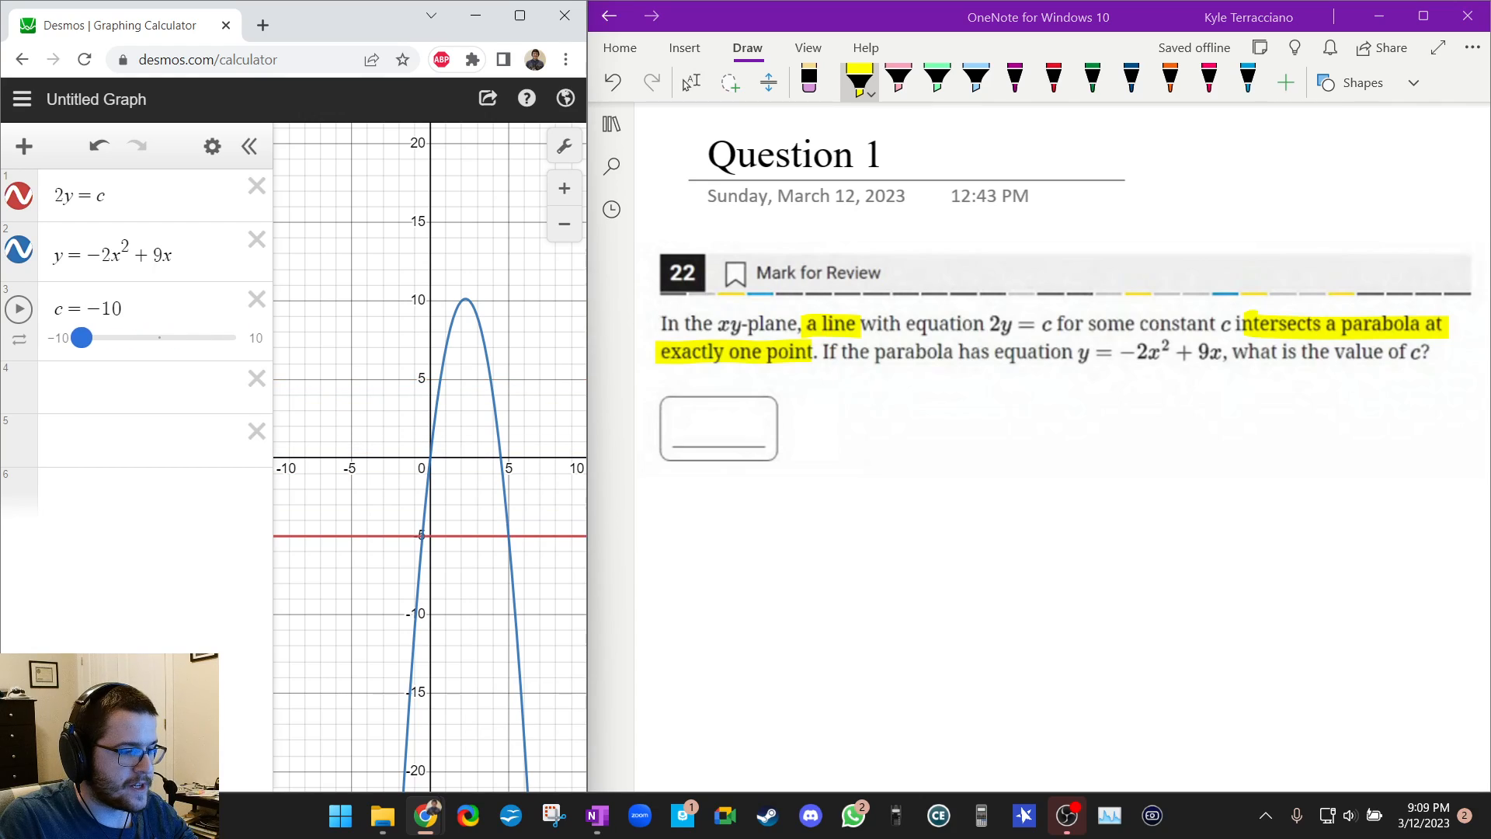
left_click_drag(82, 337, 236, 337)
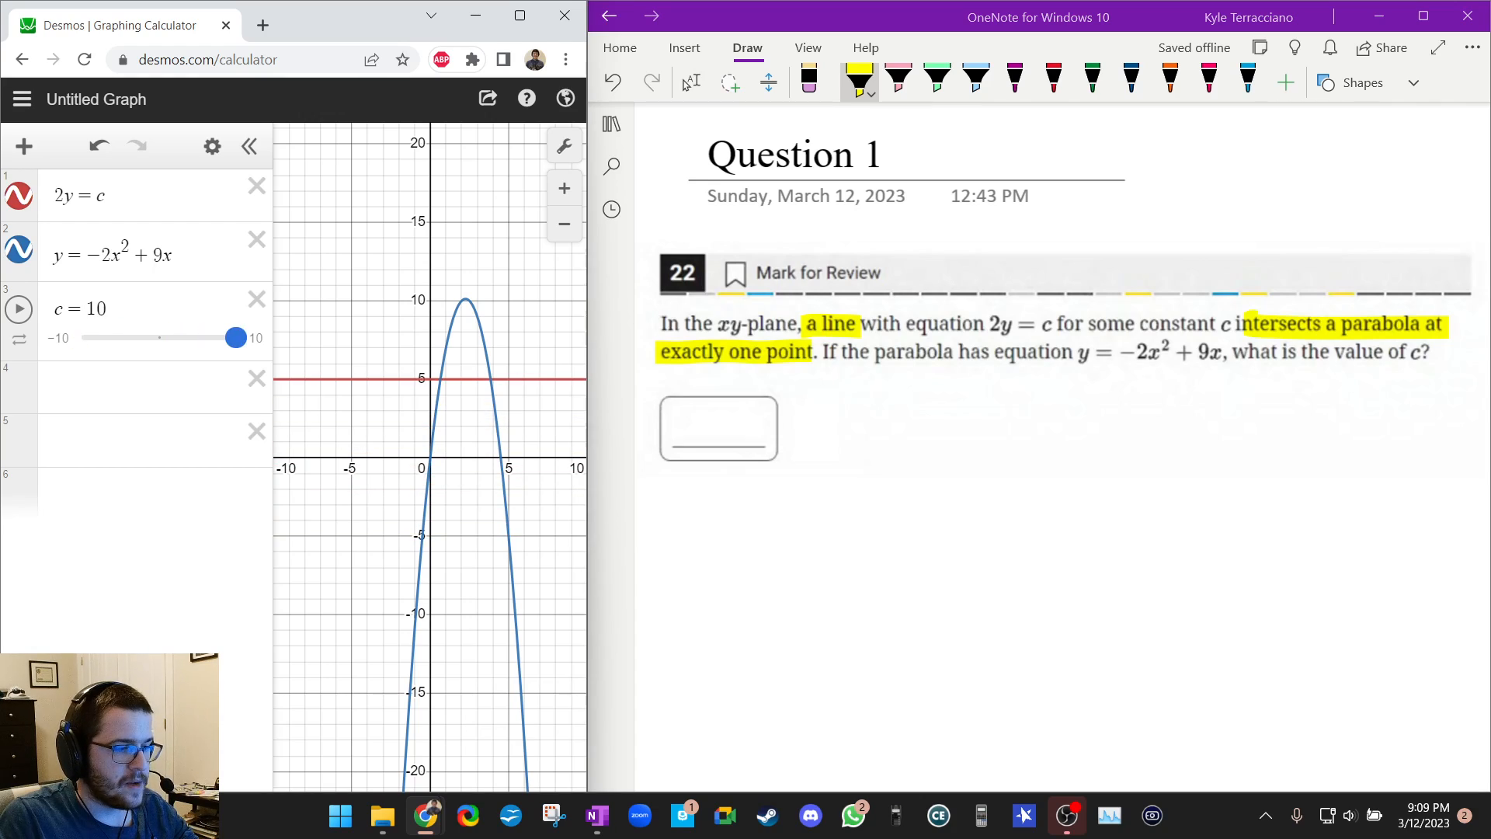
left_click_drag(236, 338, 150, 337)
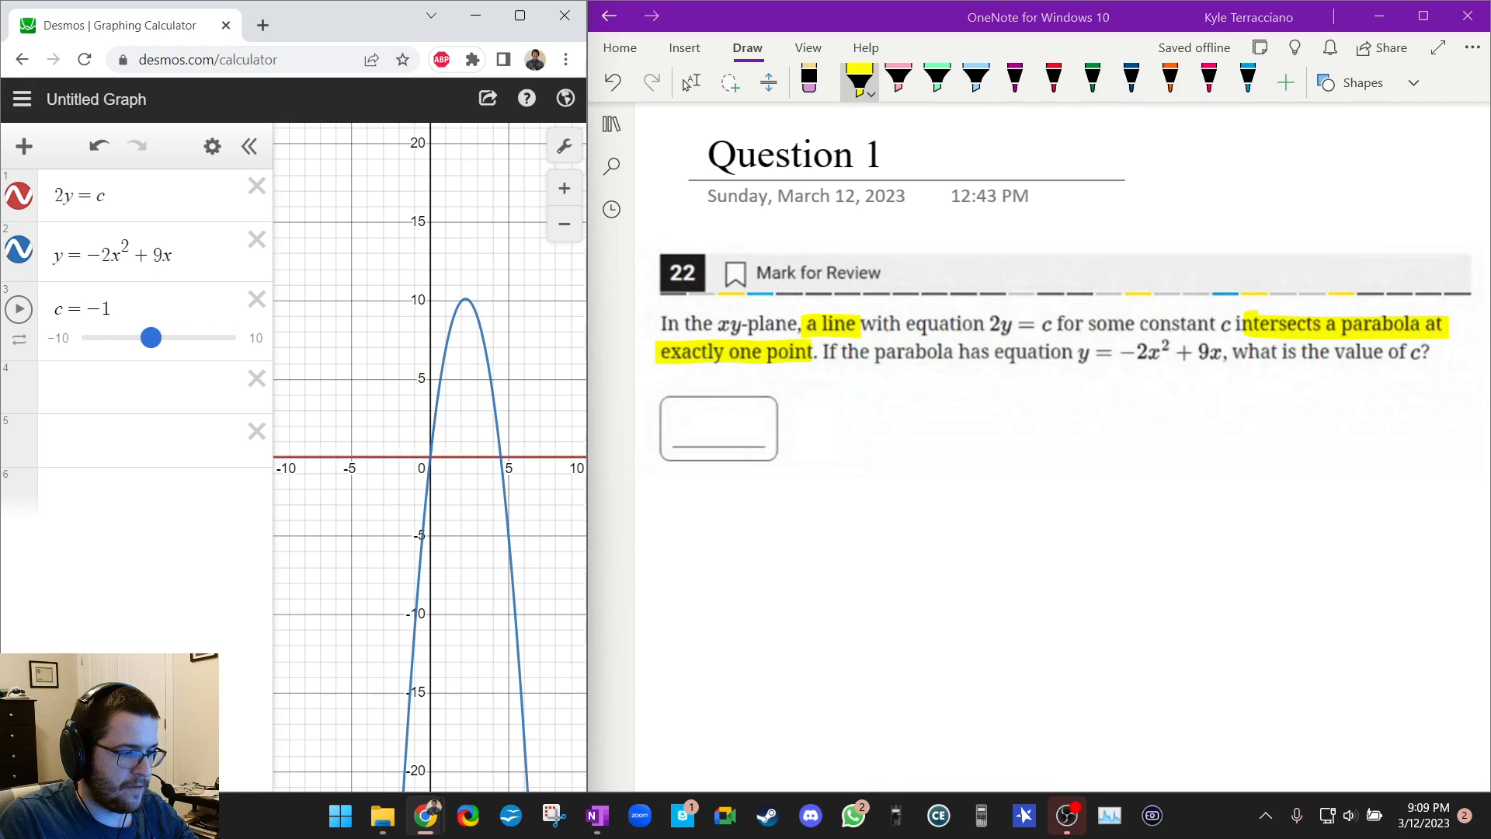
left_click_drag(151, 337, 236, 337)
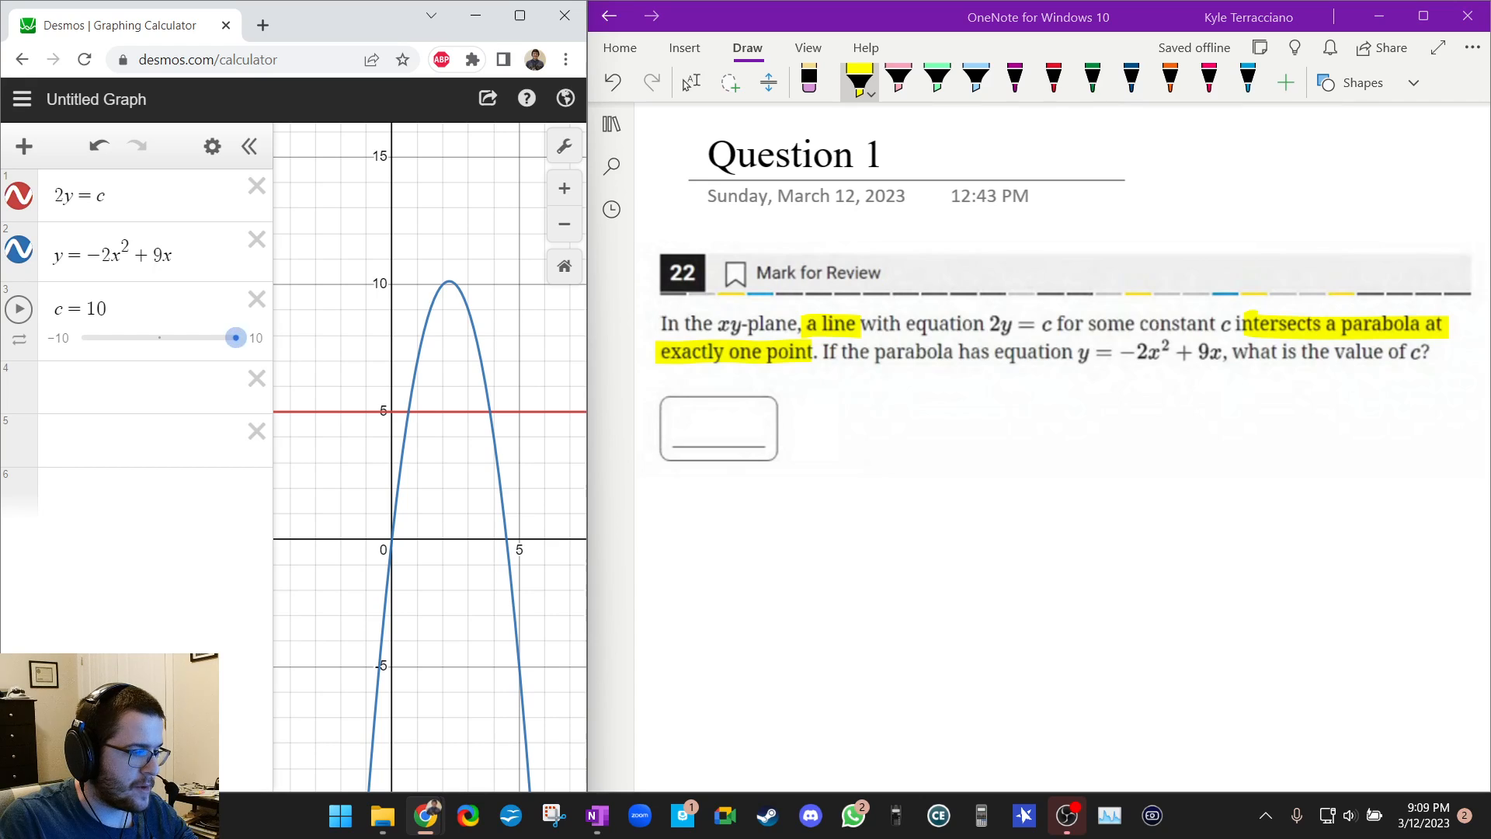
Set the c slider's range to 5–25
left_click(81, 307)
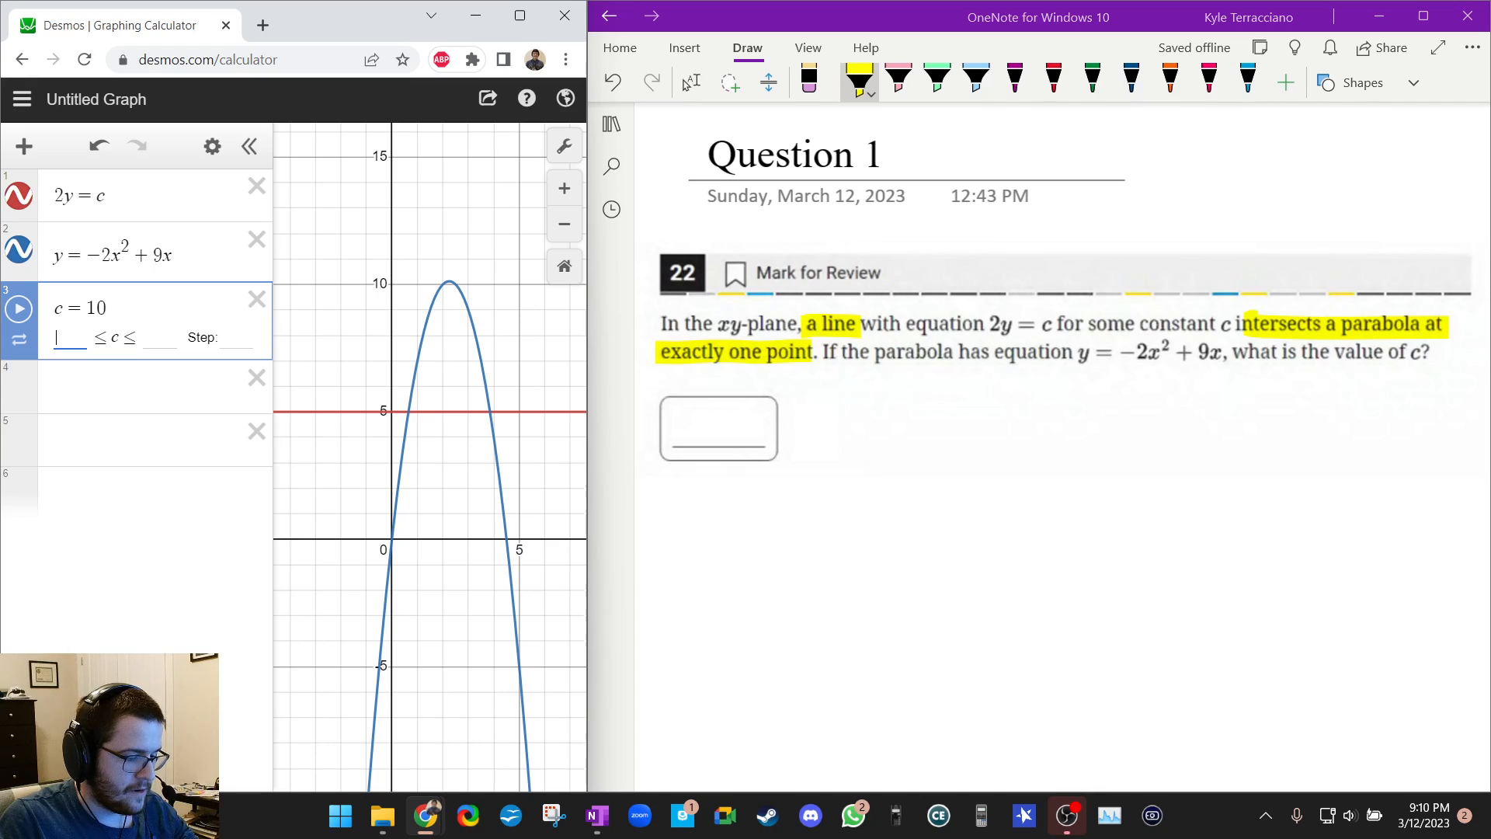
type("5")
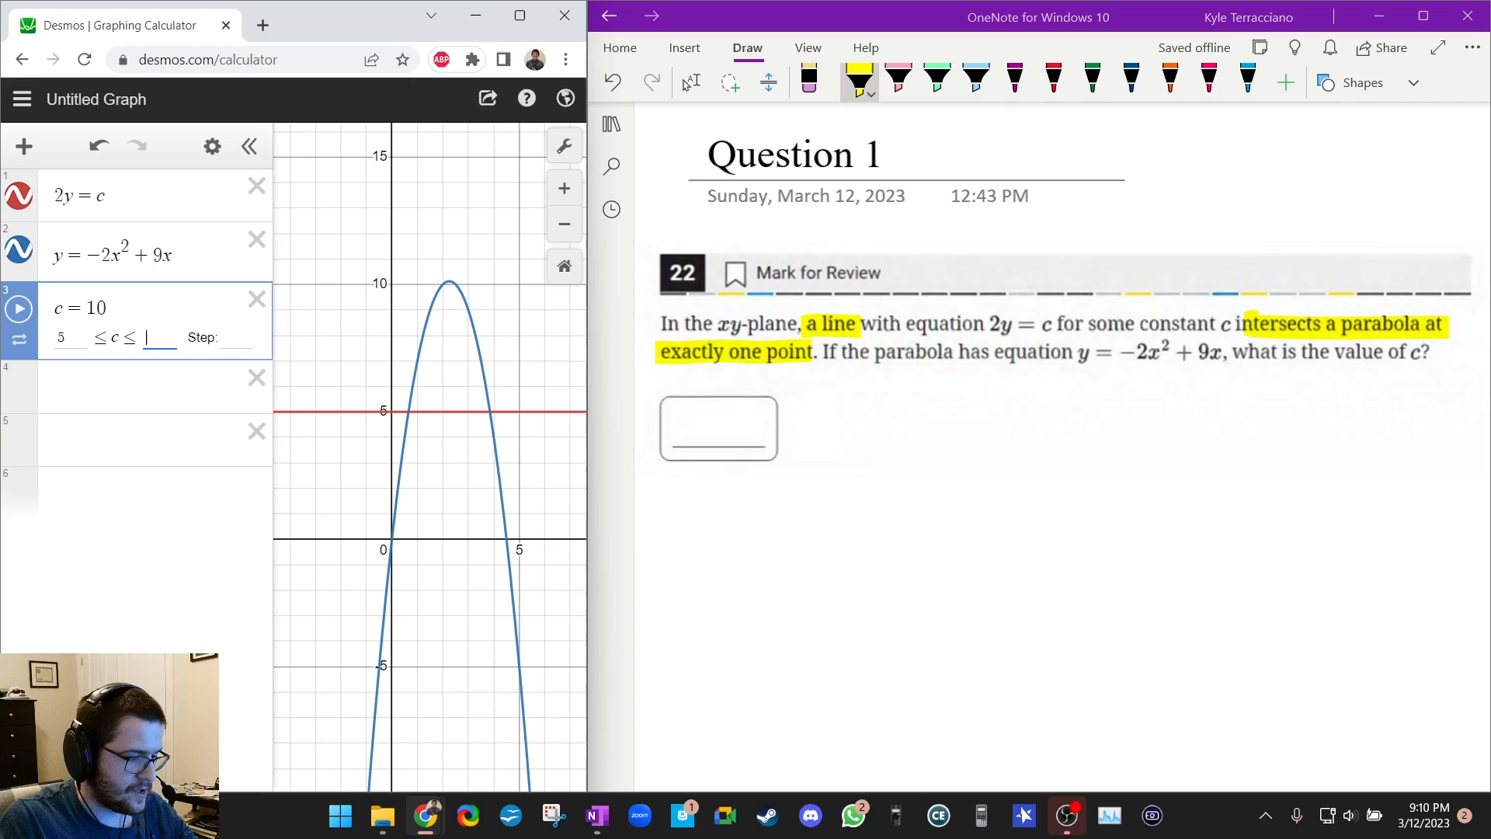
type("25")
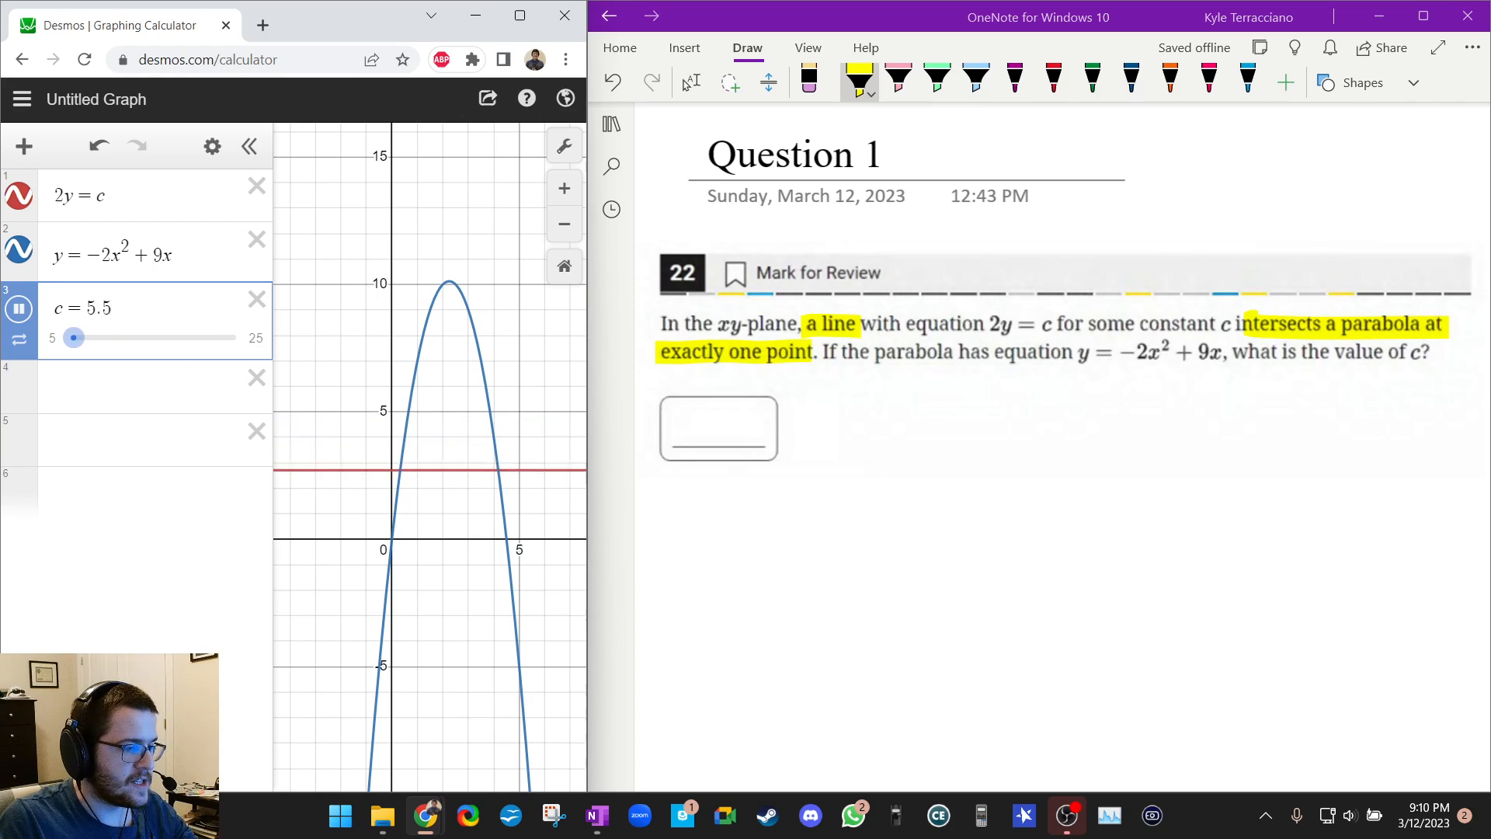
Sweep c upward through the larger values and rest it at 22, above the parabola's peak
left_click_drag(73, 337, 158, 337)
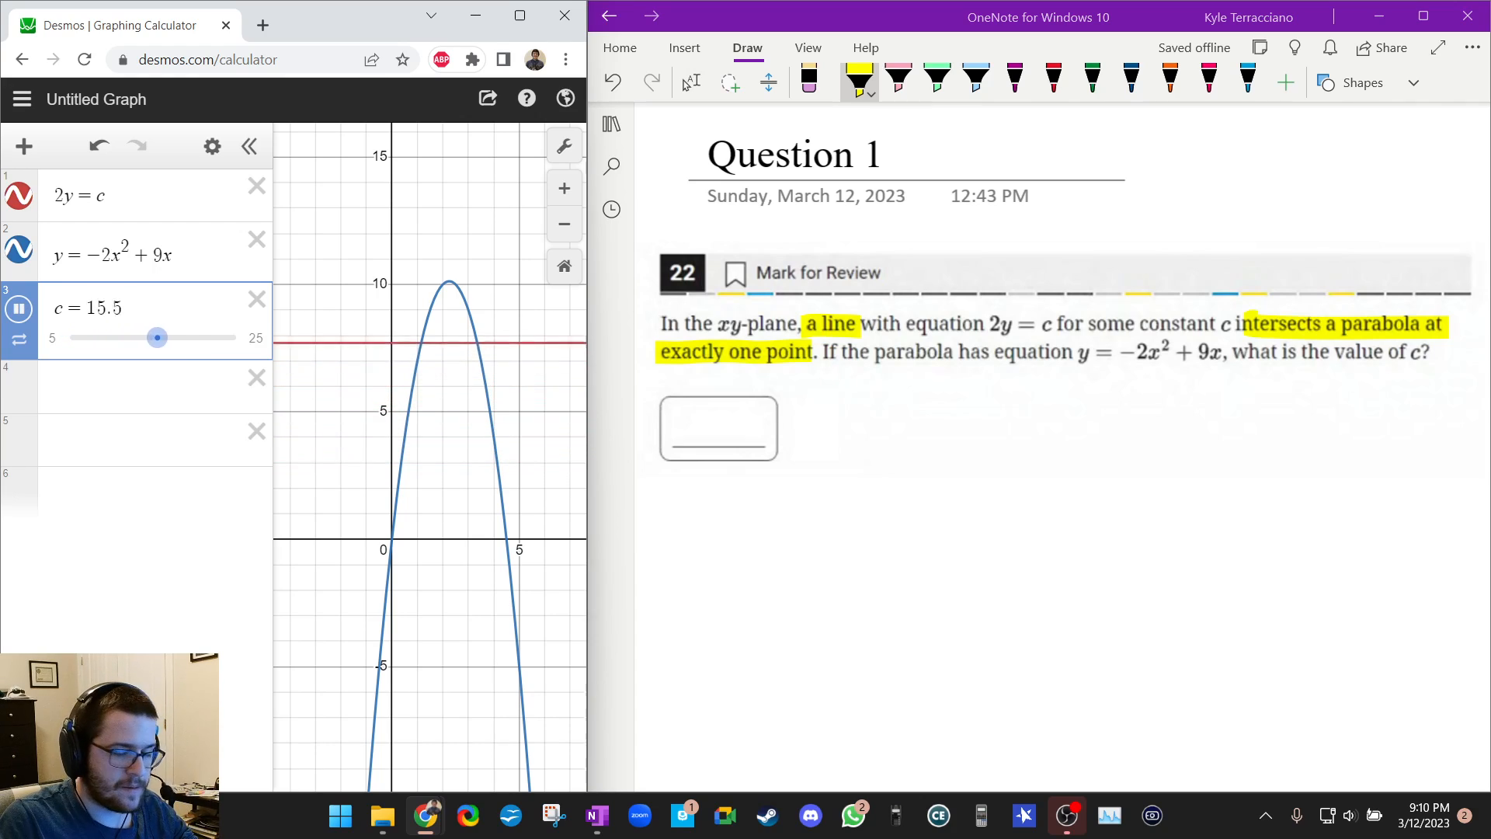
left_click_drag(158, 337, 231, 337)
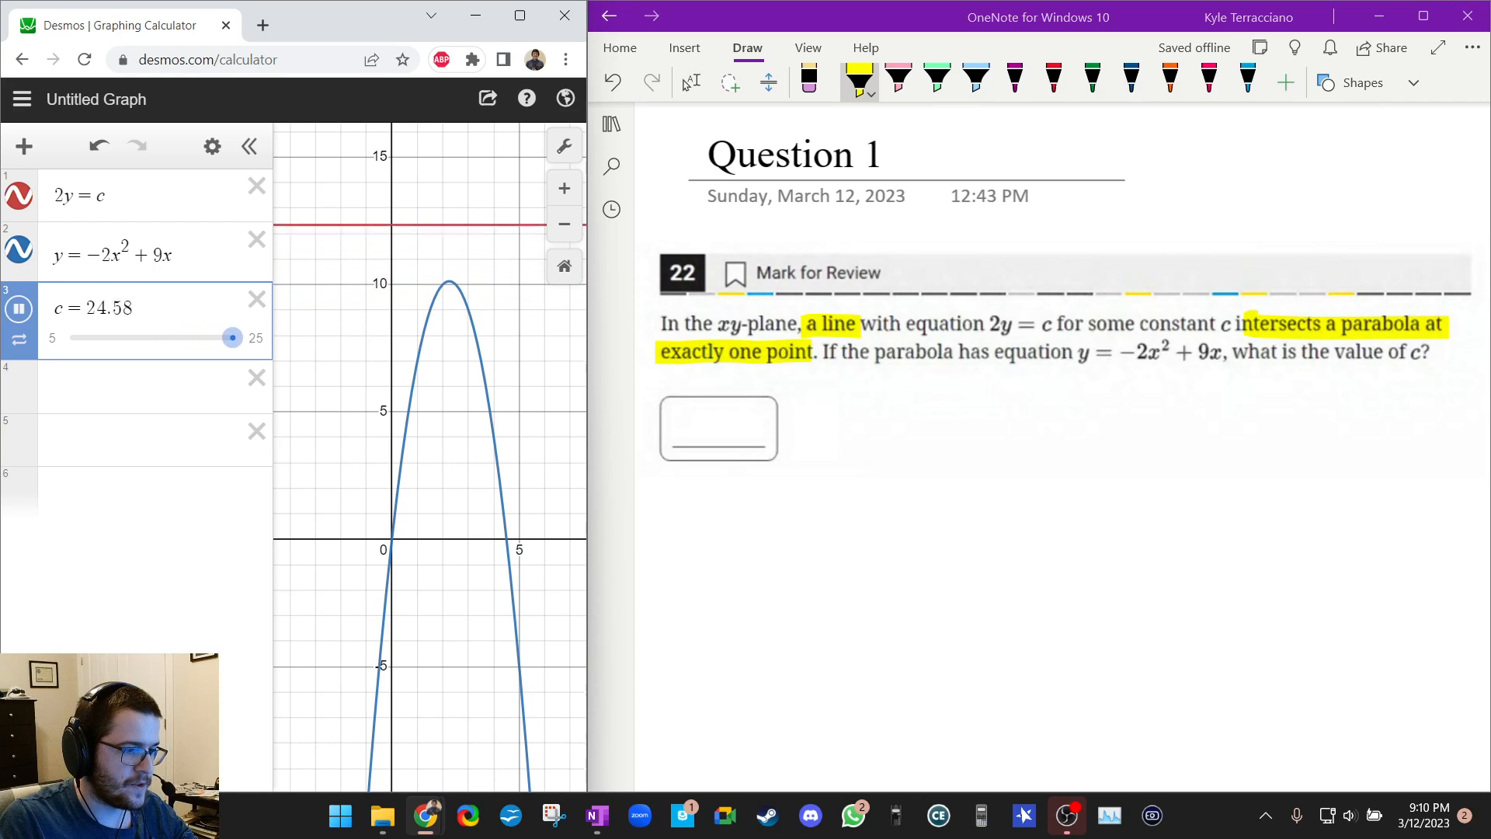
left_click_drag(232, 337, 149, 337)
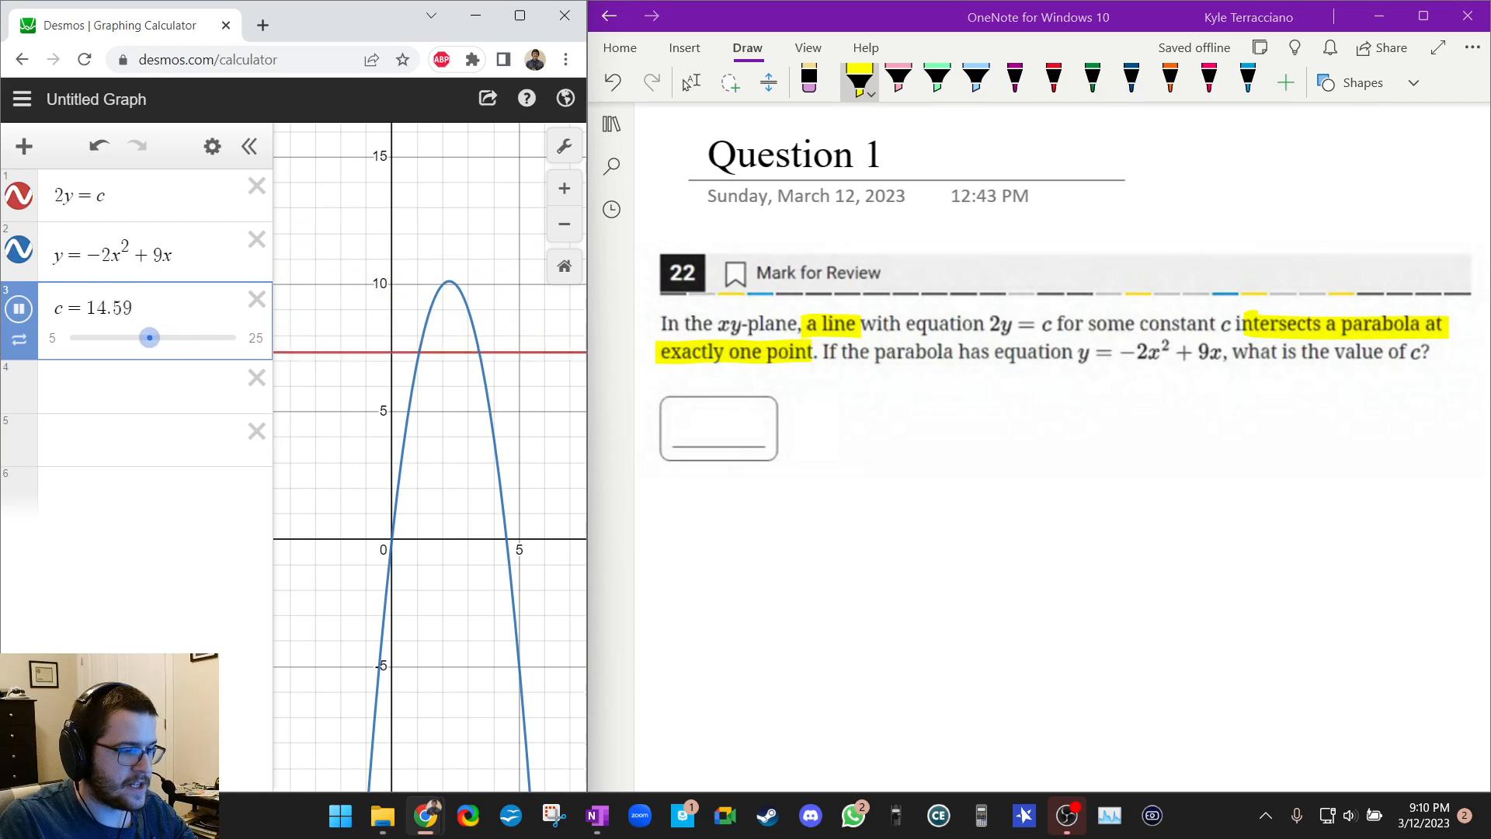
left_click_drag(149, 337, 73, 337)
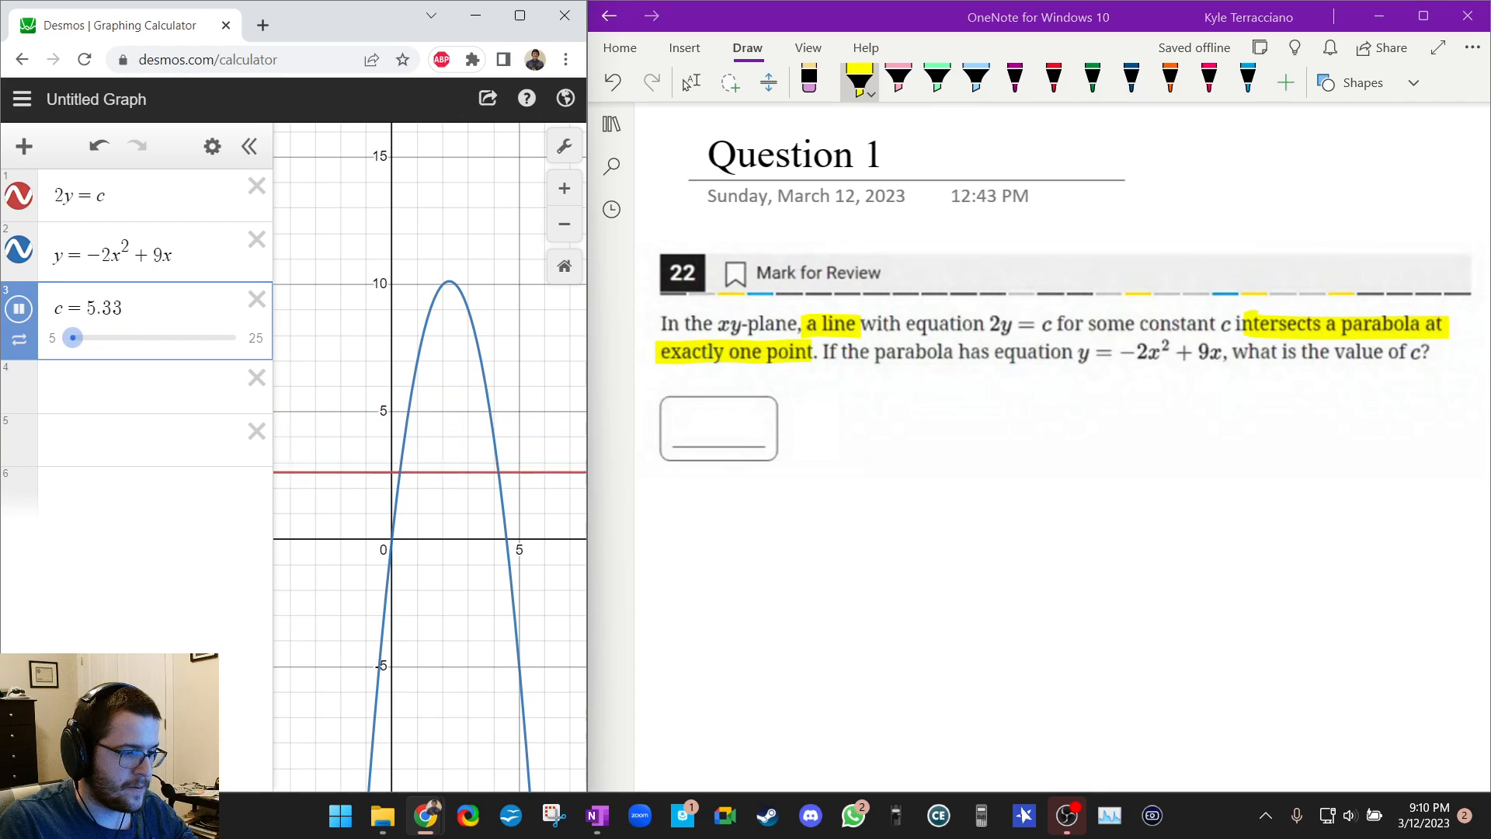
left_click_drag(73, 337, 155, 337)
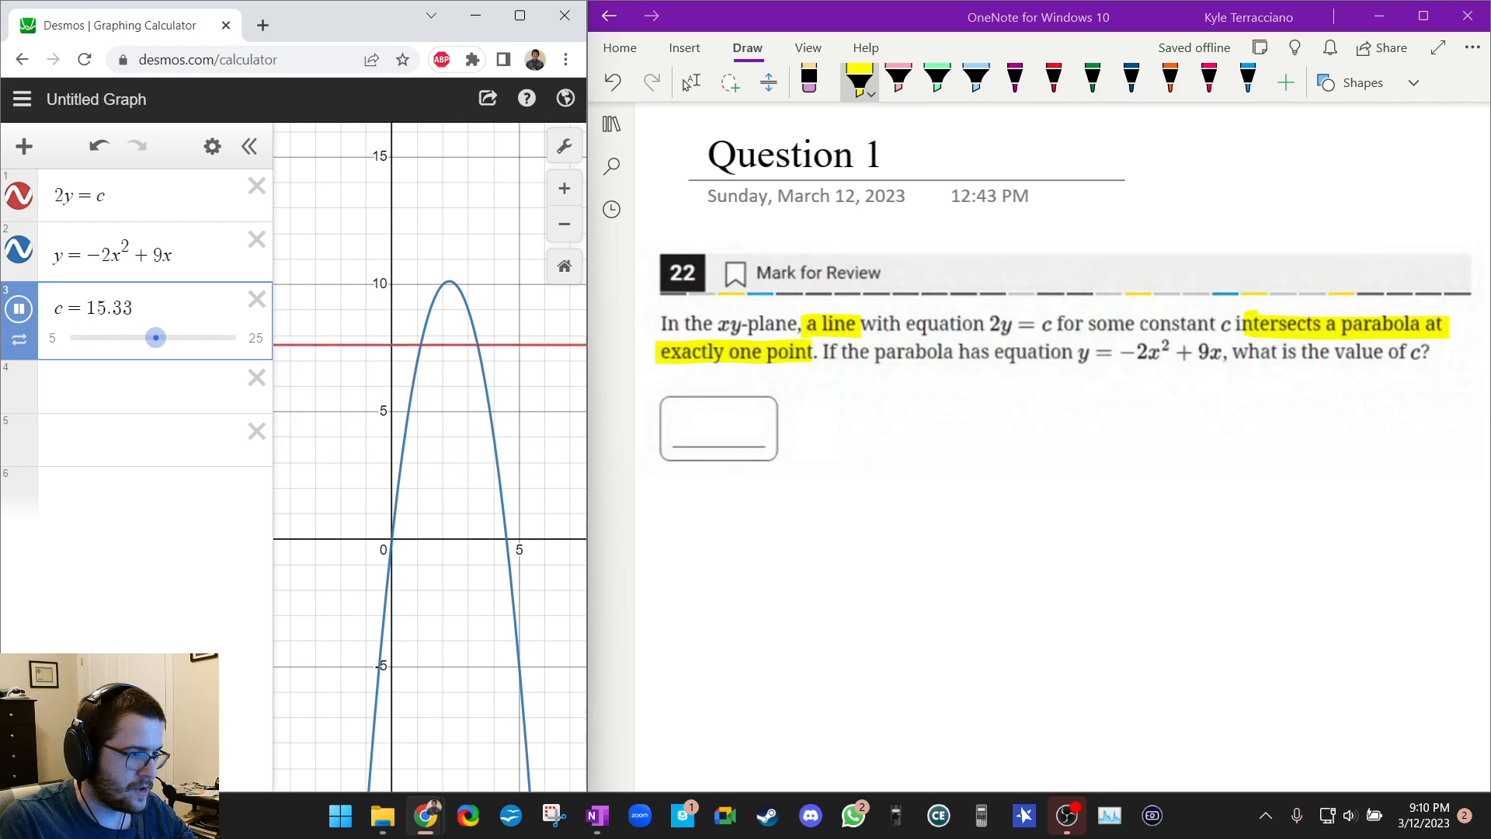
left_click_drag(155, 337, 176, 337)
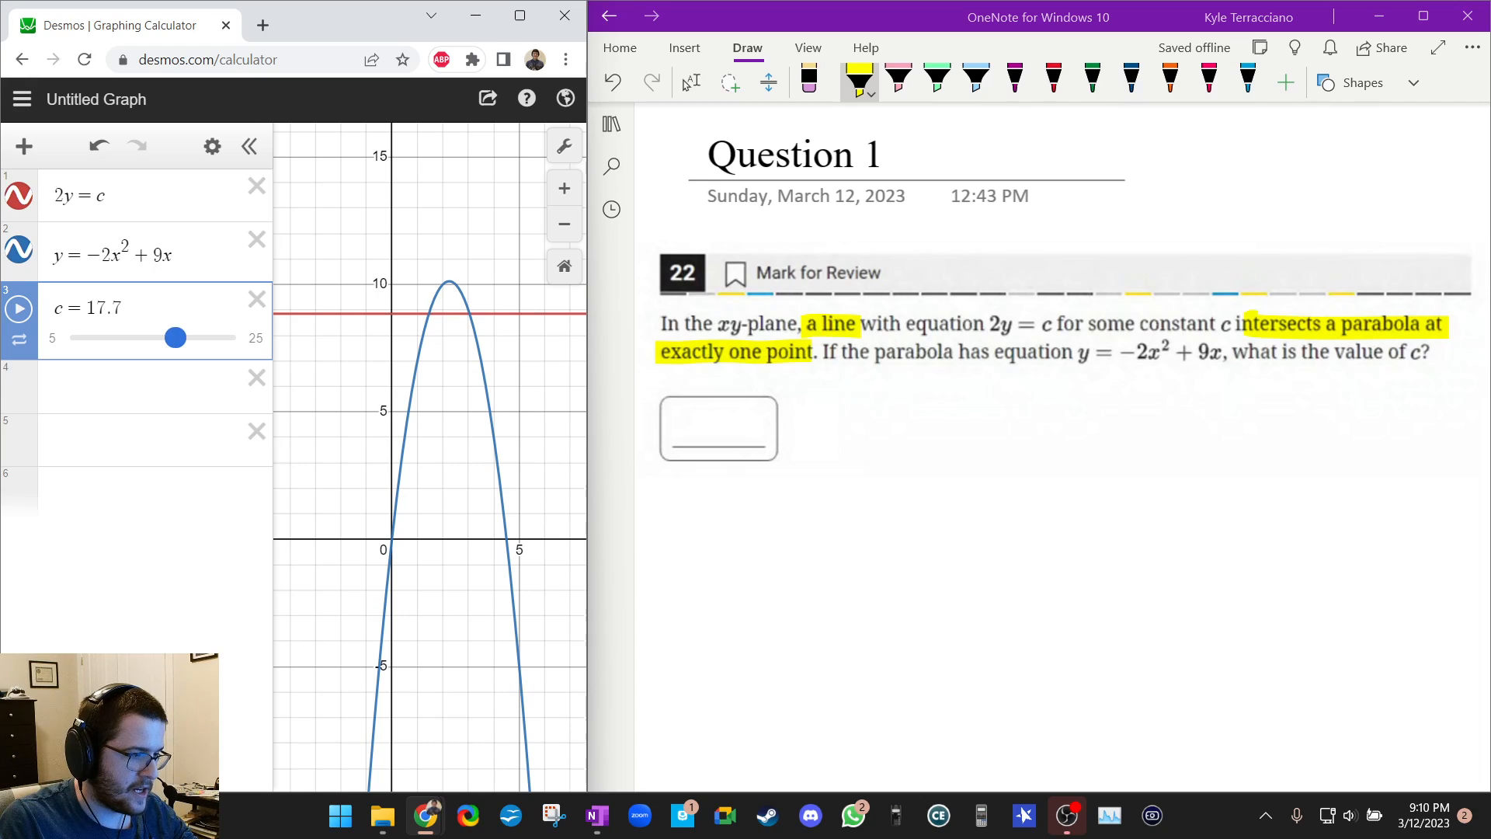
left_click_drag(176, 337, 183, 337)
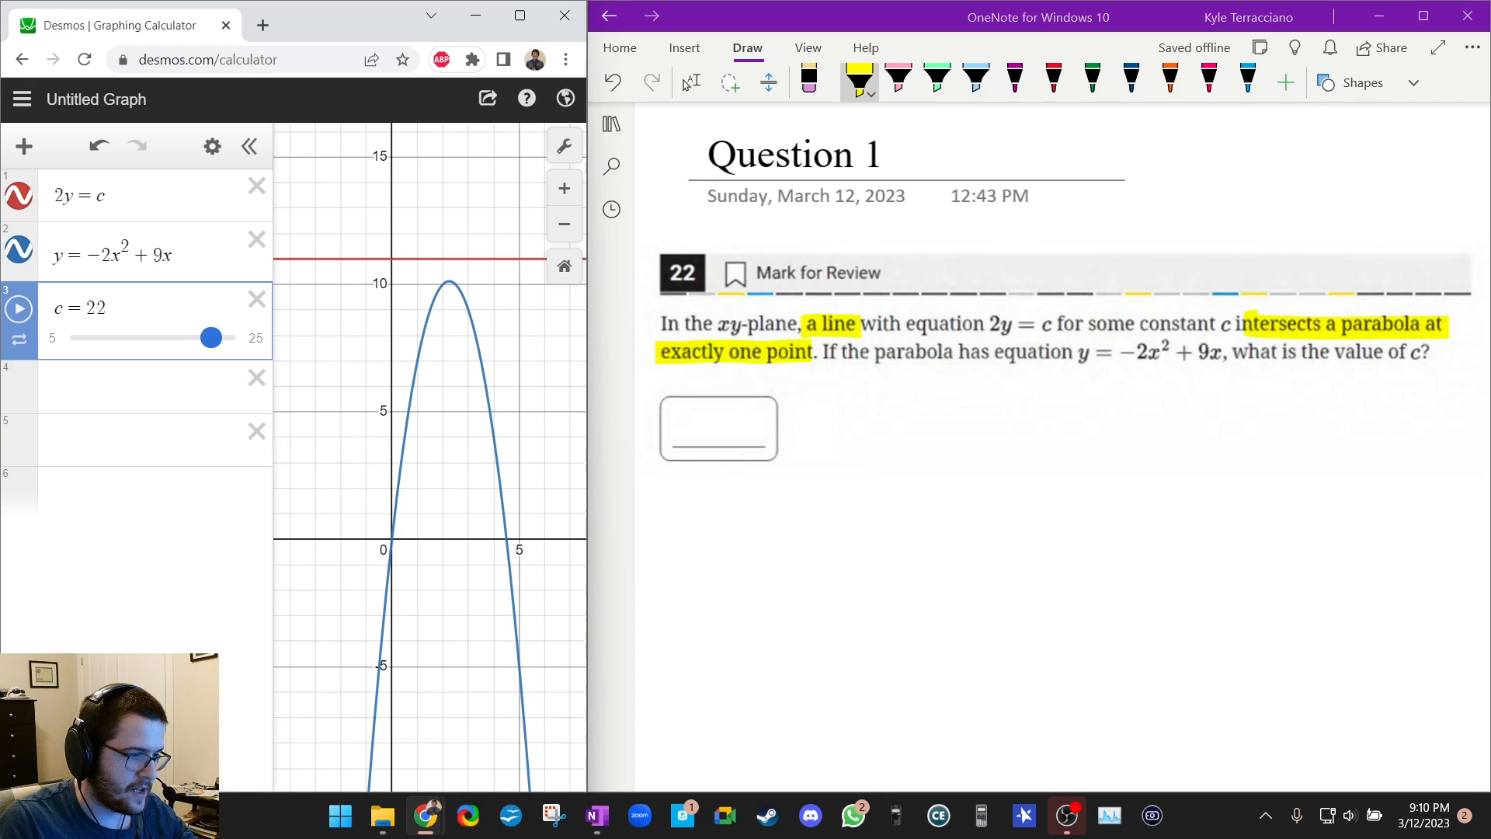
Narrow the c slider to 18–22 and lower c toward the parabola's peak
left_click(51, 337)
type("18")
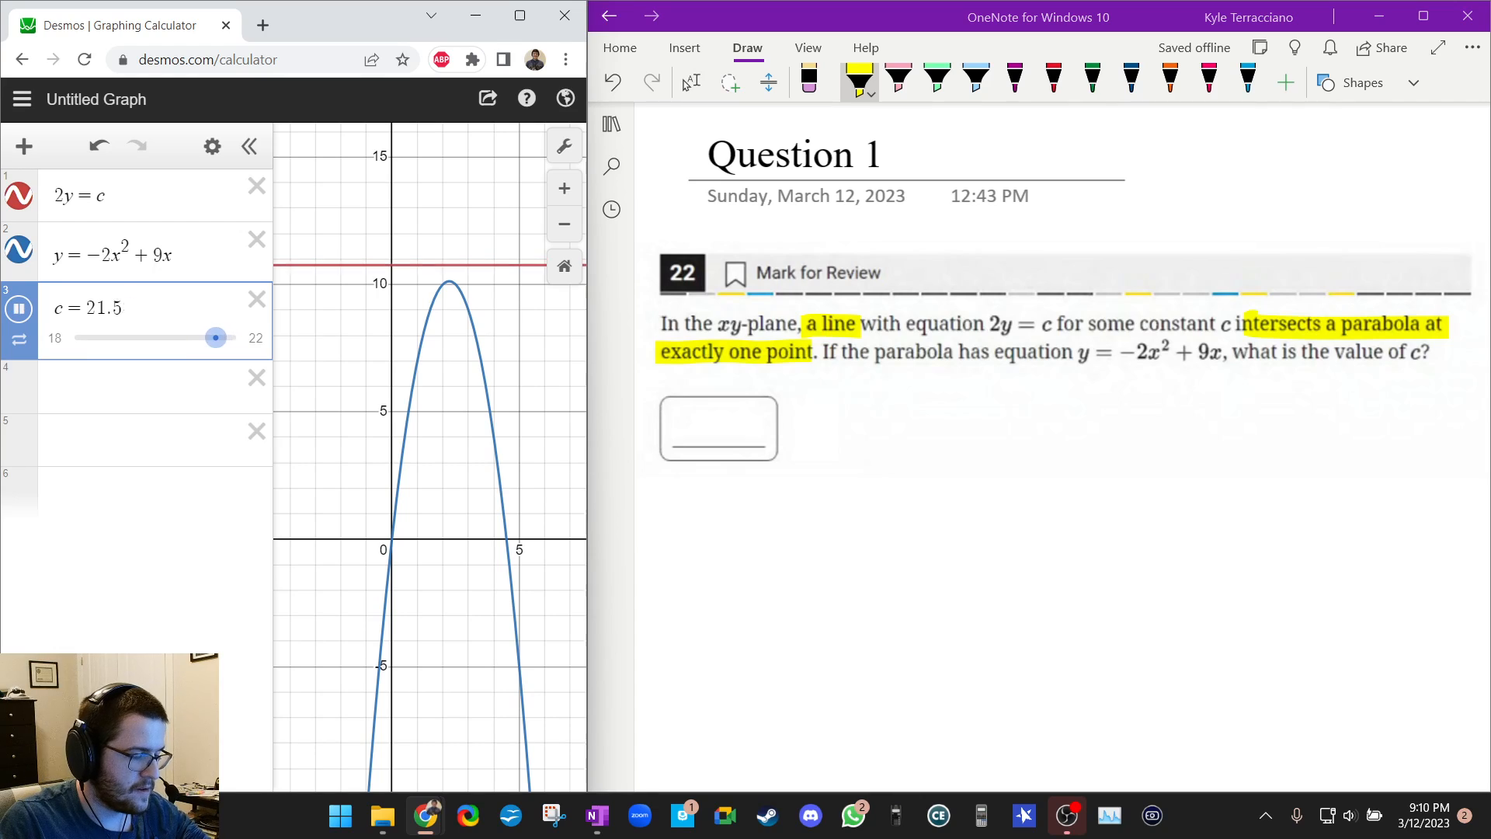
left_click_drag(216, 337, 134, 337)
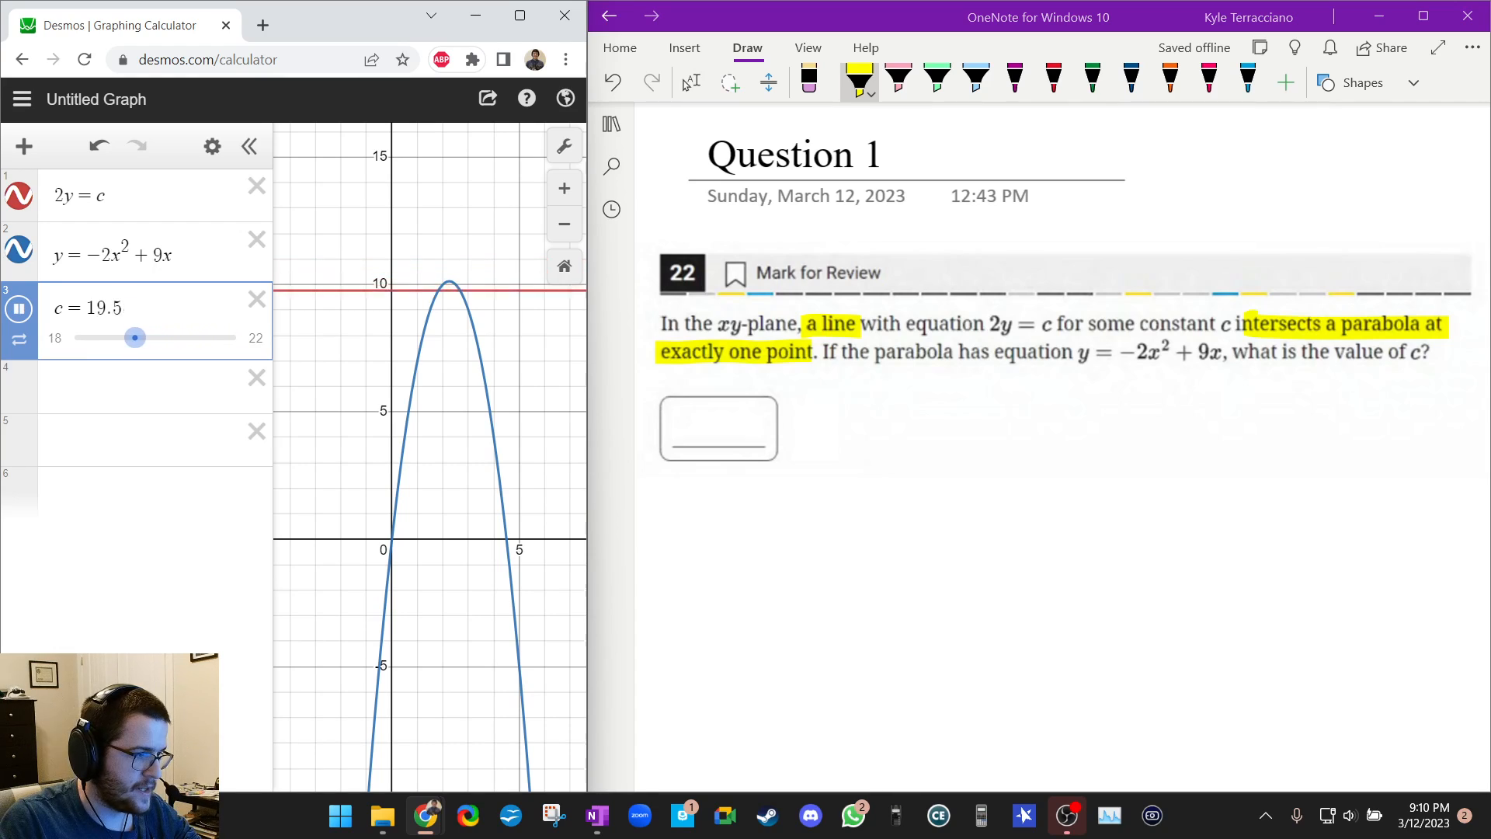
left_click_drag(135, 337, 126, 337)
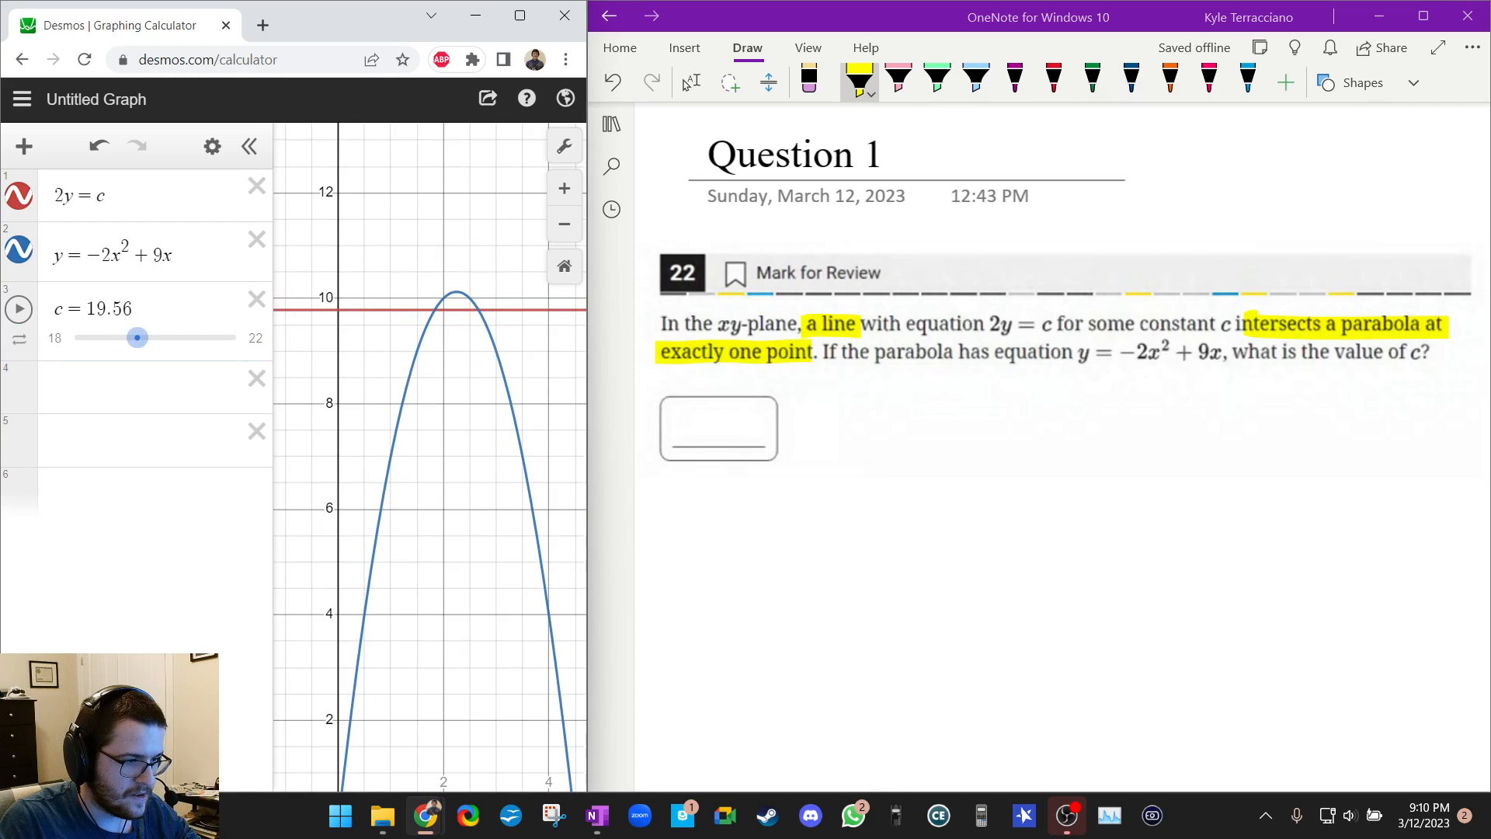
left_click_drag(137, 337, 144, 337)
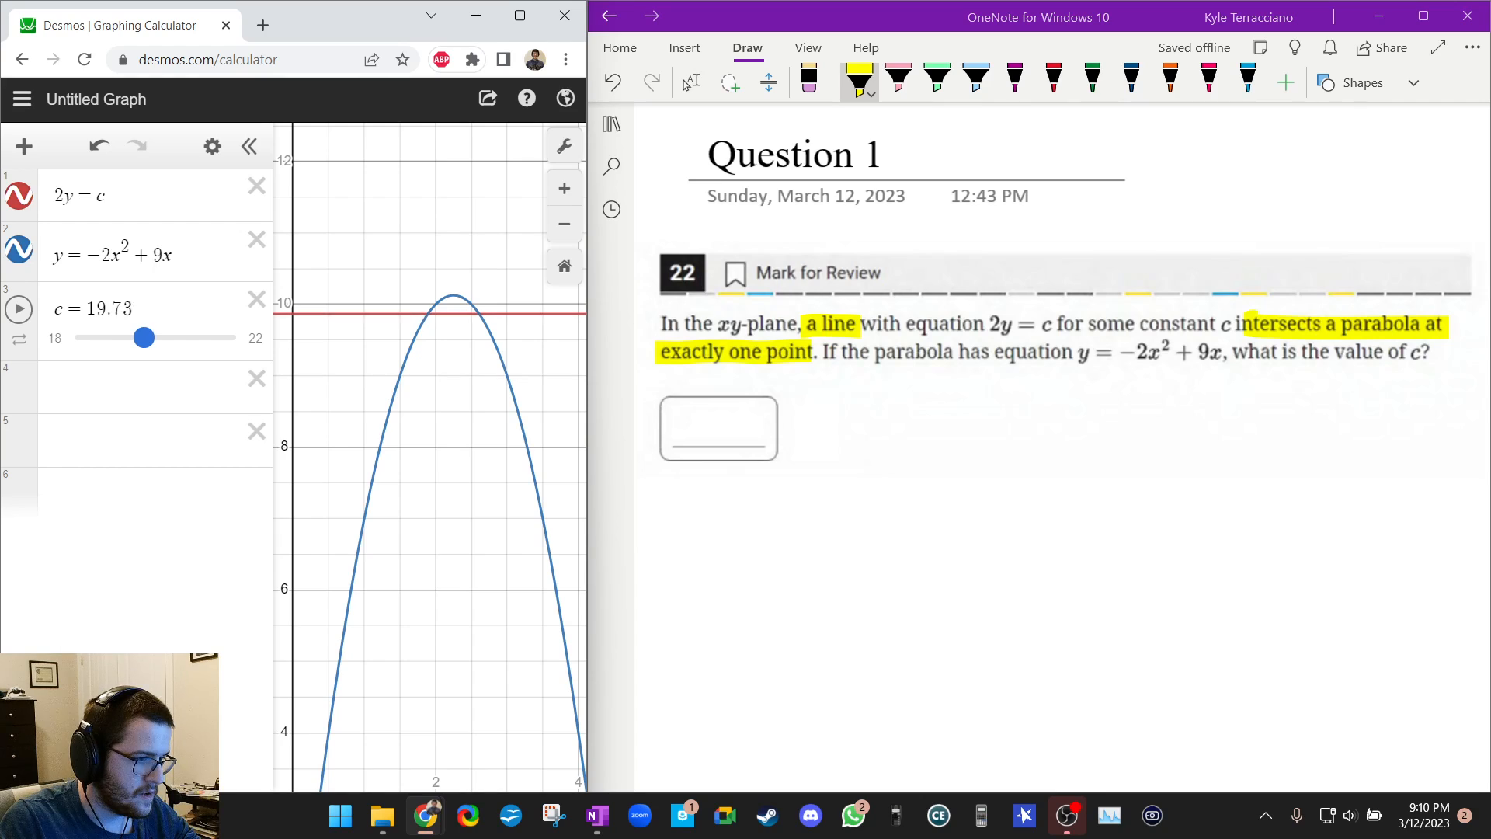
left_click_drag(143, 337, 163, 337)
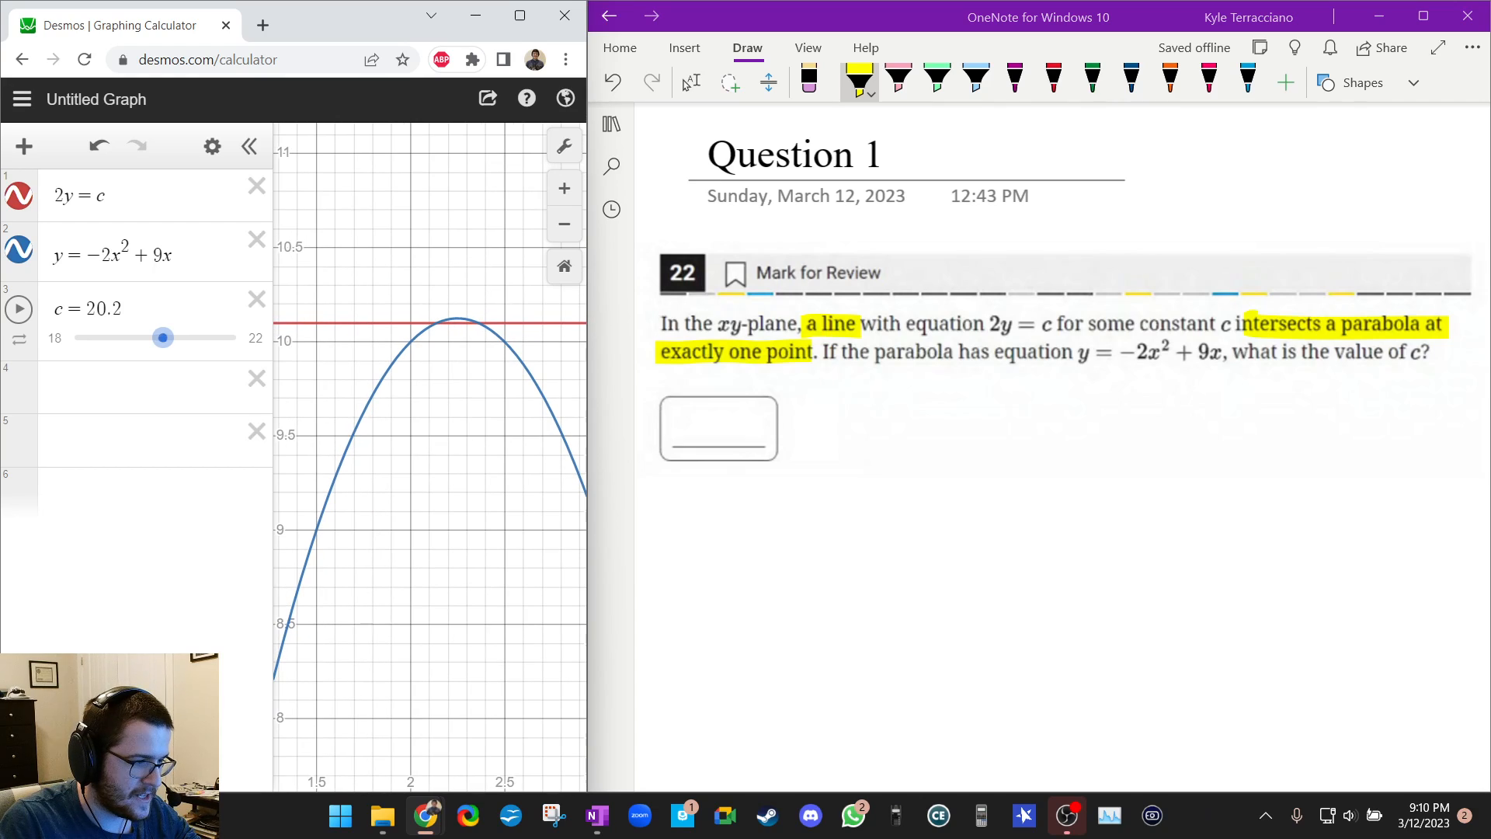
Fine-tune c to 20.25 so the line touches the vertex, showing its coordinates (2.25, 10.125)
left_click_drag(163, 337, 168, 338)
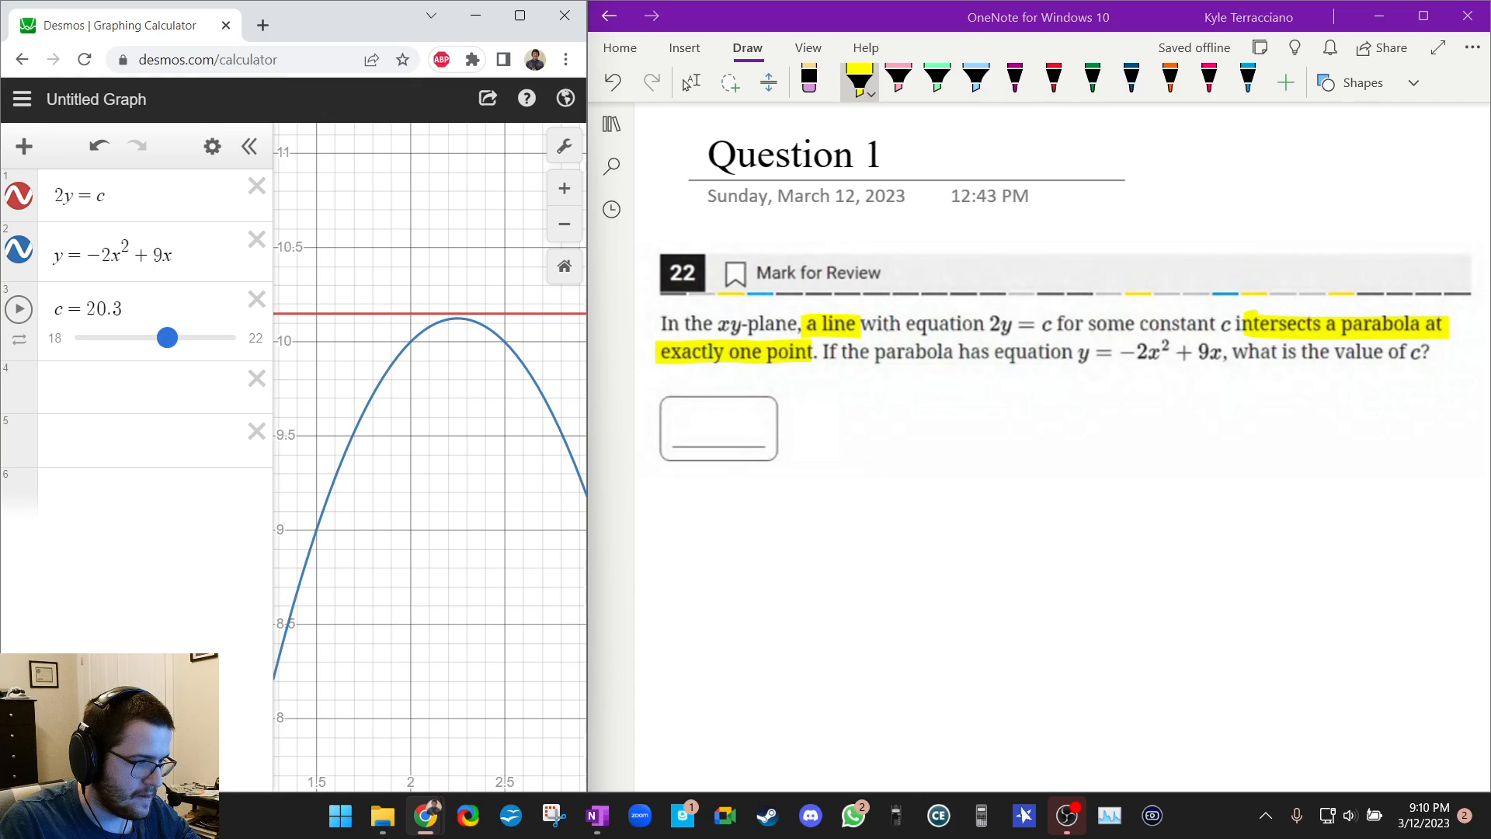
left_click_drag(168, 337, 167, 338)
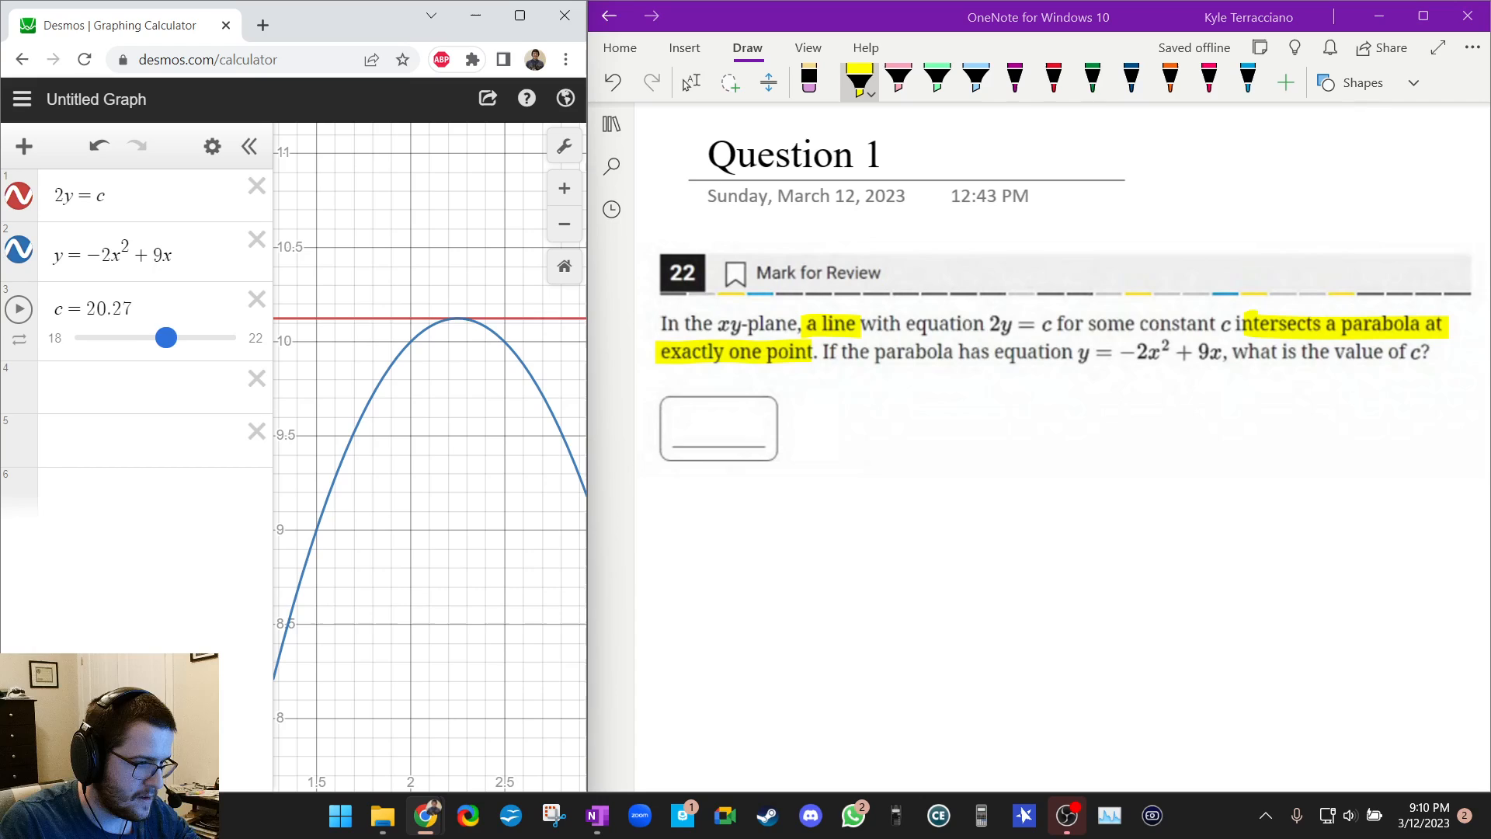
left_click_drag(166, 337, 168, 338)
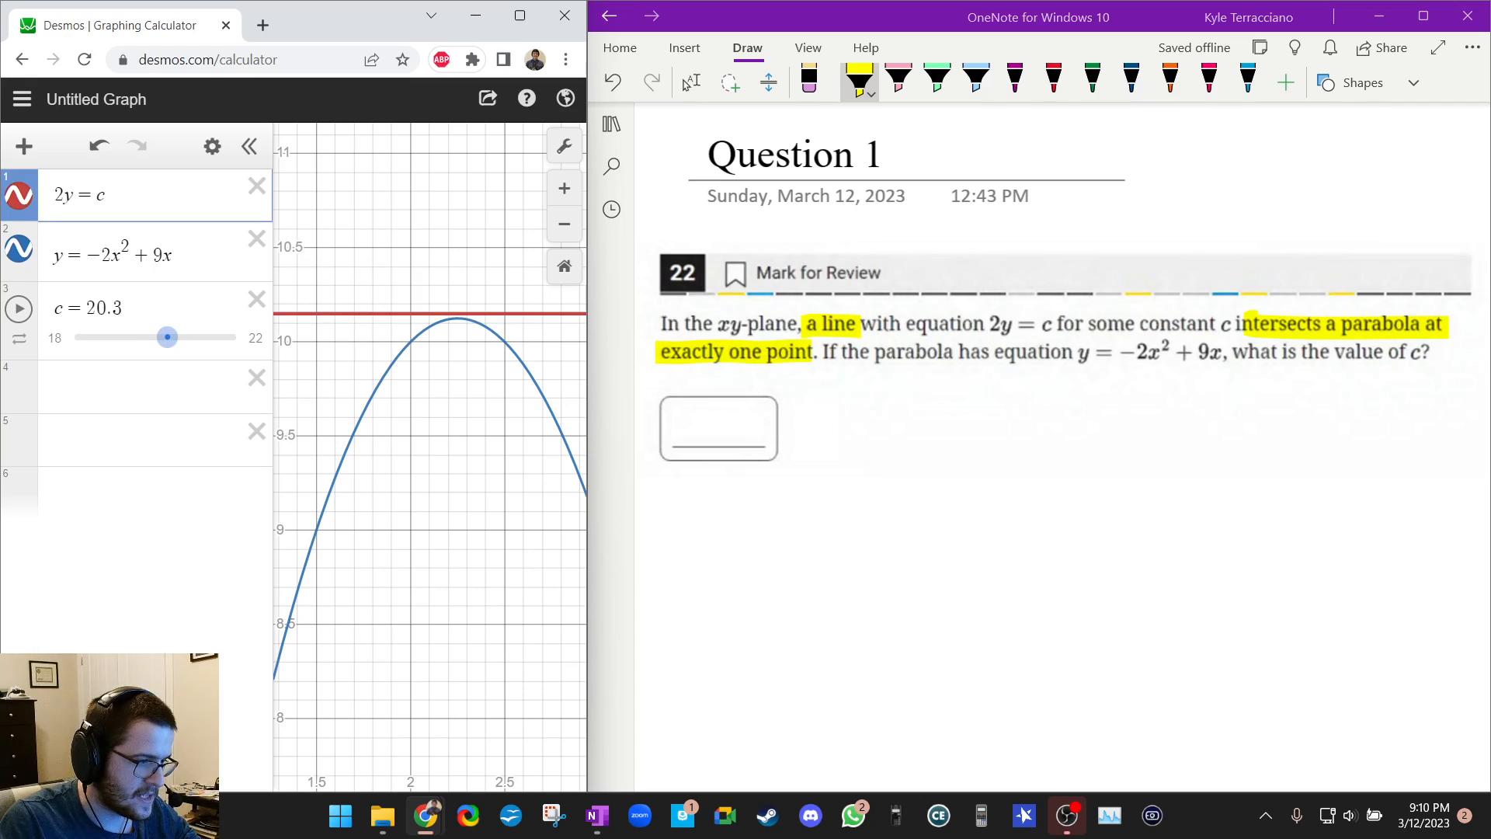
left_click_drag(168, 338, 163, 338)
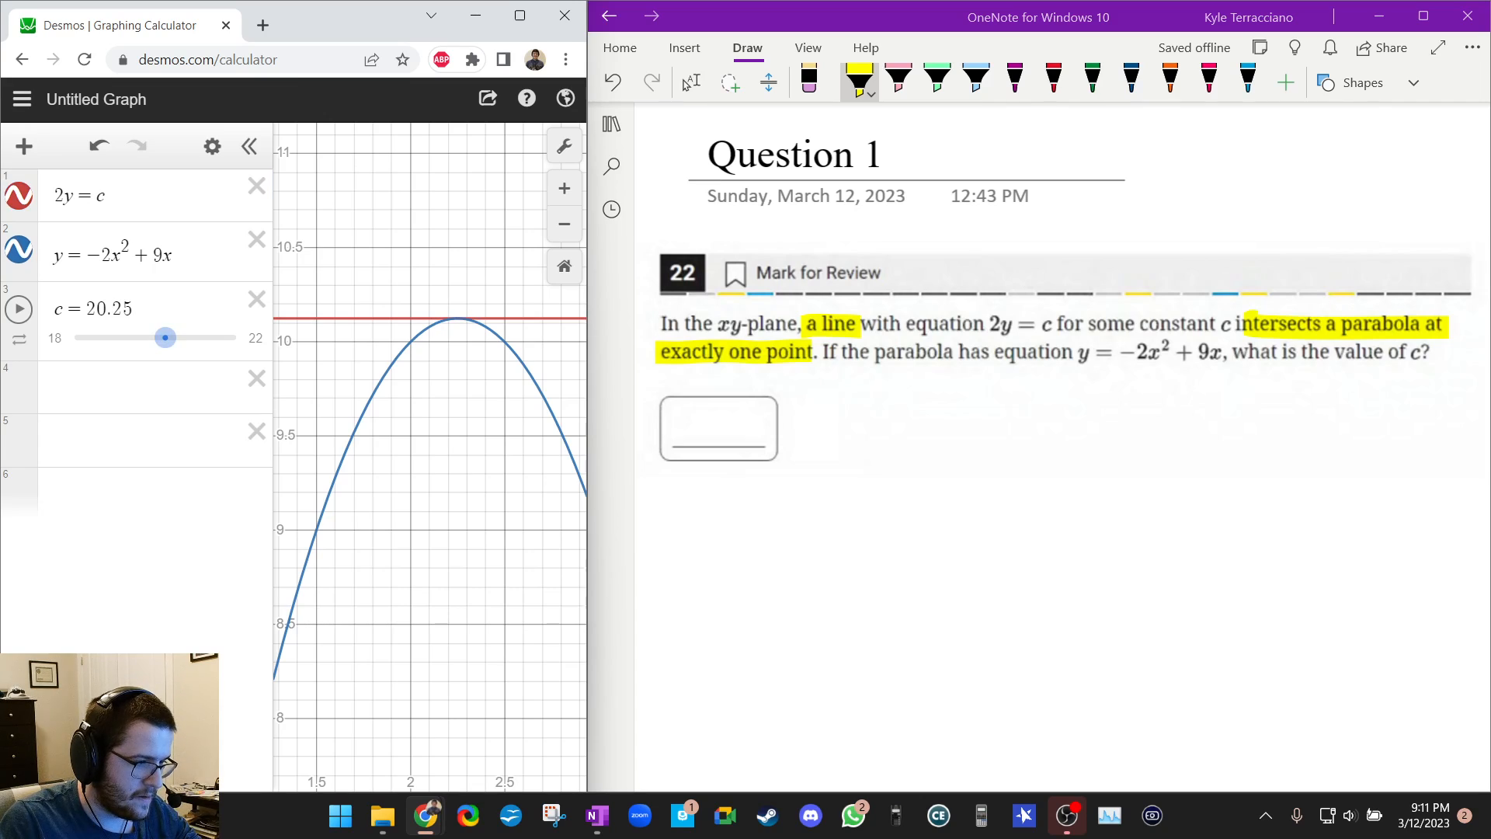
left_click(125, 254)
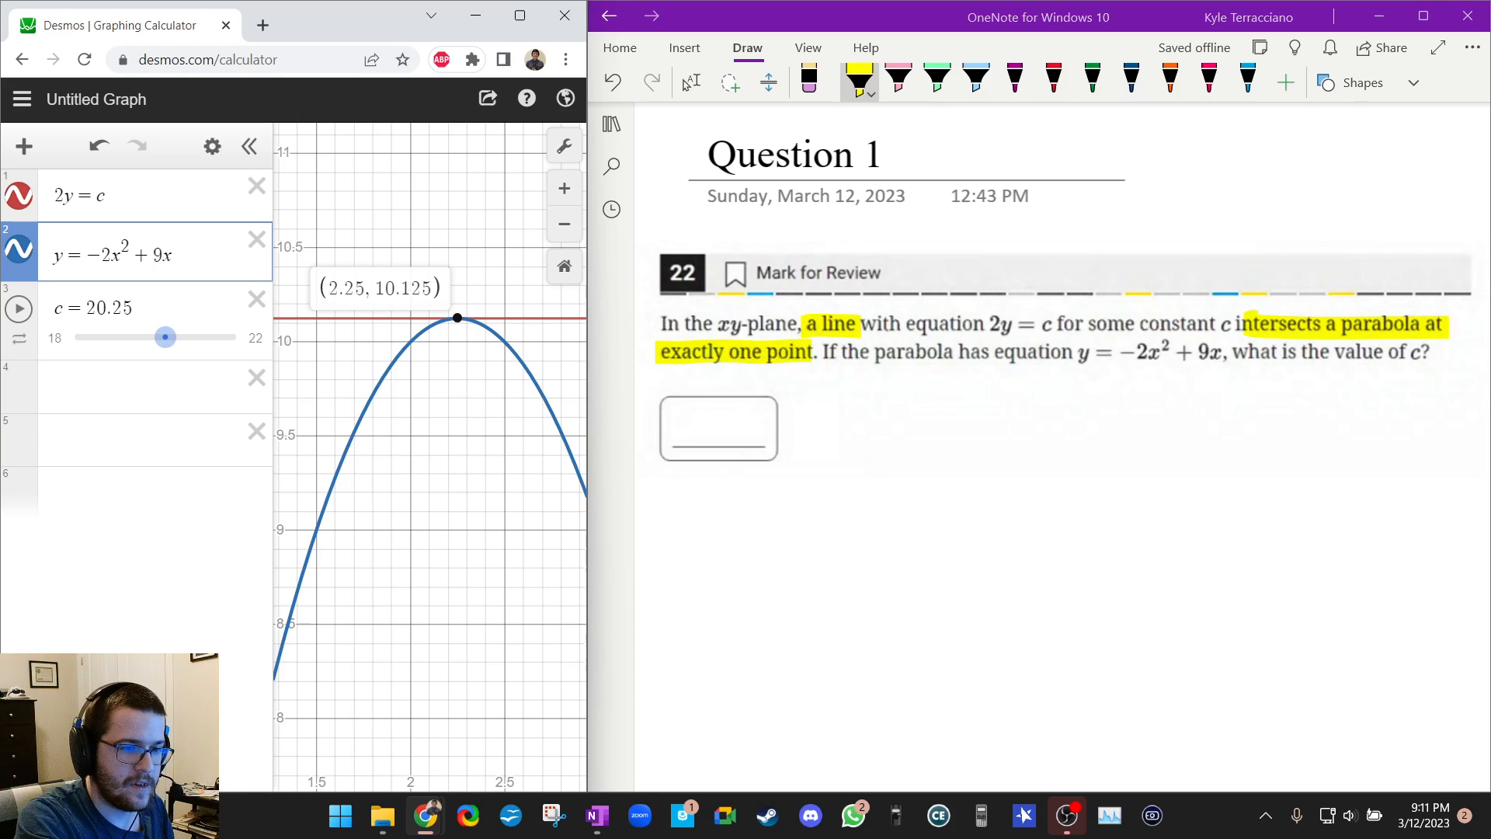
With the magenta pen, write 20.25 in the answer box and draw a rectangle around it
left_click(1014, 77)
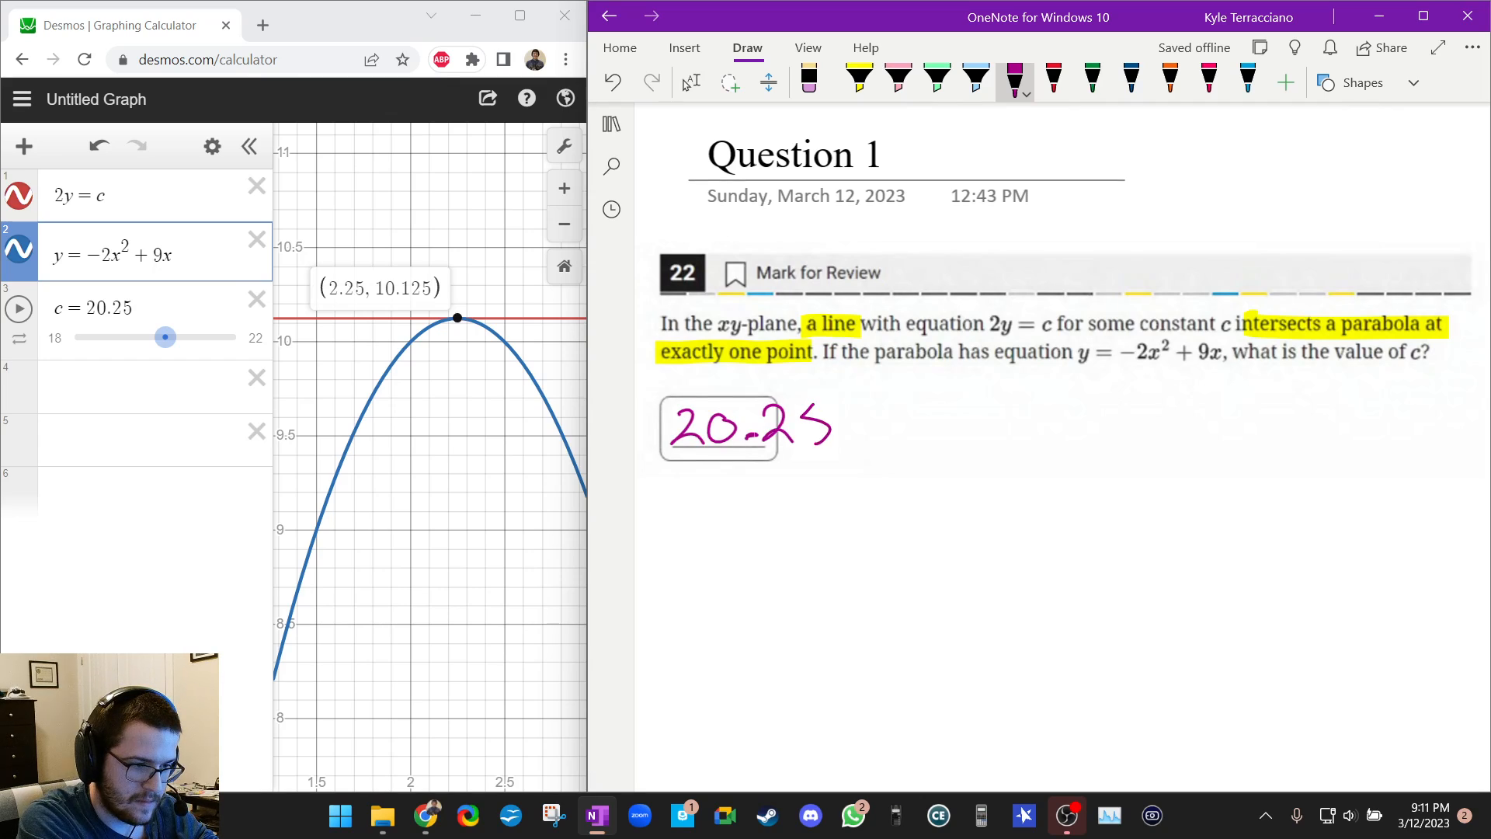
left_click_drag(780, 379, 855, 381)
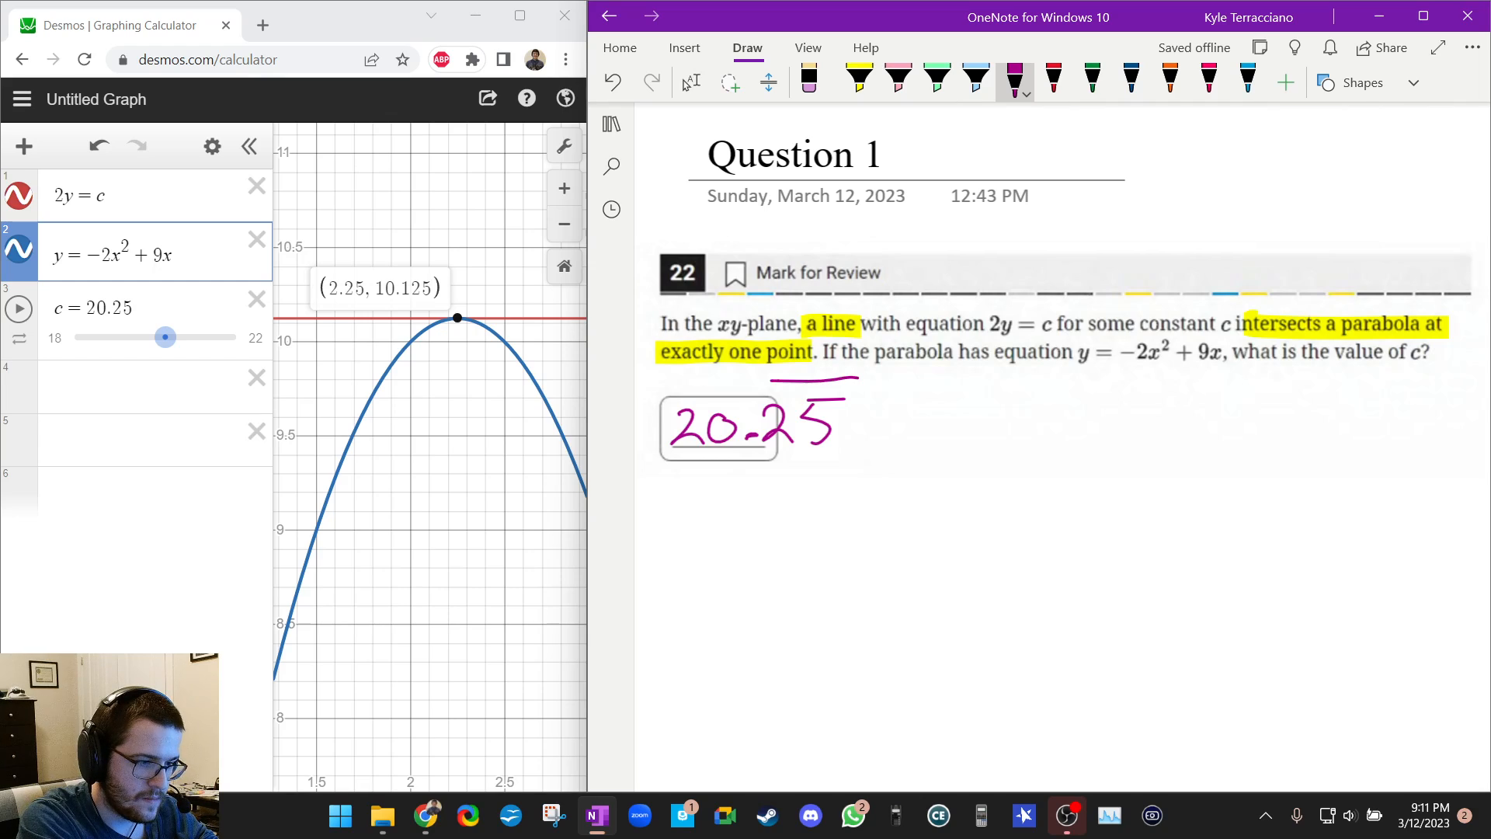
left_click_drag(655, 385, 895, 494)
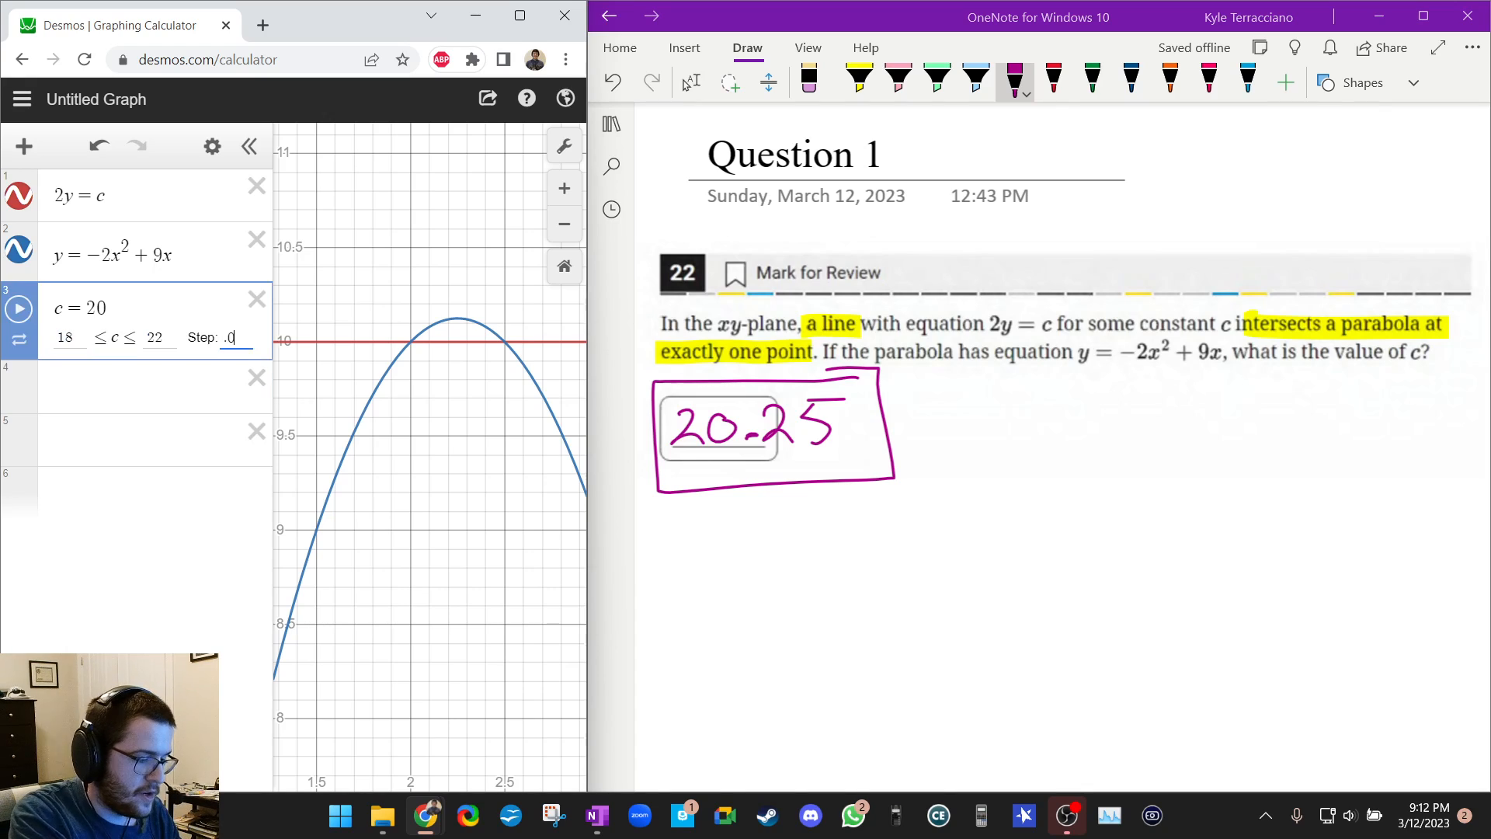
Play the c slider animation over 18–22, then bring up its animation options
left_click(19, 308)
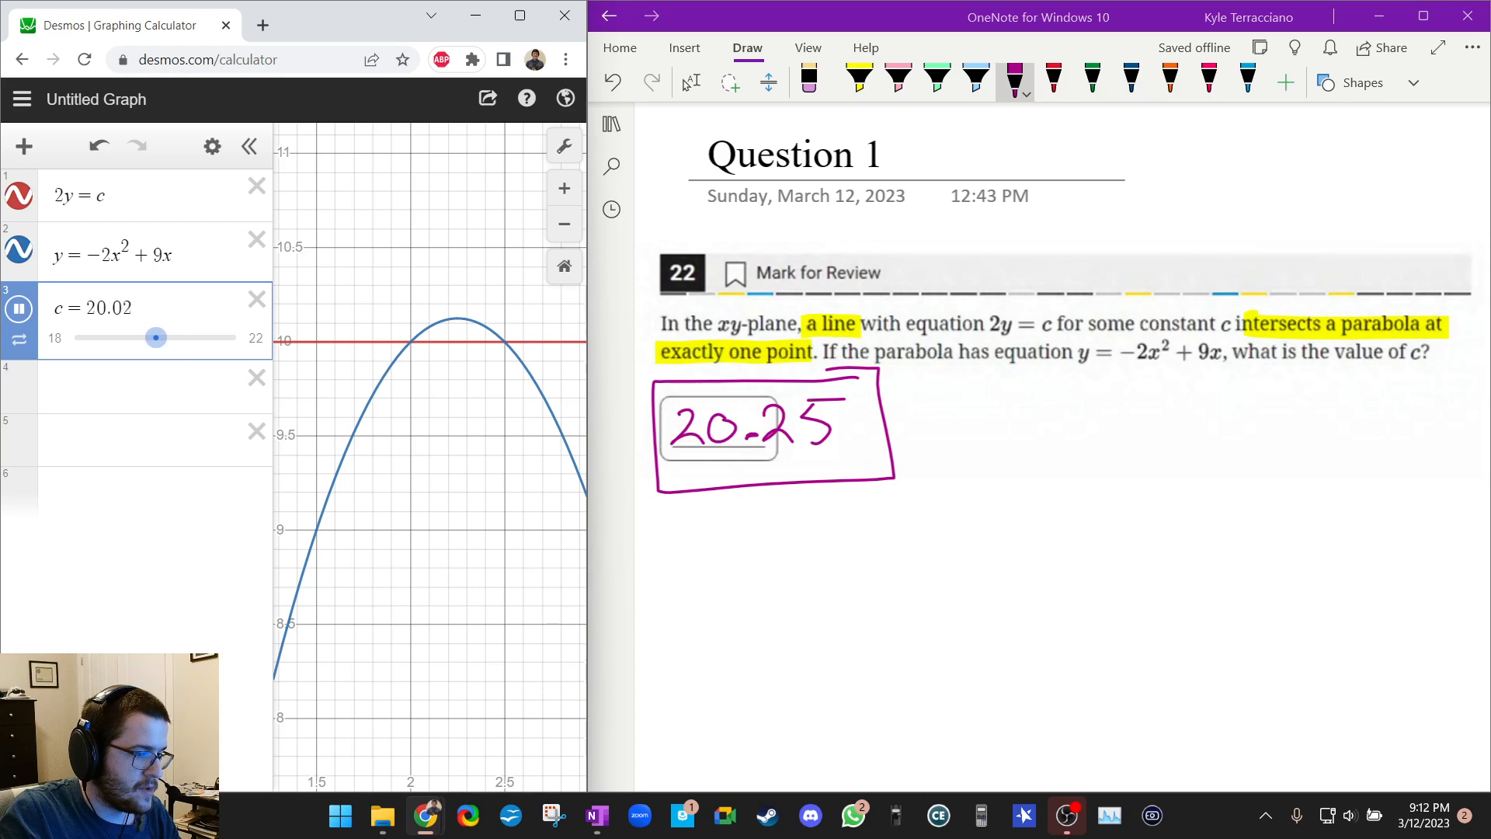
left_click_drag(155, 337, 235, 337)
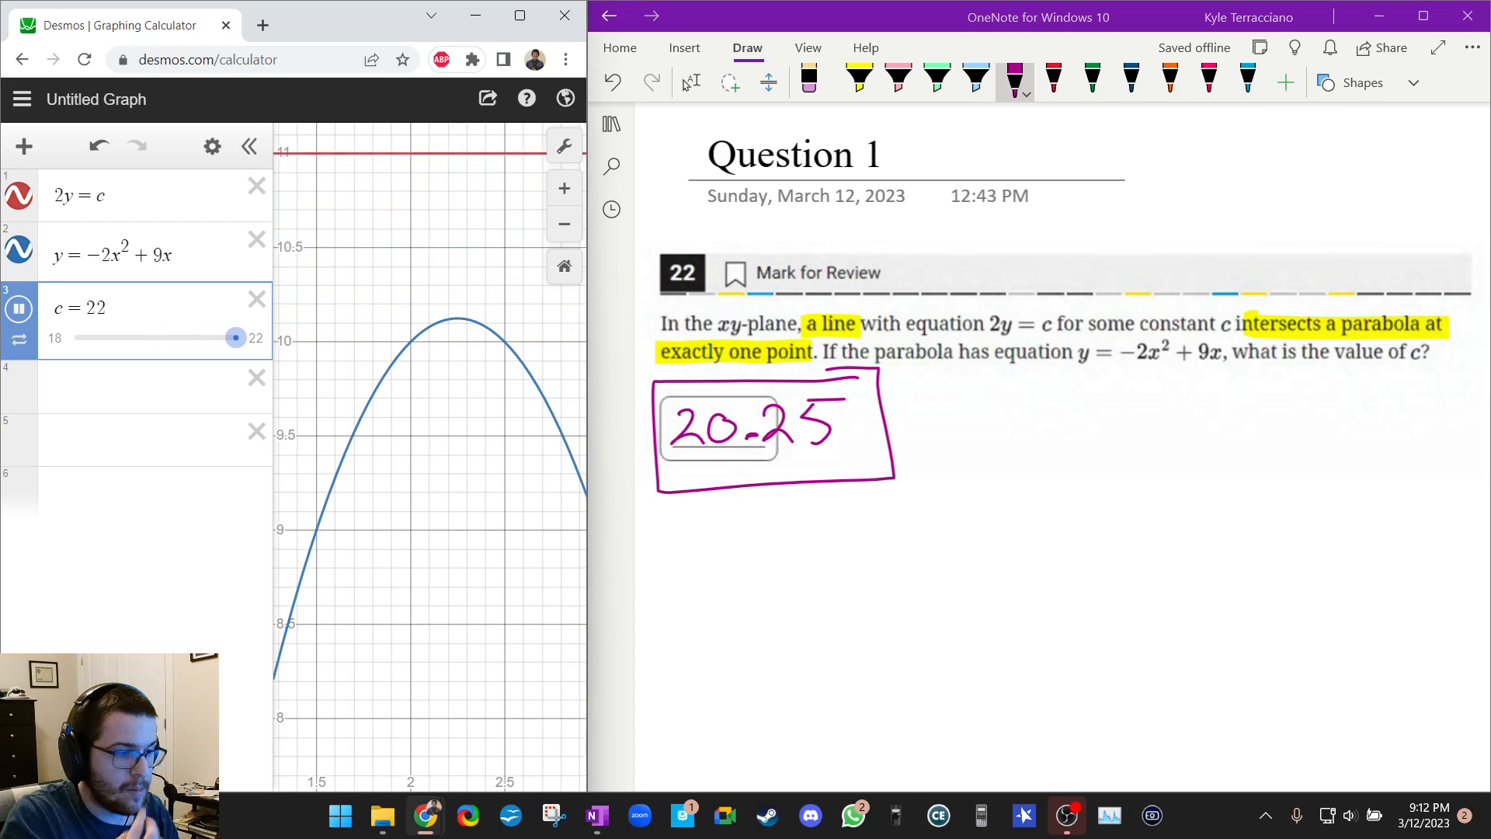
left_click_drag(235, 337, 155, 337)
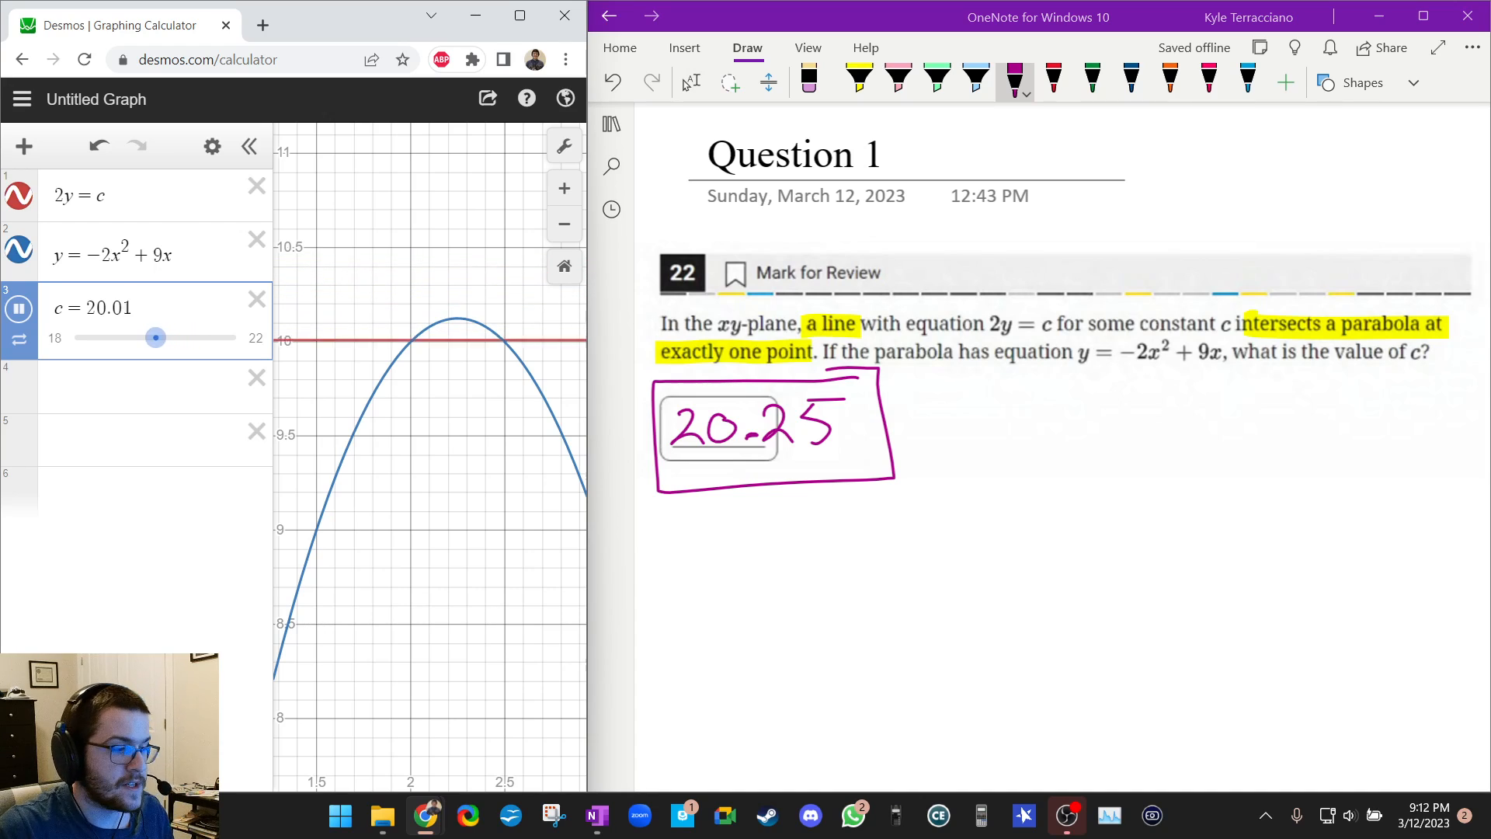
left_click_drag(155, 337, 74, 337)
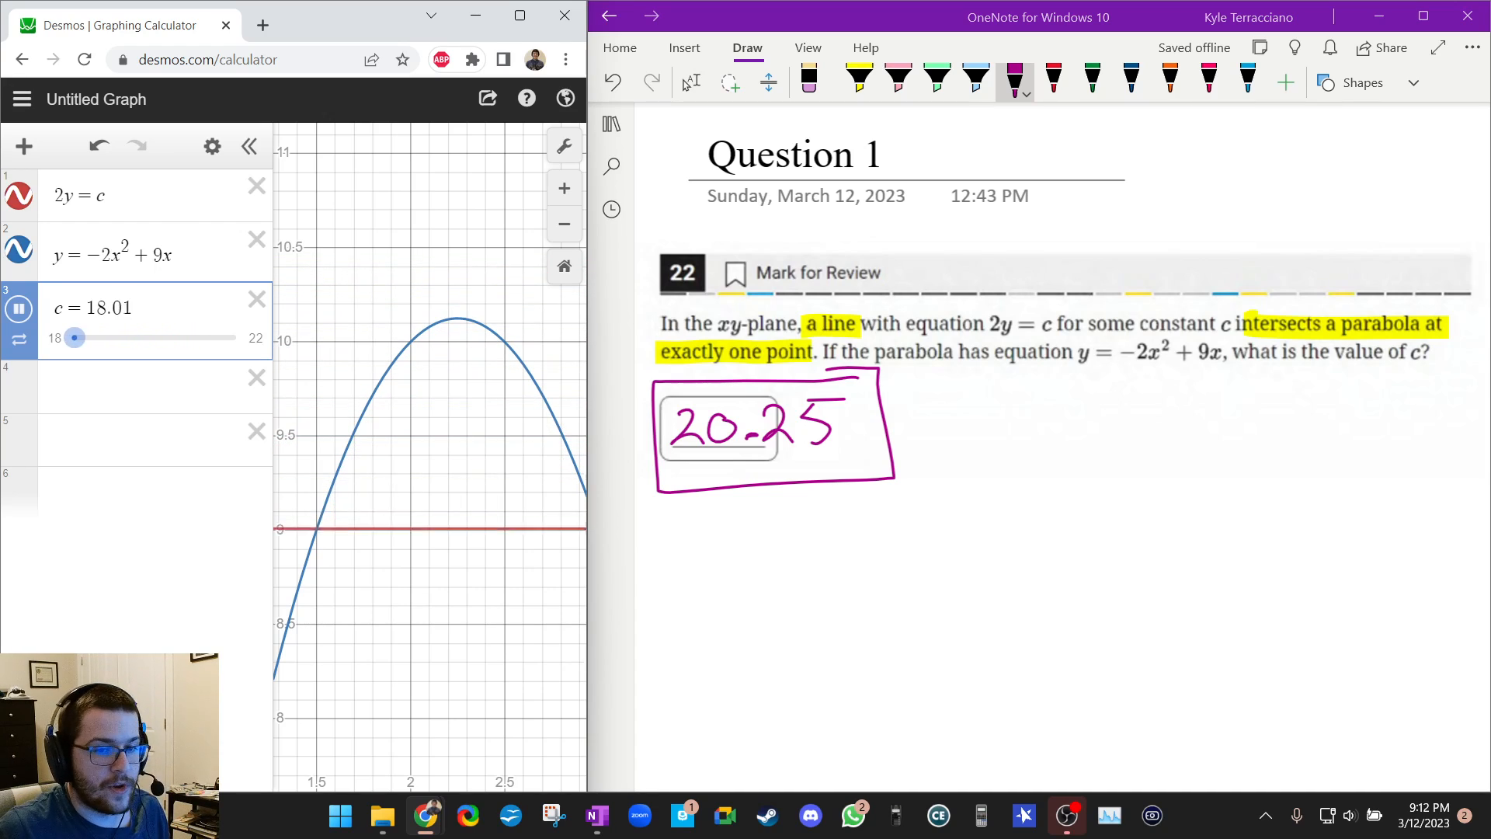
left_click_drag(75, 337, 154, 337)
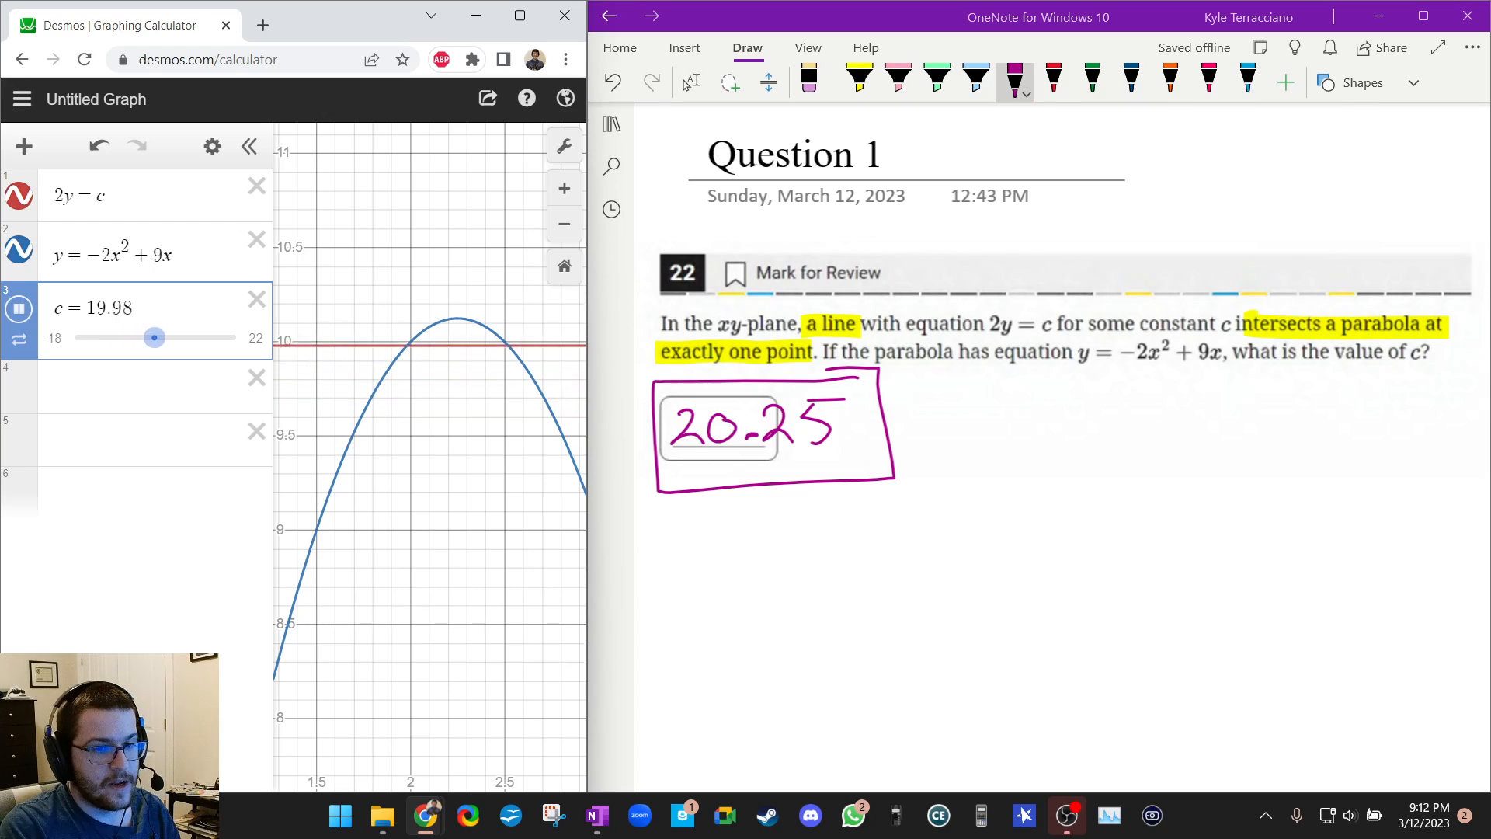
left_click_drag(154, 337, 234, 337)
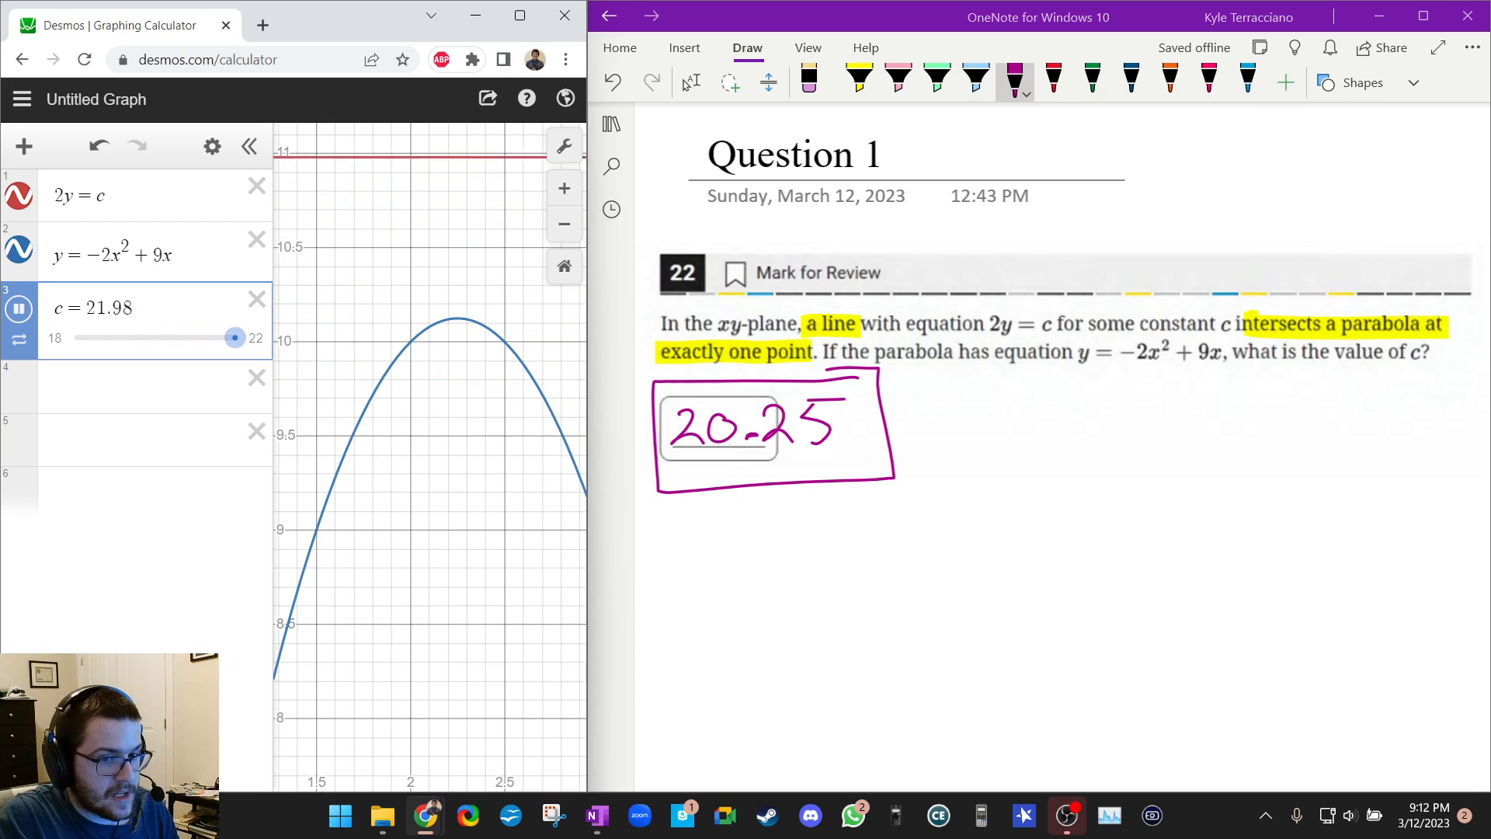
left_click_drag(234, 338, 157, 338)
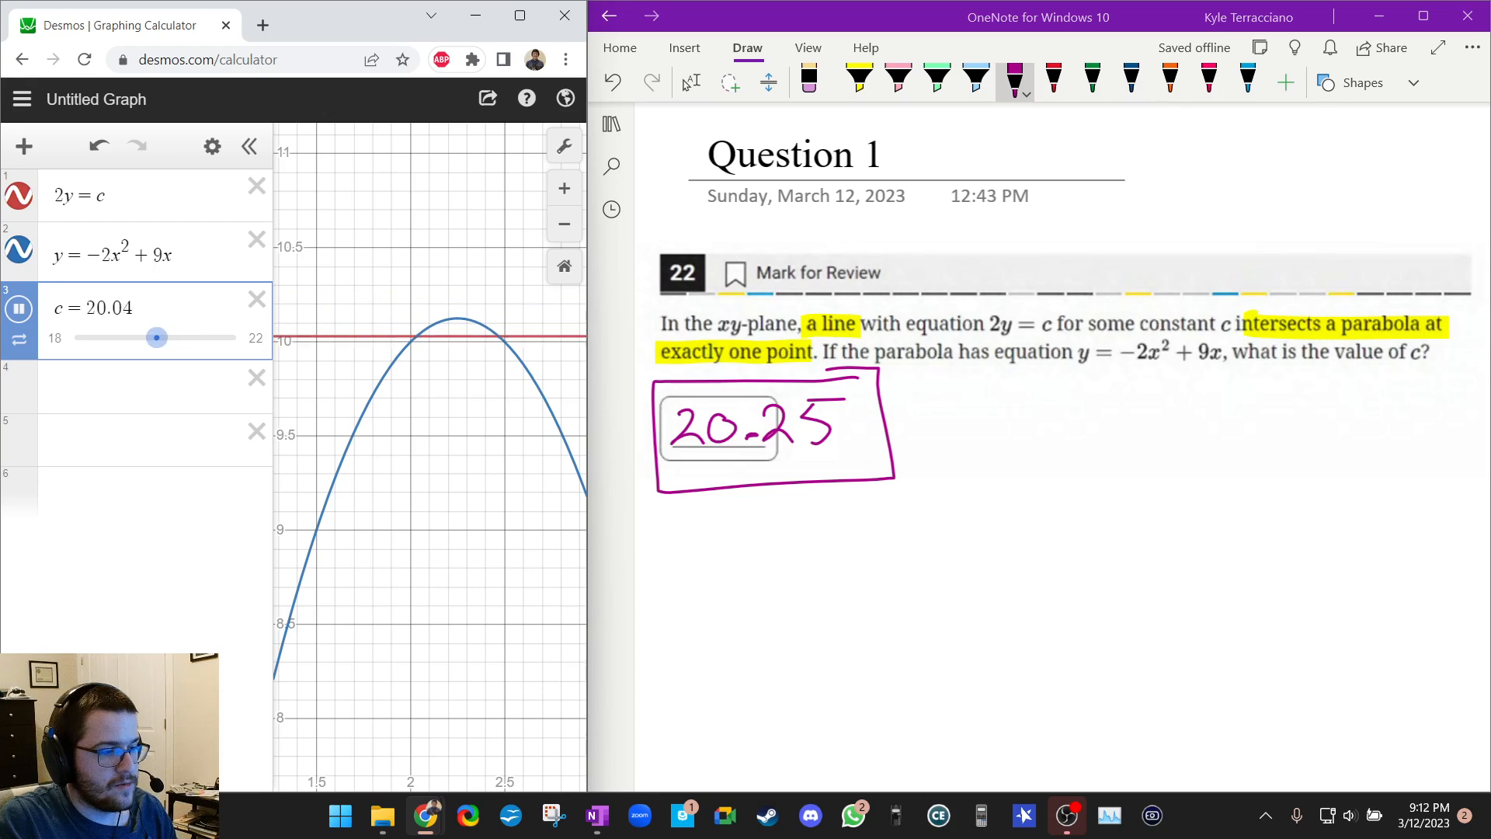
left_click_drag(157, 337, 99, 337)
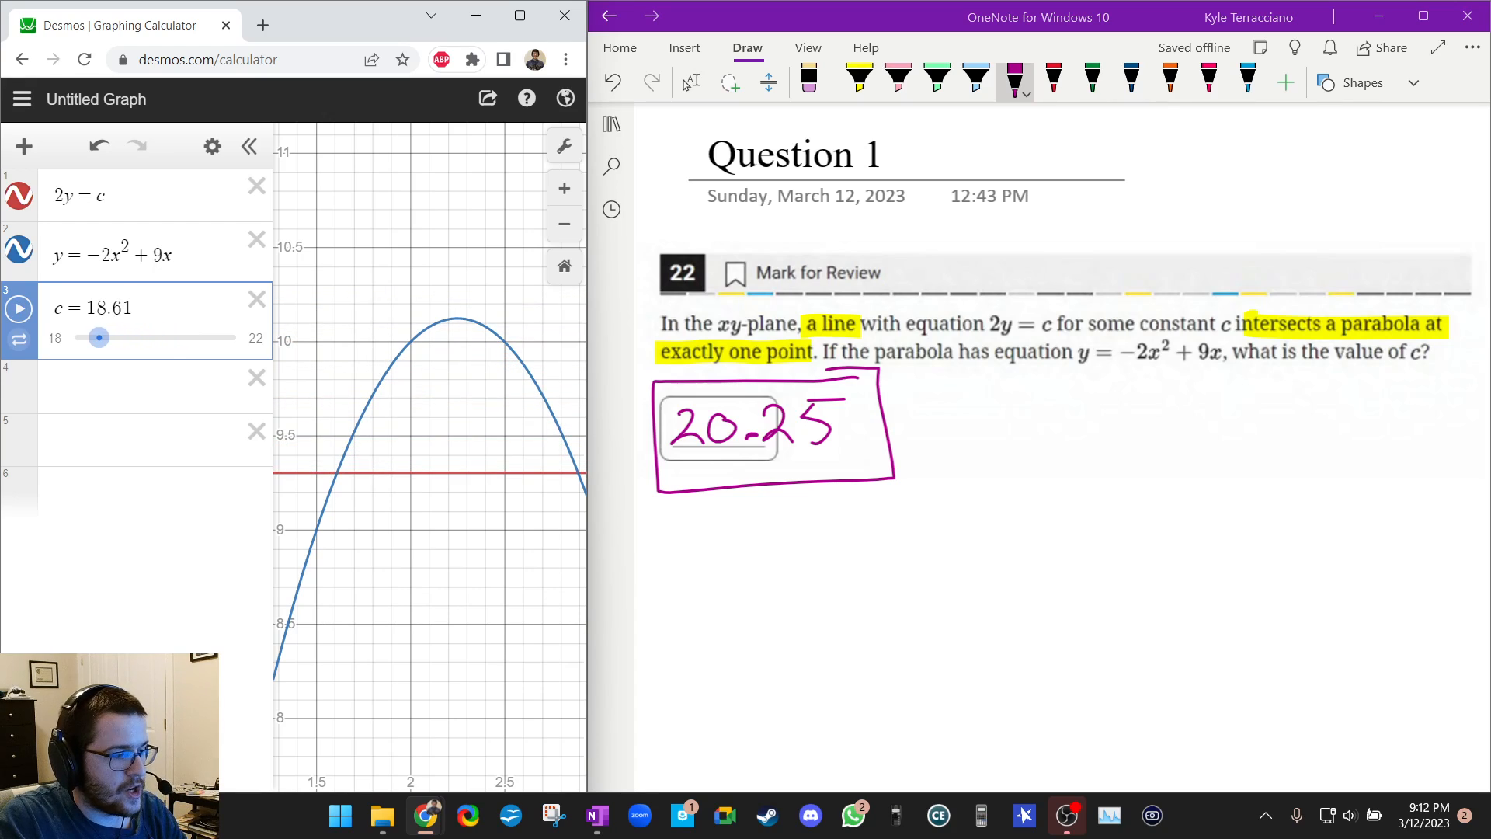
left_click(19, 340)
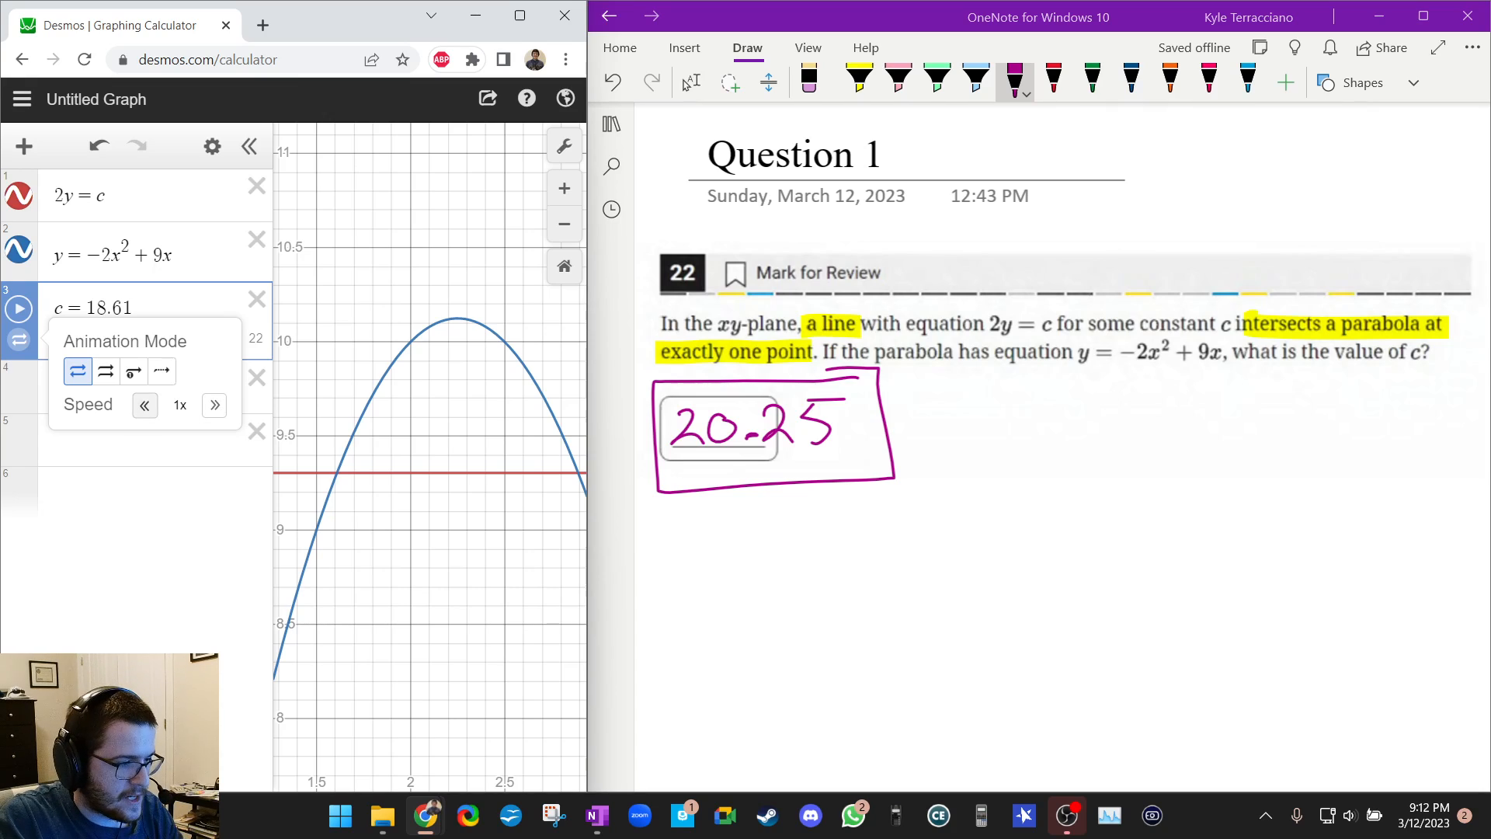
Slow the animation speed and resume animating c at the slower rate
left_click(144, 406)
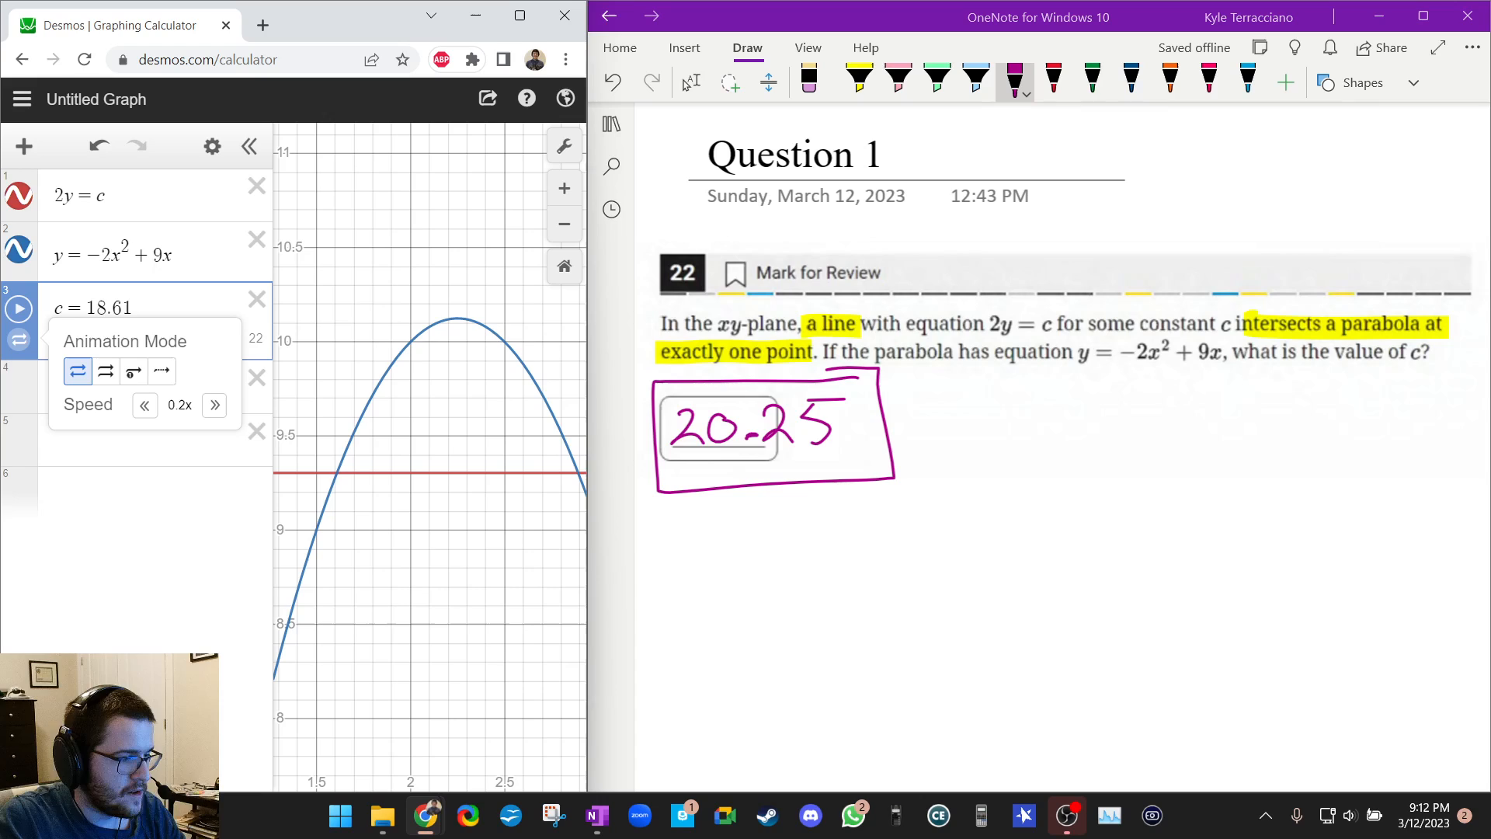
left_click(17, 307)
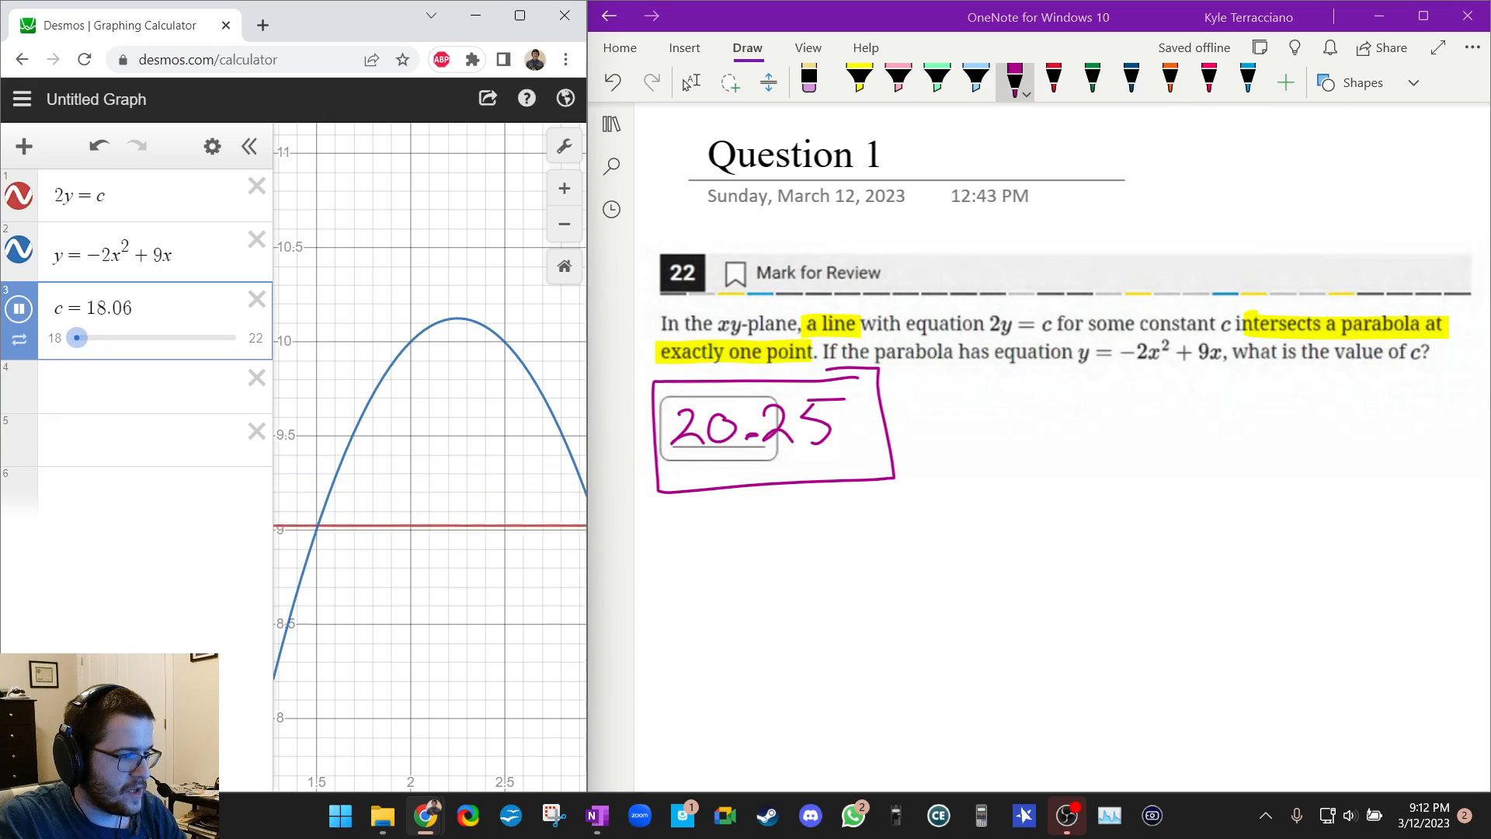
left_click_drag(78, 338, 92, 337)
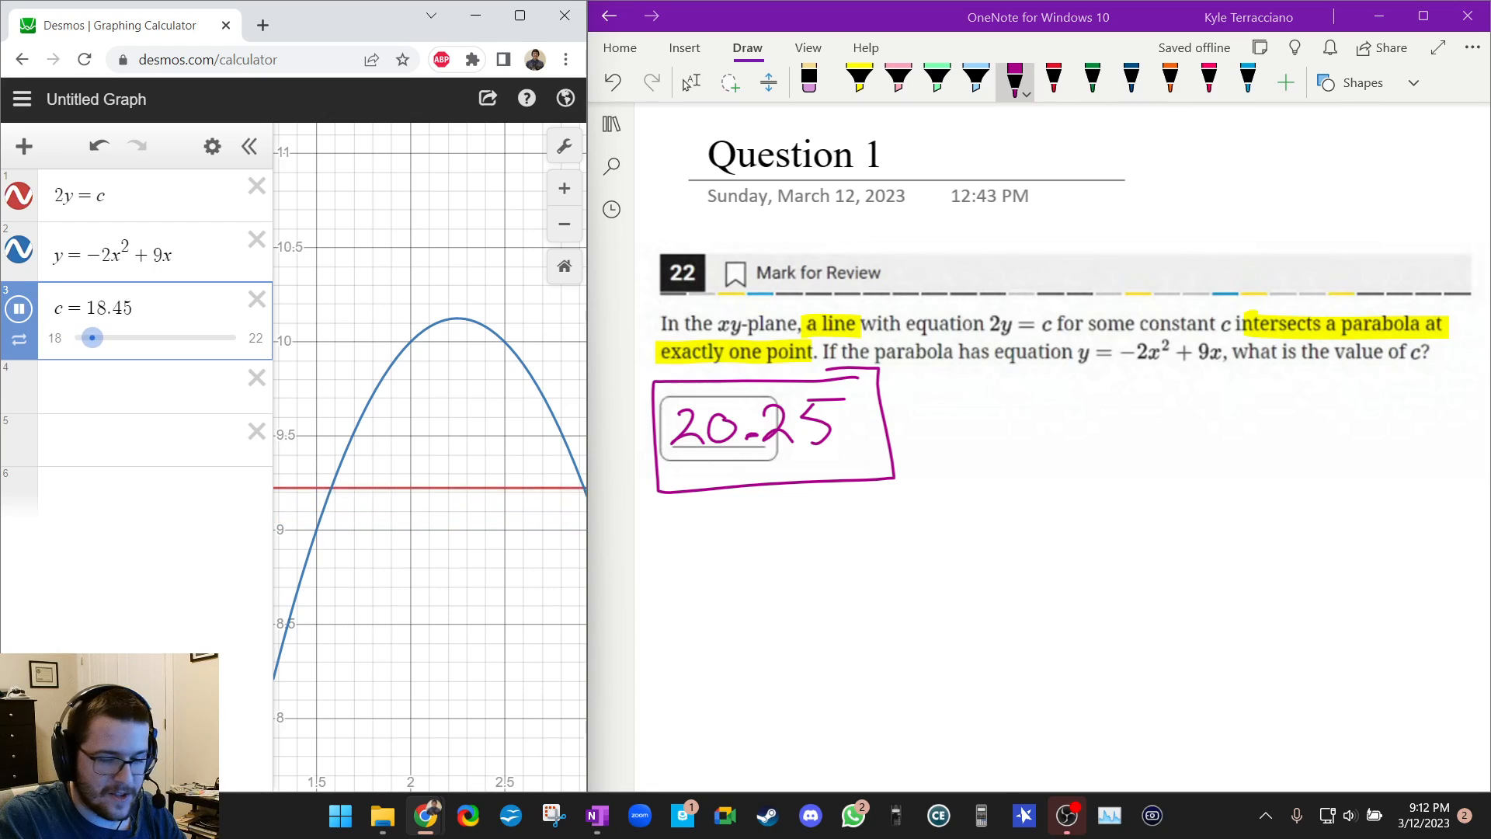
left_click_drag(92, 337, 107, 337)
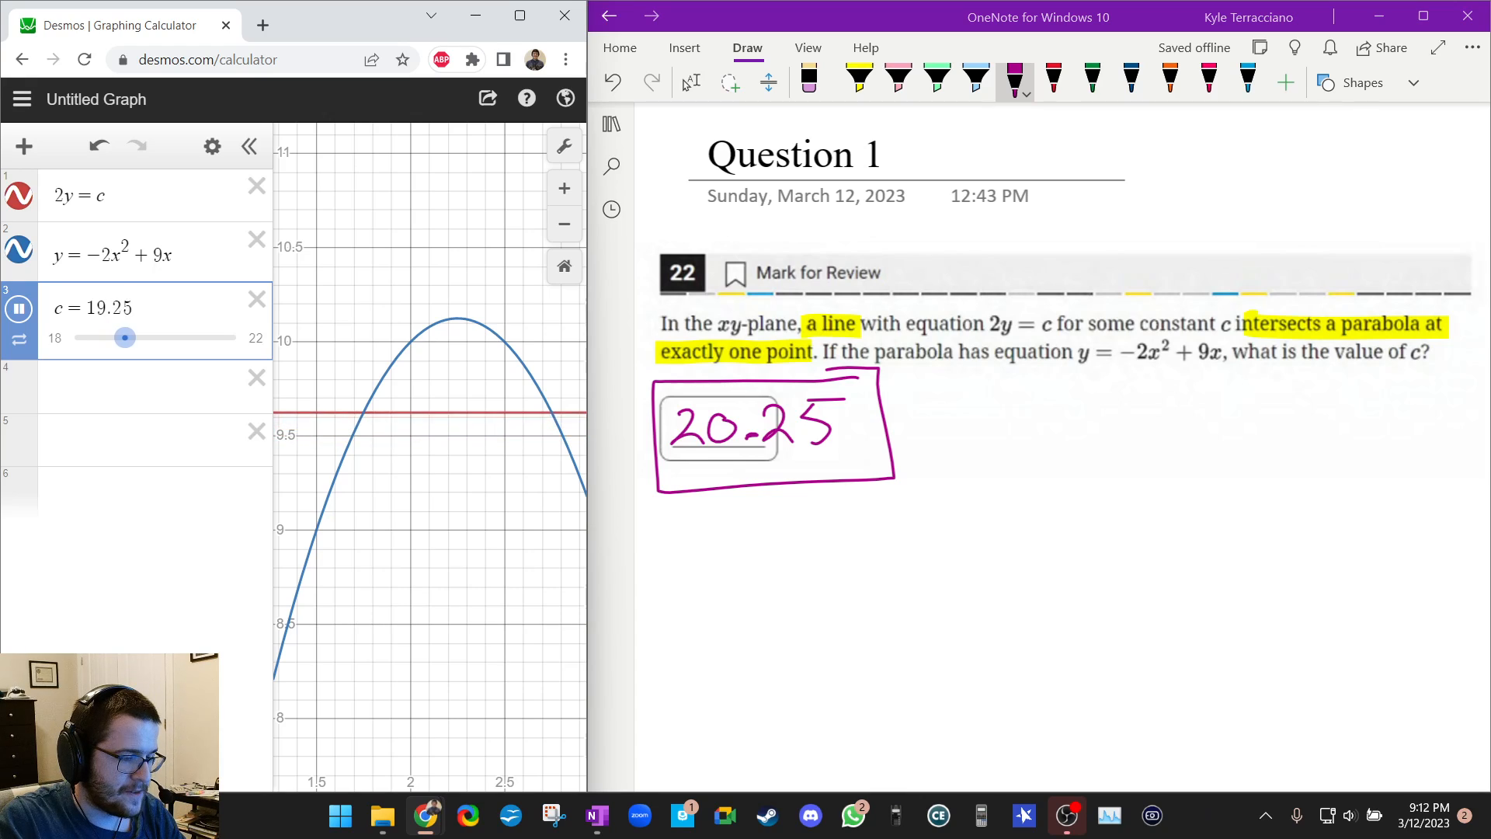
Raise c to 20.25 so the line touches the parabola only at its vertex
left_click_drag(124, 337, 142, 337)
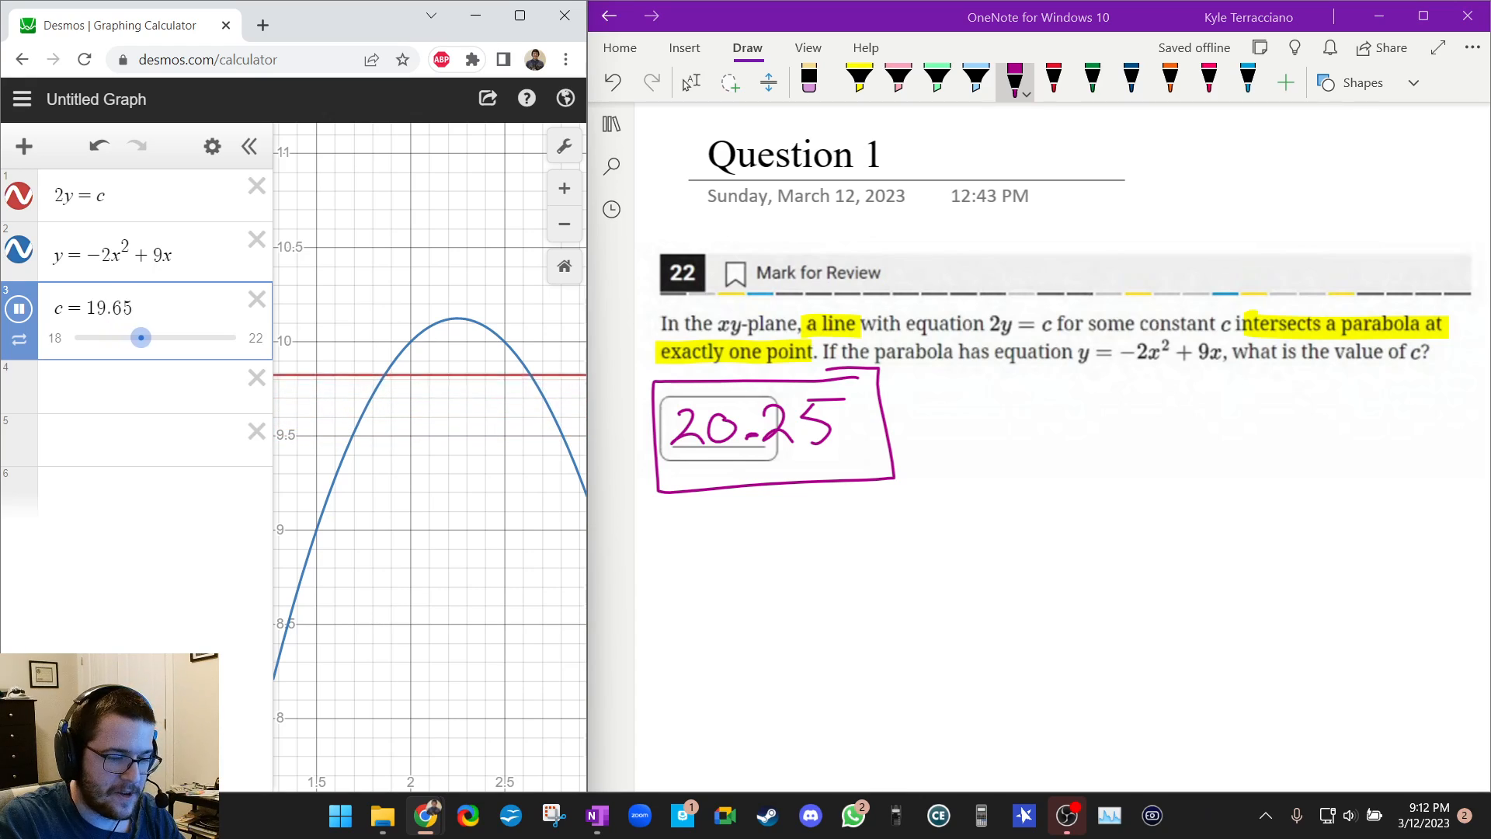
left_click_drag(141, 337, 158, 337)
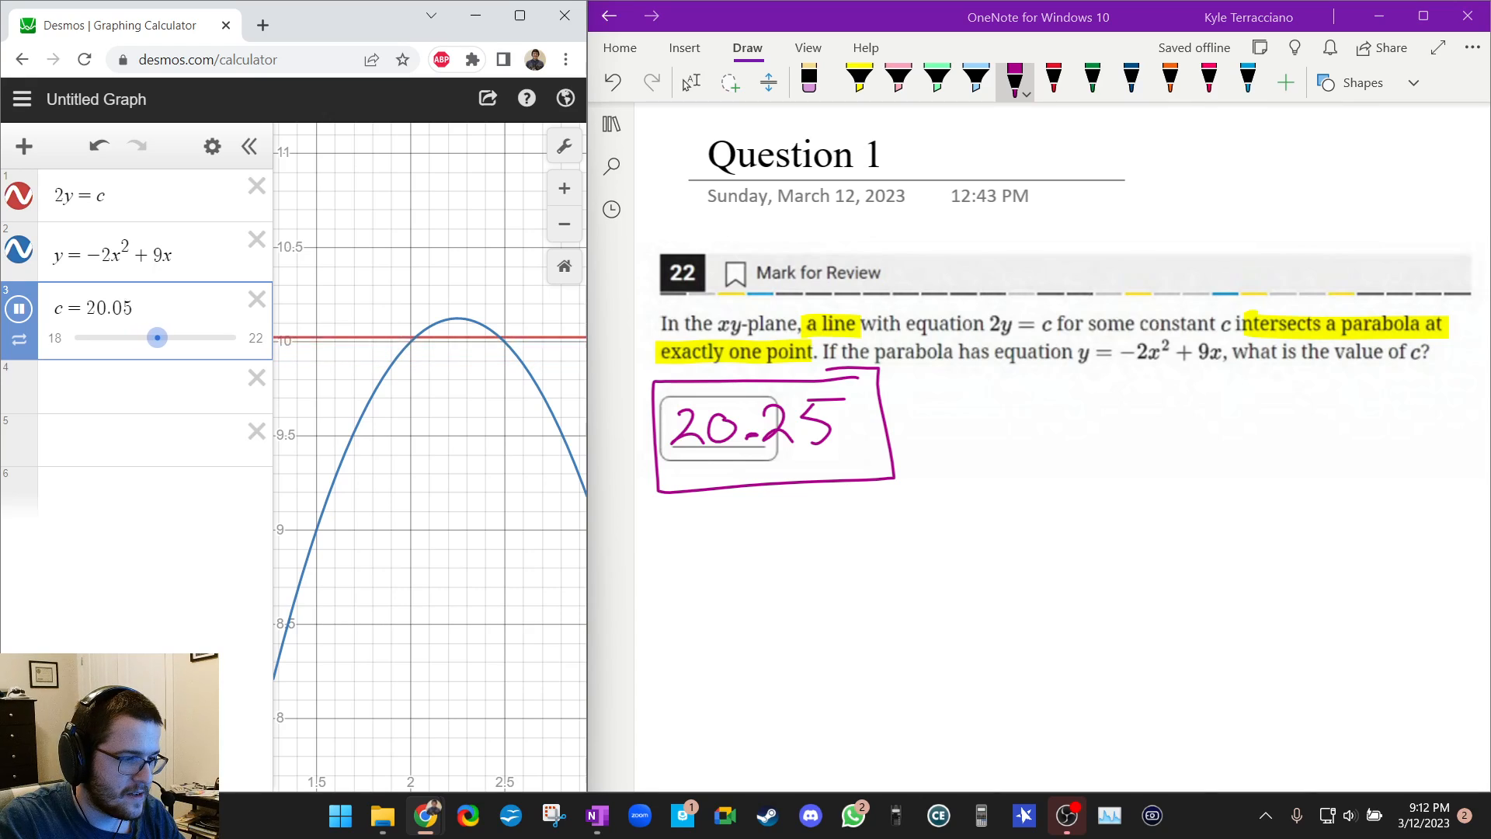
left_click_drag(158, 338, 165, 337)
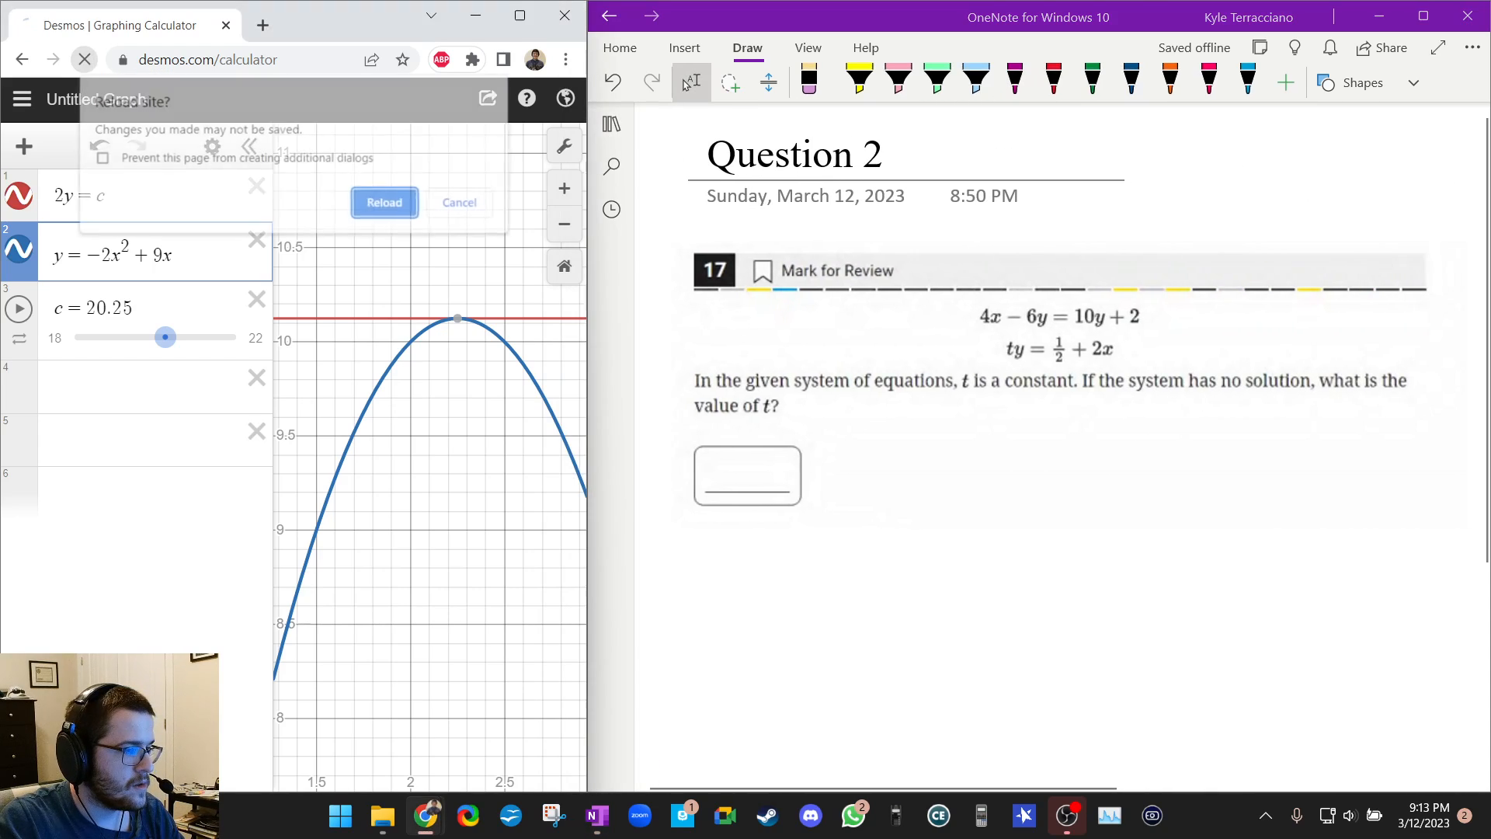
Reload to a blank graph and enter 4x − 6y = 10y + 2
left_click(384, 201)
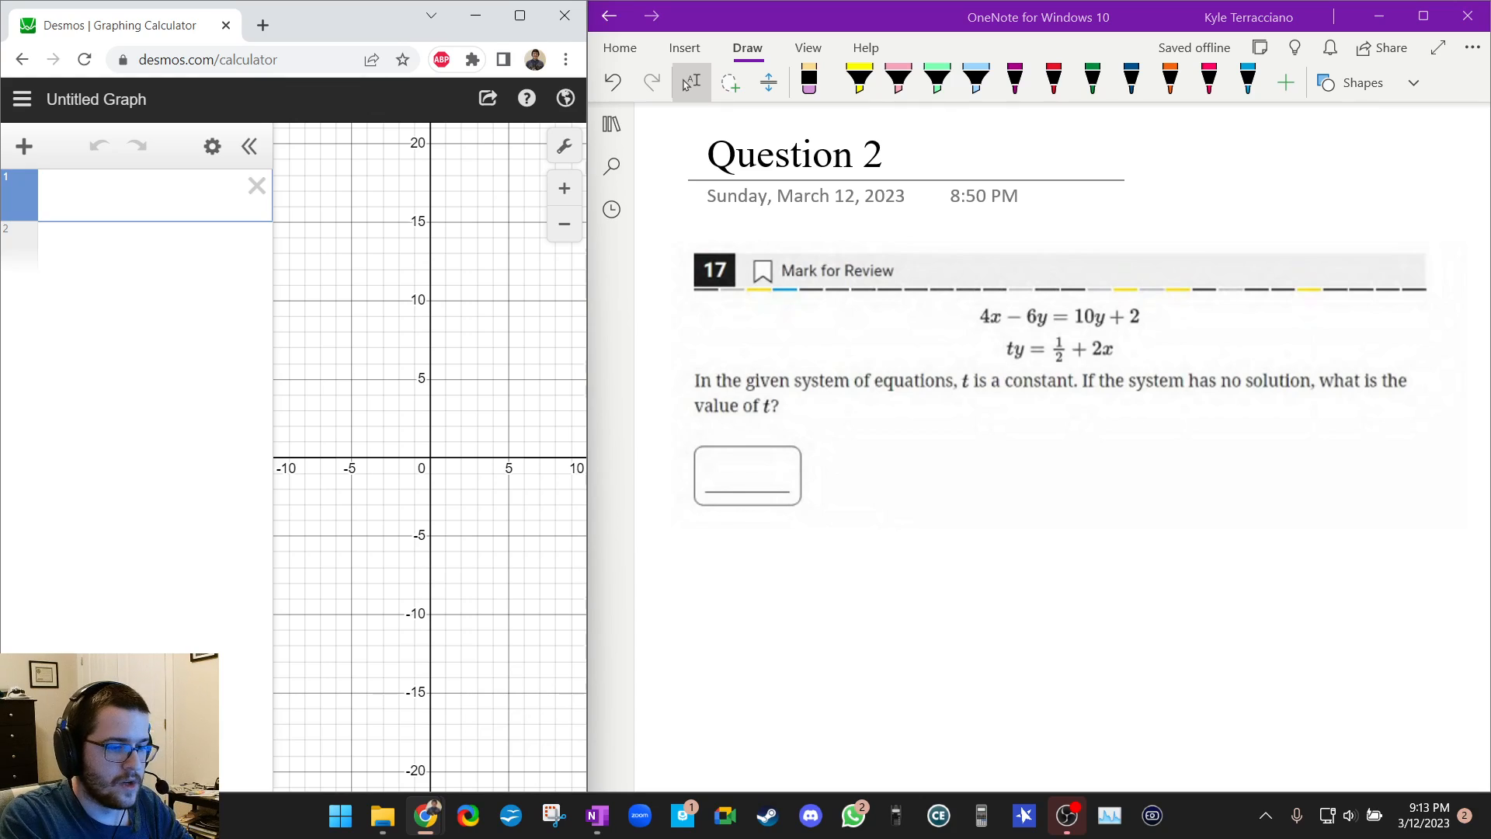
type("4x")
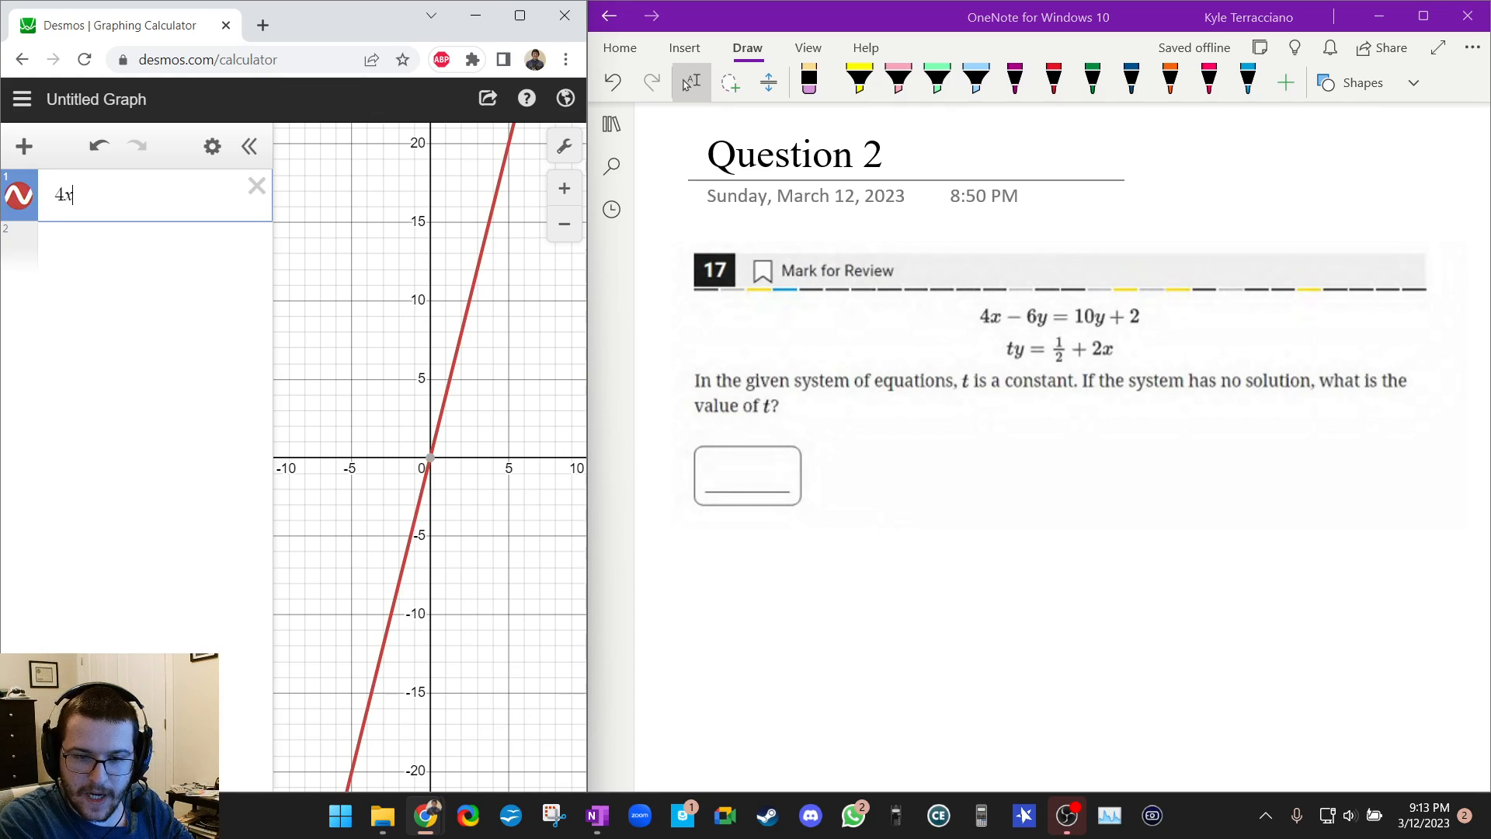
type("-")
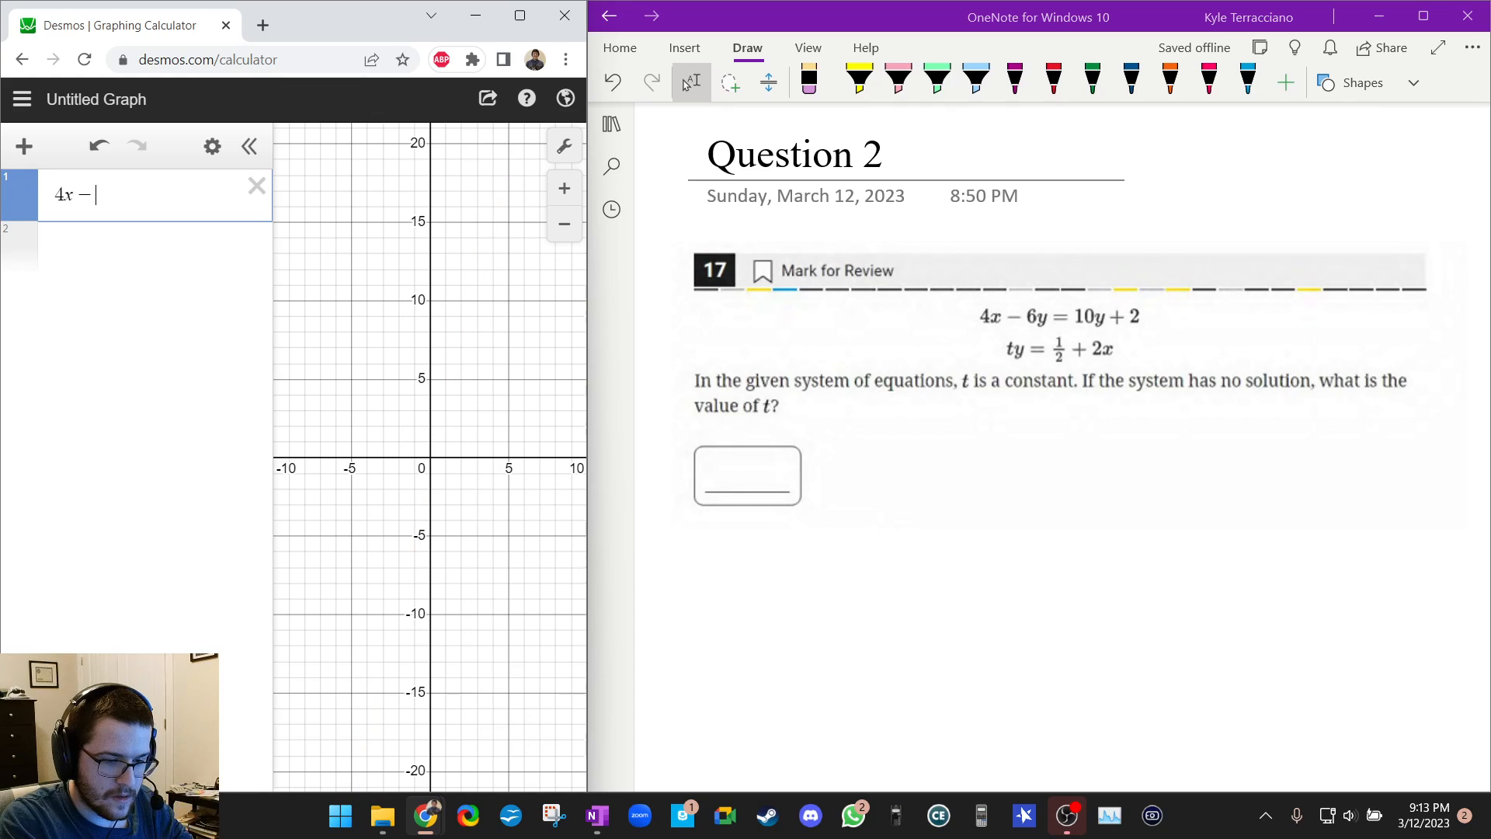
type("6y")
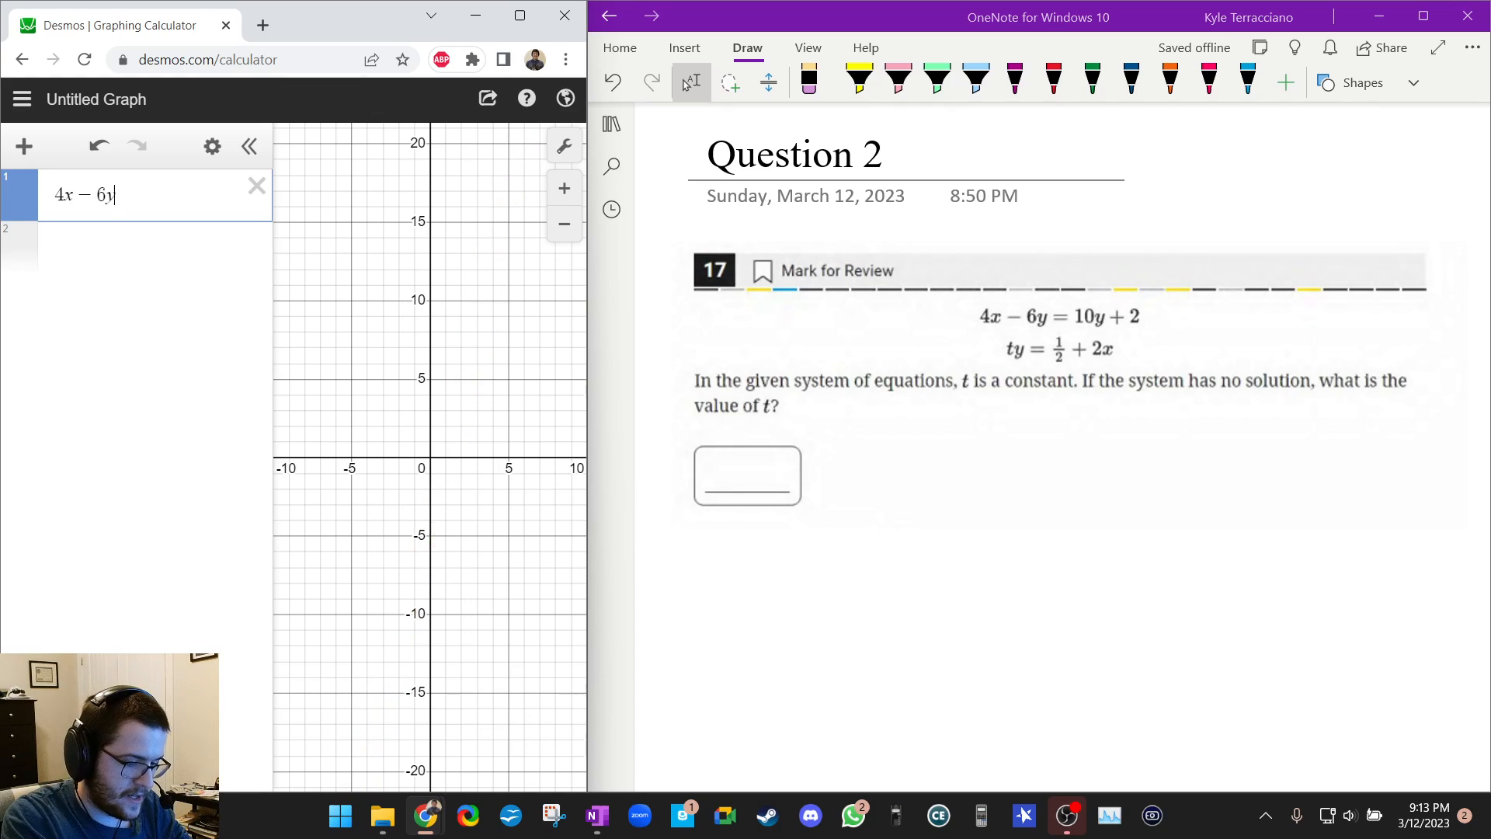
type("= 10y + 2")
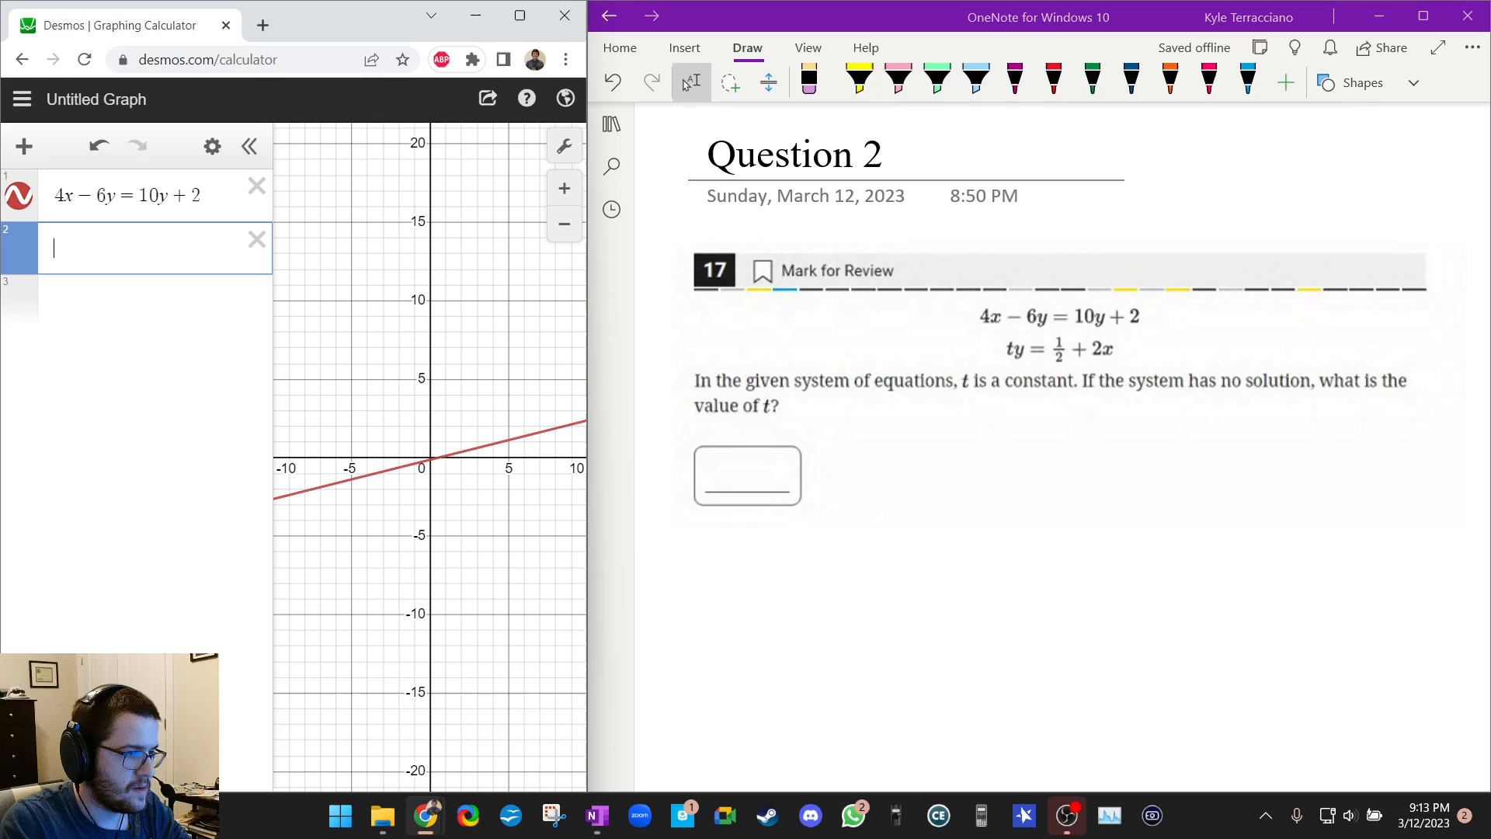
Enter ty = ½ + 2x and make t an adjustable slider at 1
type("ty = 1/2")
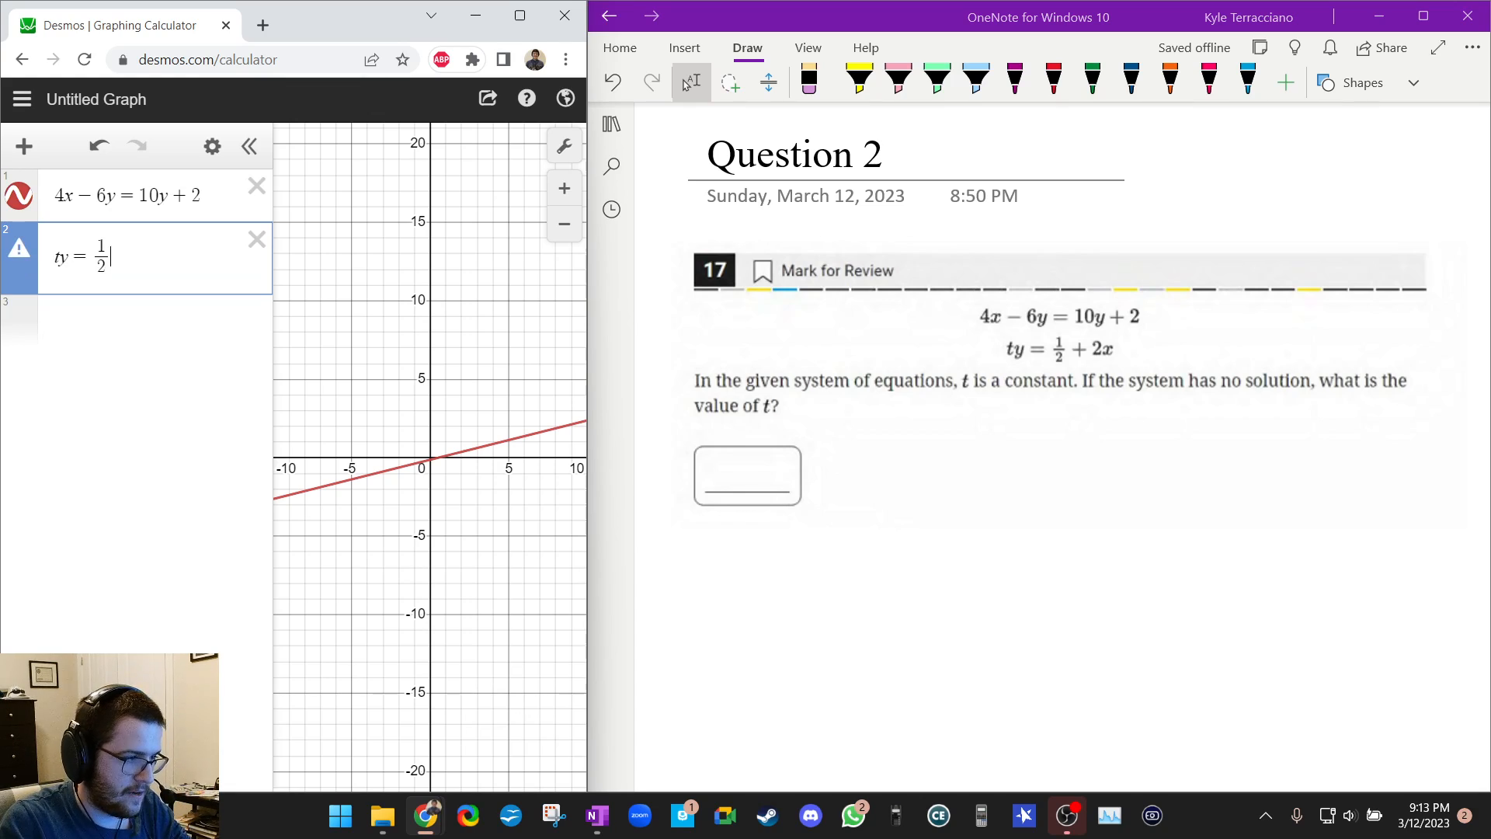
type("+2x")
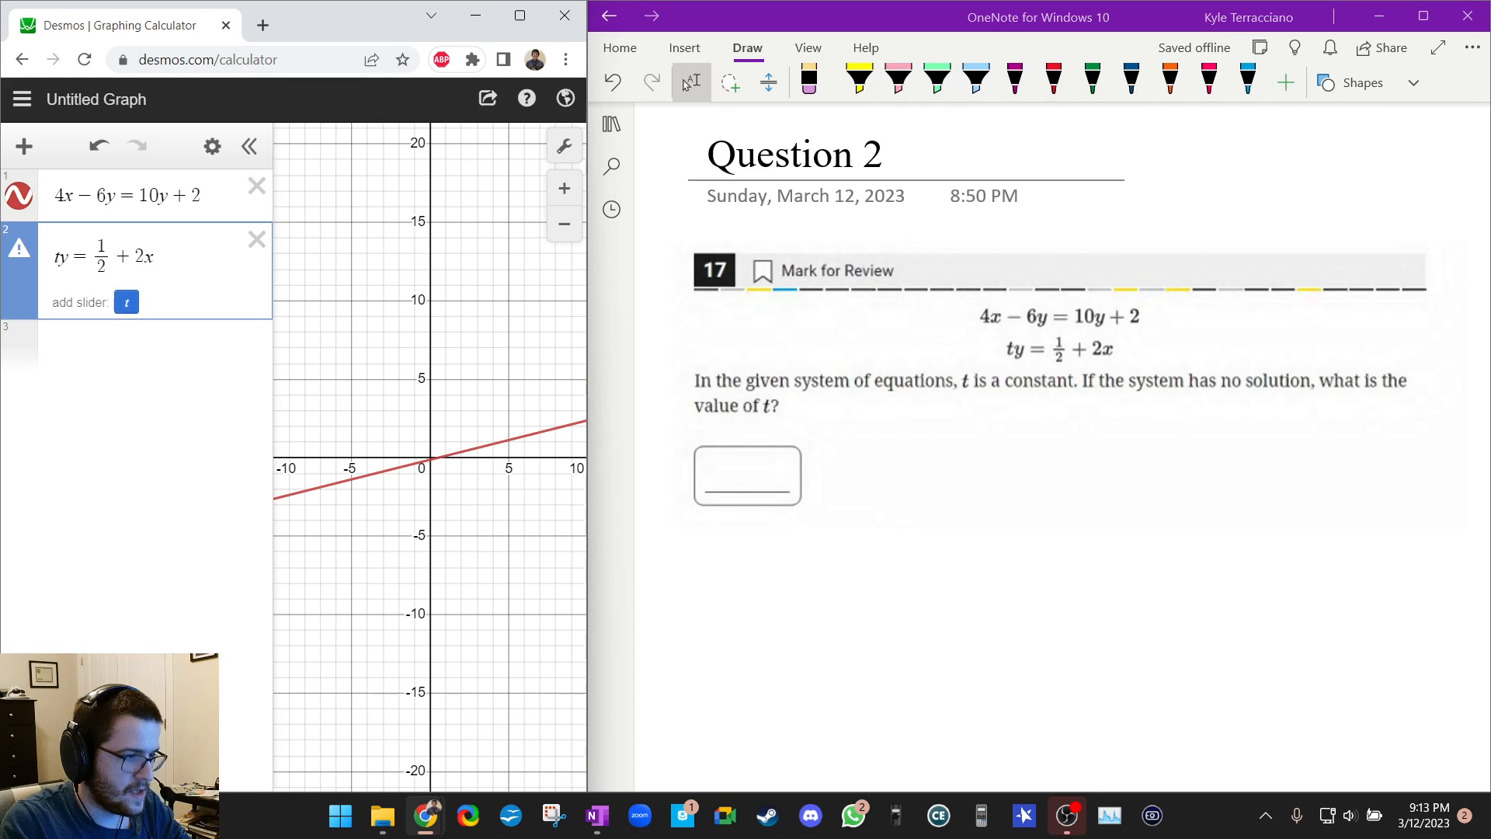
left_click(126, 301)
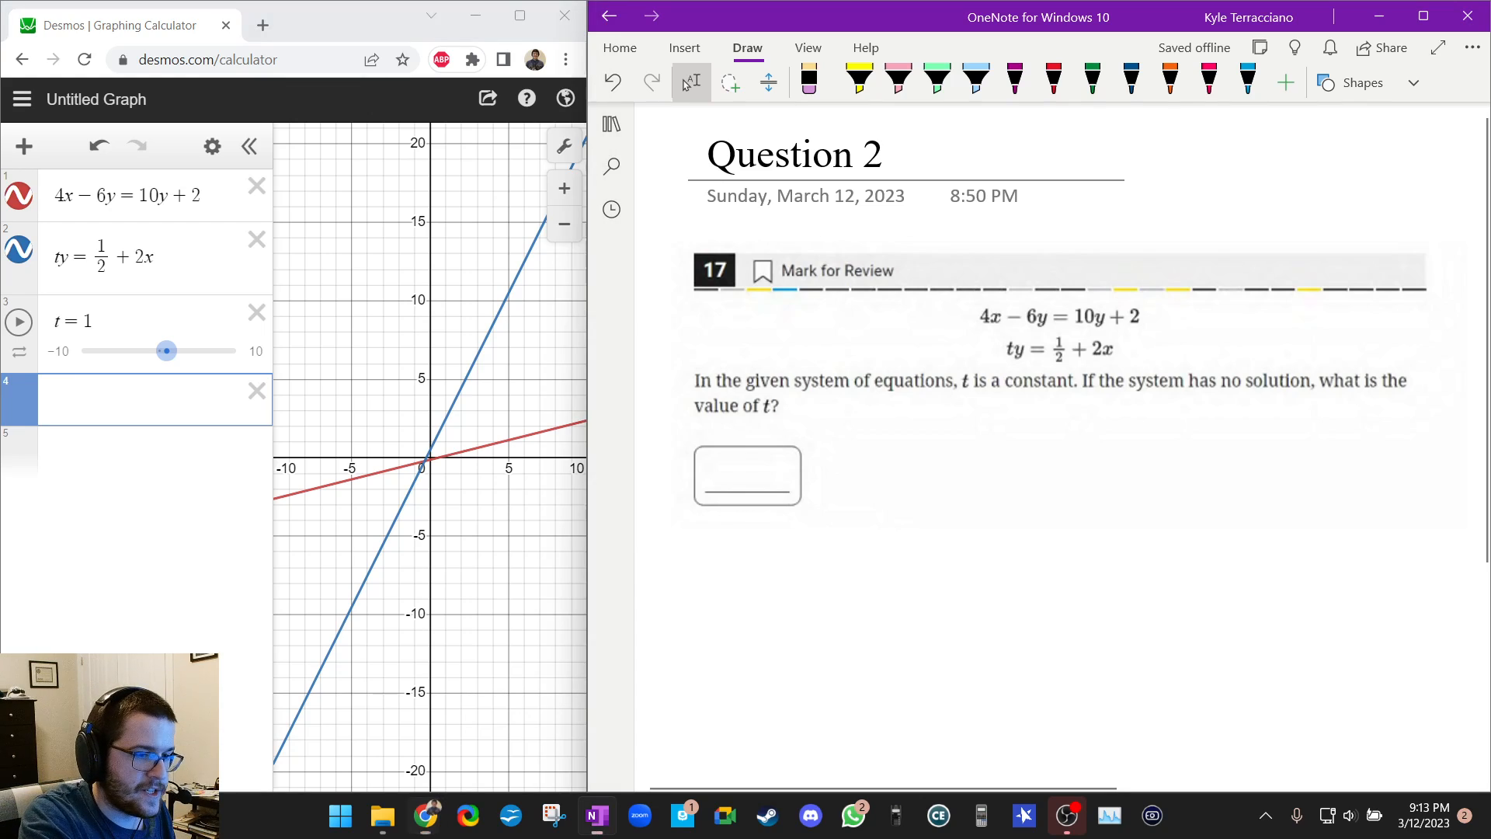
Highlight 't is a constant' and 'the system has no solution' in Question 2 with the yellow highlighter
left_click(856, 79)
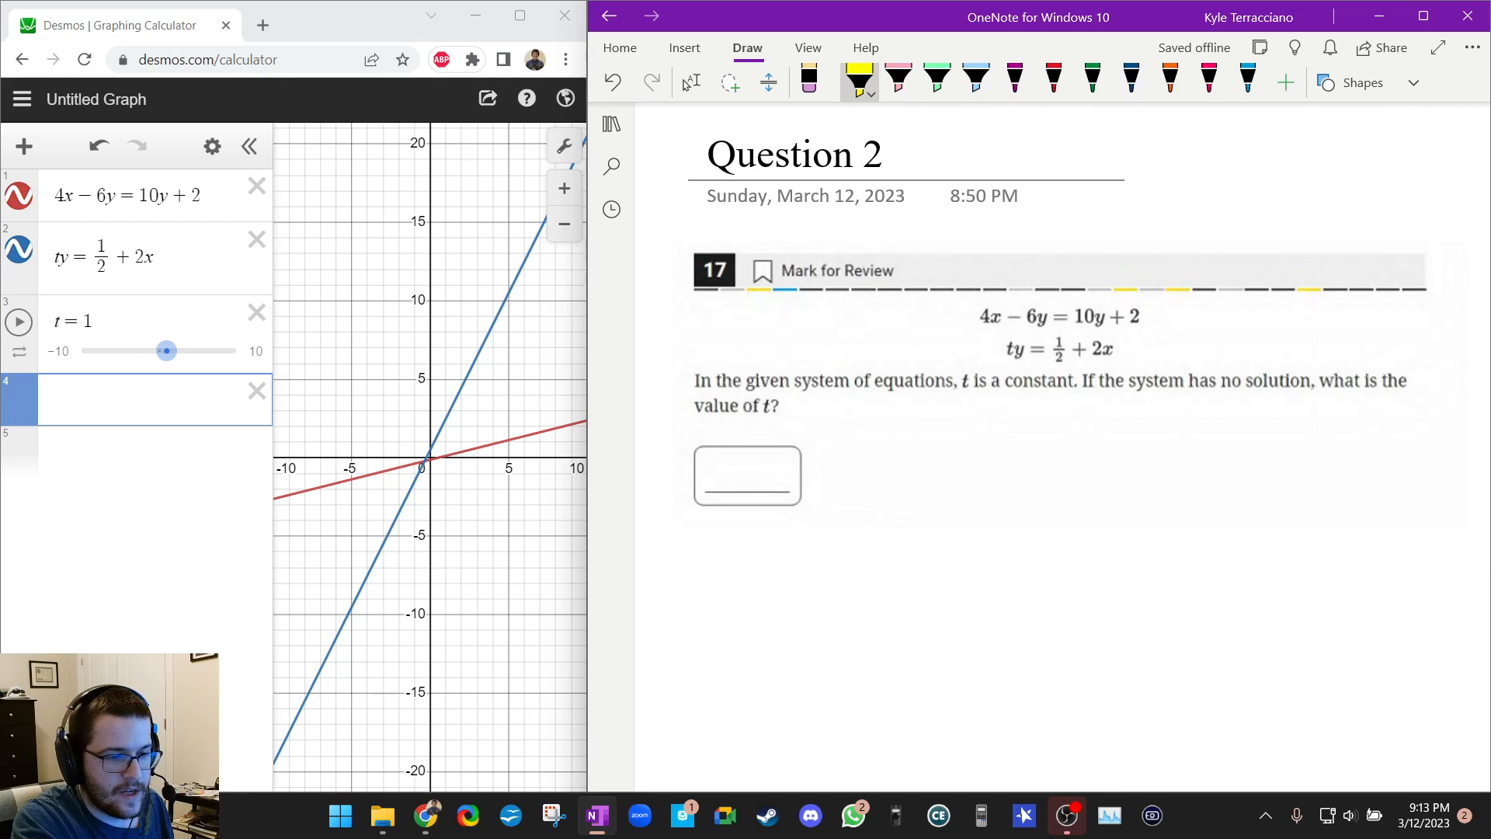
left_click_drag(954, 379, 1041, 379)
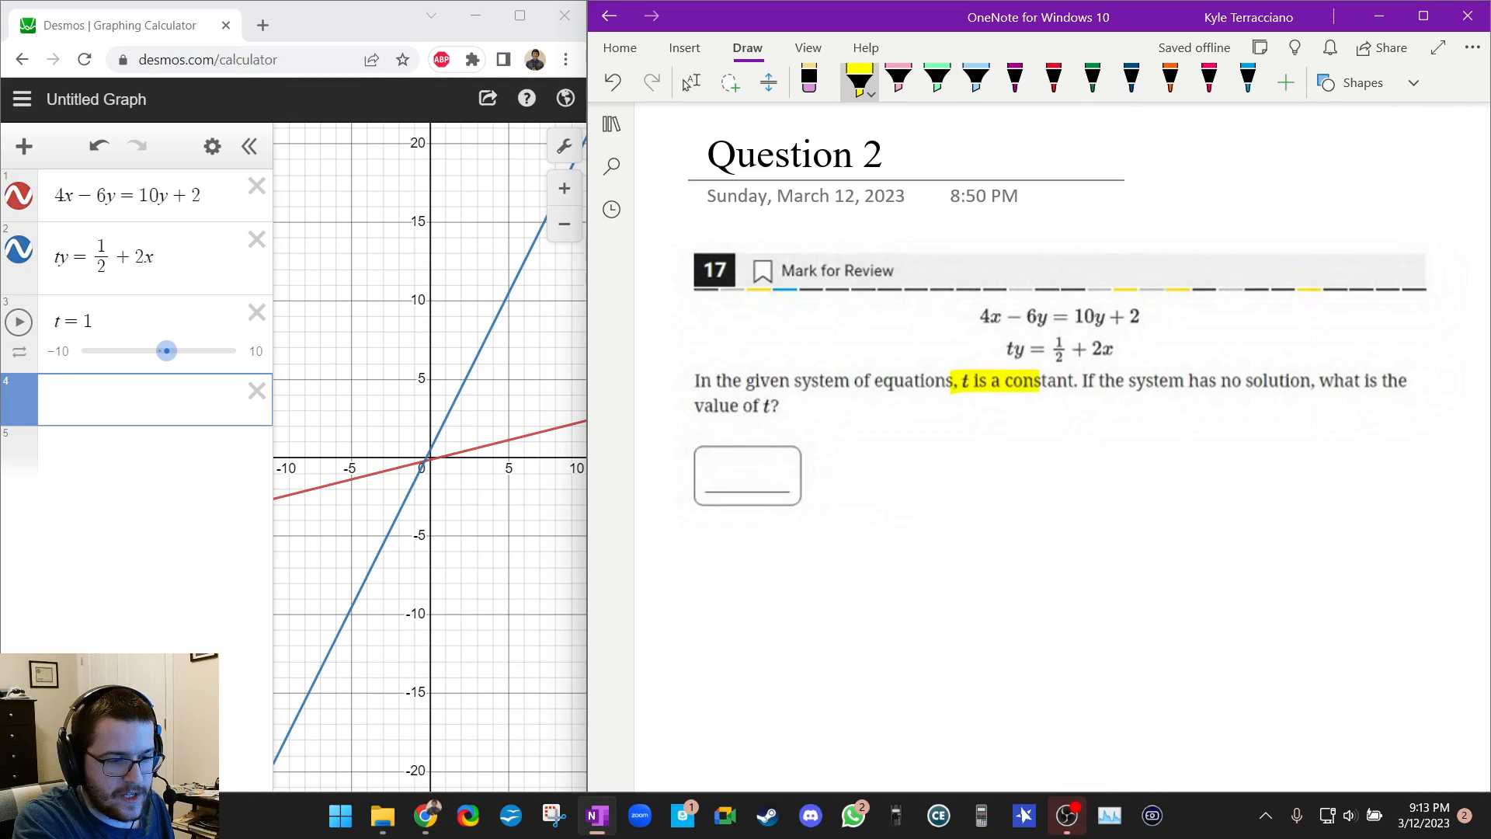
left_click_drag(1094, 380, 1317, 380)
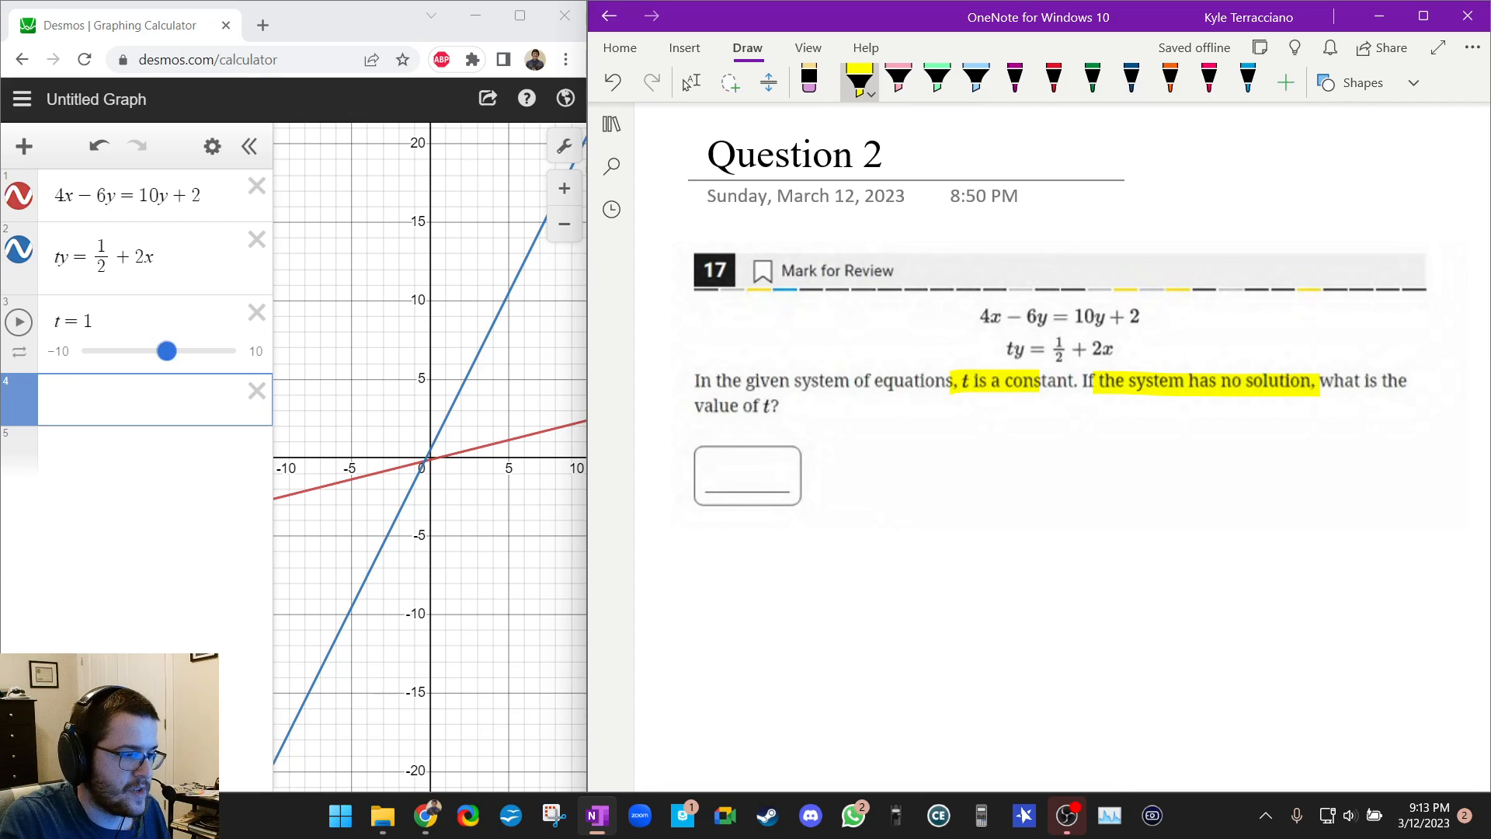
Drag t from −10 up through −7, 0.5, 3 and 6.2 toward where the lines look parallel
left_click_drag(167, 351, 82, 351)
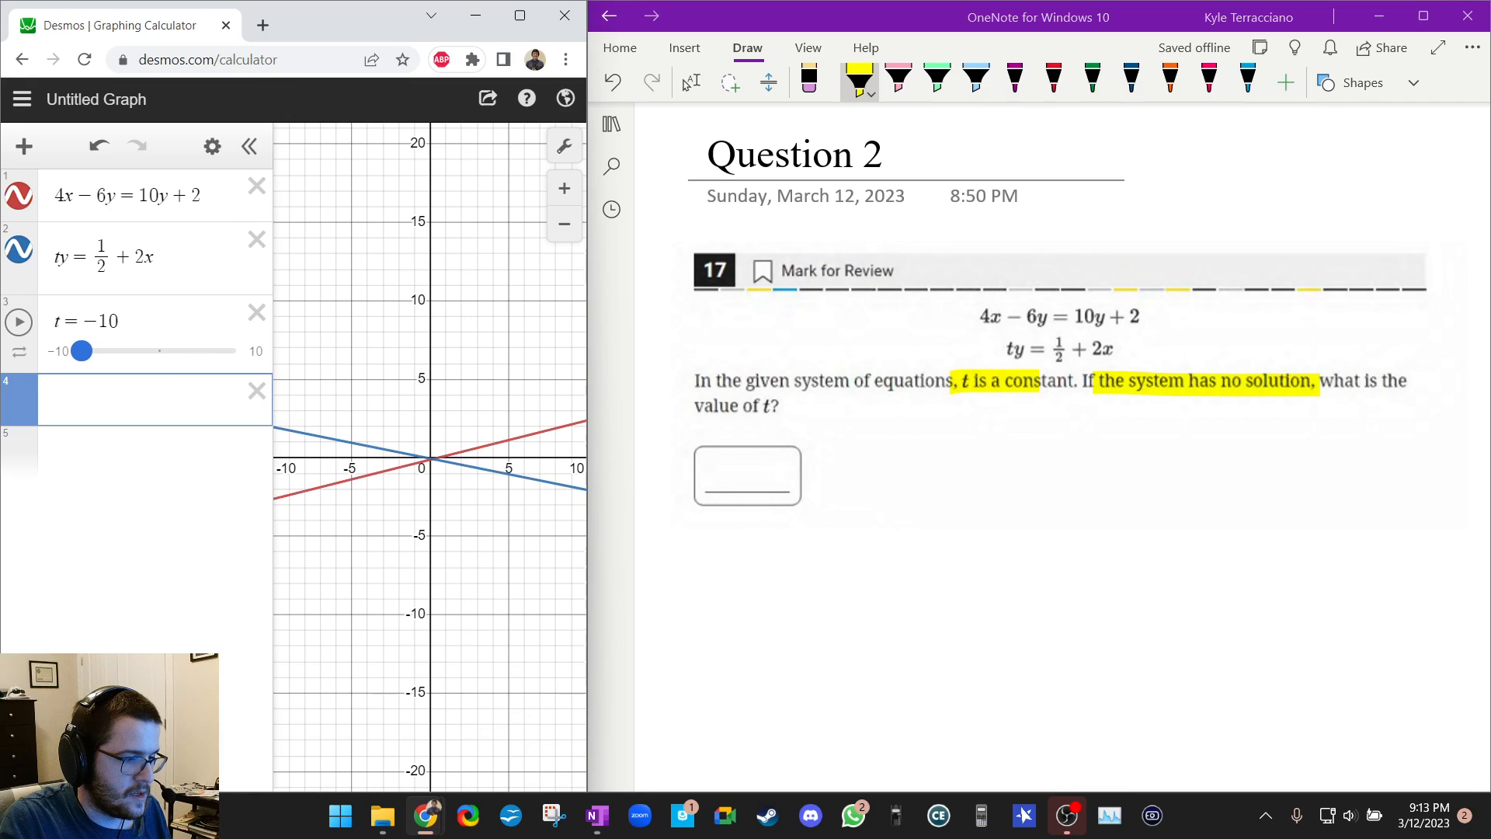
left_click_drag(82, 351, 105, 351)
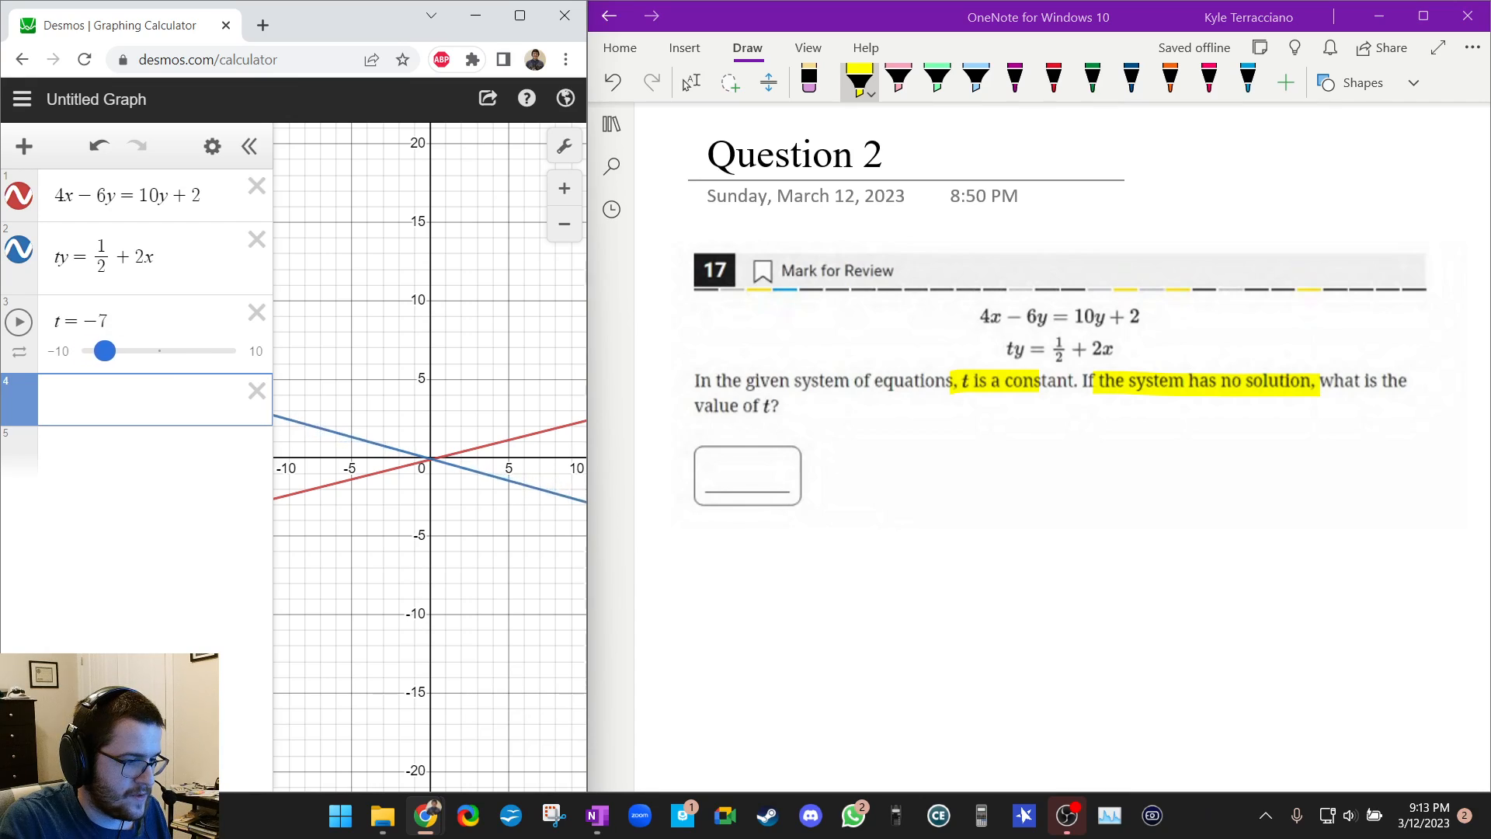
left_click_drag(104, 350, 162, 350)
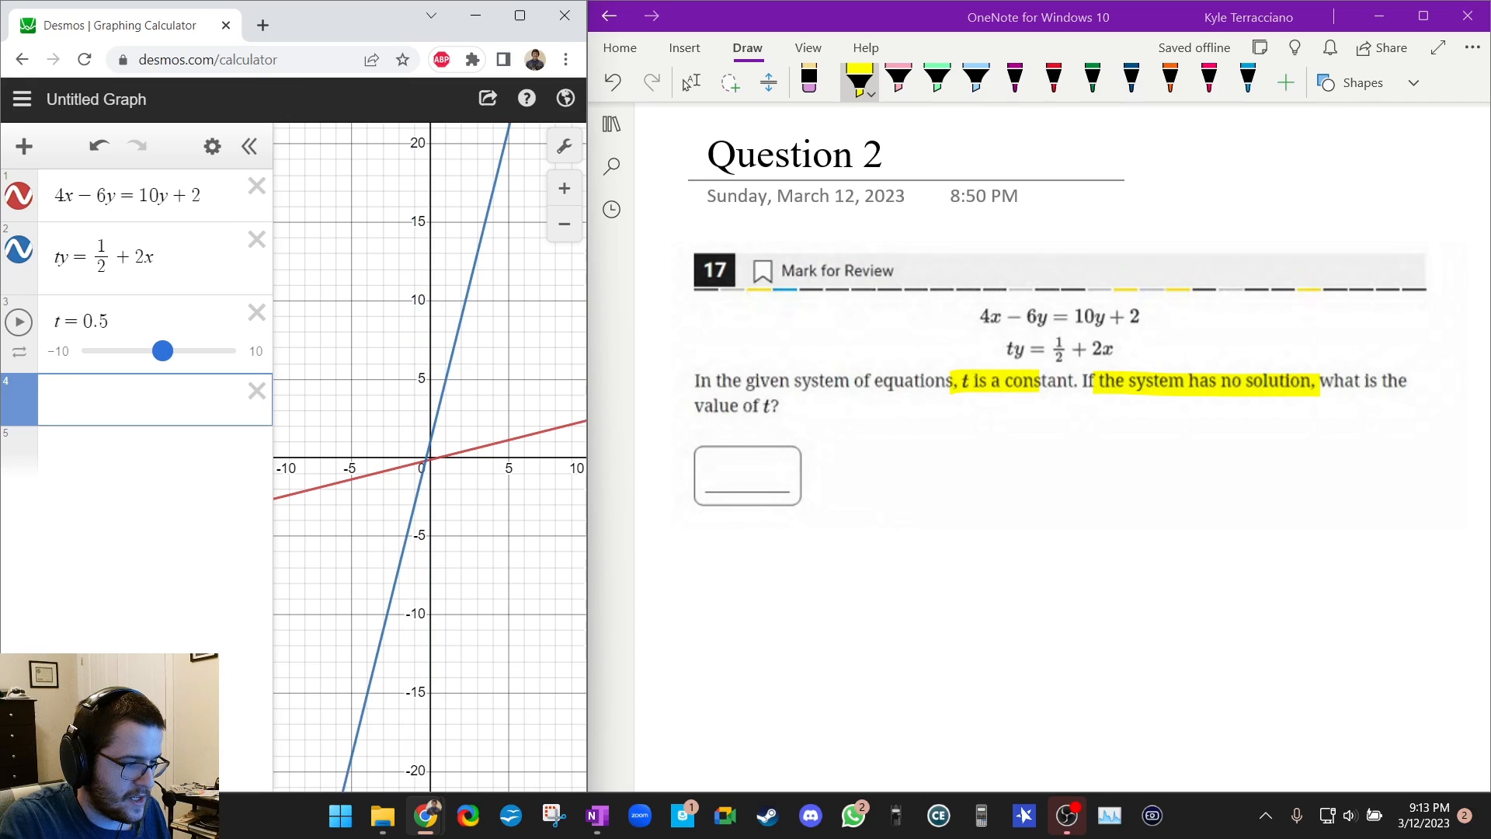
left_click_drag(162, 349, 183, 350)
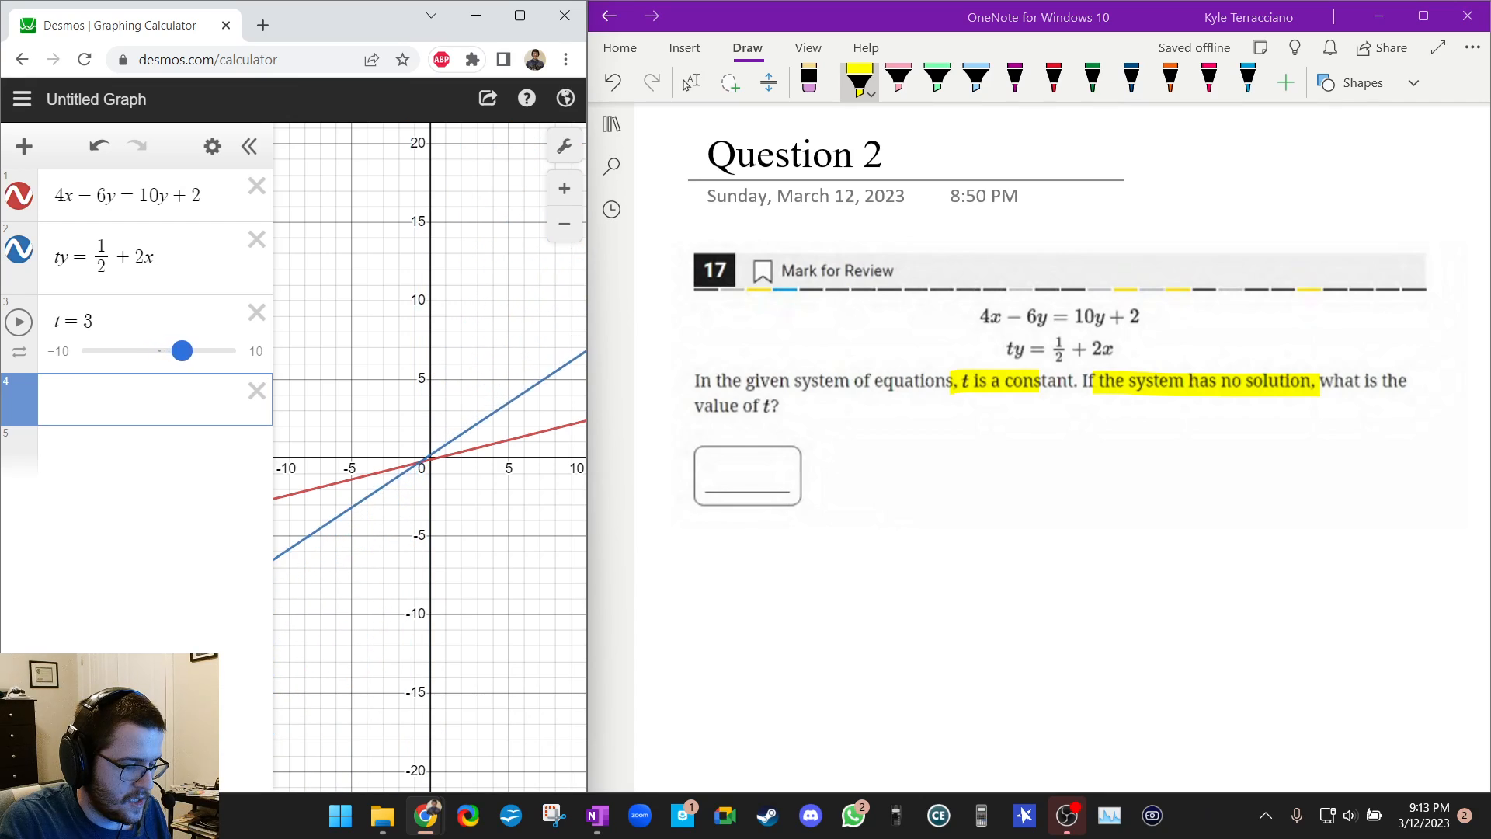
left_click_drag(182, 350, 207, 350)
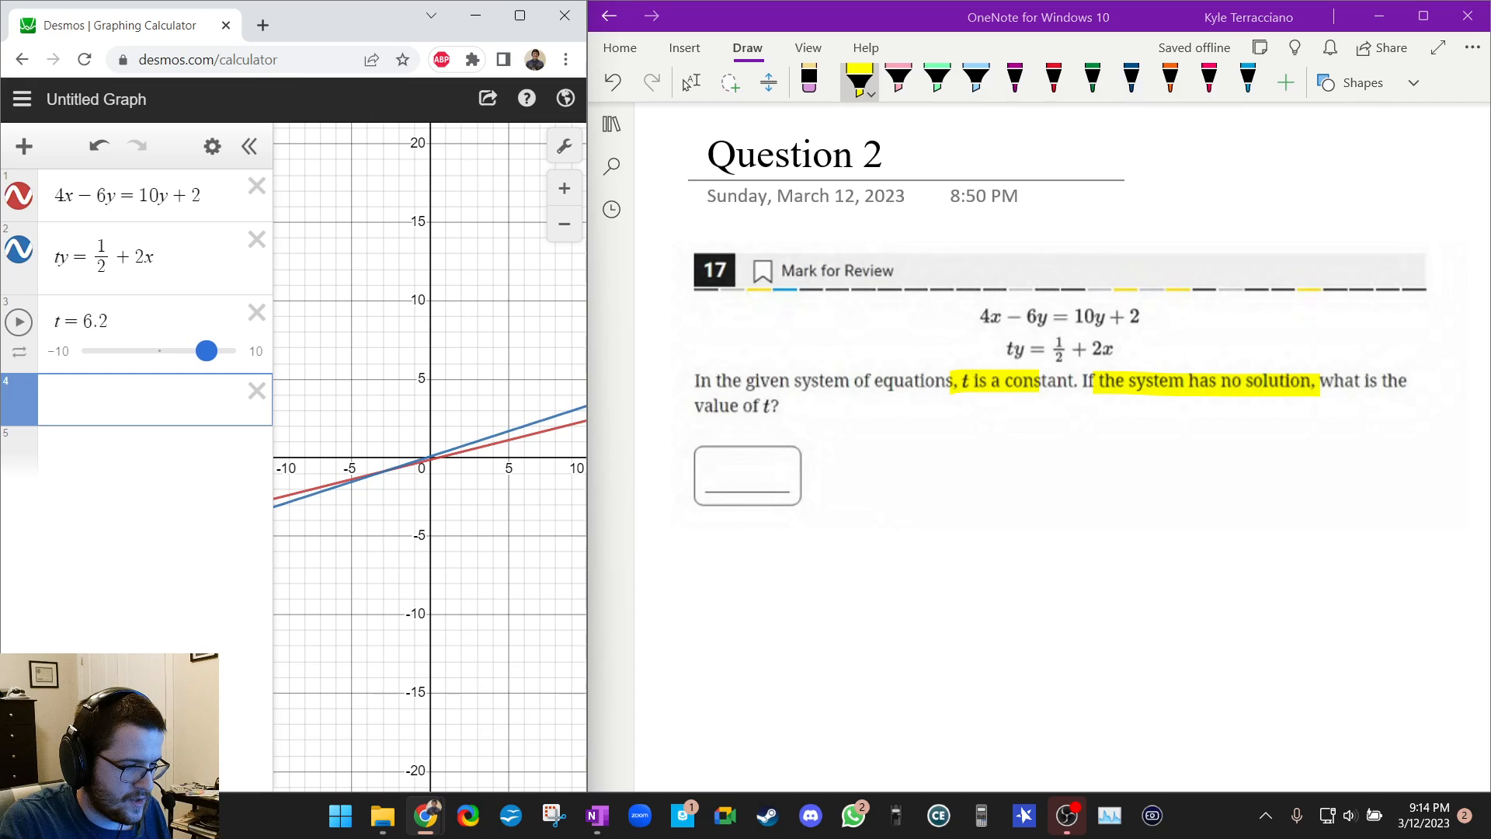
left_click_drag(207, 349, 218, 350)
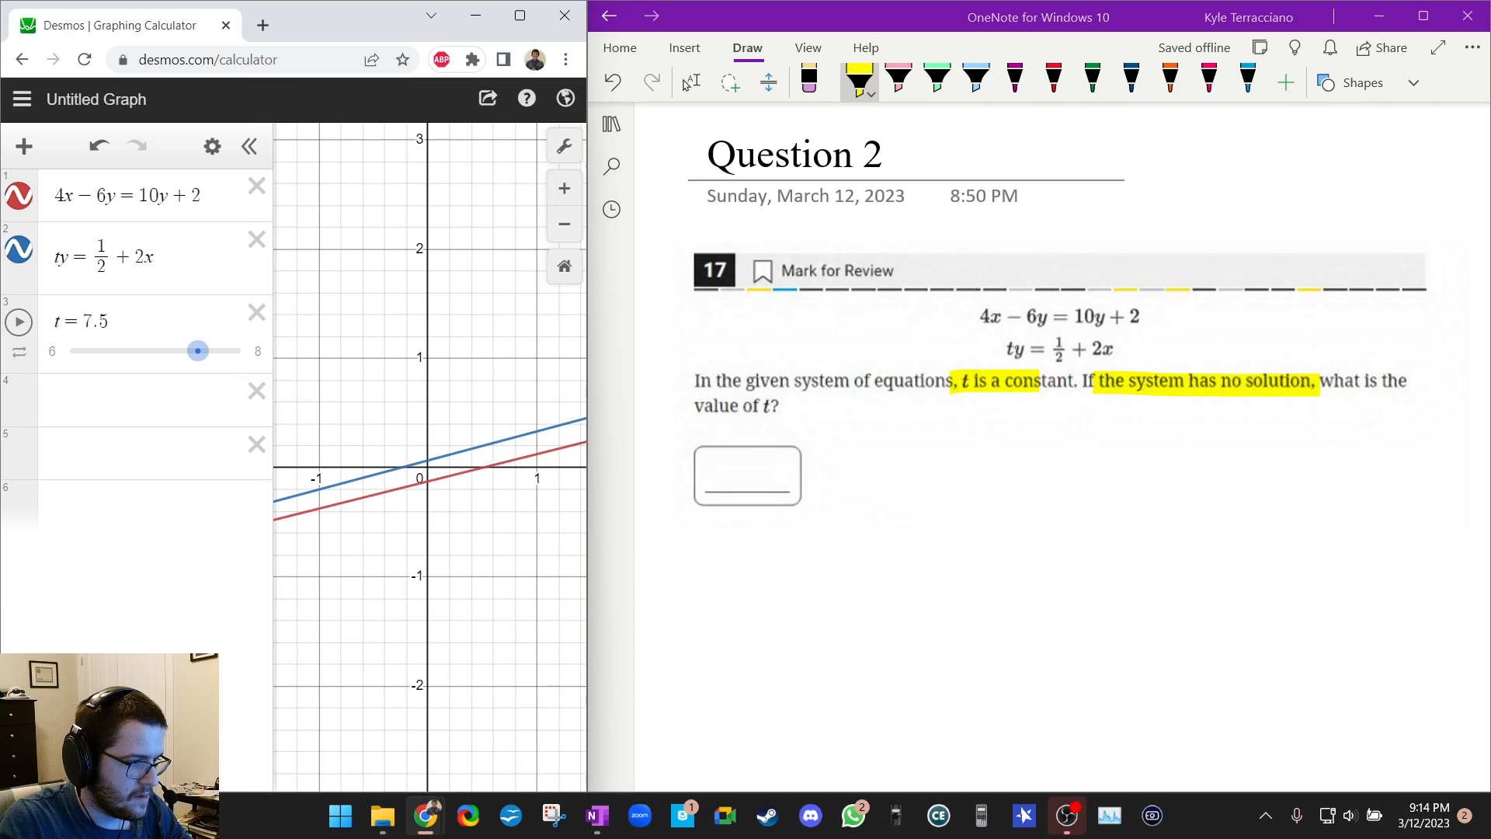
Sweep t between about 6.6 and 8, resting at 8, before raising the lower limit to 7
left_click(17, 321)
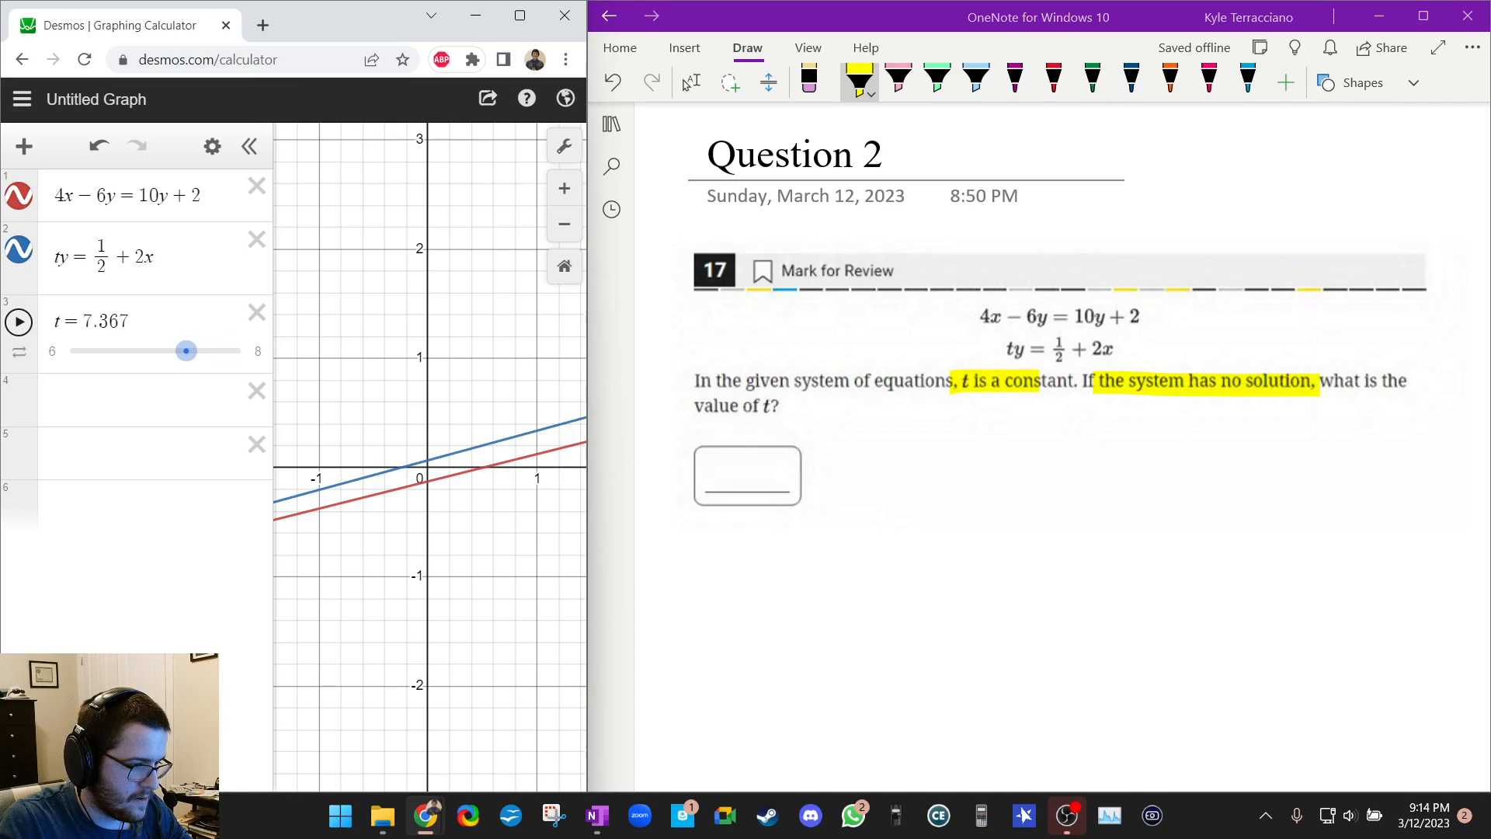
left_click_drag(187, 351, 167, 351)
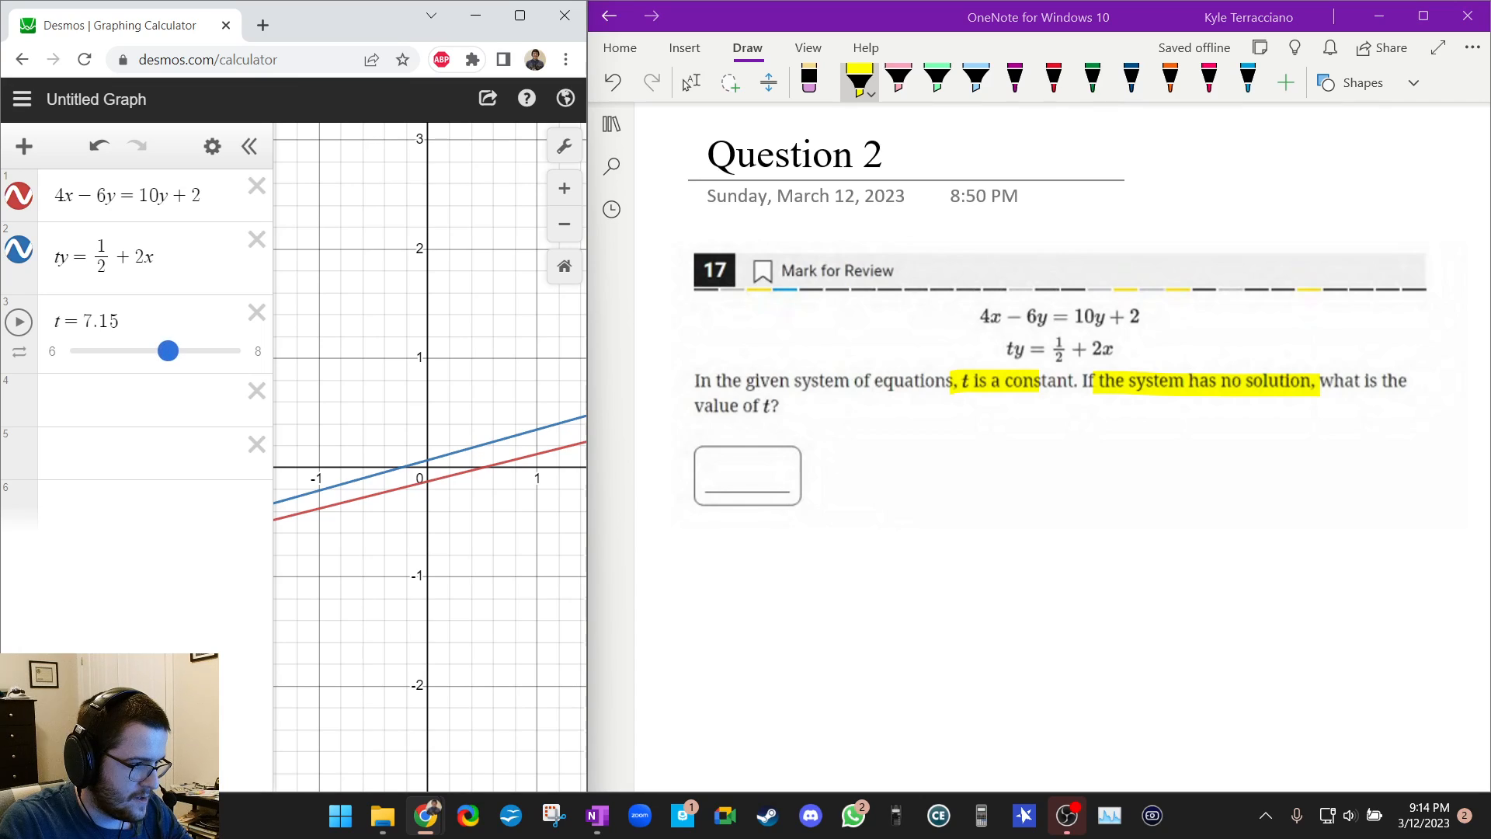
left_click_drag(167, 350, 241, 350)
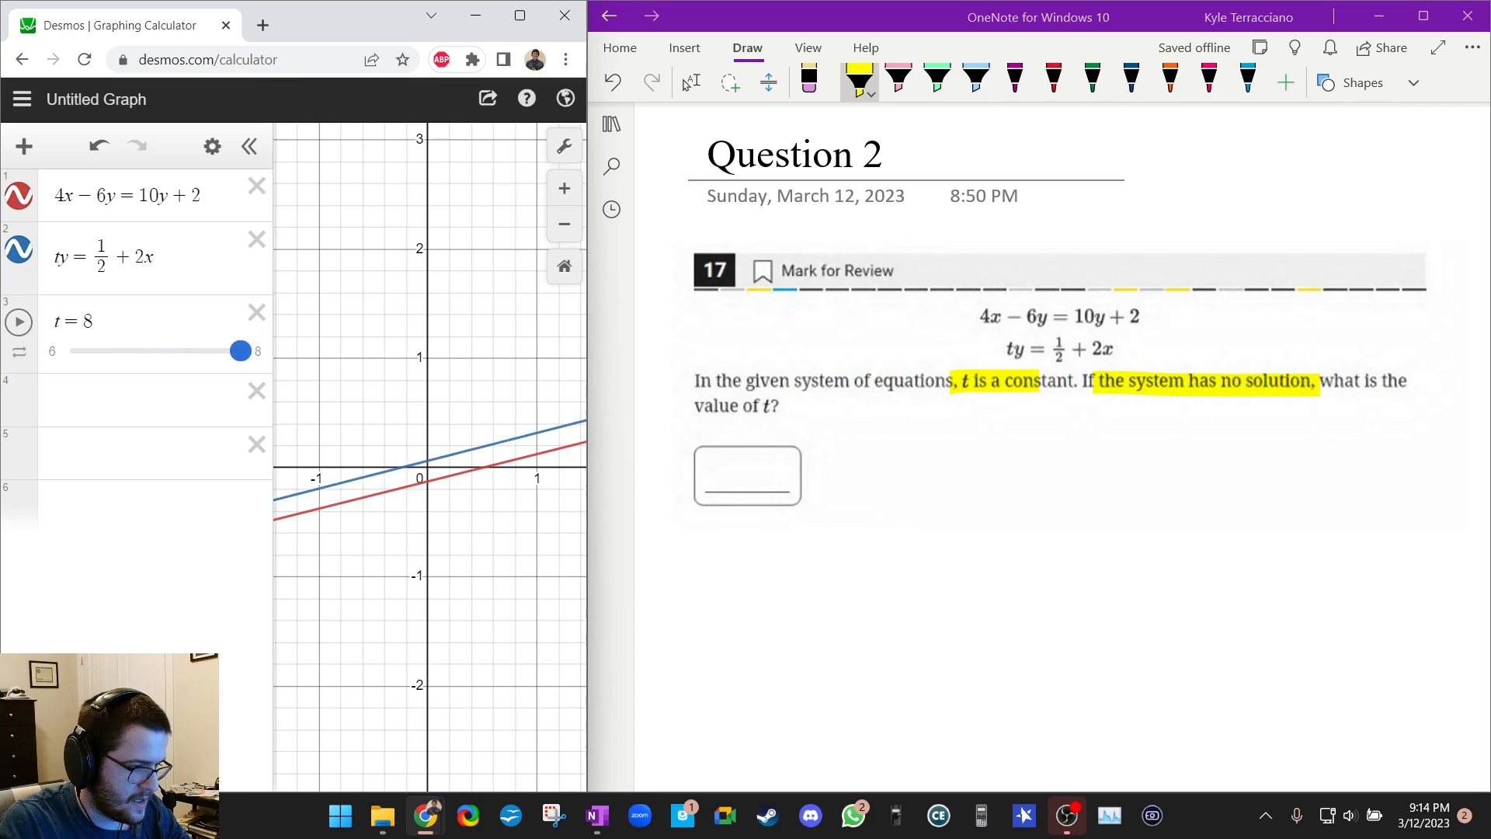
left_click_drag(239, 349, 122, 349)
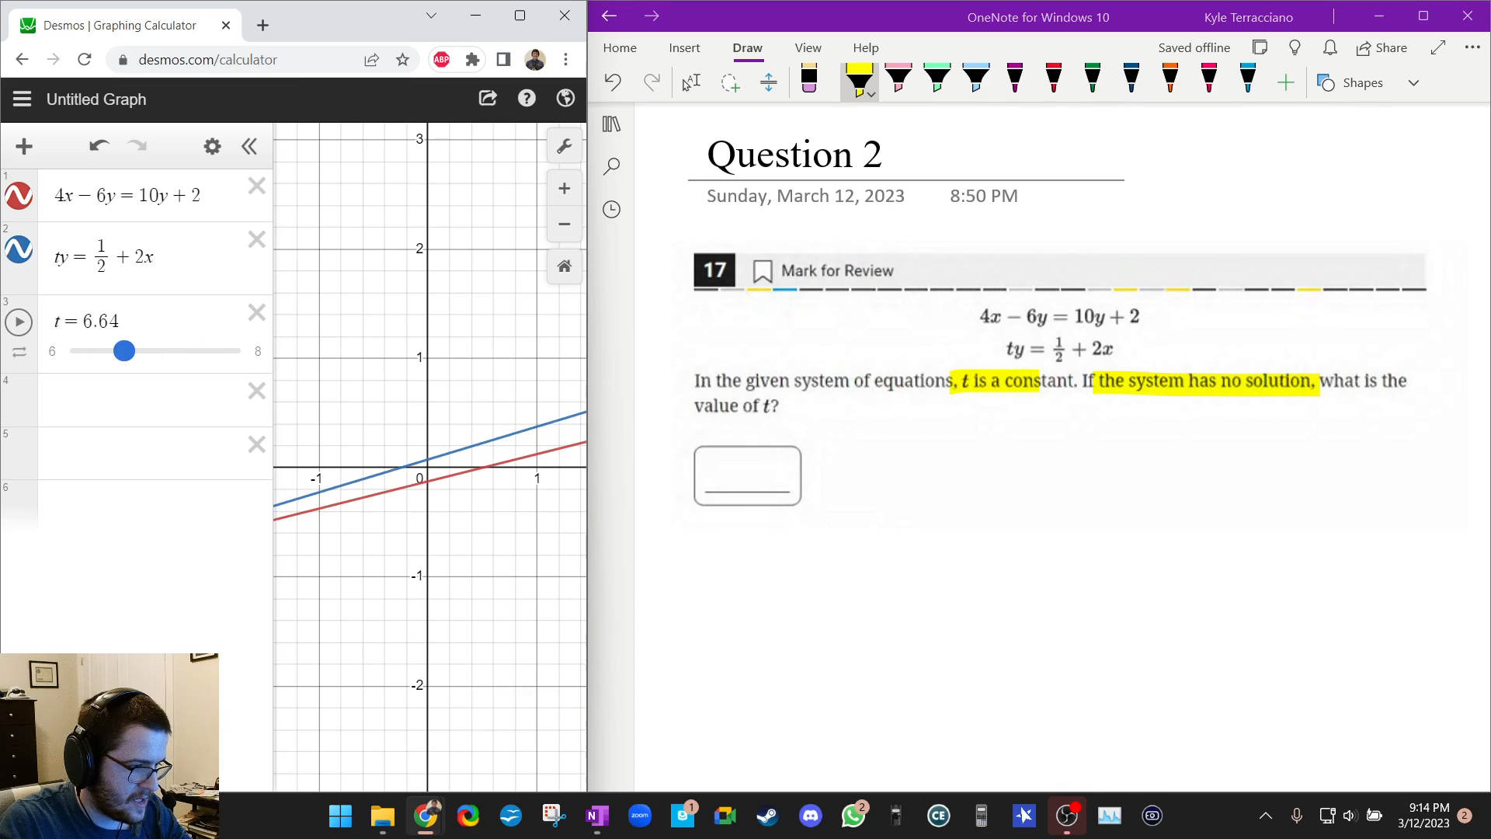
left_click_drag(124, 352, 239, 351)
type("7")
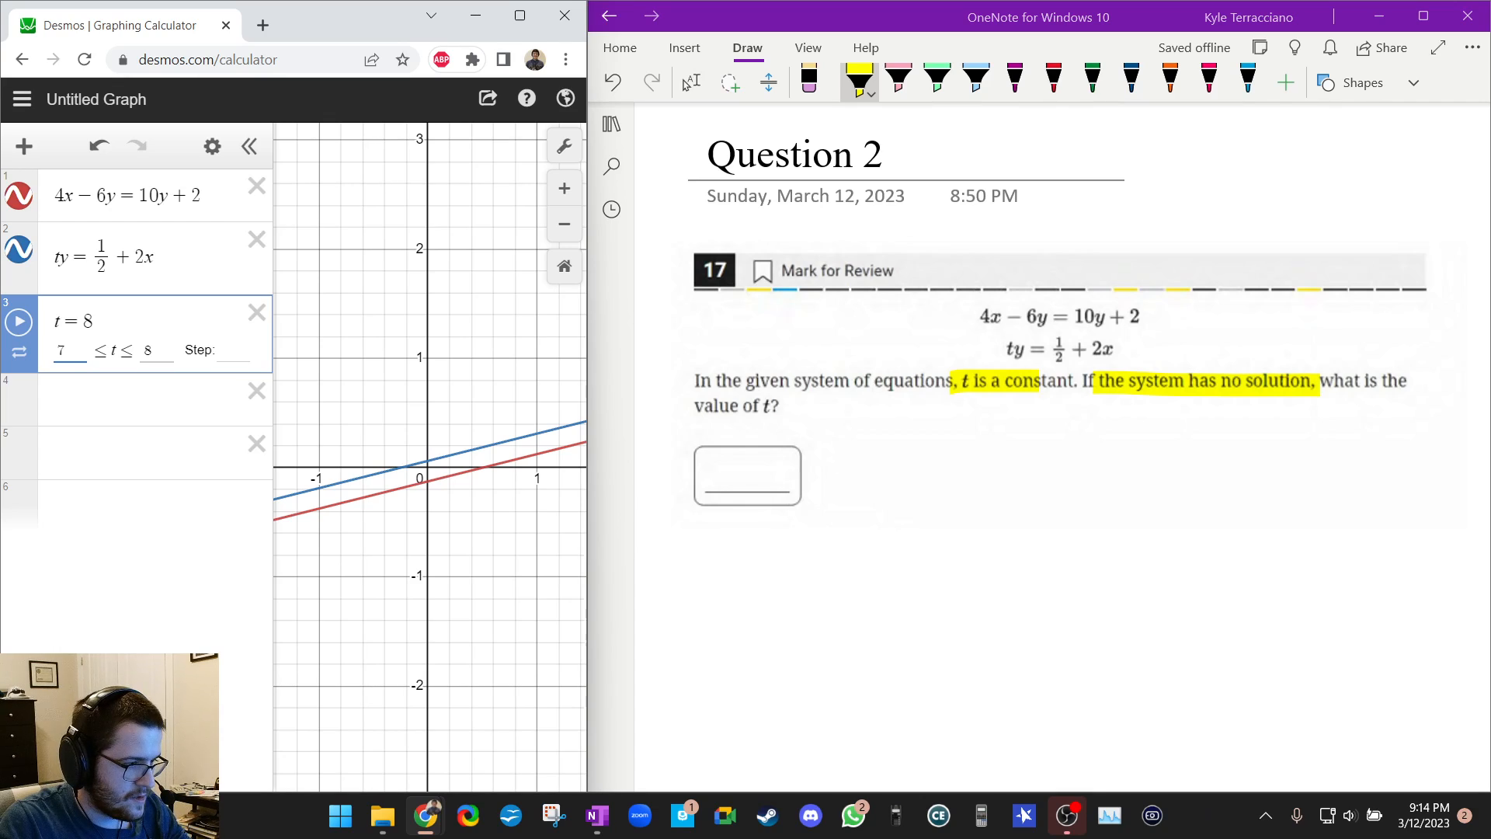
Set t's upper limit to 9, sweep t across 7–9 and leave it at 8 where the lines are parallel
type("9")
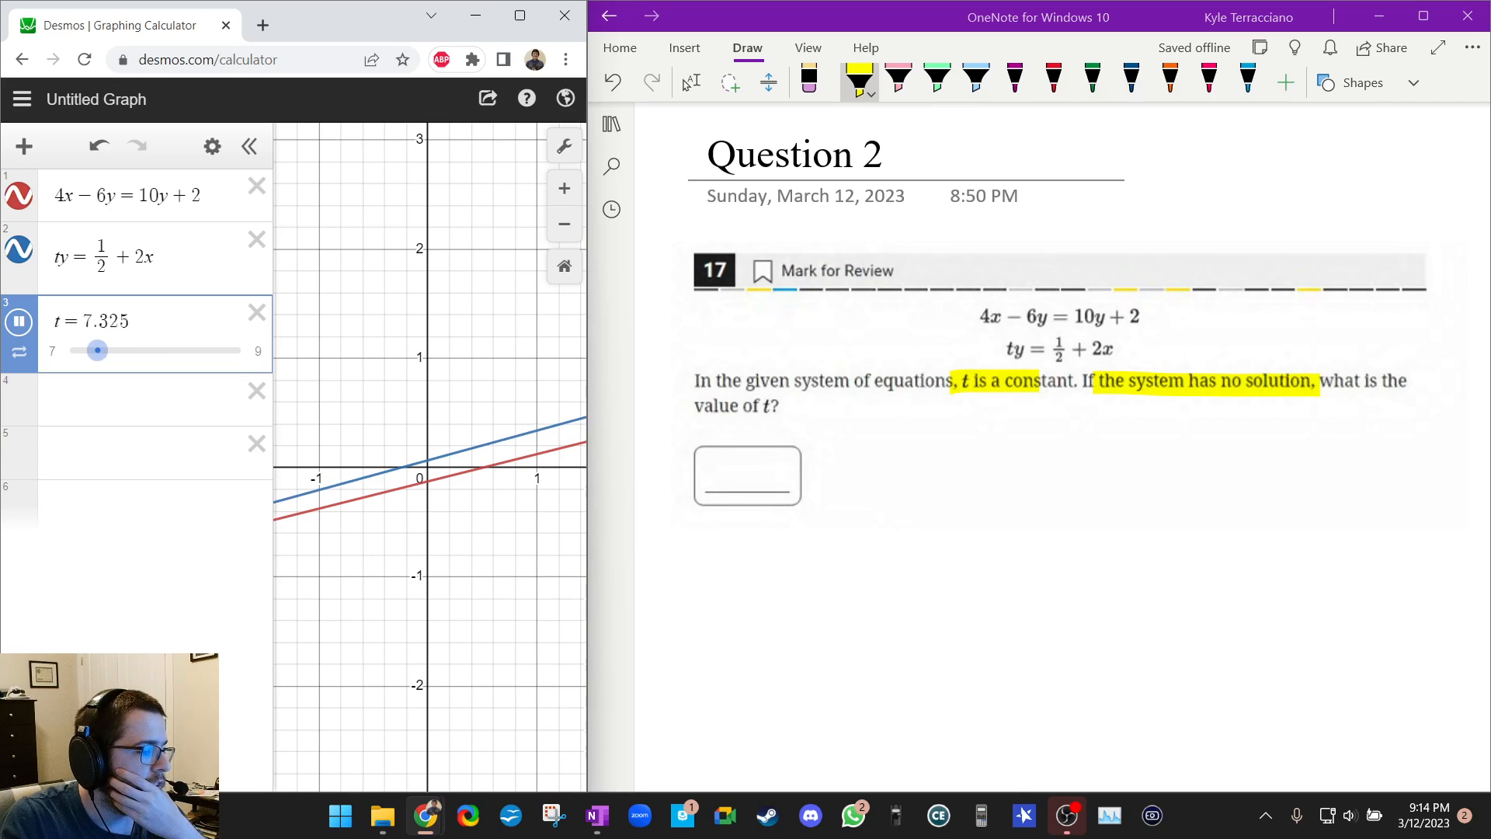
left_click_drag(96, 350, 126, 349)
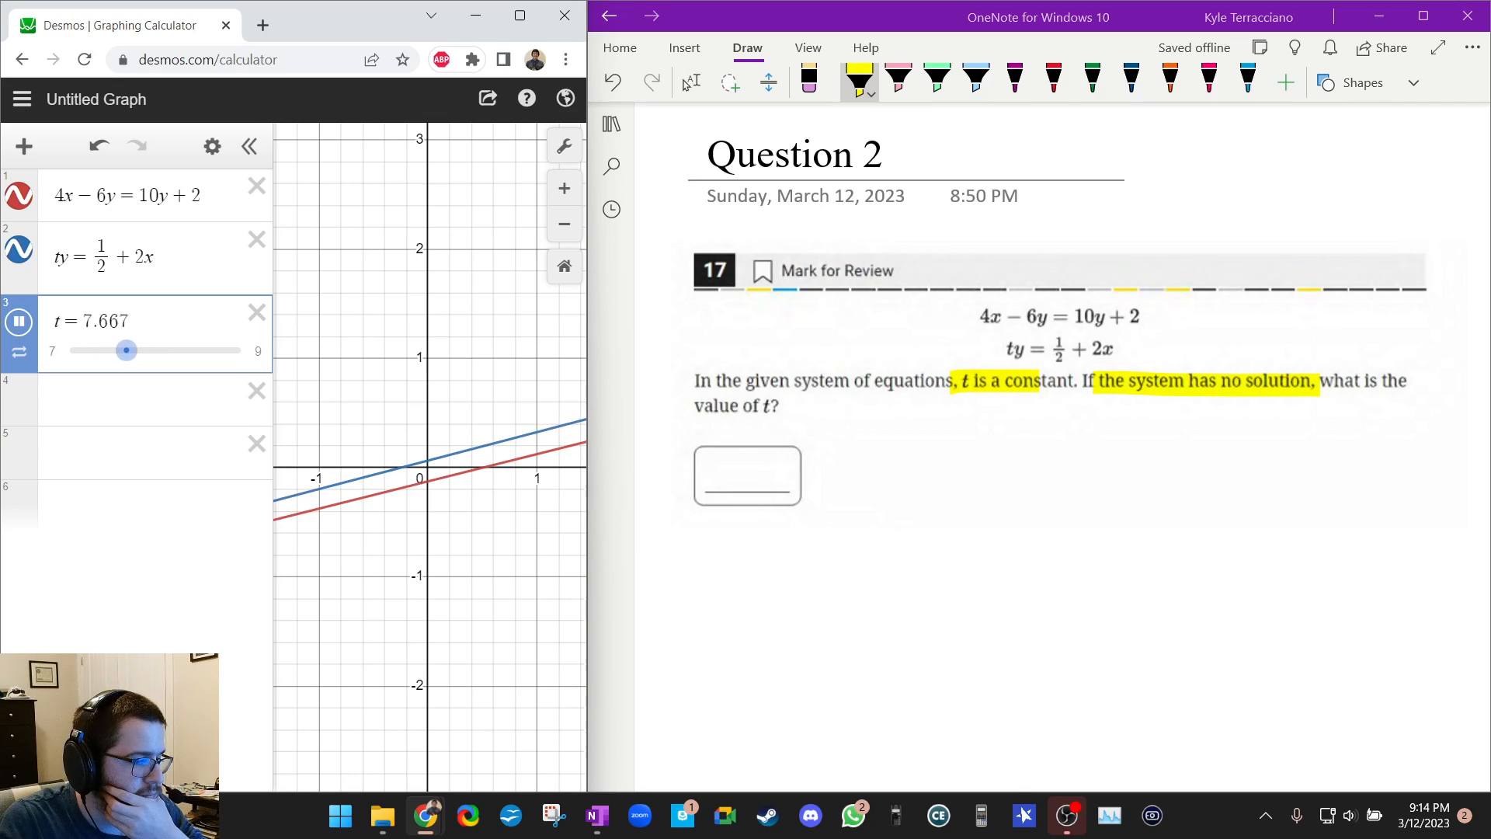
left_click_drag(126, 350, 211, 350)
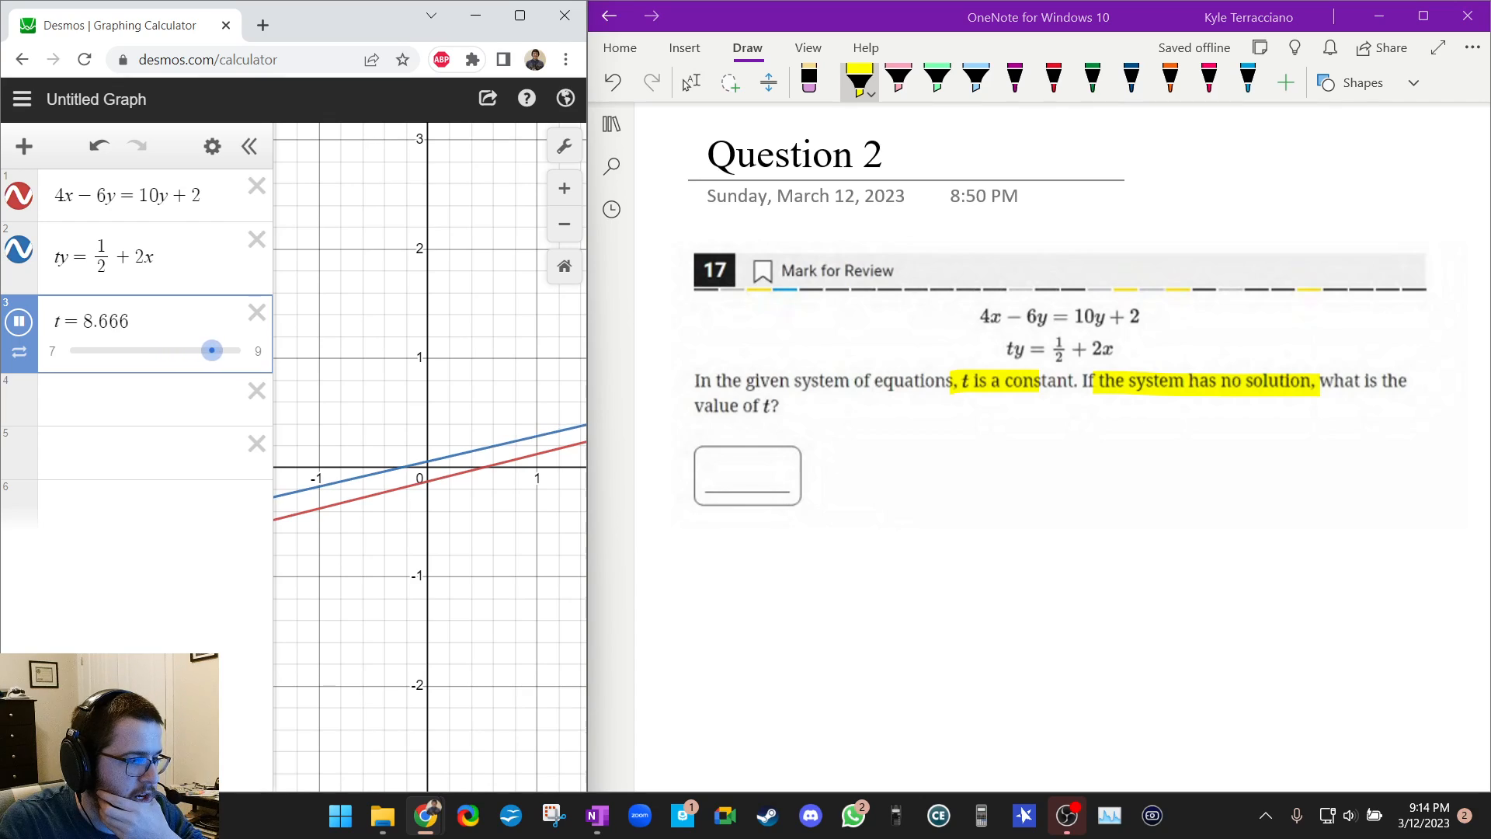
left_click_drag(211, 350, 223, 349)
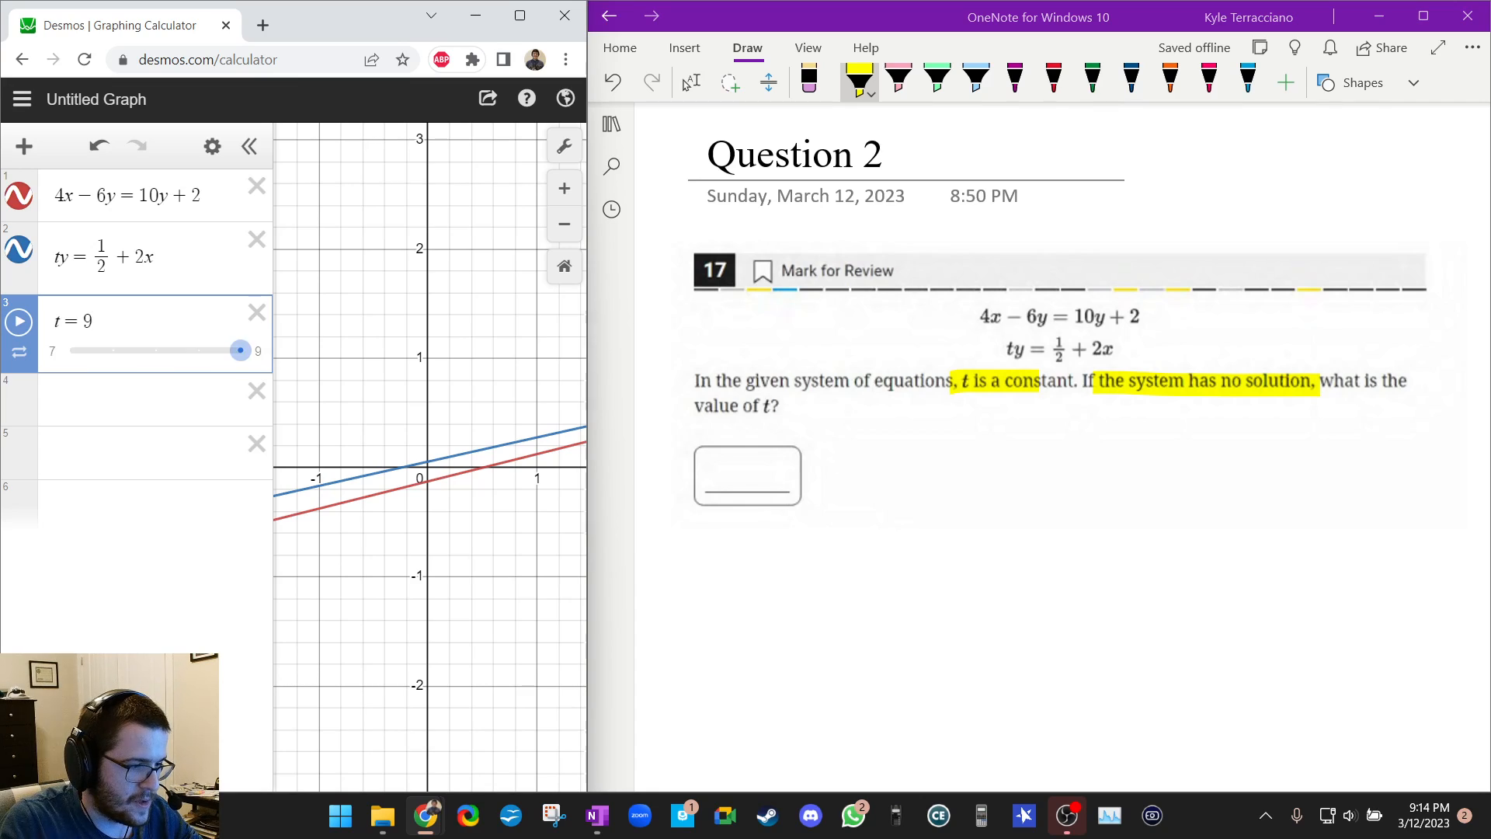
left_click_drag(239, 349, 155, 350)
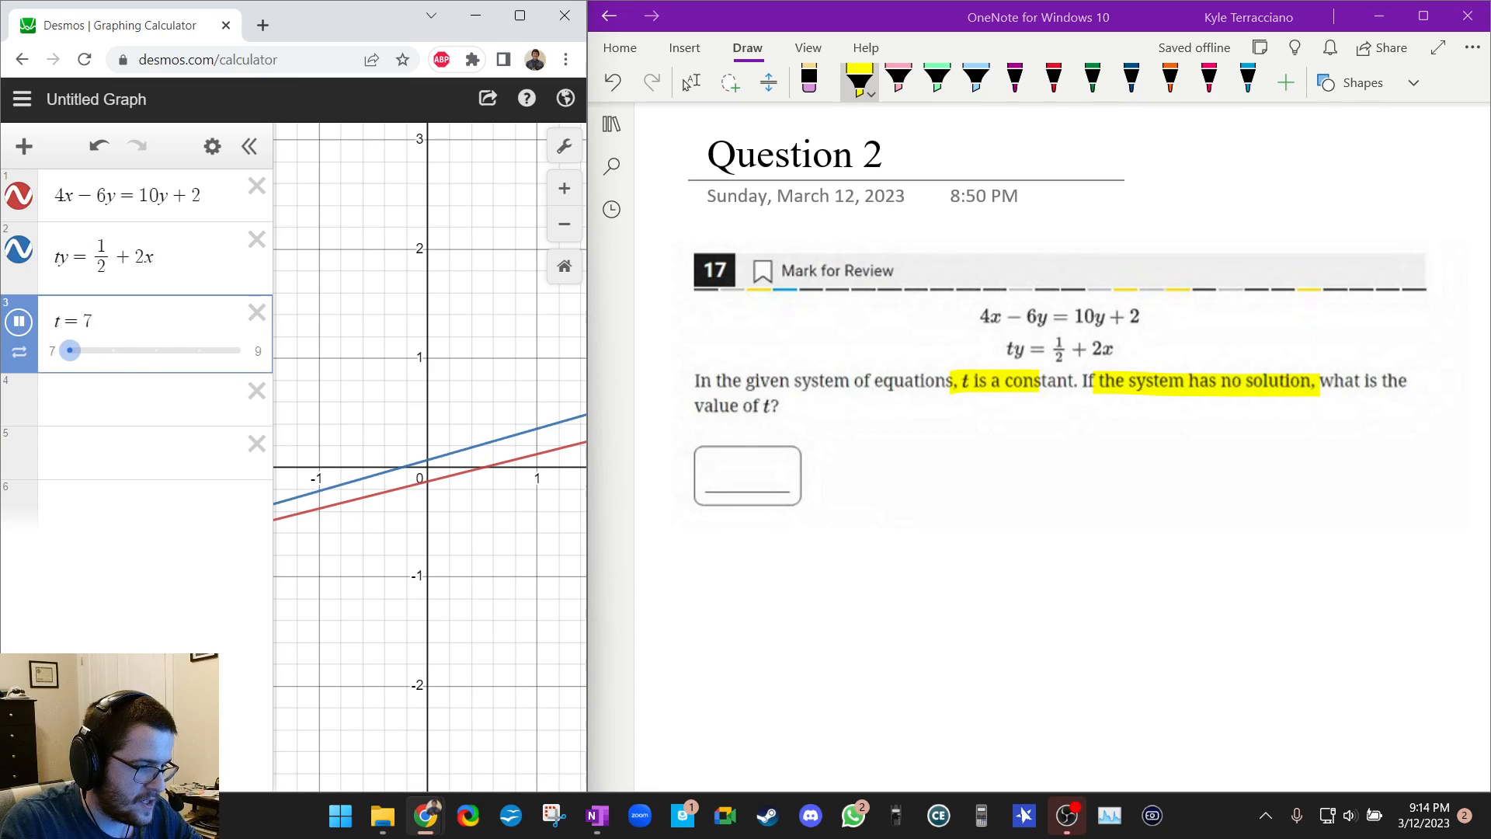
left_click_drag(70, 350, 156, 349)
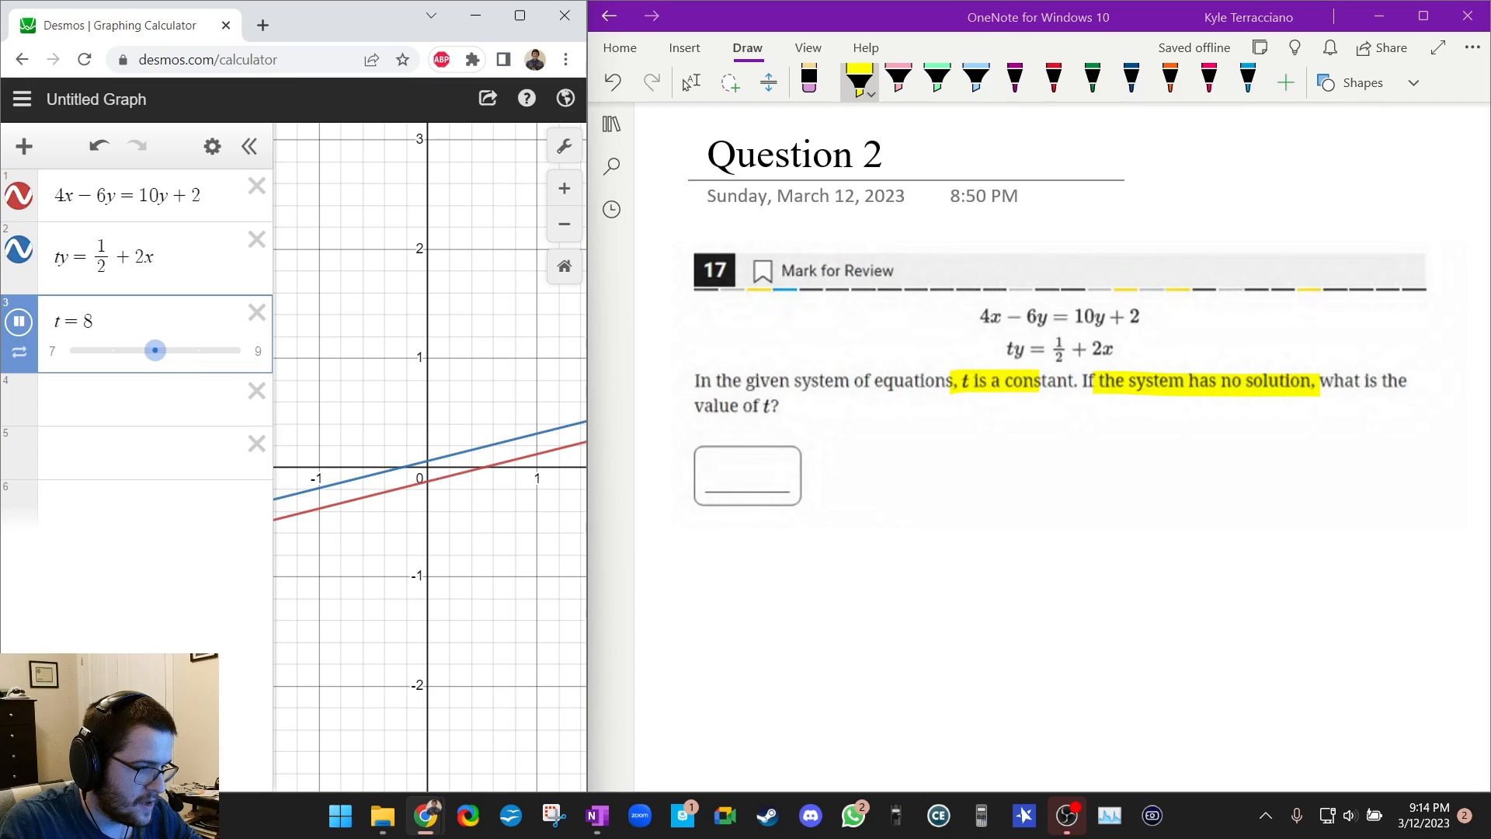
left_click_drag(156, 350, 239, 349)
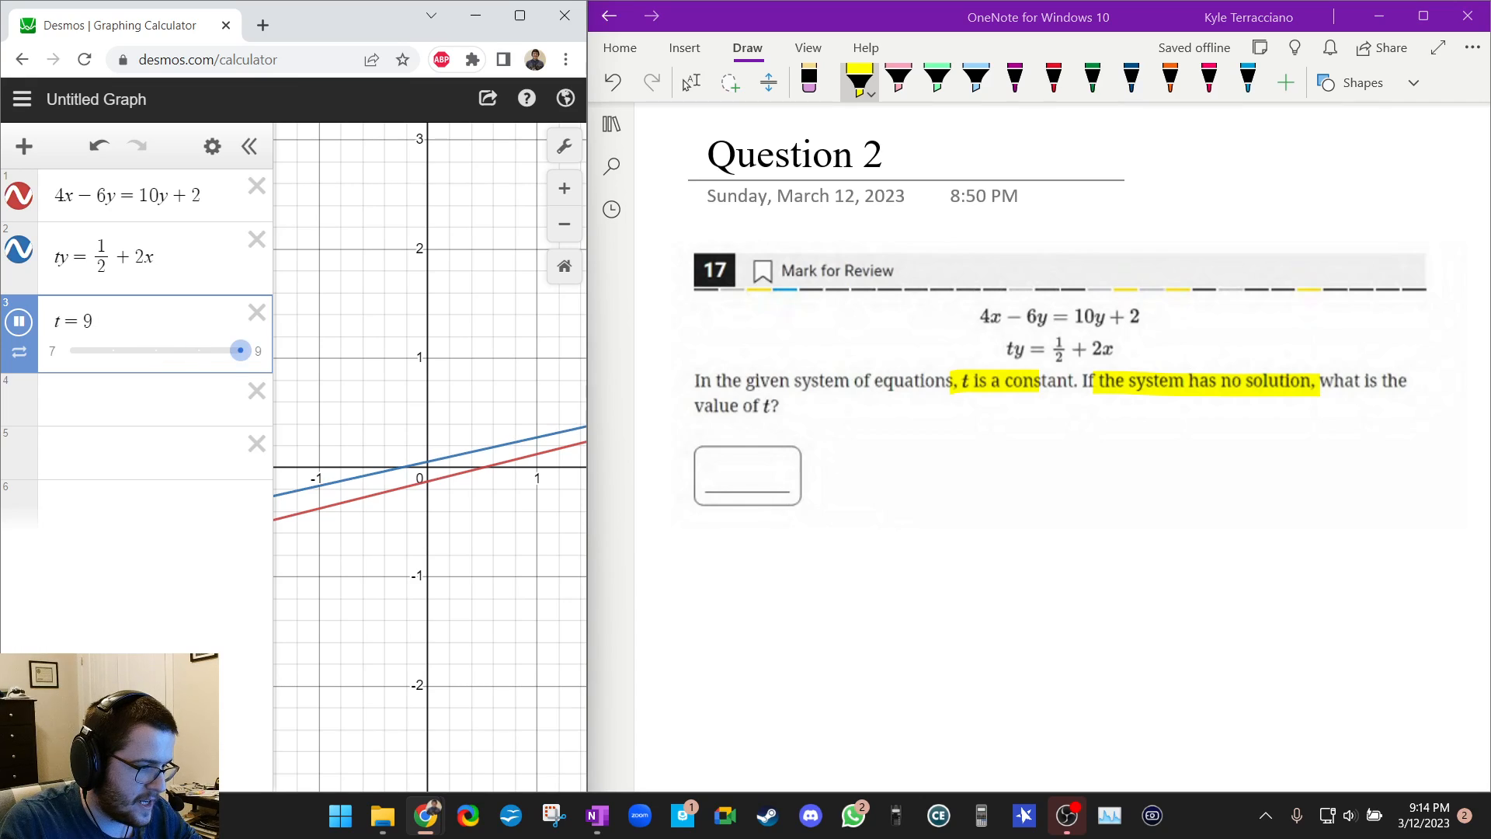
left_click_drag(239, 350, 156, 350)
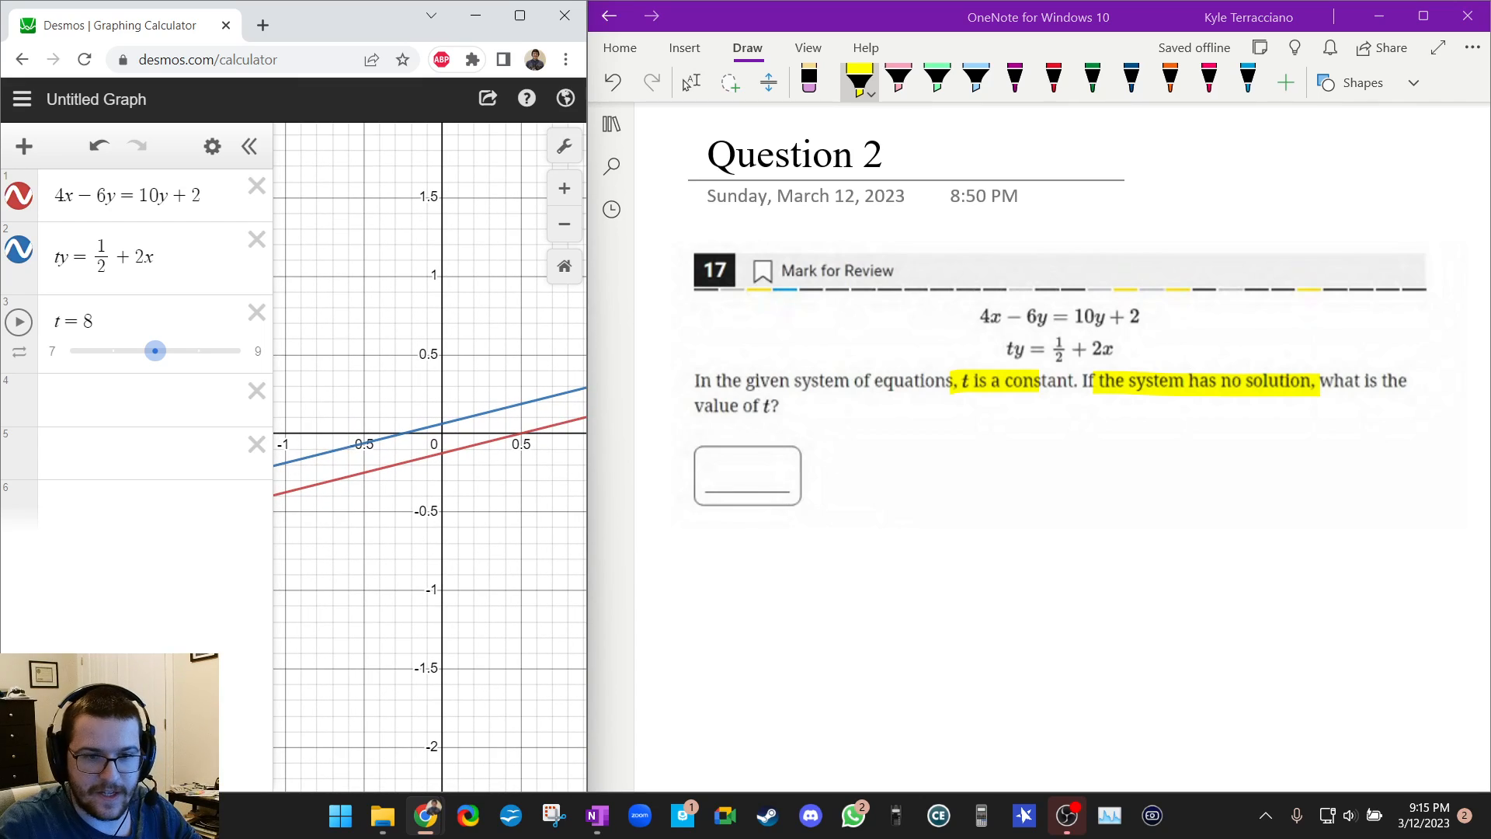
Write 8 with the red pen in Question 2's answer box
left_click(1054, 78)
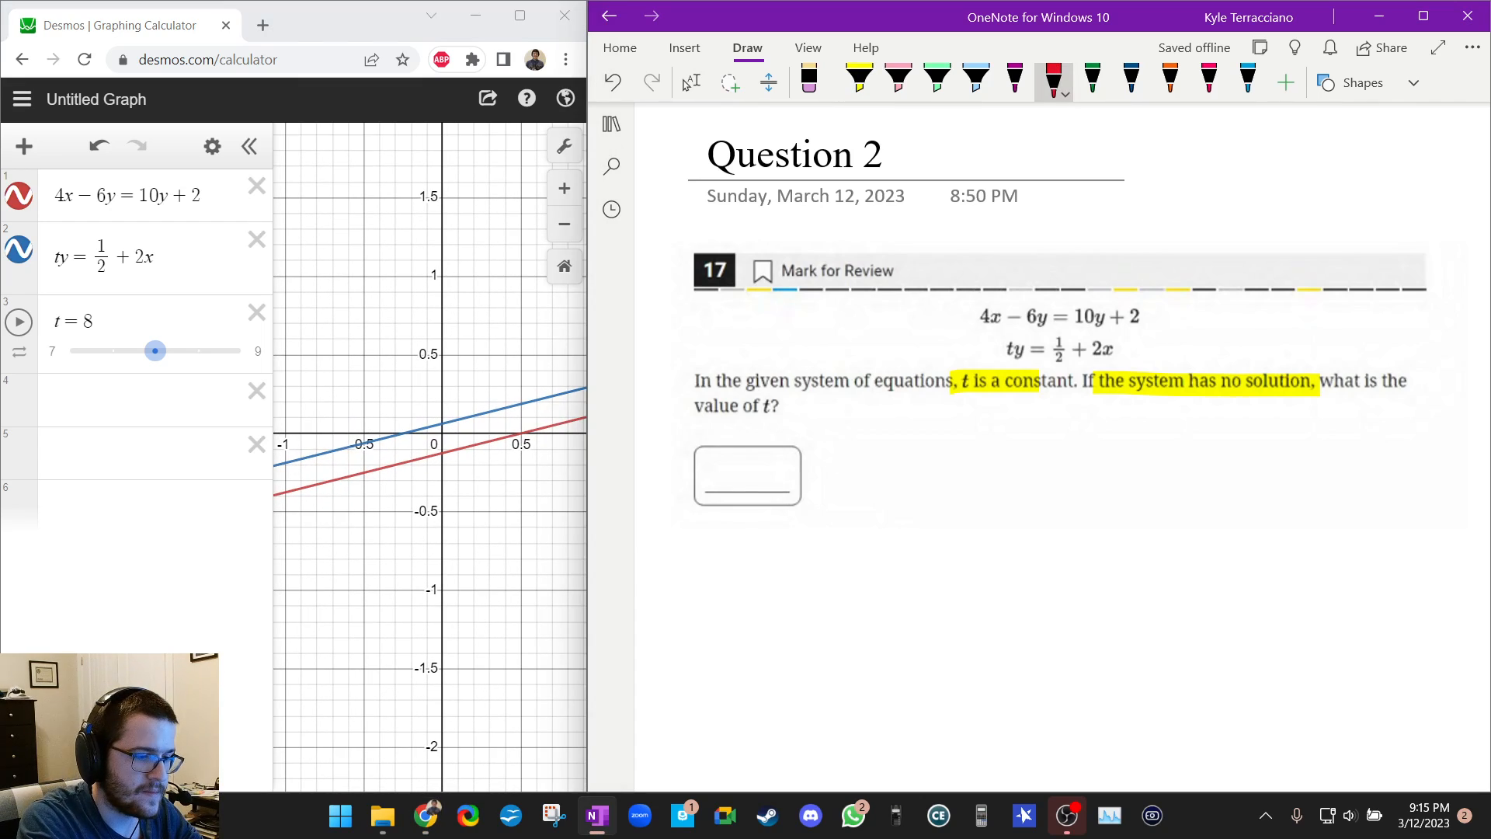
left_click_drag(732, 490, 761, 466)
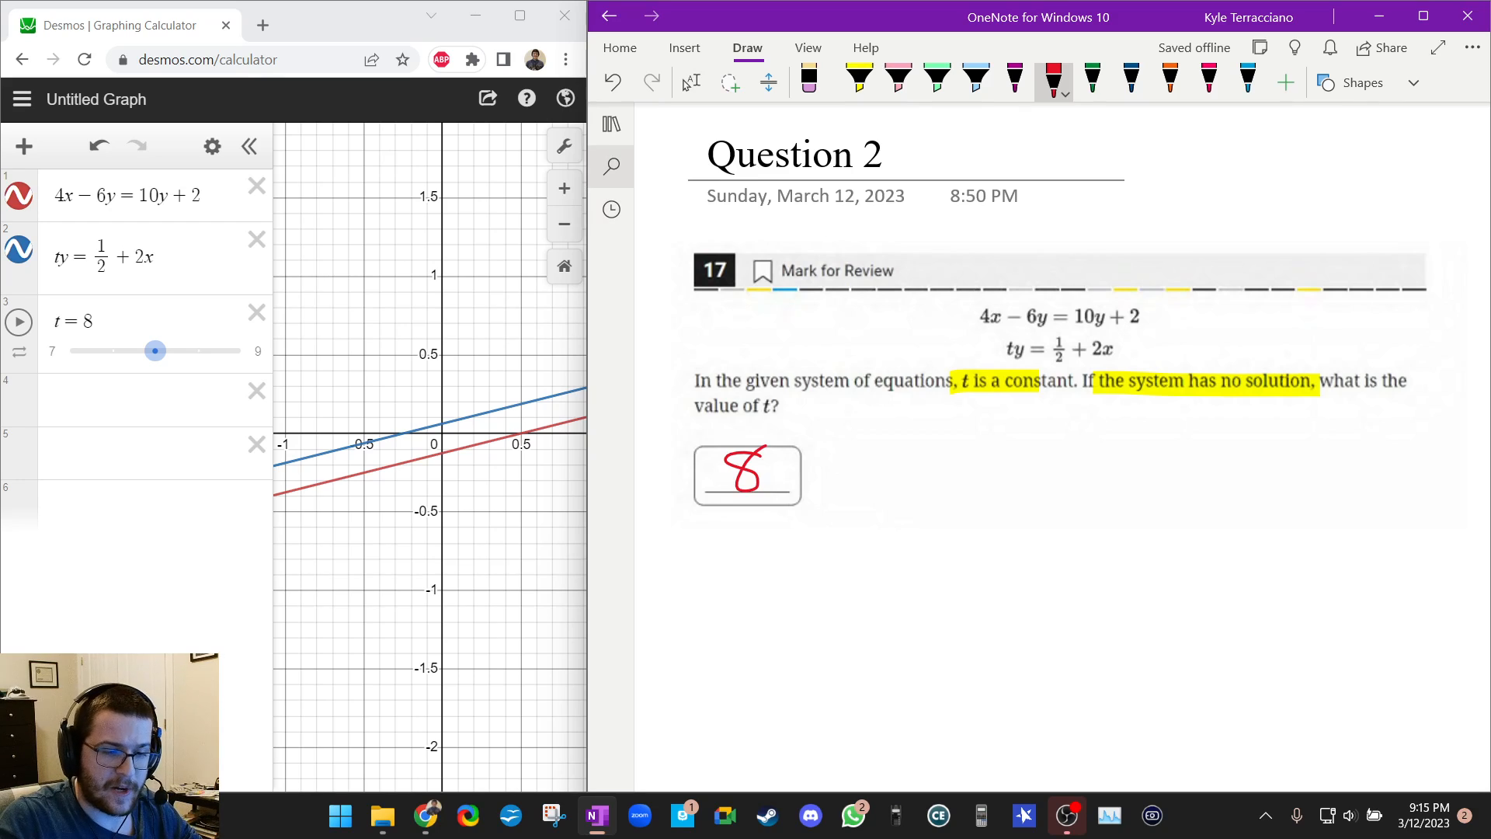
mouse_move(611, 167)
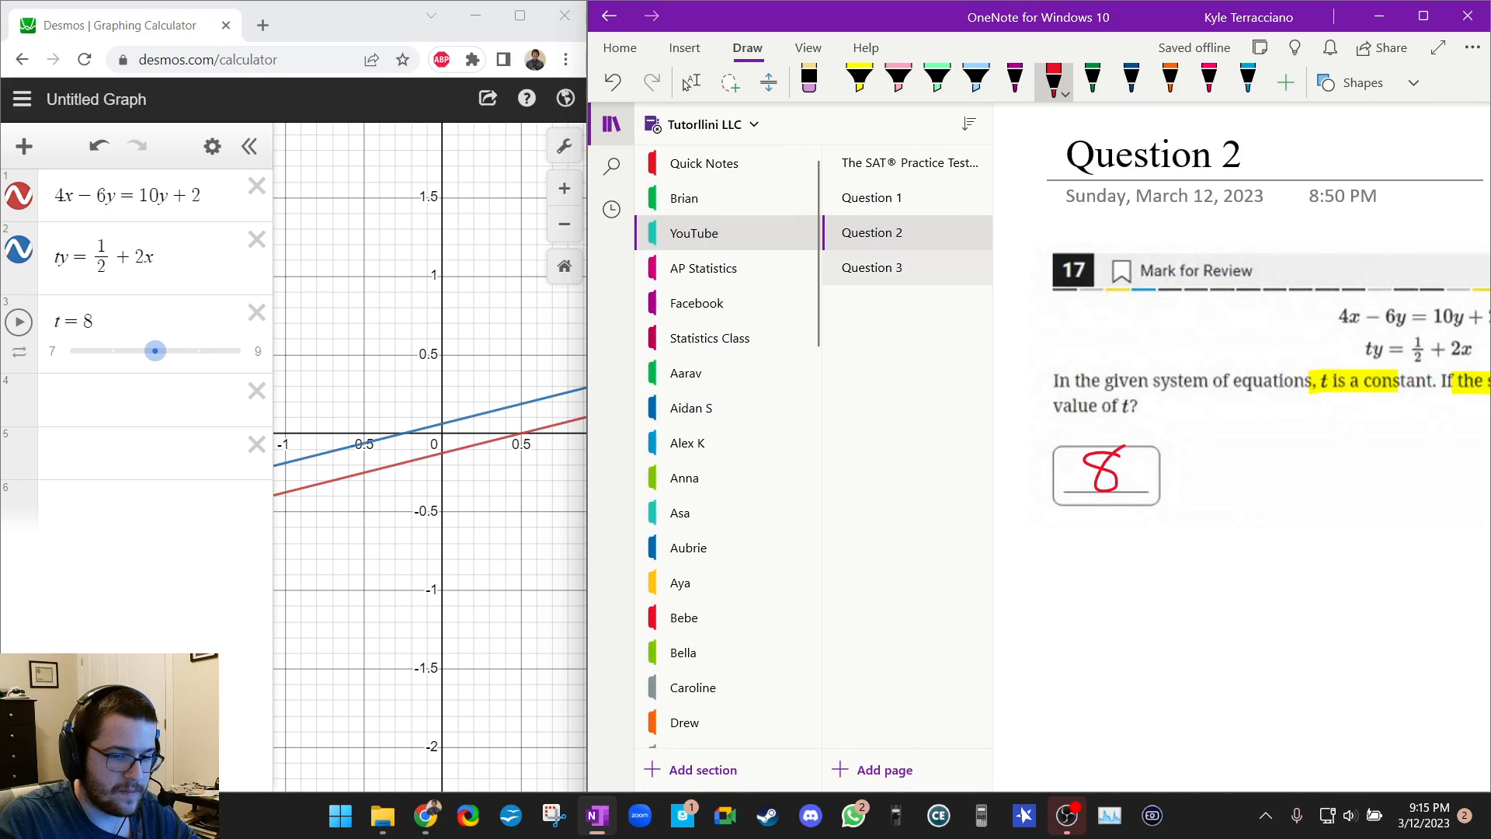
Switch to the Question 3 page and hide the notebook list
left_click(870, 268)
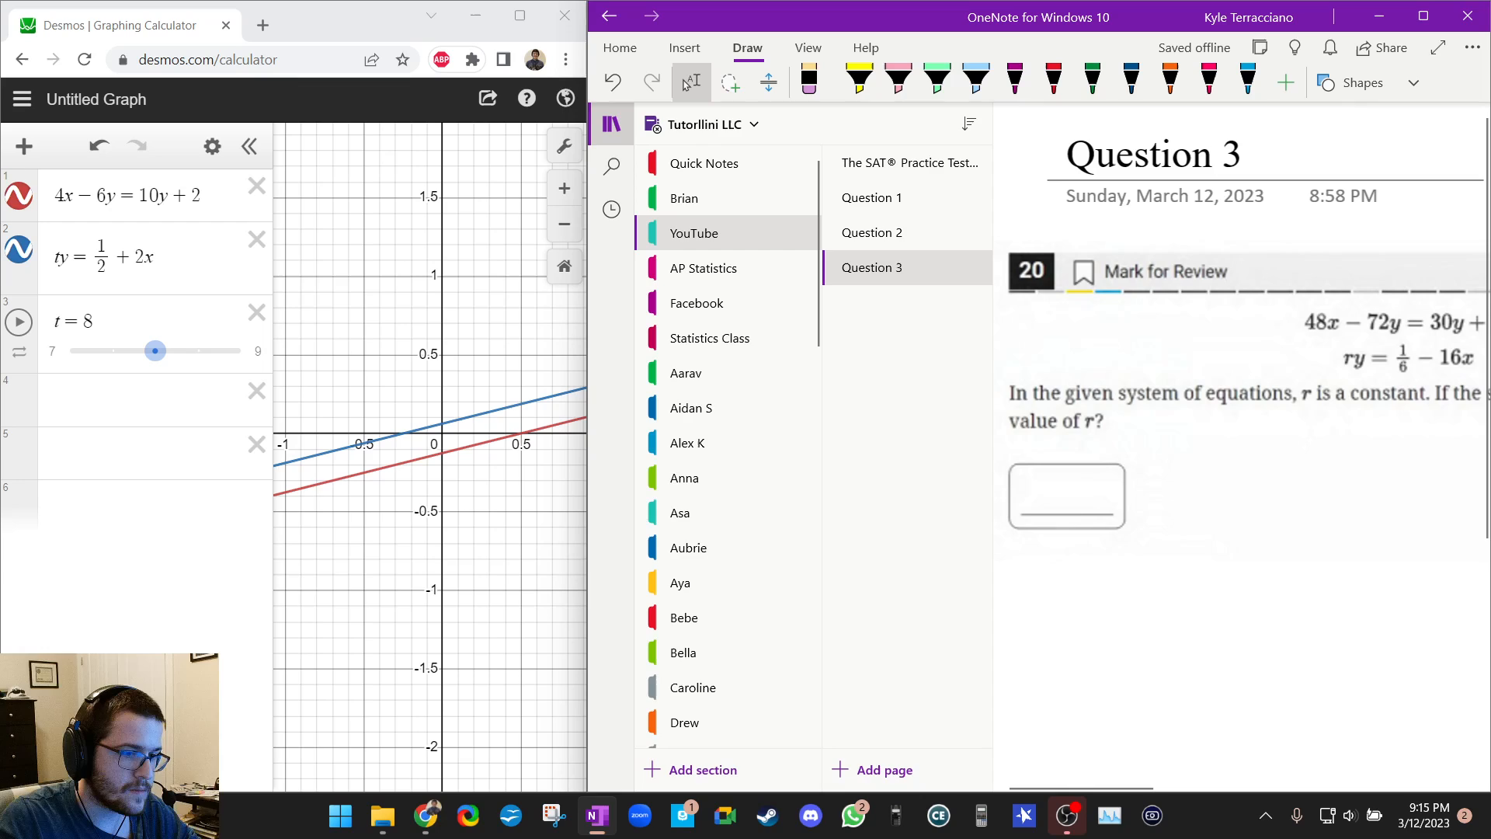
left_click(612, 124)
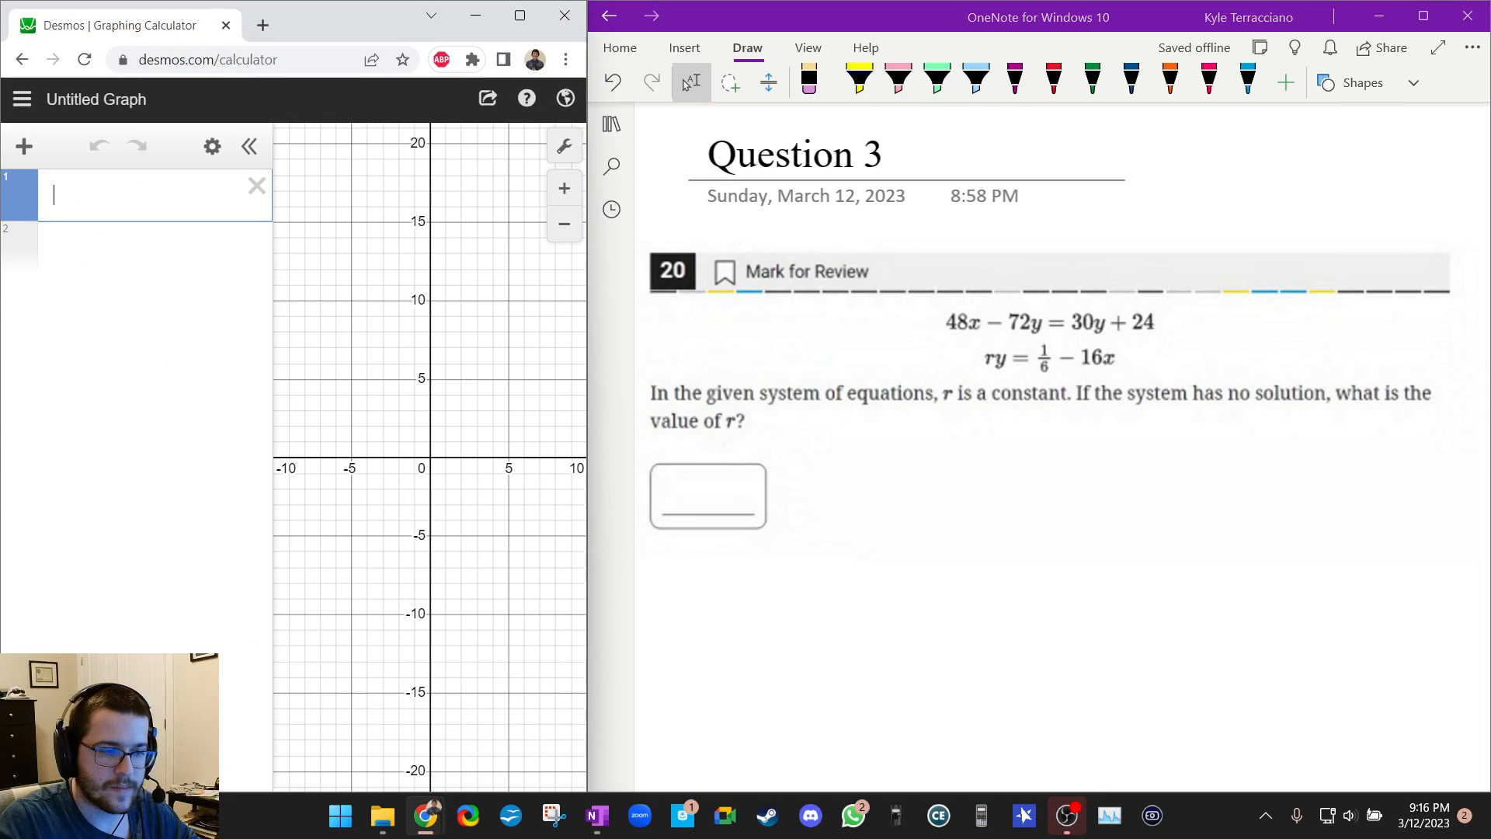
Enter the first equation 48x − 72y = 30y + 24
type("48x − 72")
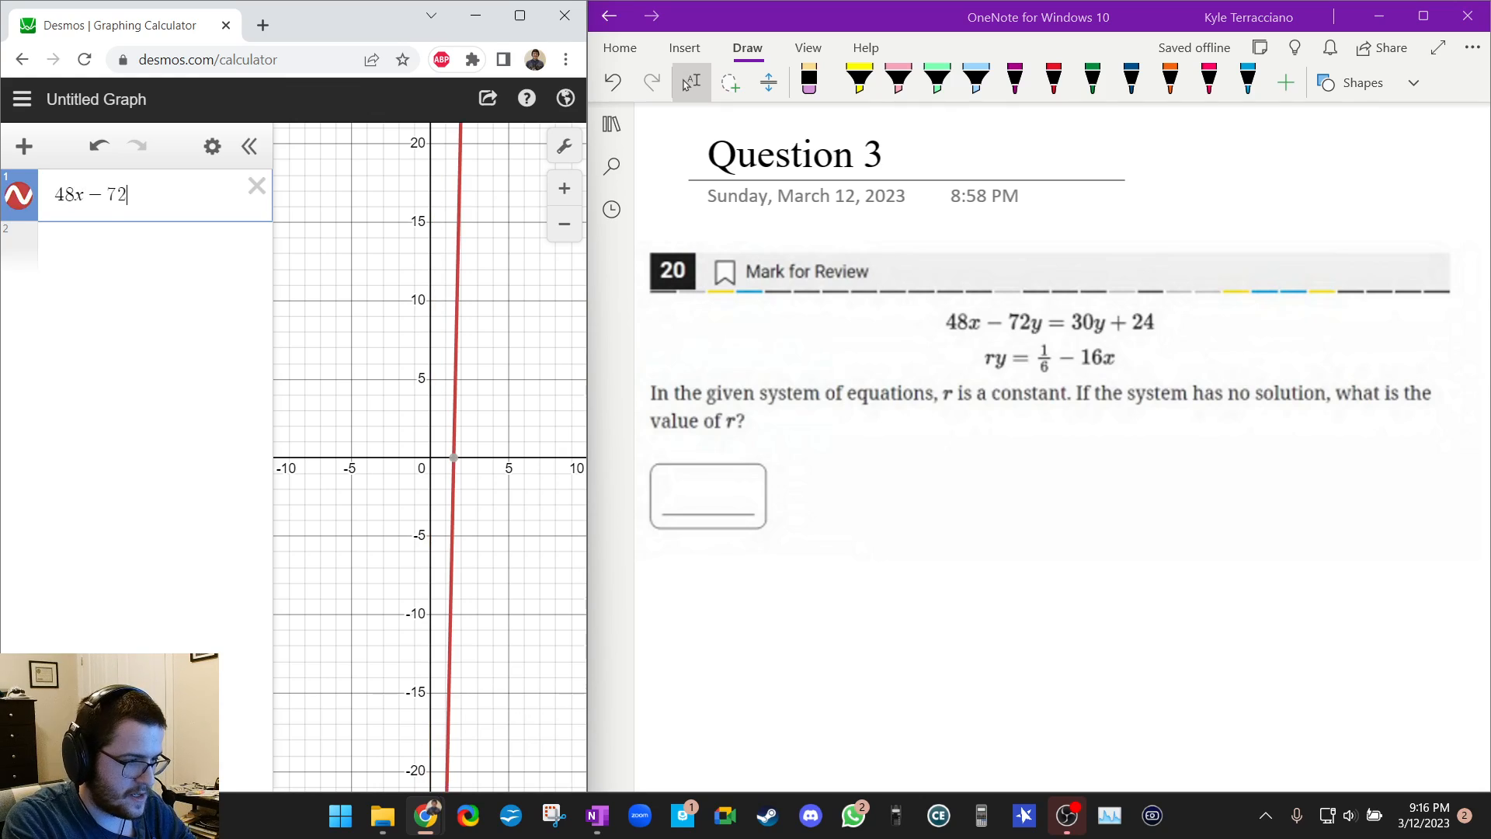
type("y =")
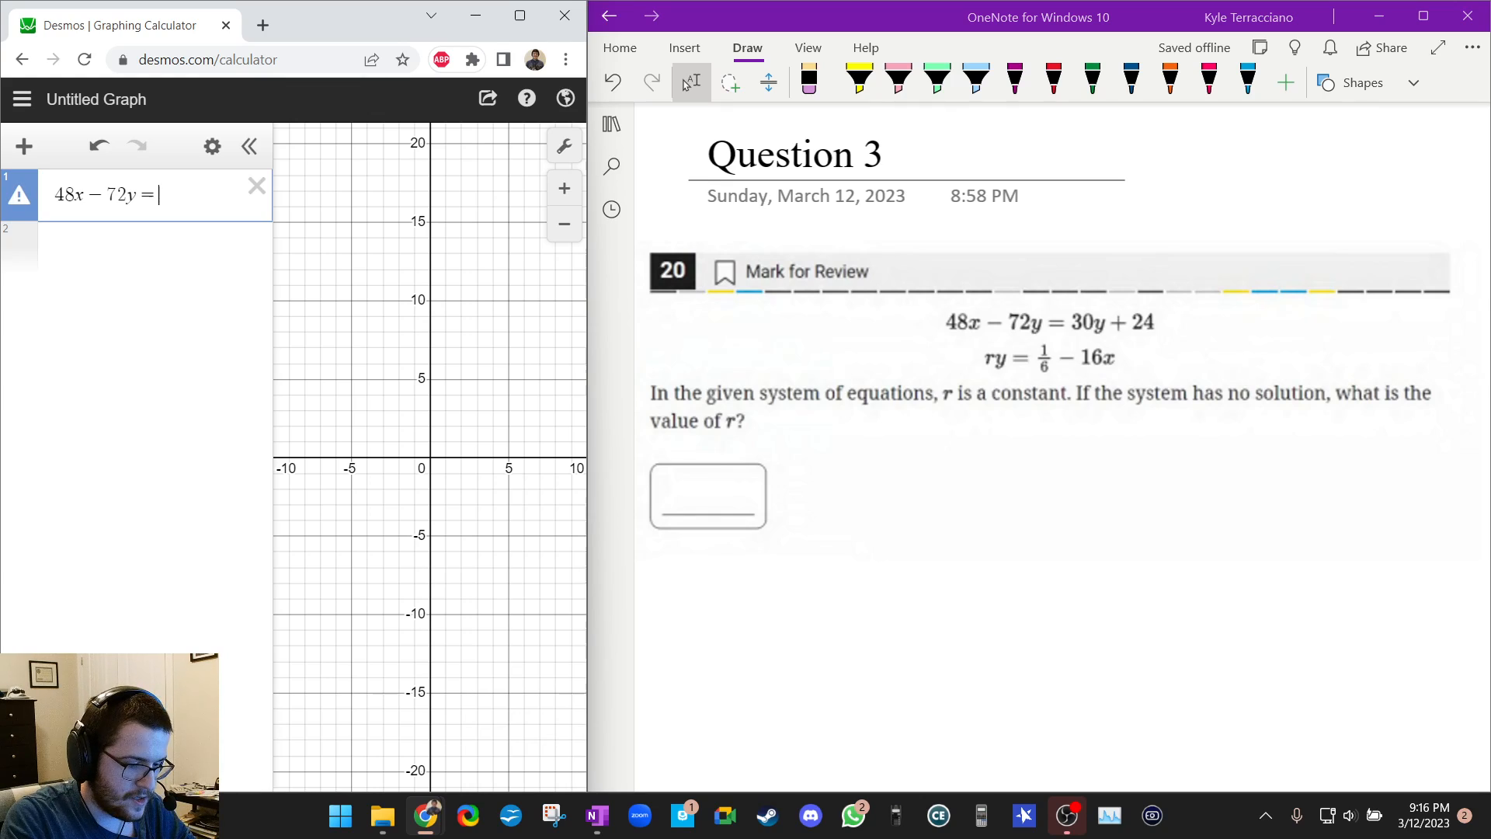
type("30y")
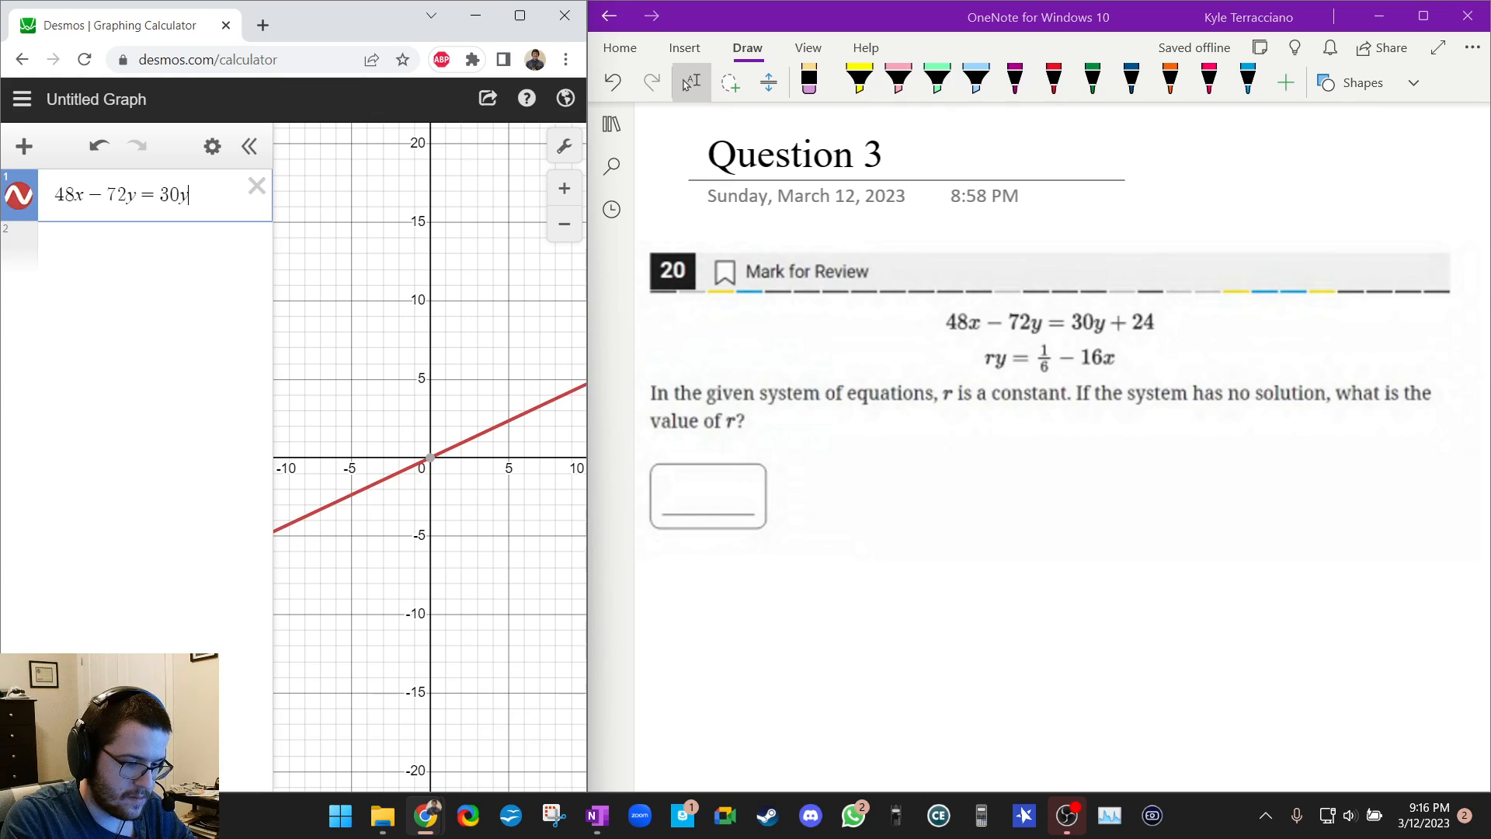
type("+ 24")
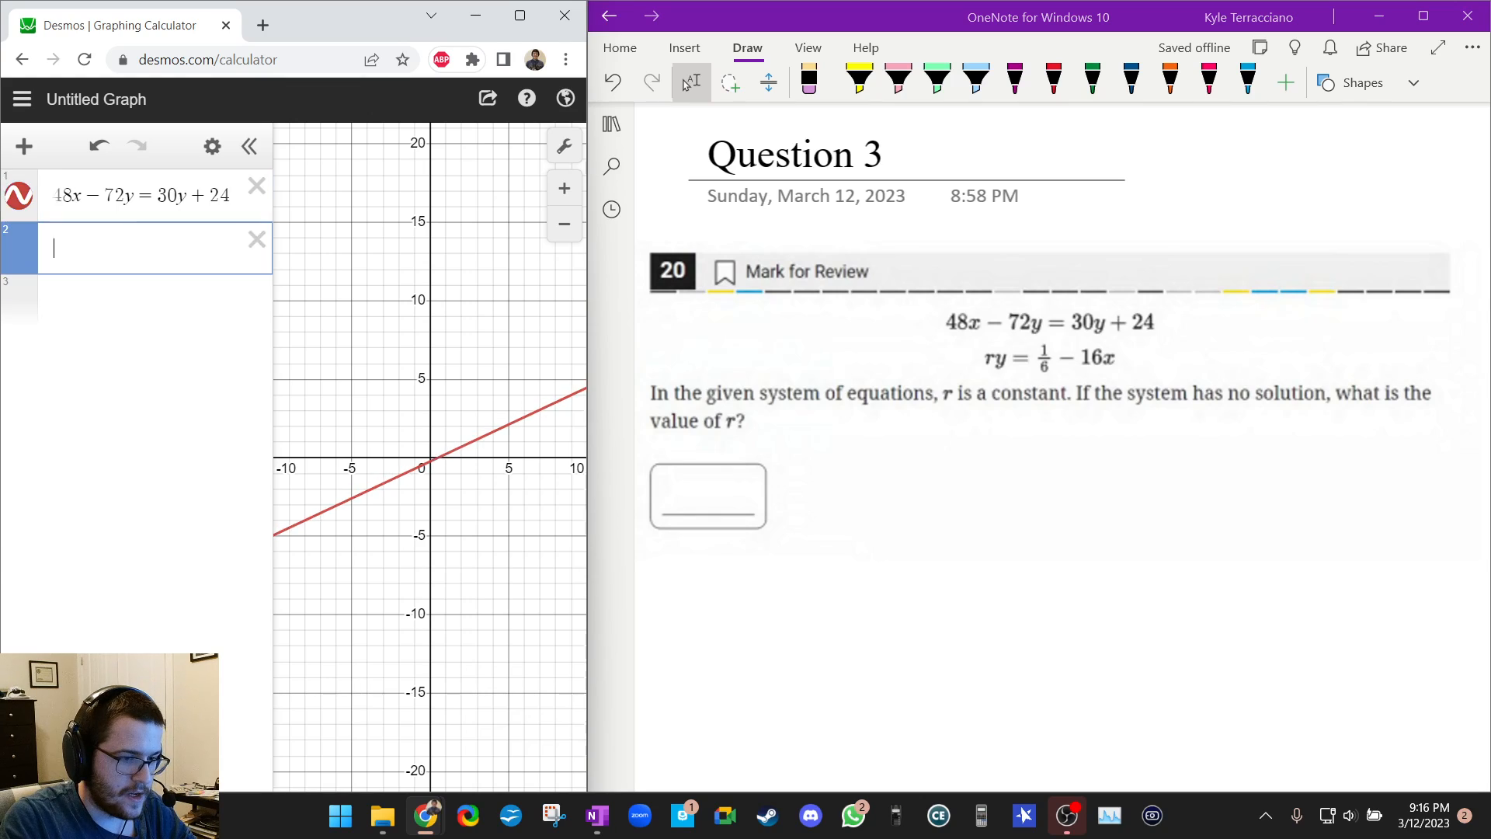
Enter ry = 1/6 − 16x and add a slider for the constant r
type("ry =")
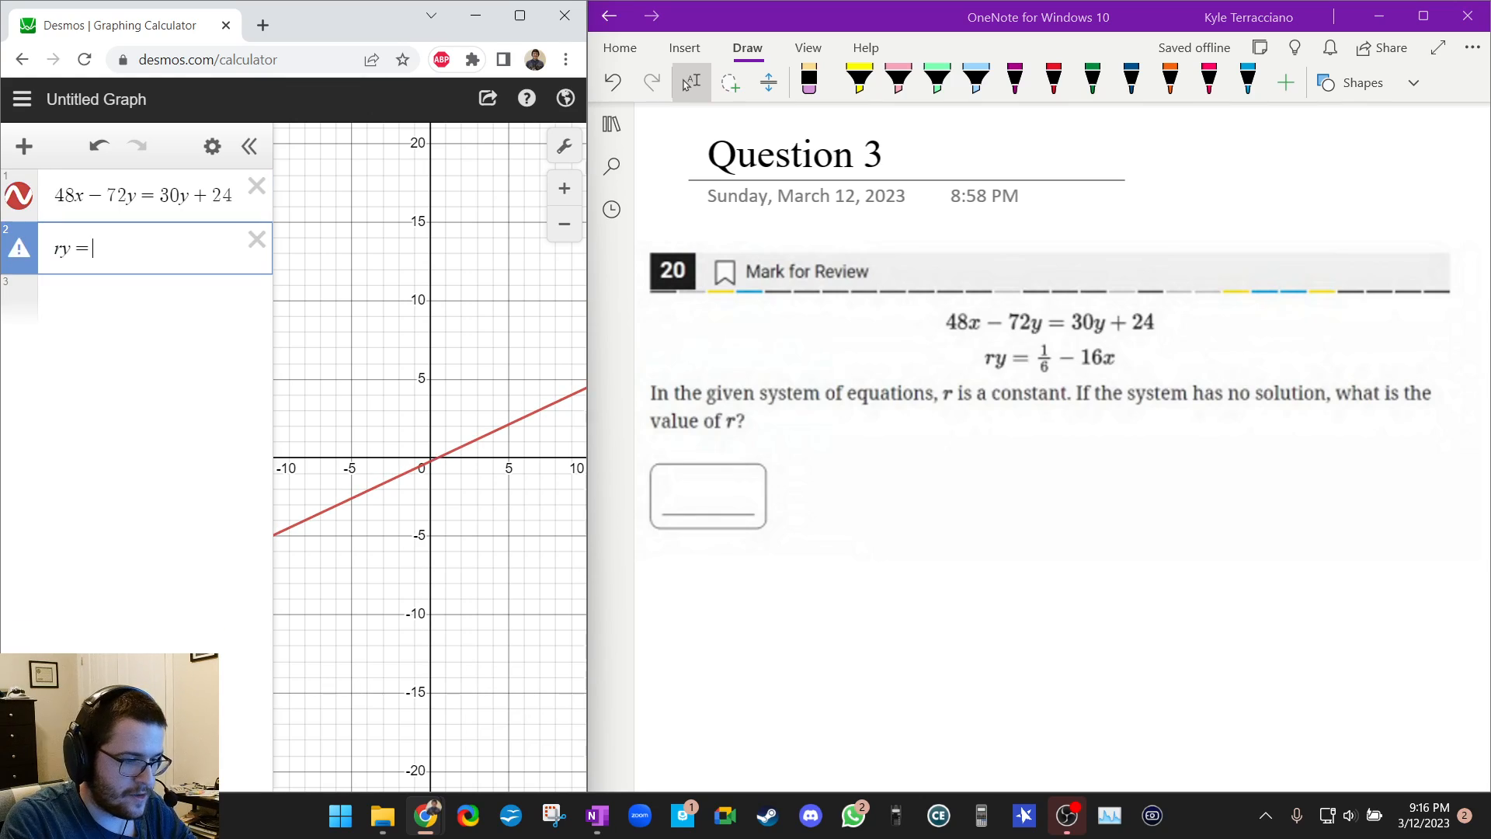
type("1/6")
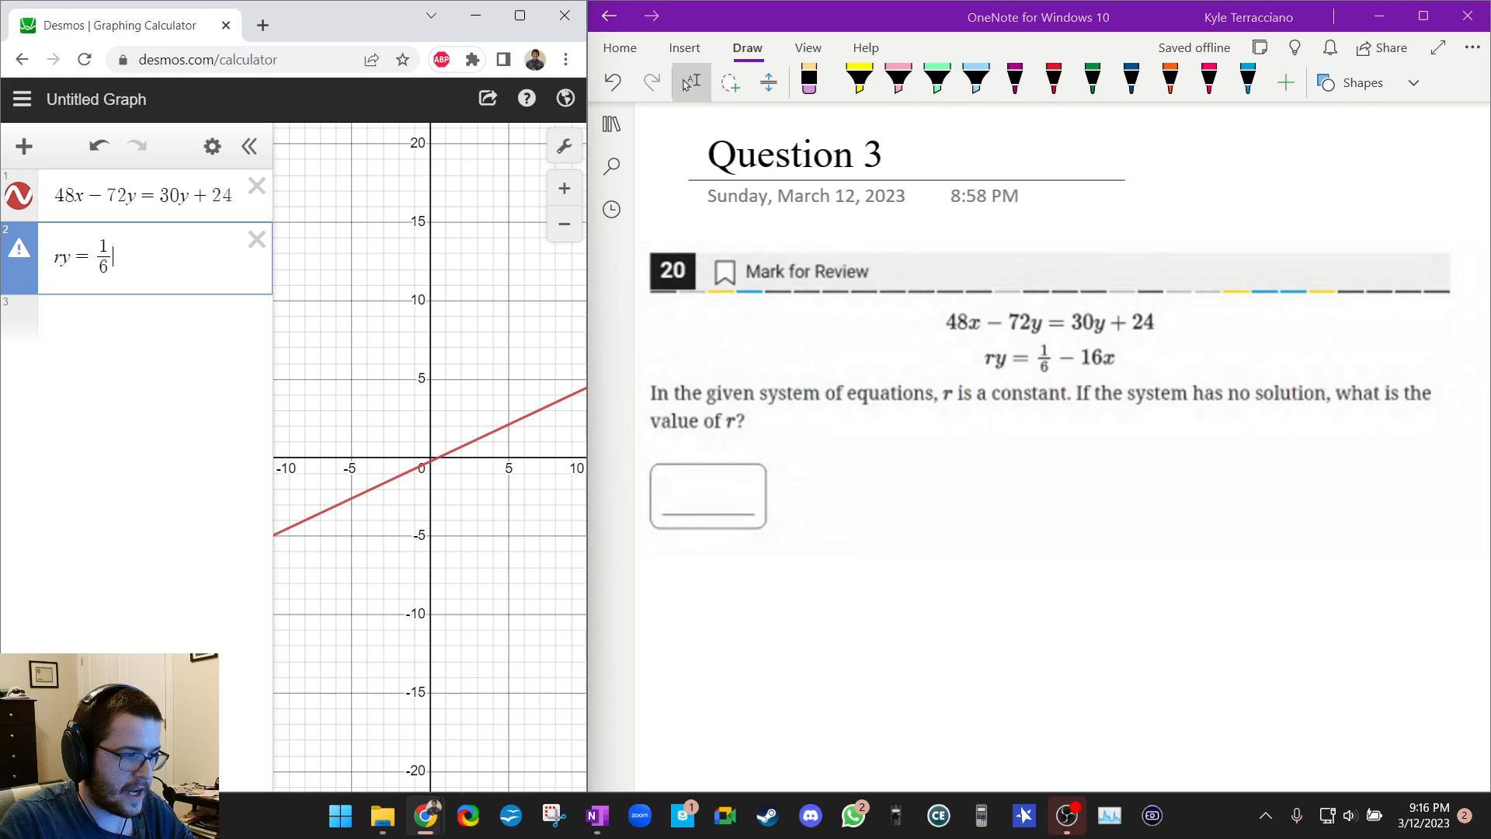
type("- 1")
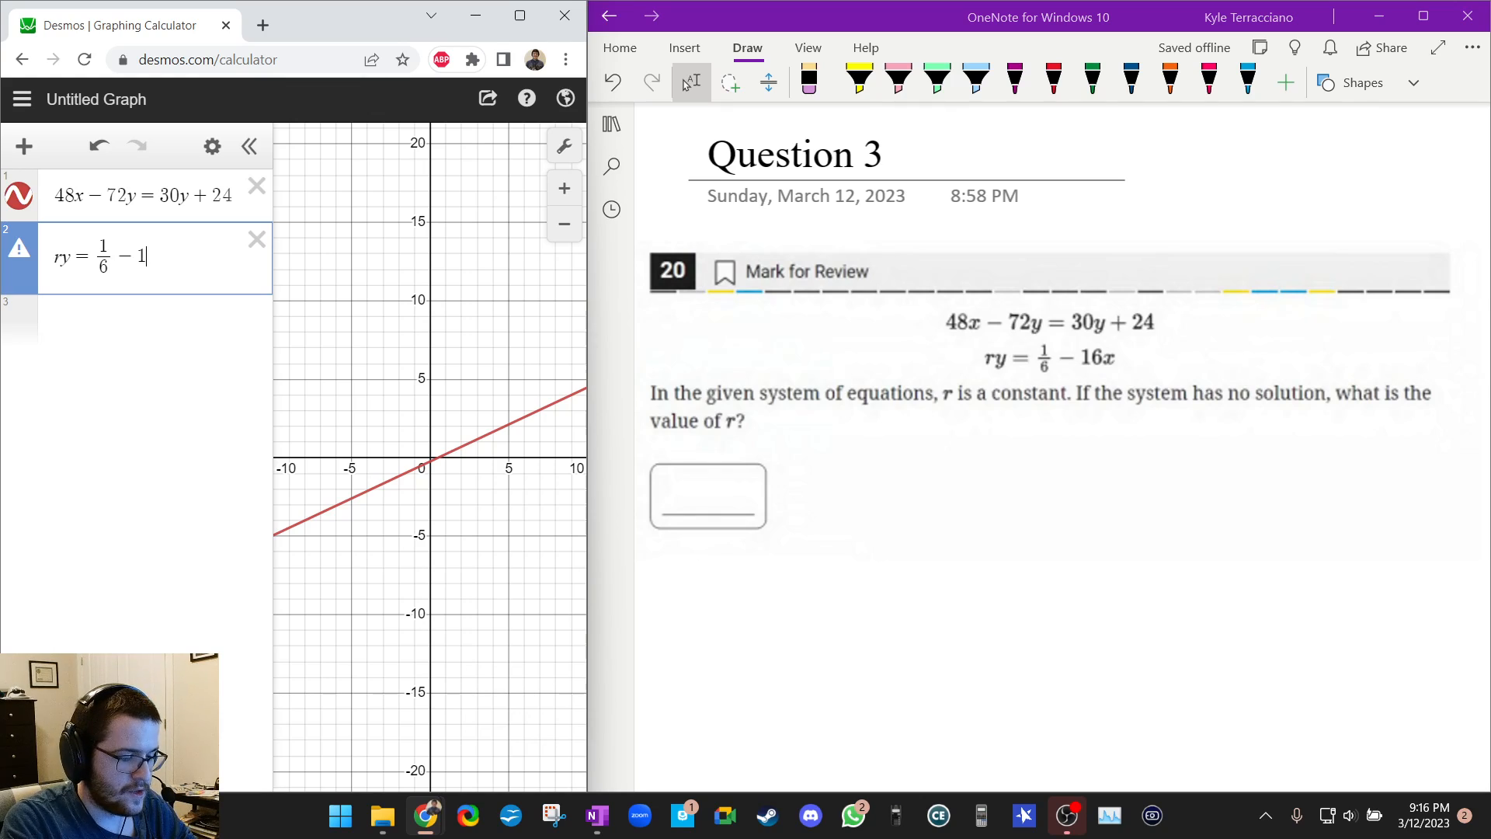
type("6")
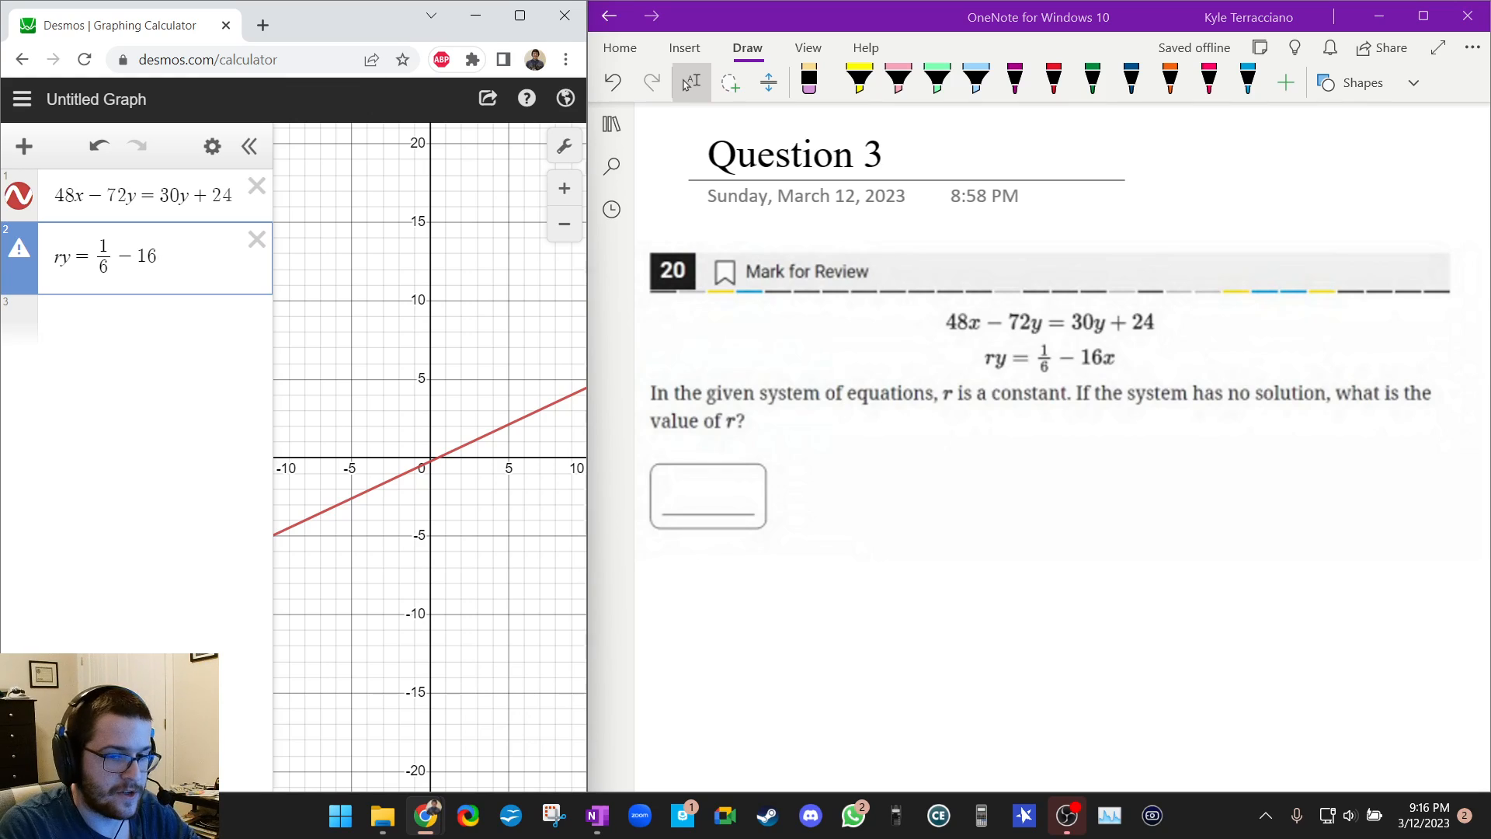
type("x")
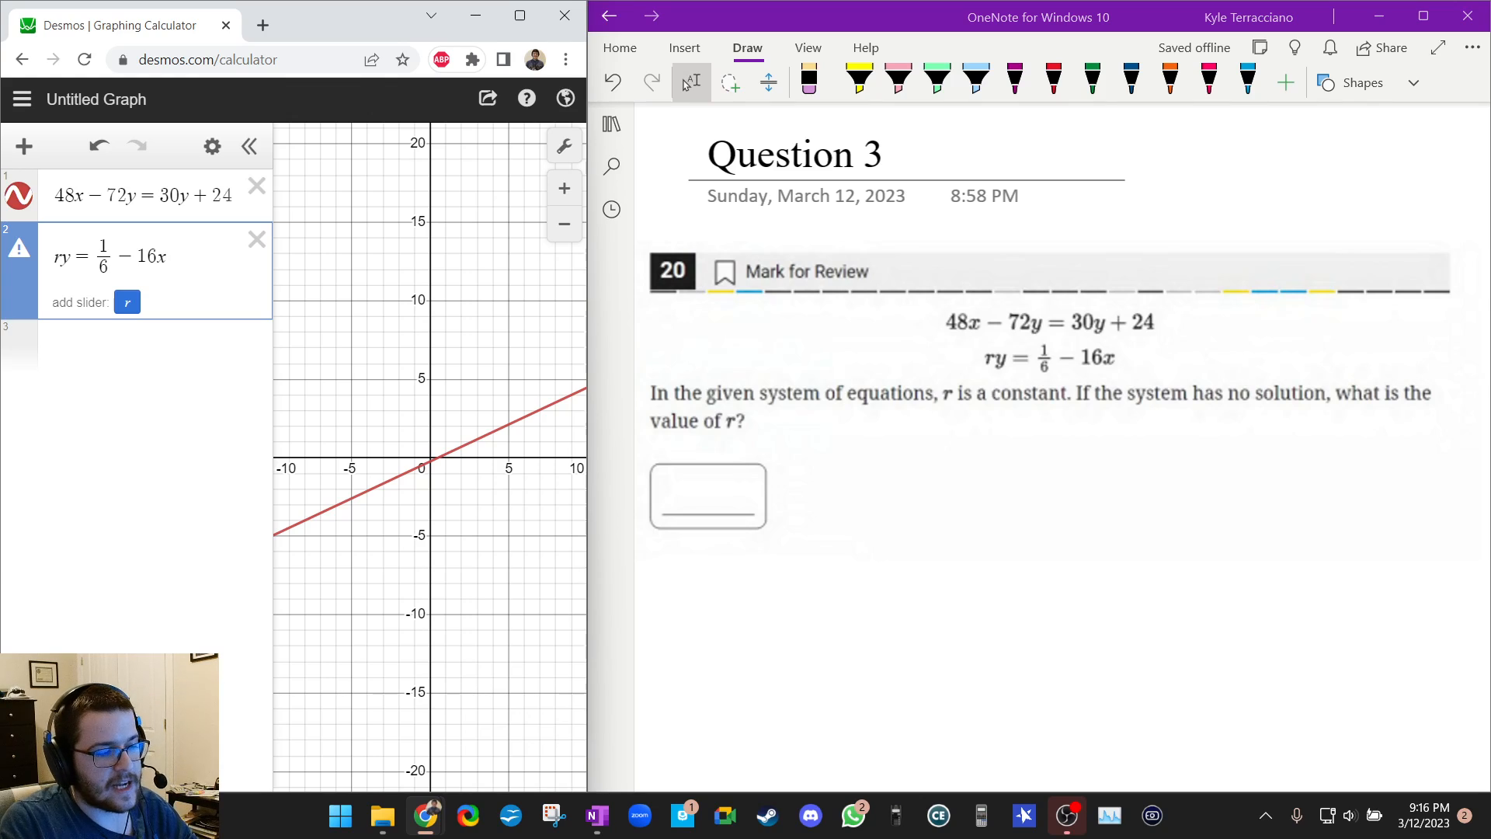
left_click(126, 302)
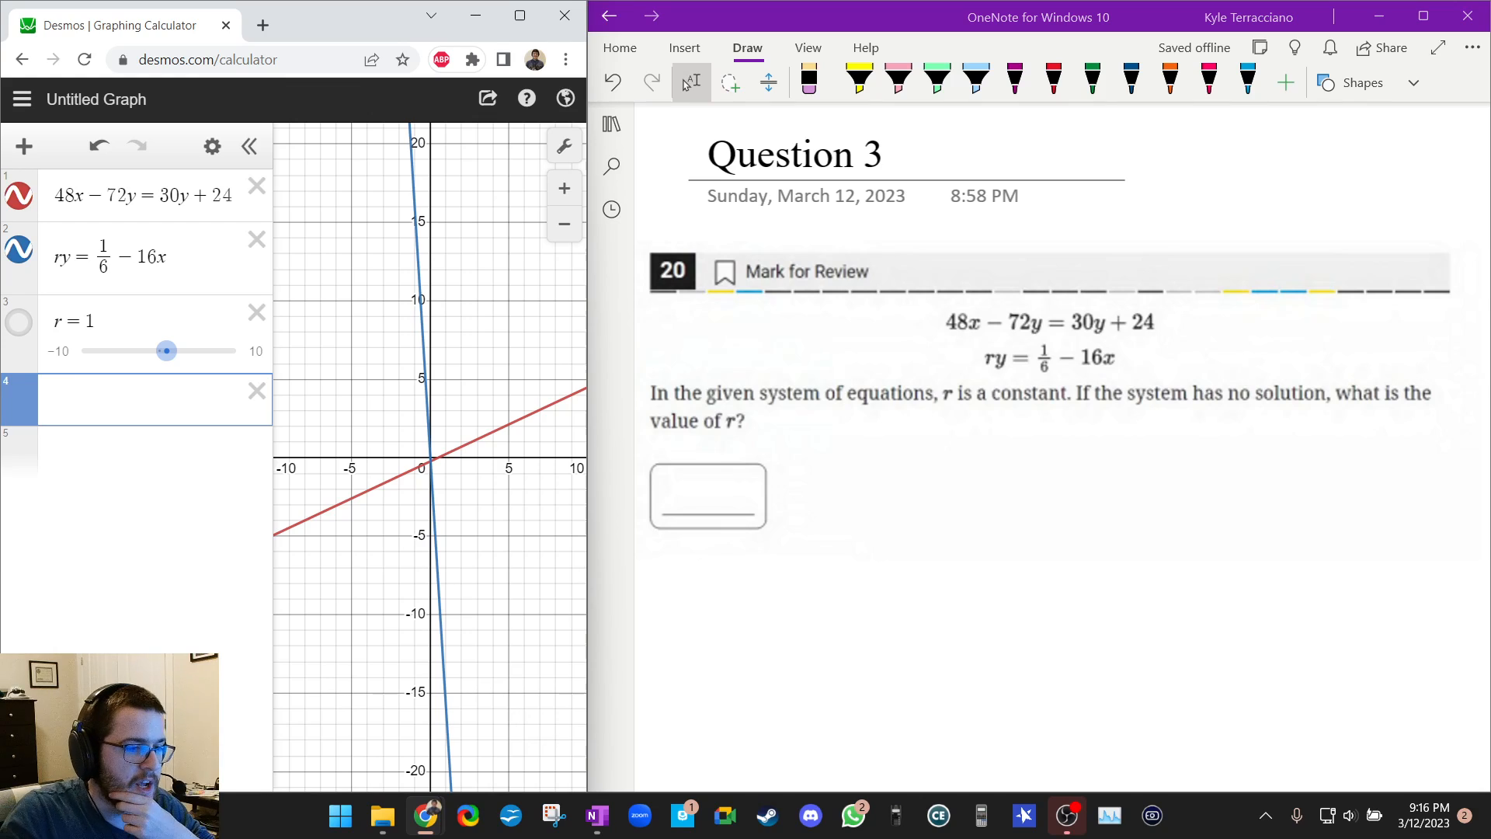
left_click(858, 80)
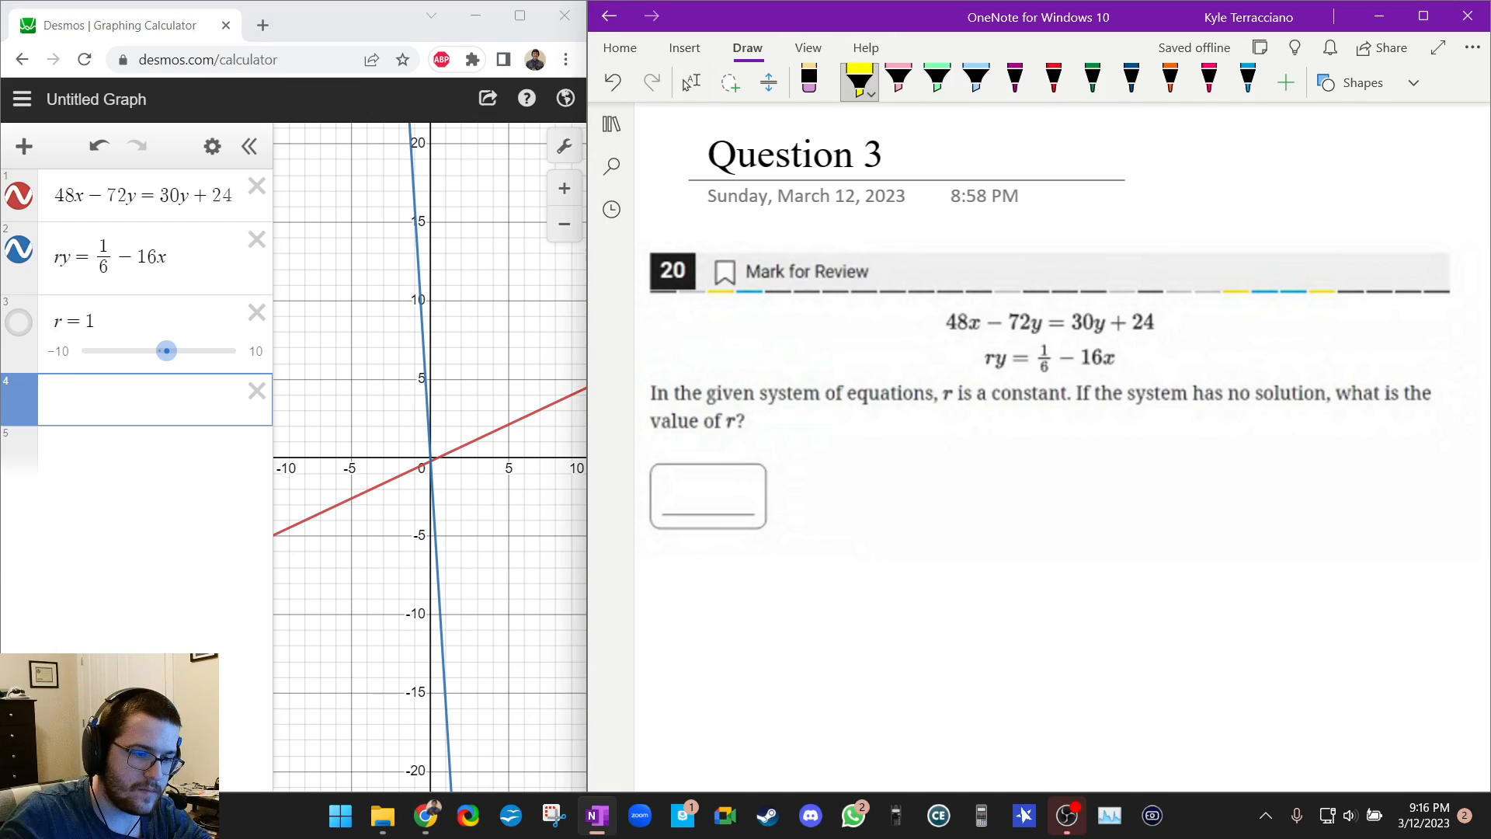
Highlight "r is a" and "If the system has no solution," in yellow, then set r to −10
left_click_drag(934, 393, 988, 393)
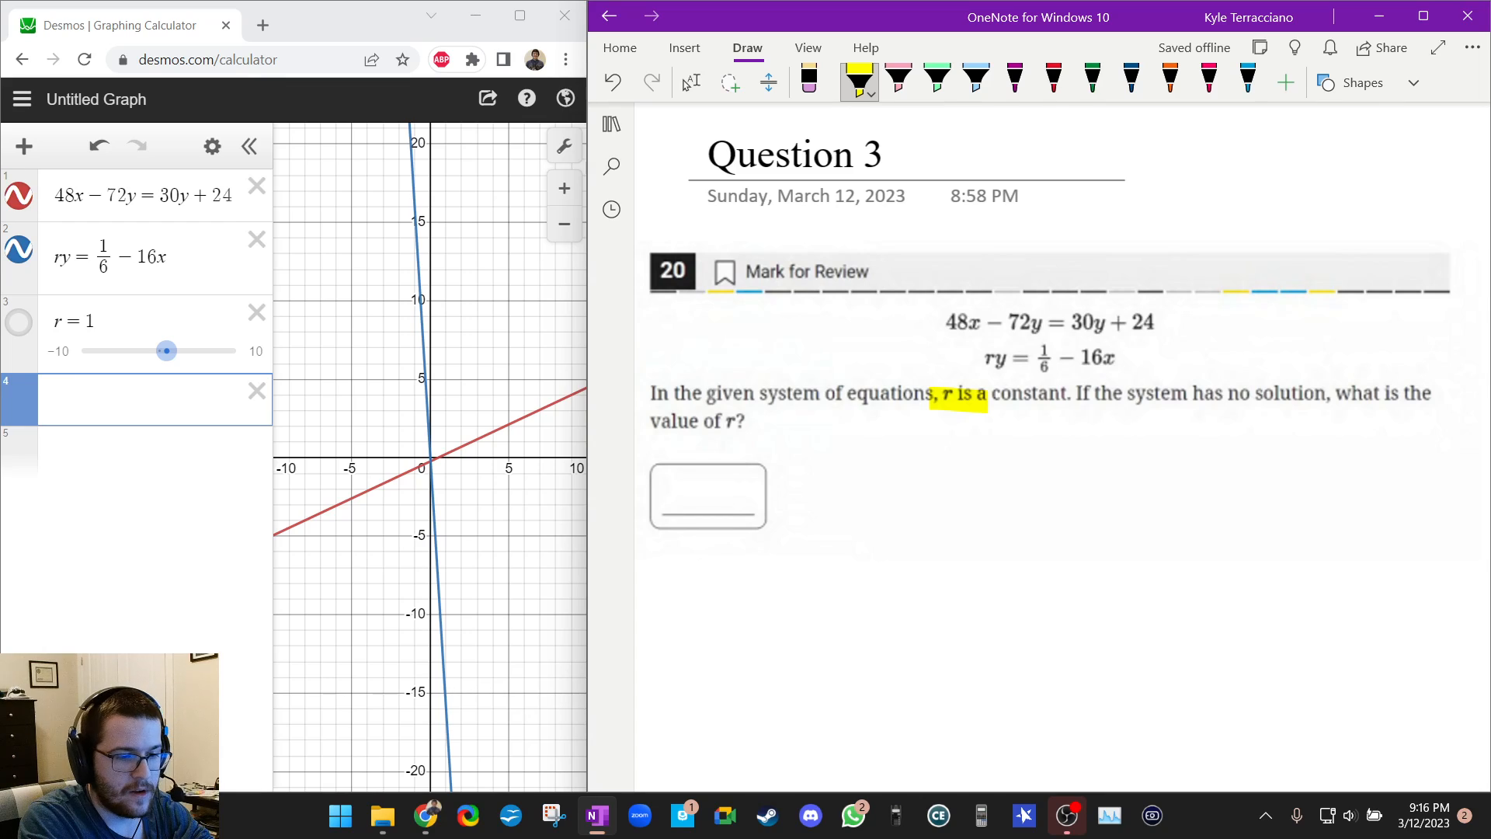
left_click_drag(1075, 393, 1332, 393)
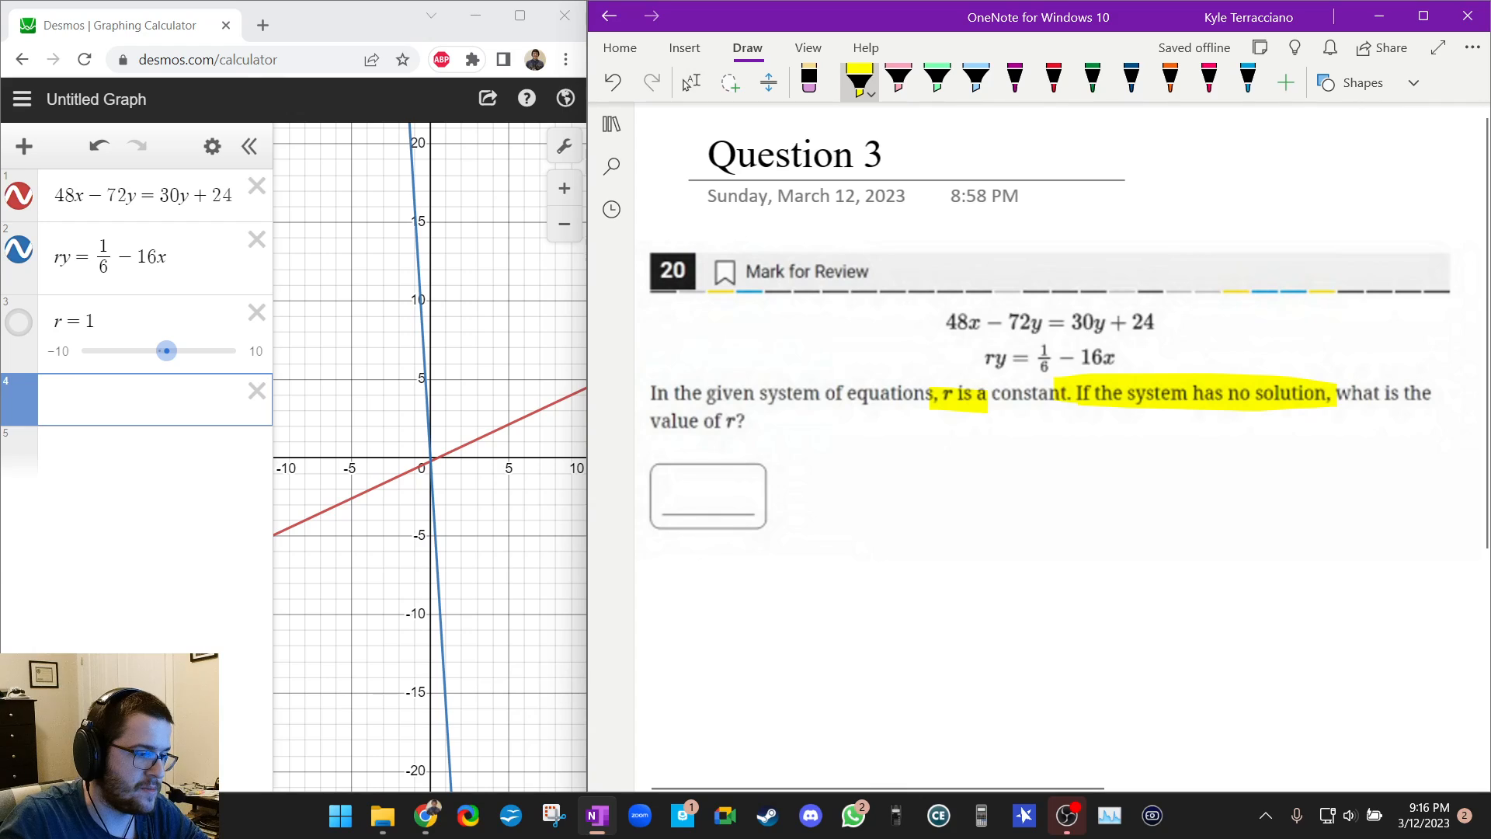
left_click_drag(166, 351, 92, 351)
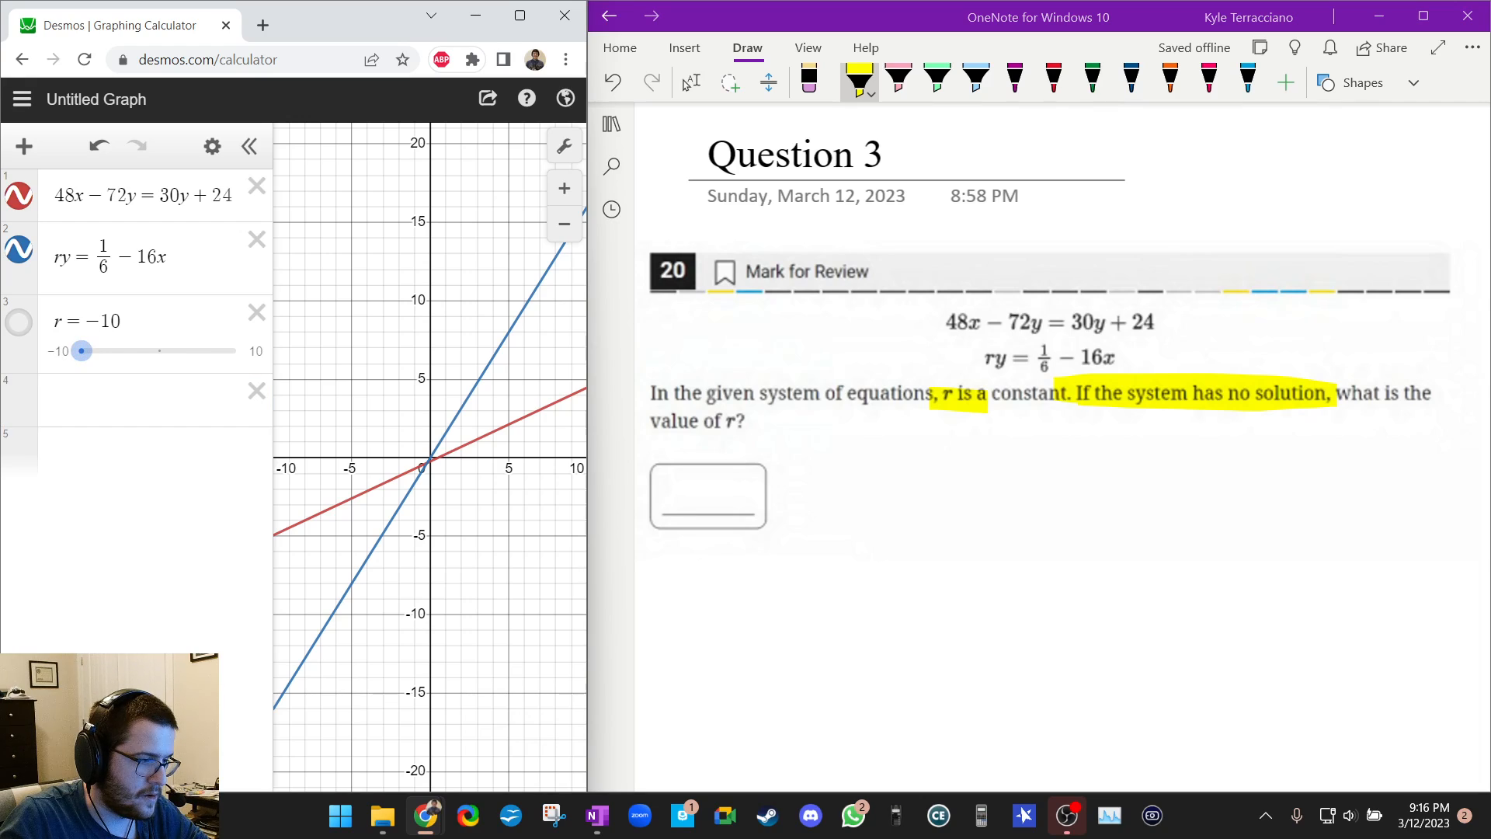
Sweep r back and forth between −10 and 10, trying about −1.3, without finding parallel lines
left_click_drag(82, 352, 236, 351)
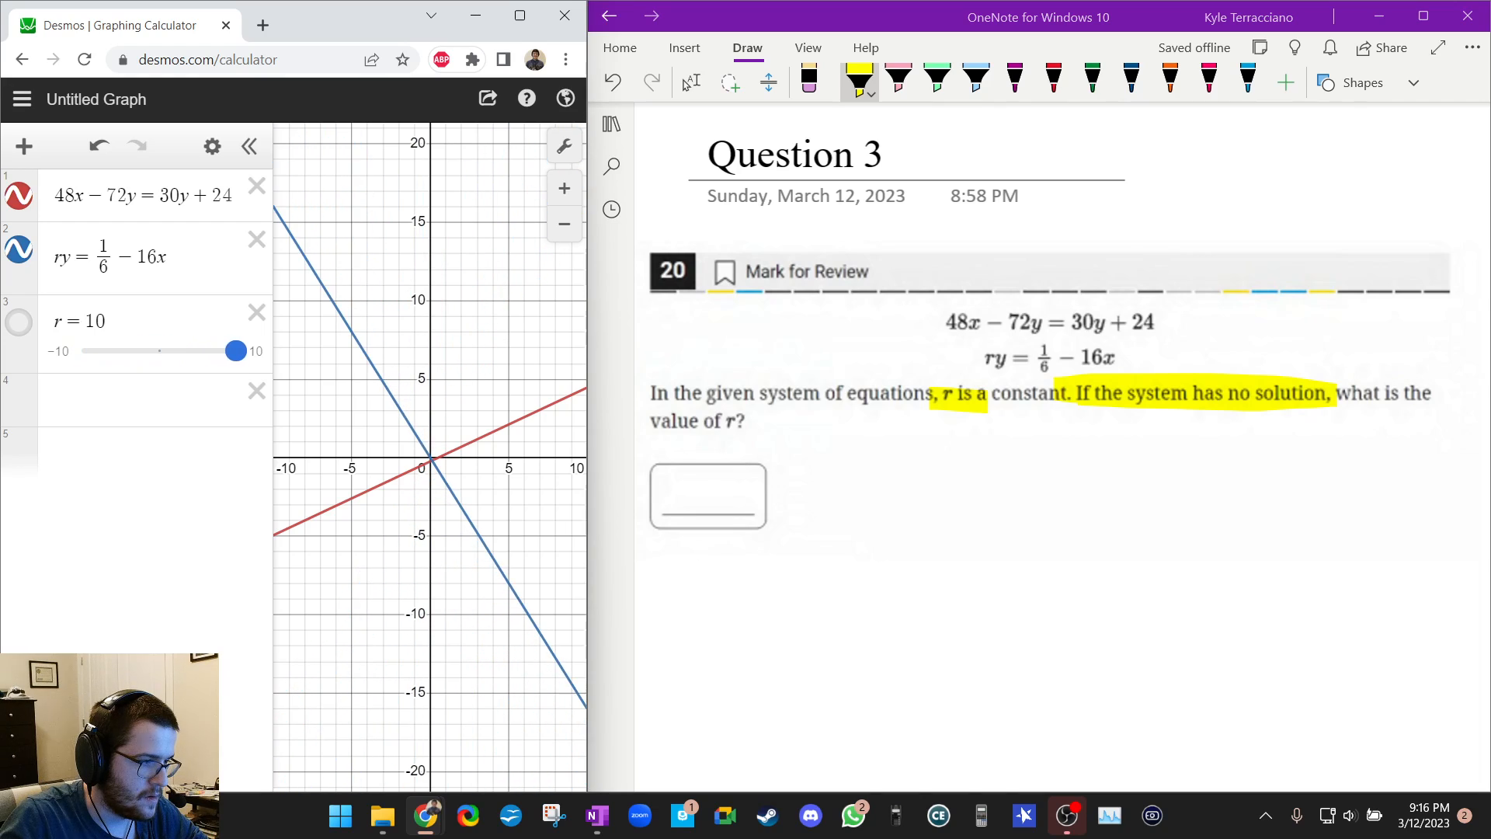
left_click_drag(236, 350, 83, 350)
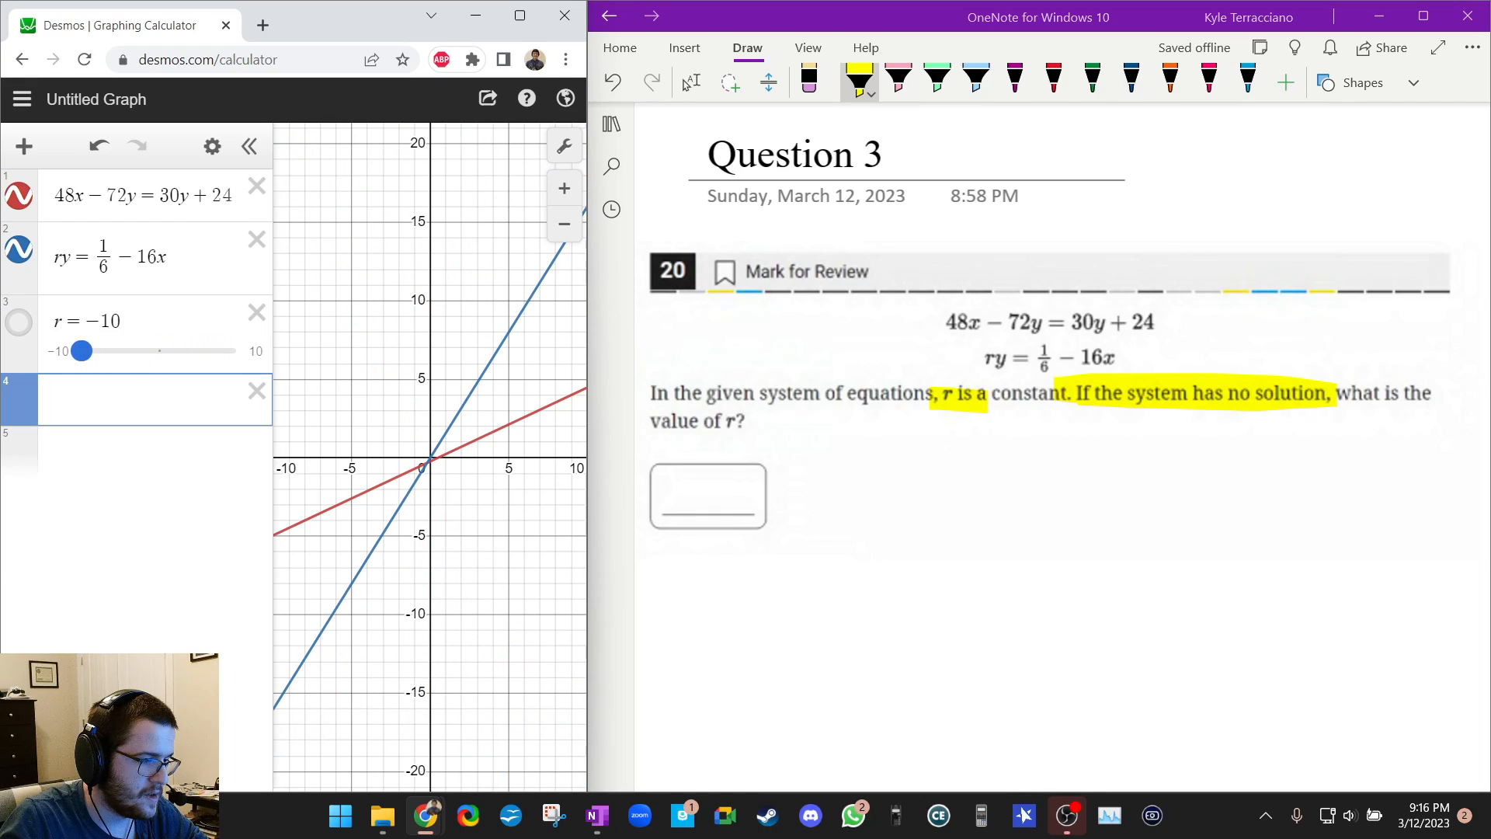
left_click_drag(81, 351, 137, 351)
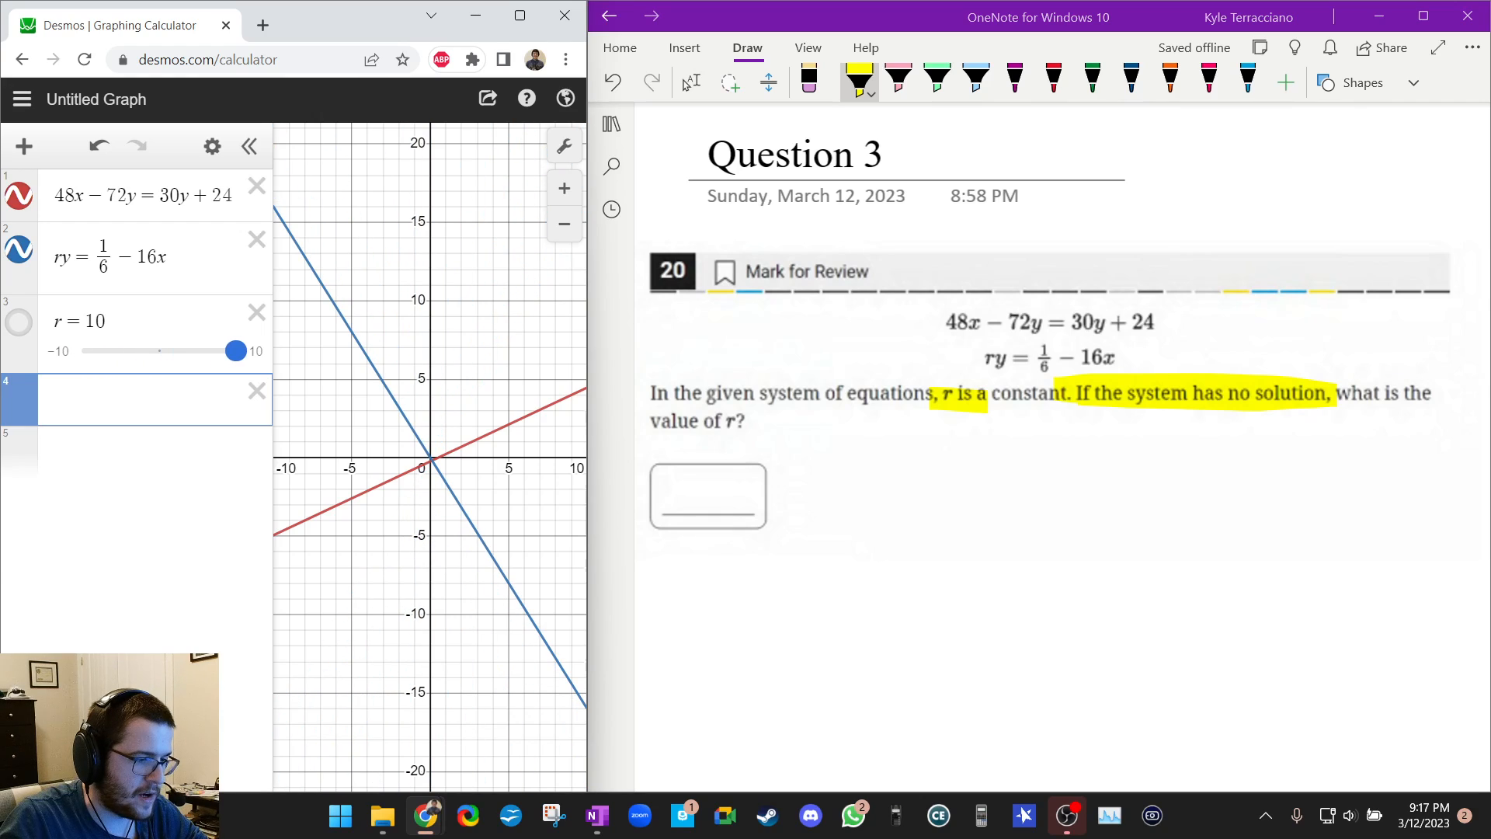
left_click_drag(236, 351, 149, 351)
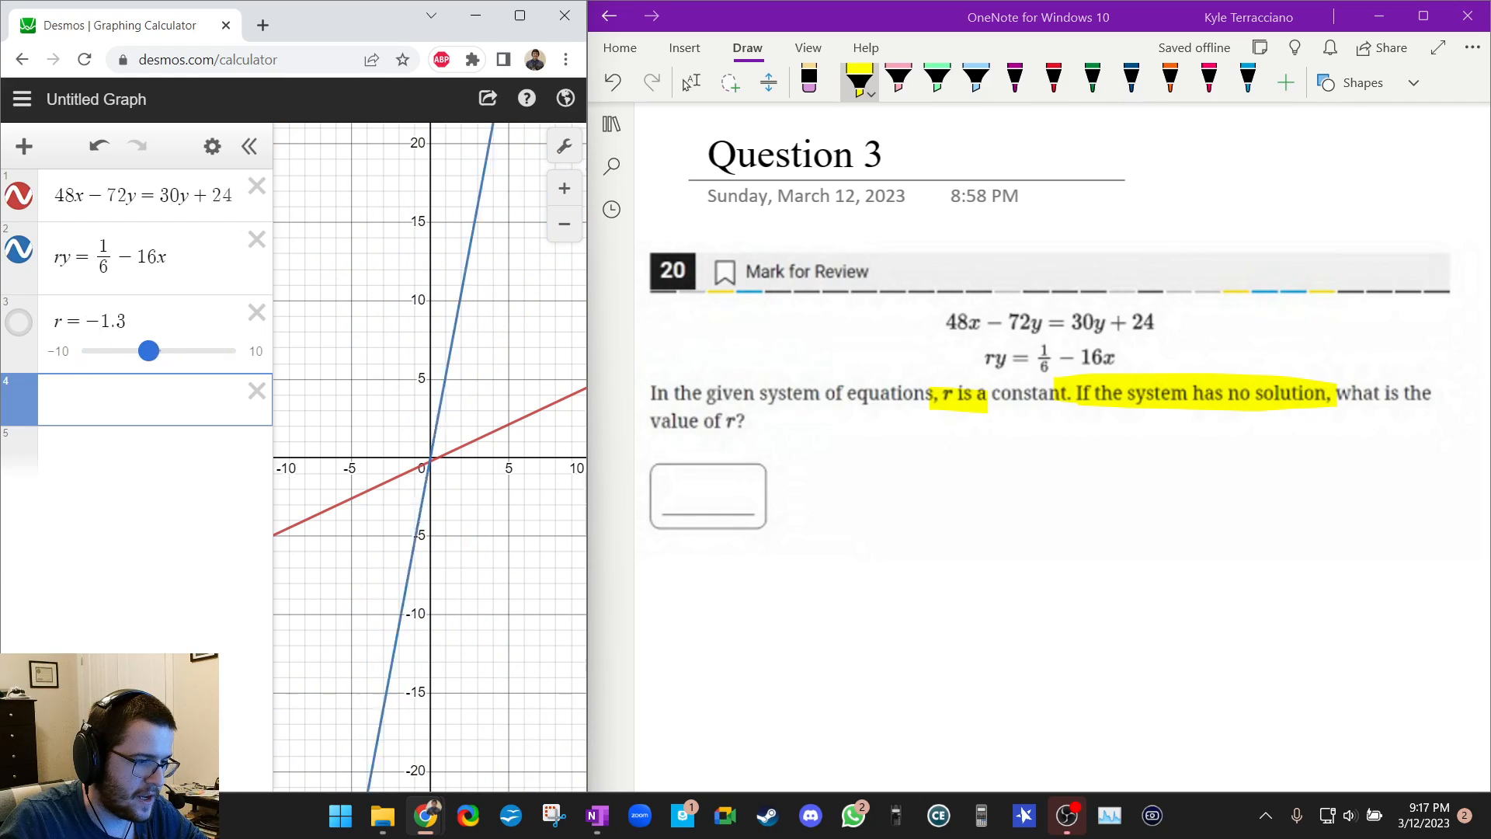
left_click_drag(149, 350, 236, 350)
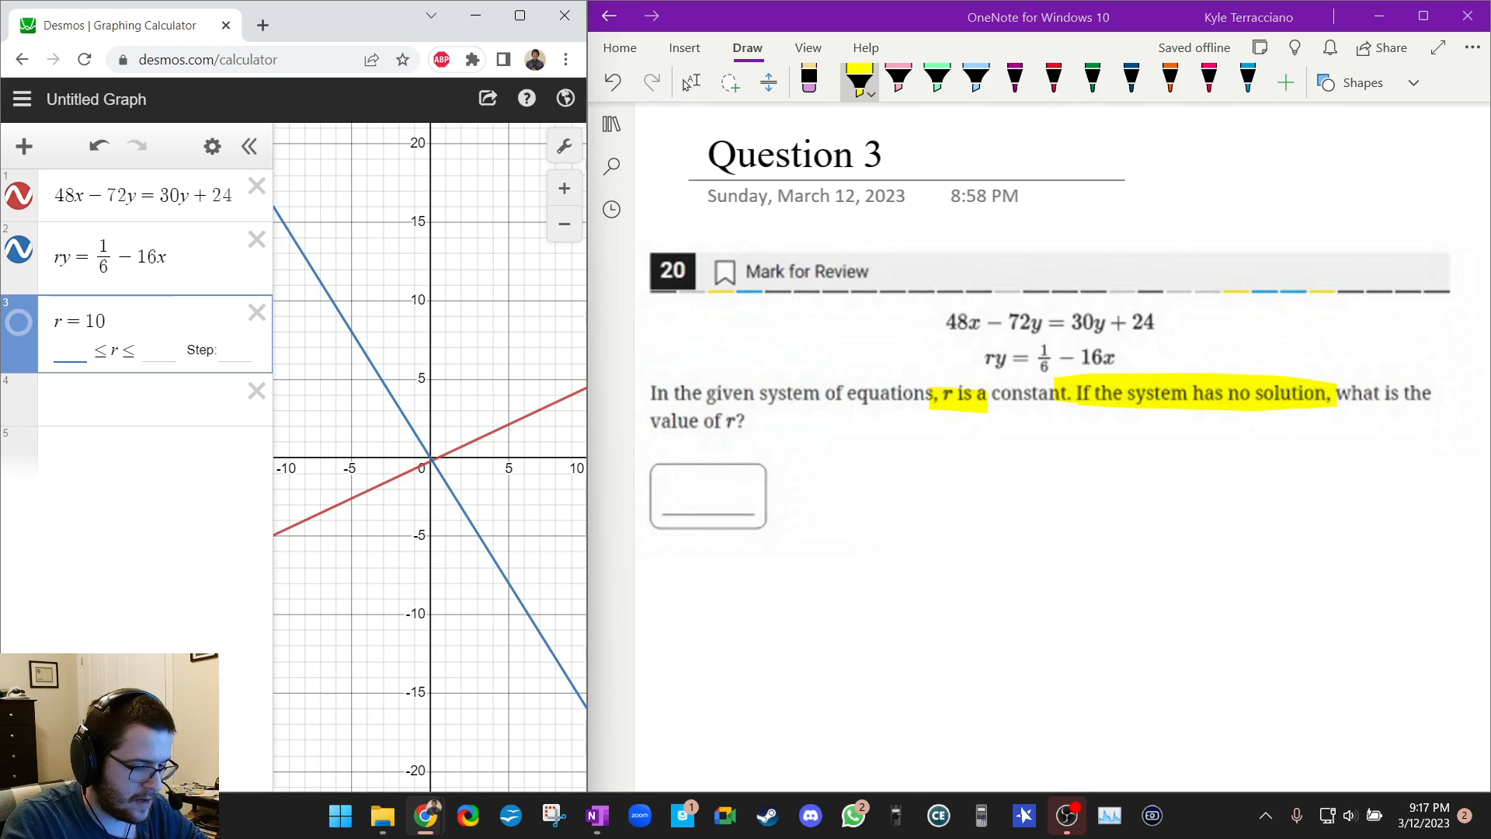
Widen r's range to −50 to 50 and sweep r through 30, 50 and −10
type("-50")
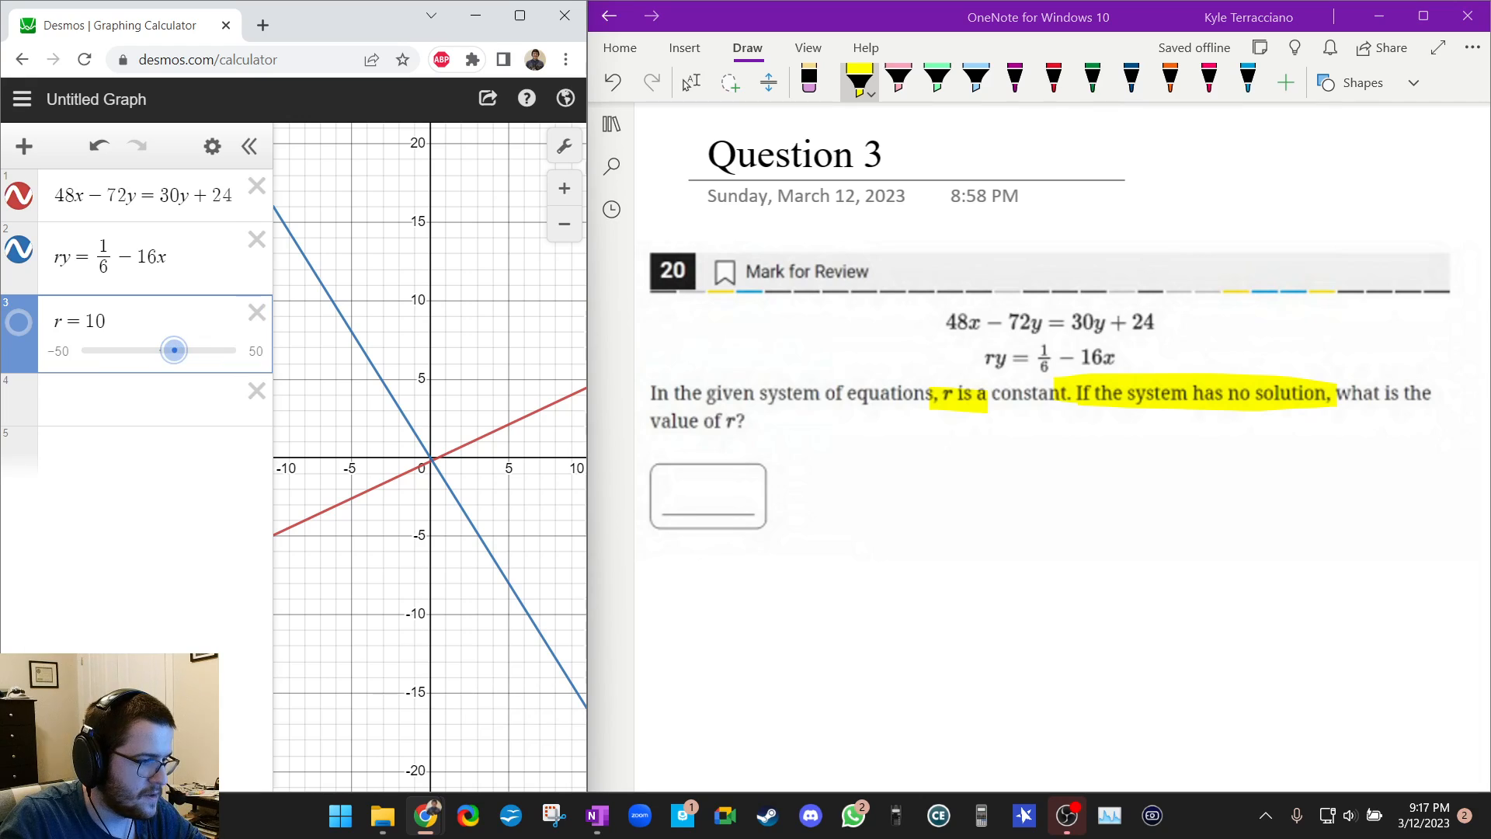
left_click_drag(174, 350, 205, 350)
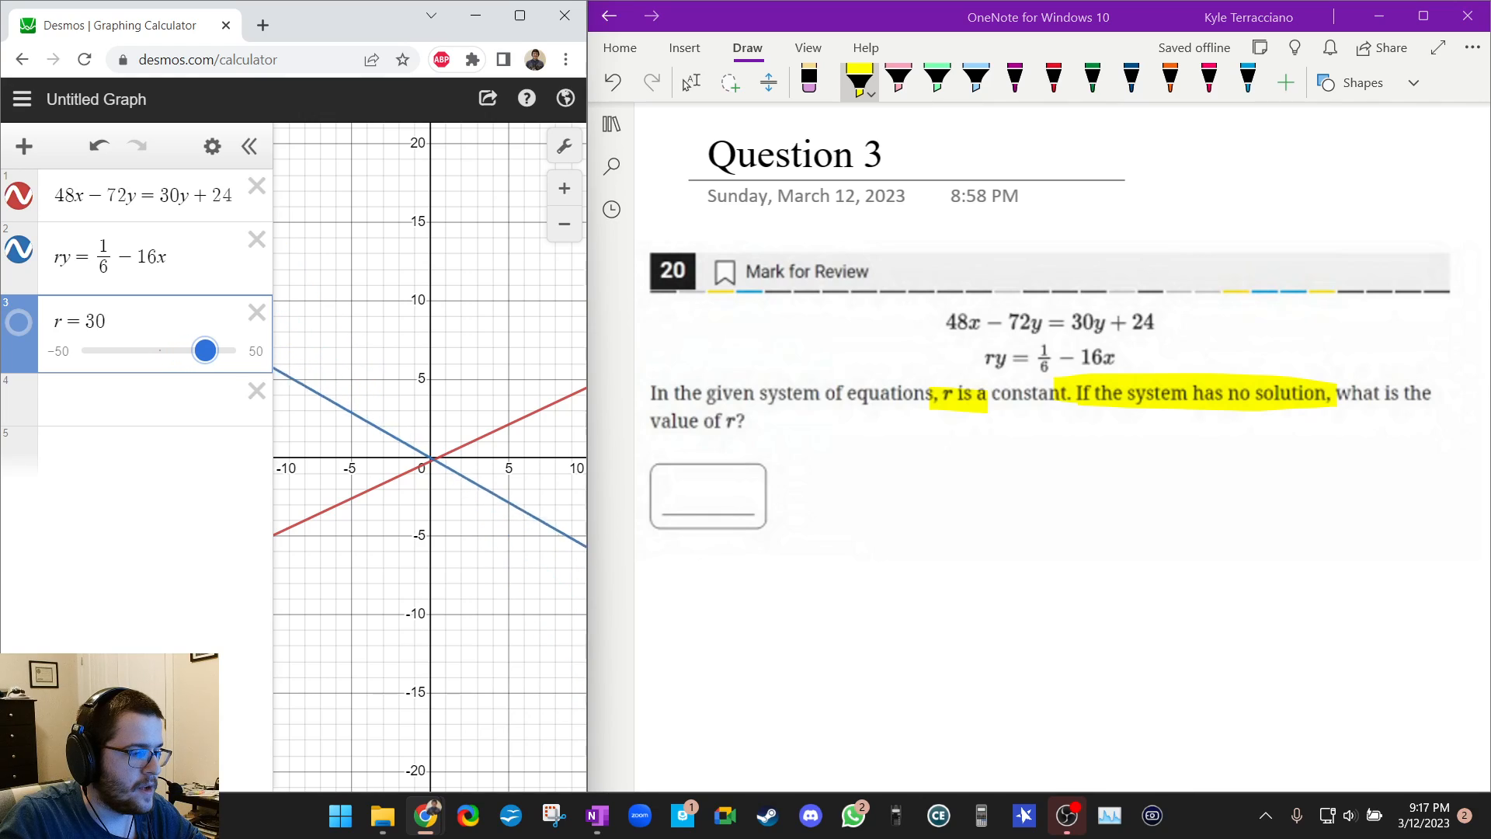
left_click_drag(206, 350, 236, 350)
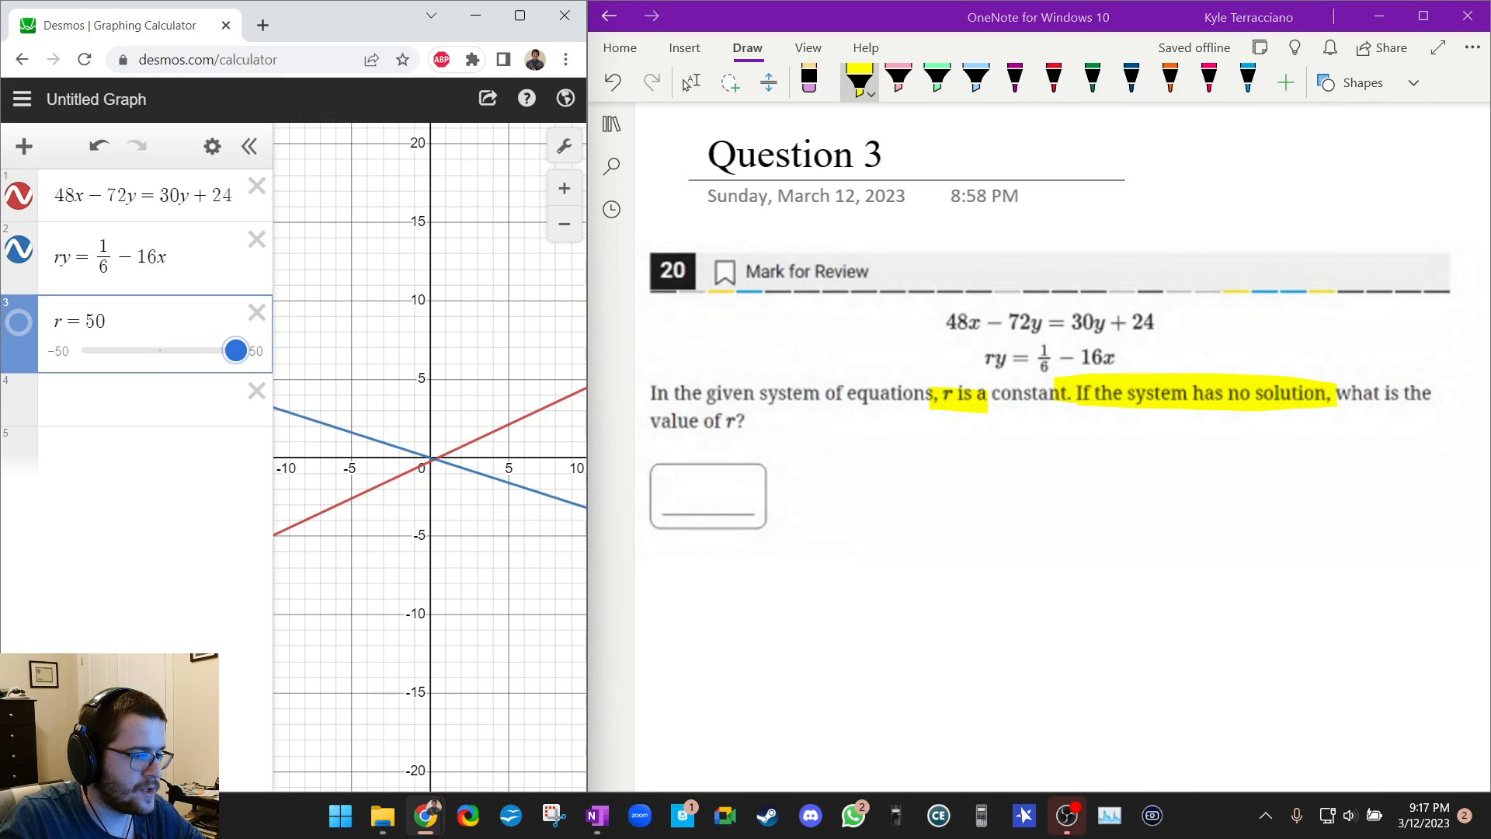
left_click_drag(235, 349, 143, 350)
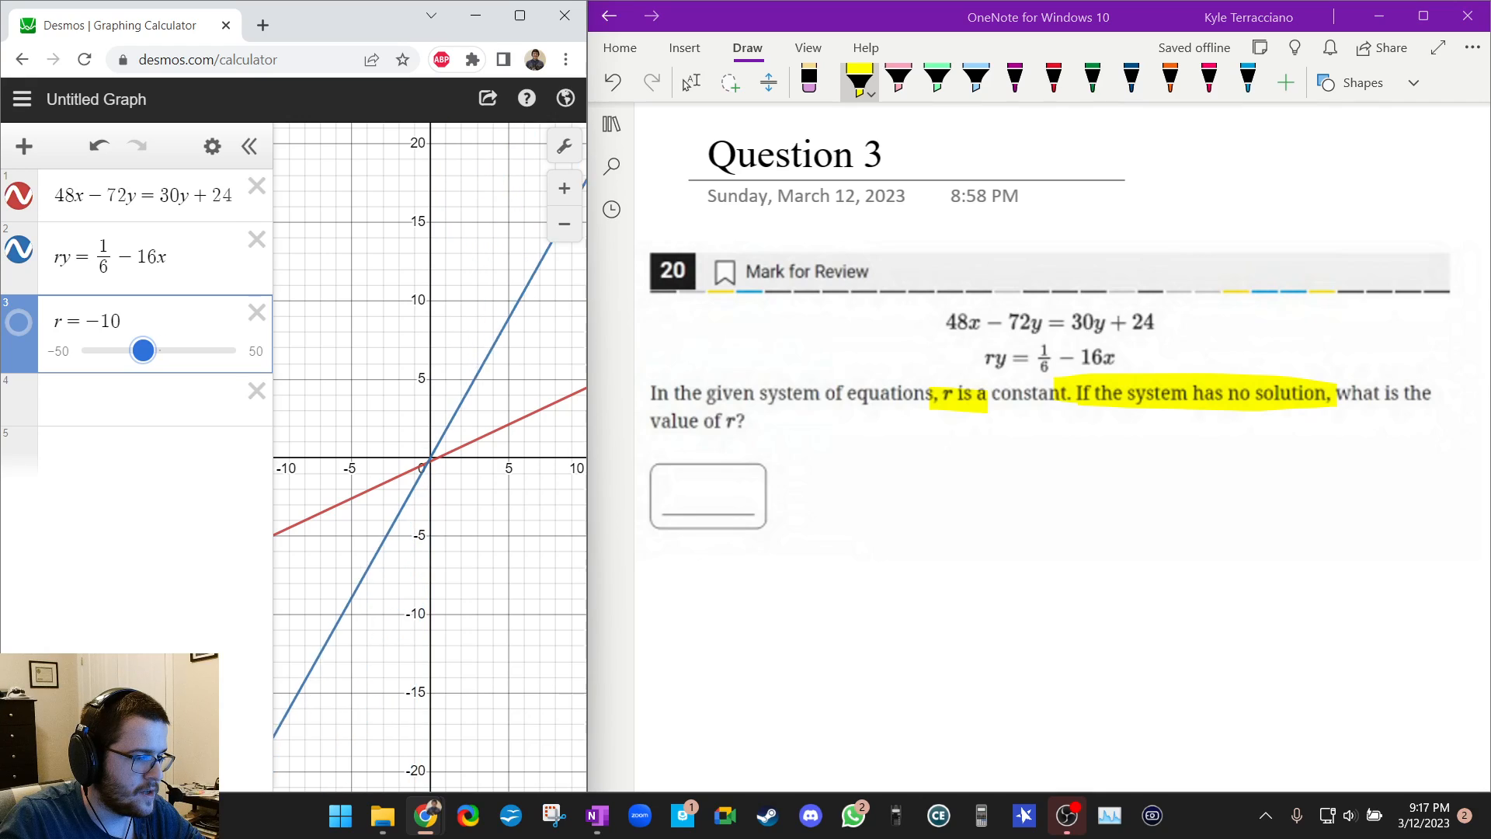
Try r at −31, −33, −30 and −36 where the lines nearly coincide
left_click_drag(143, 349, 109, 350)
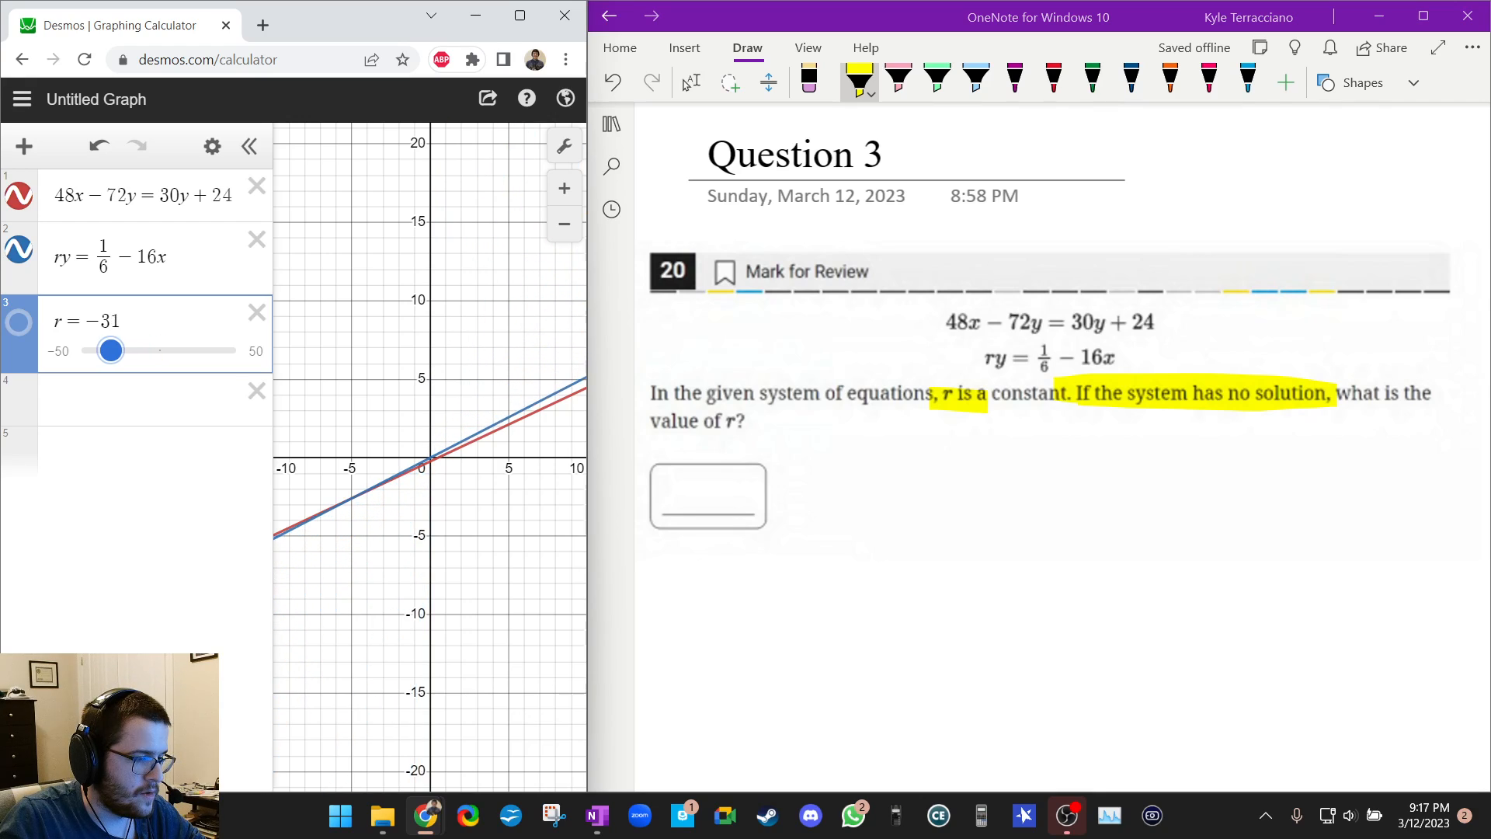
left_click_drag(111, 349, 107, 349)
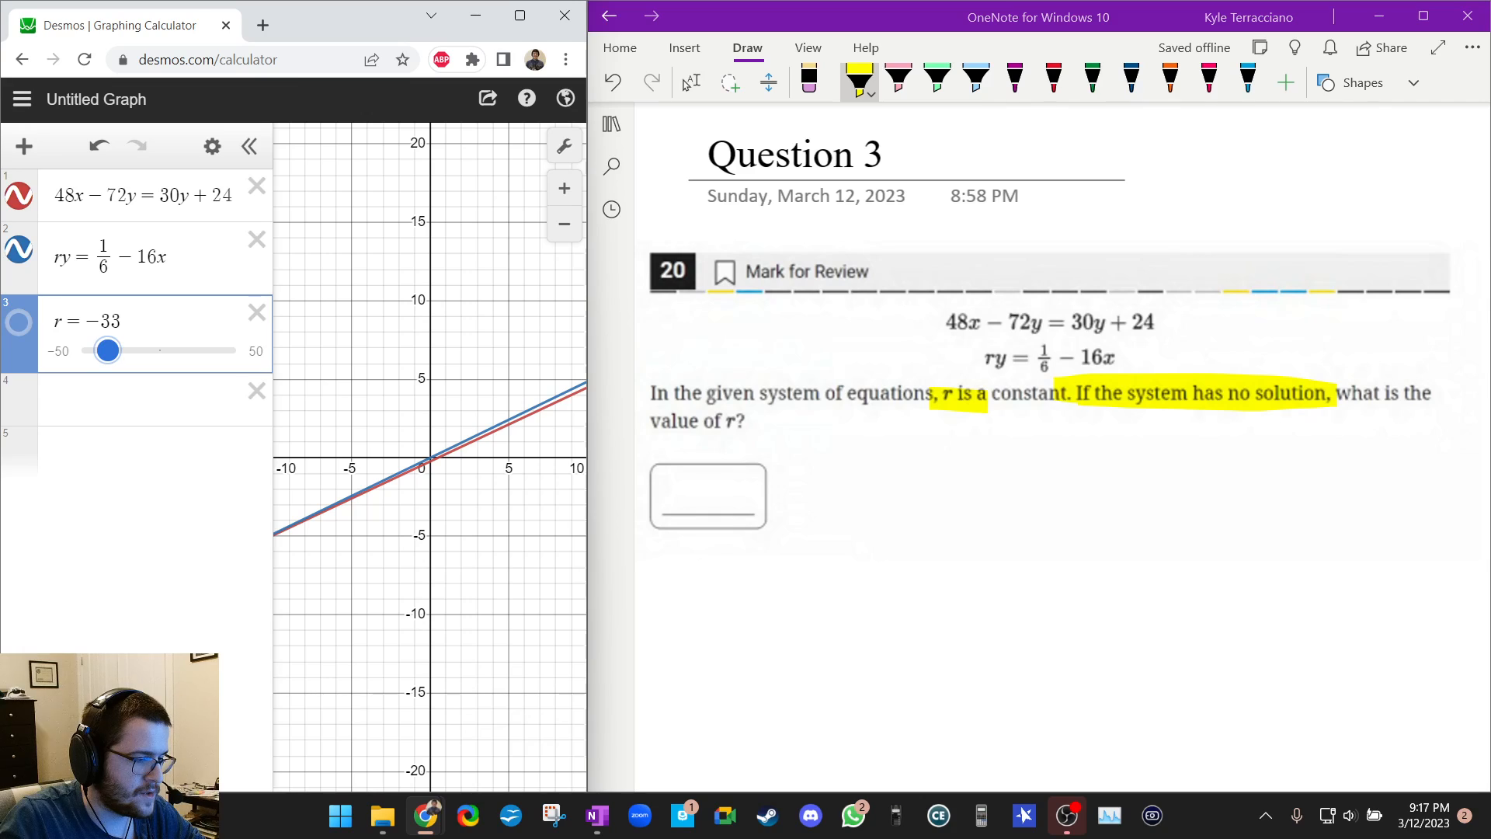
left_click_drag(107, 350, 111, 350)
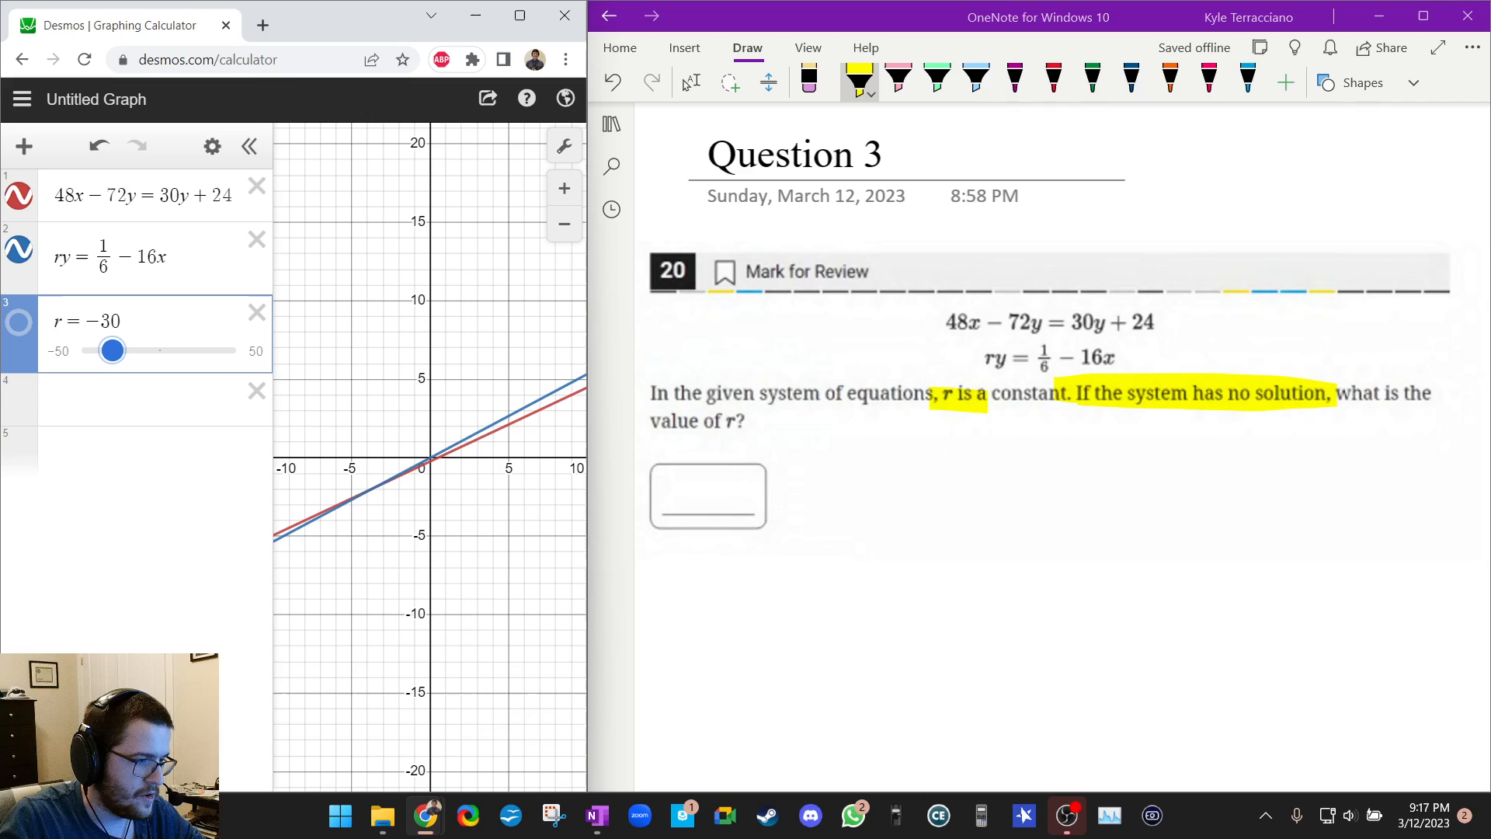
left_click_drag(111, 350, 103, 349)
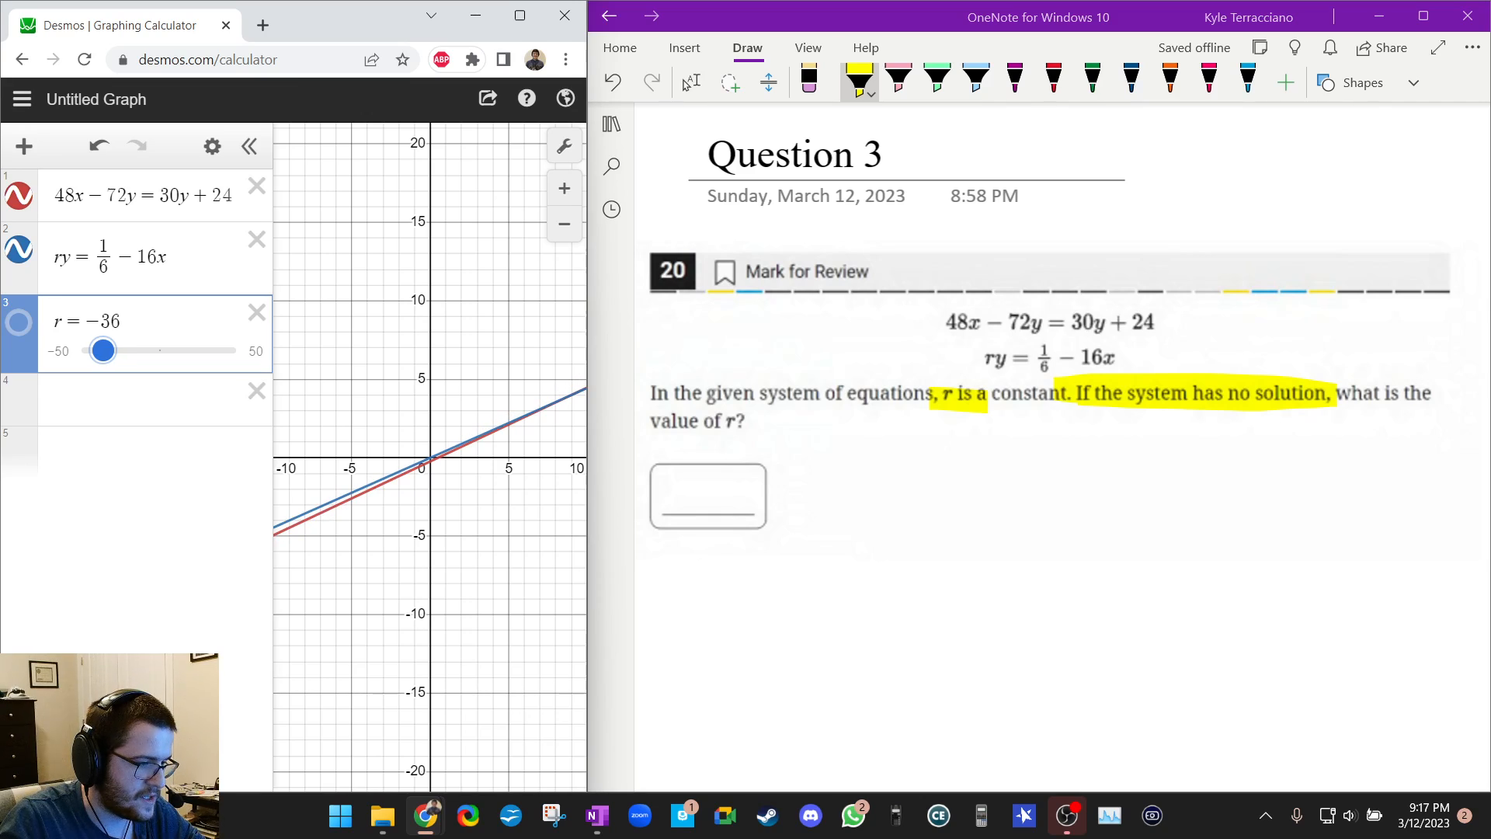
left_click_drag(103, 350, 101, 350)
type("-36")
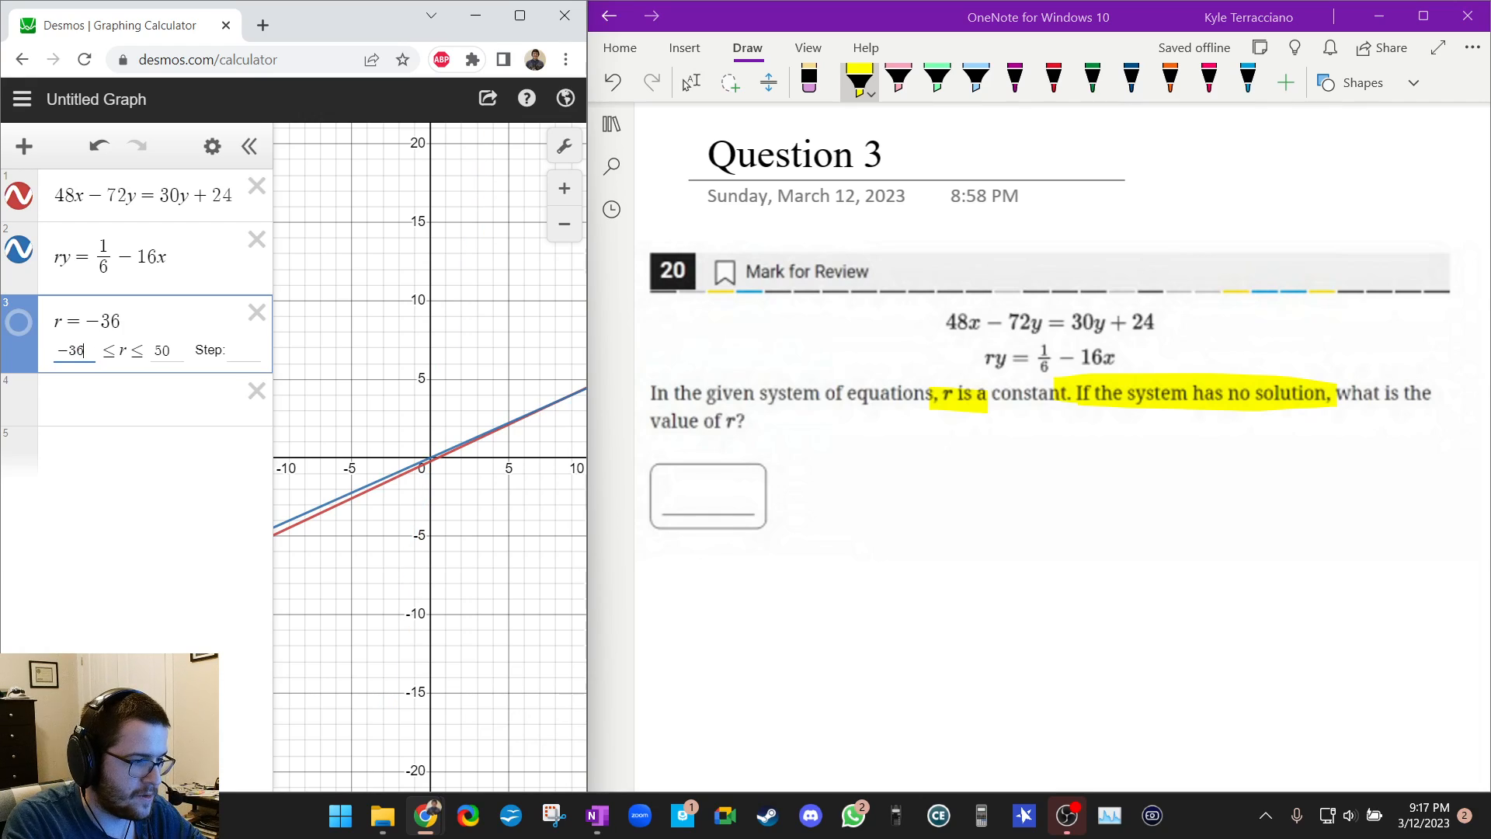
Restrict the constant to −36 to −30, rename it a, and sweep a near −31 to −32
type("-39")
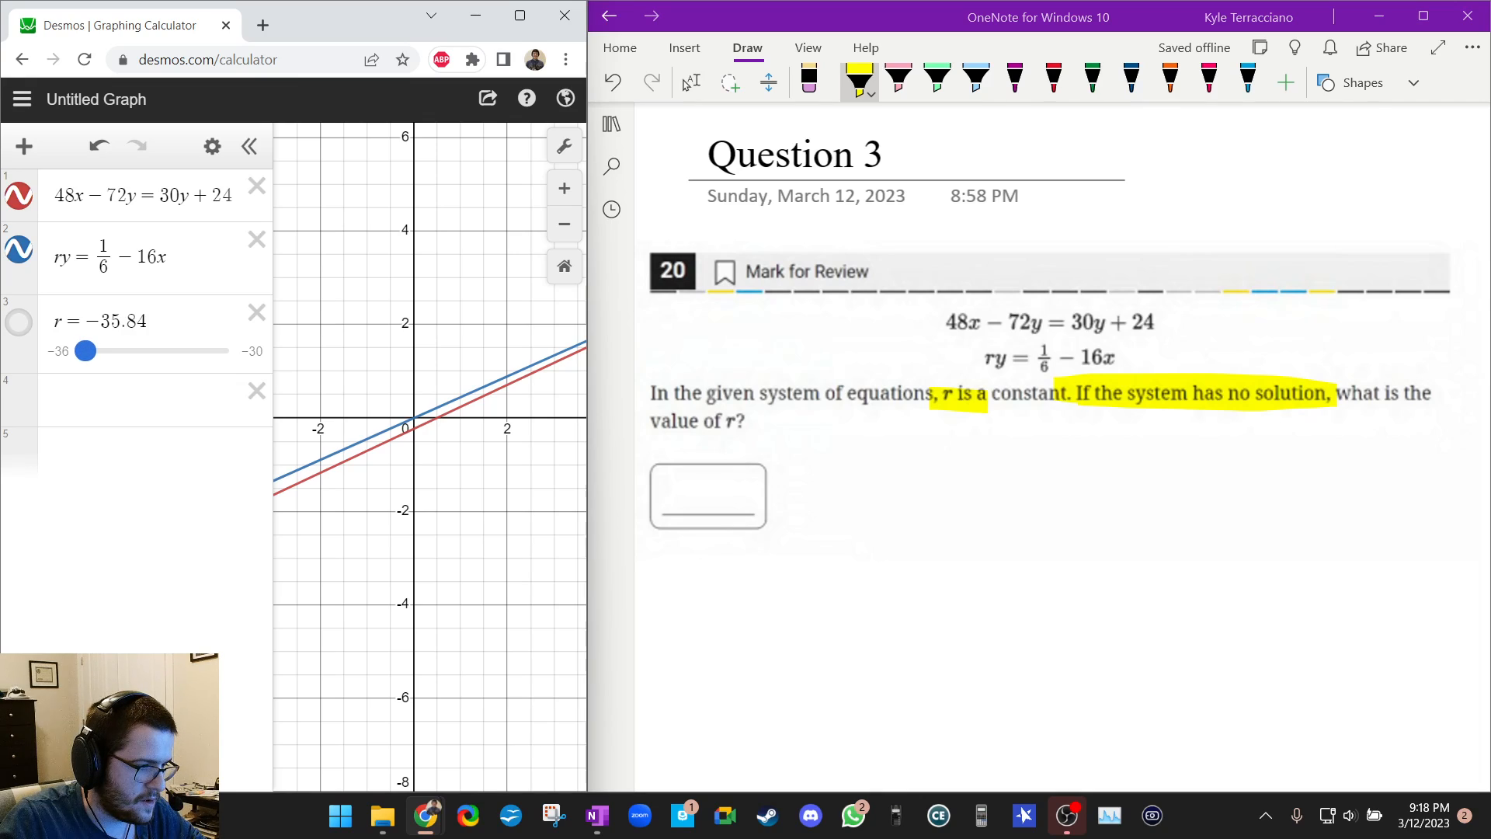
left_click_drag(91, 351, 83, 352)
type("a")
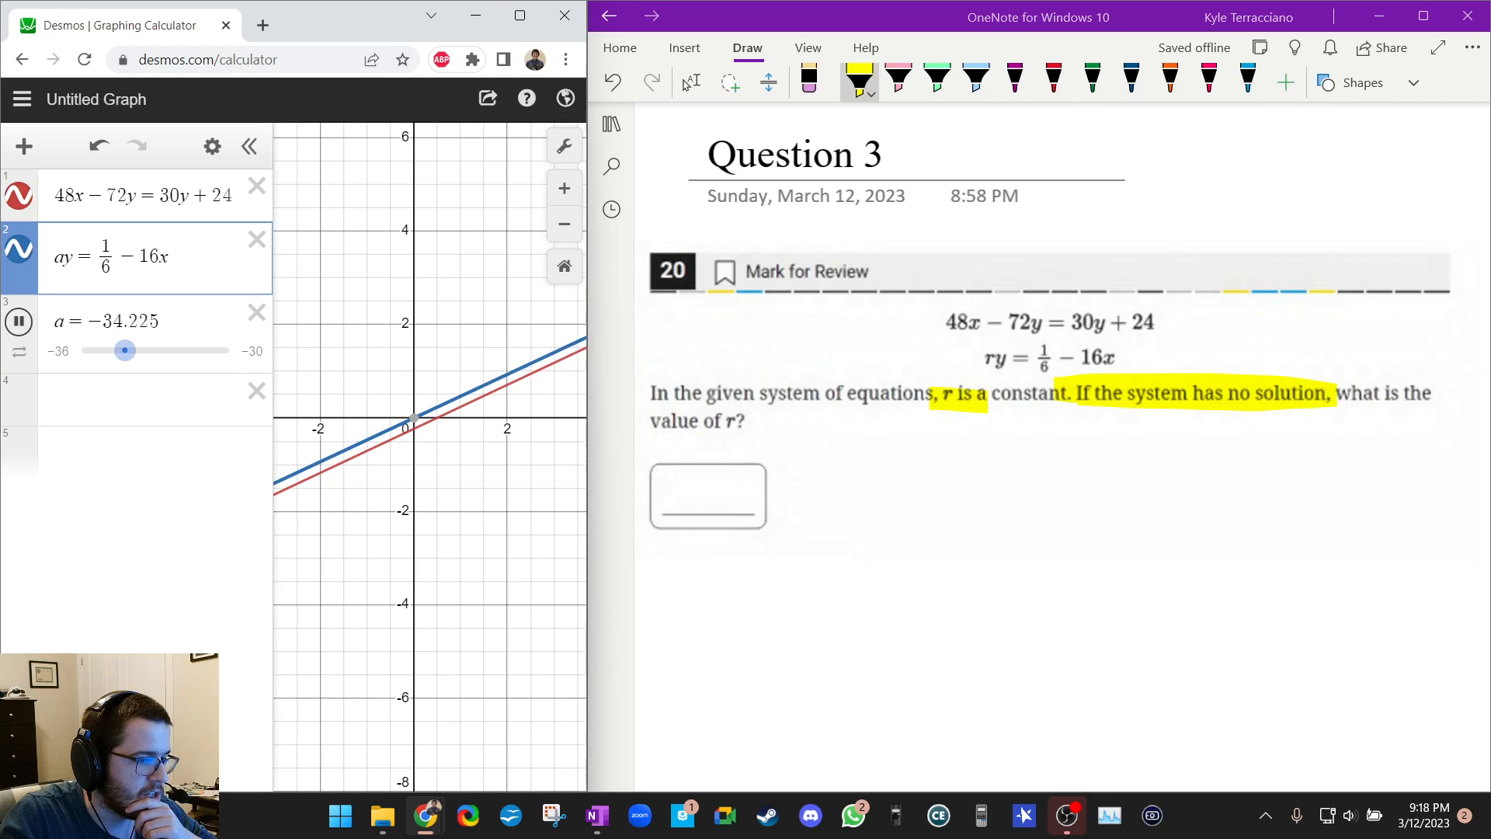
left_click_drag(123, 350, 197, 350)
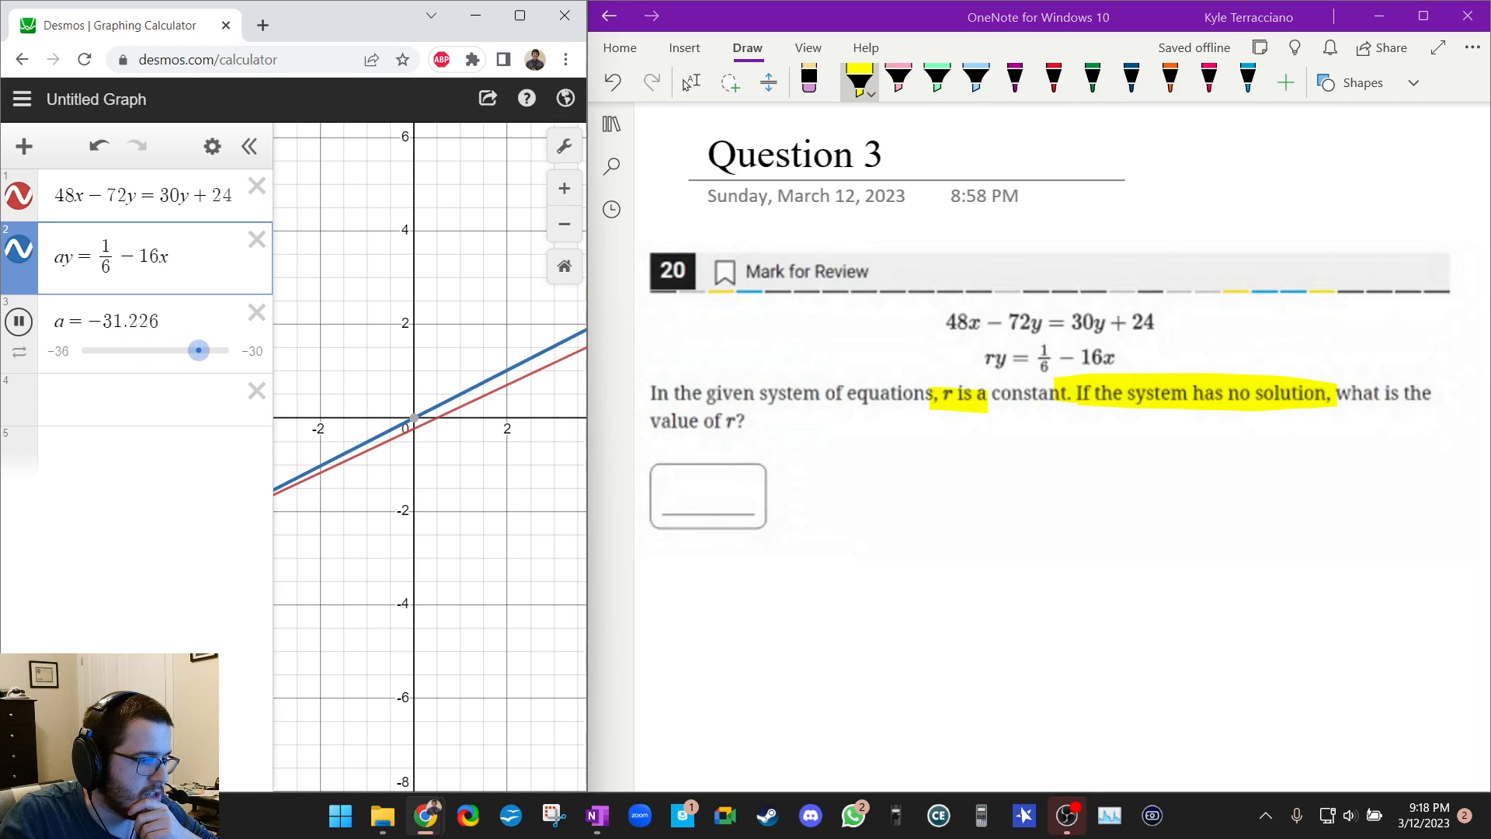
left_click_drag(198, 350, 185, 349)
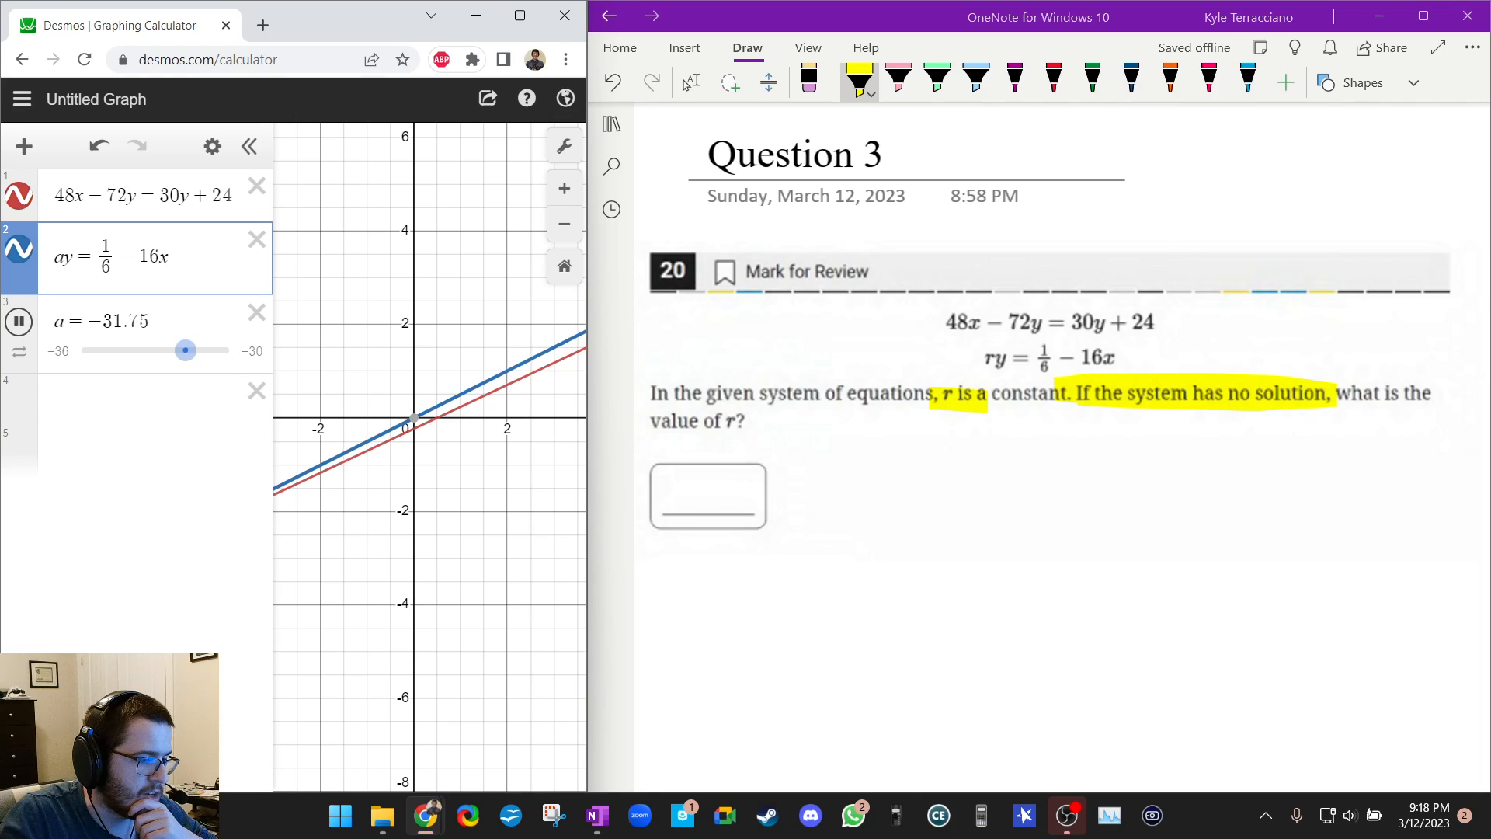
left_click_drag(185, 350, 110, 349)
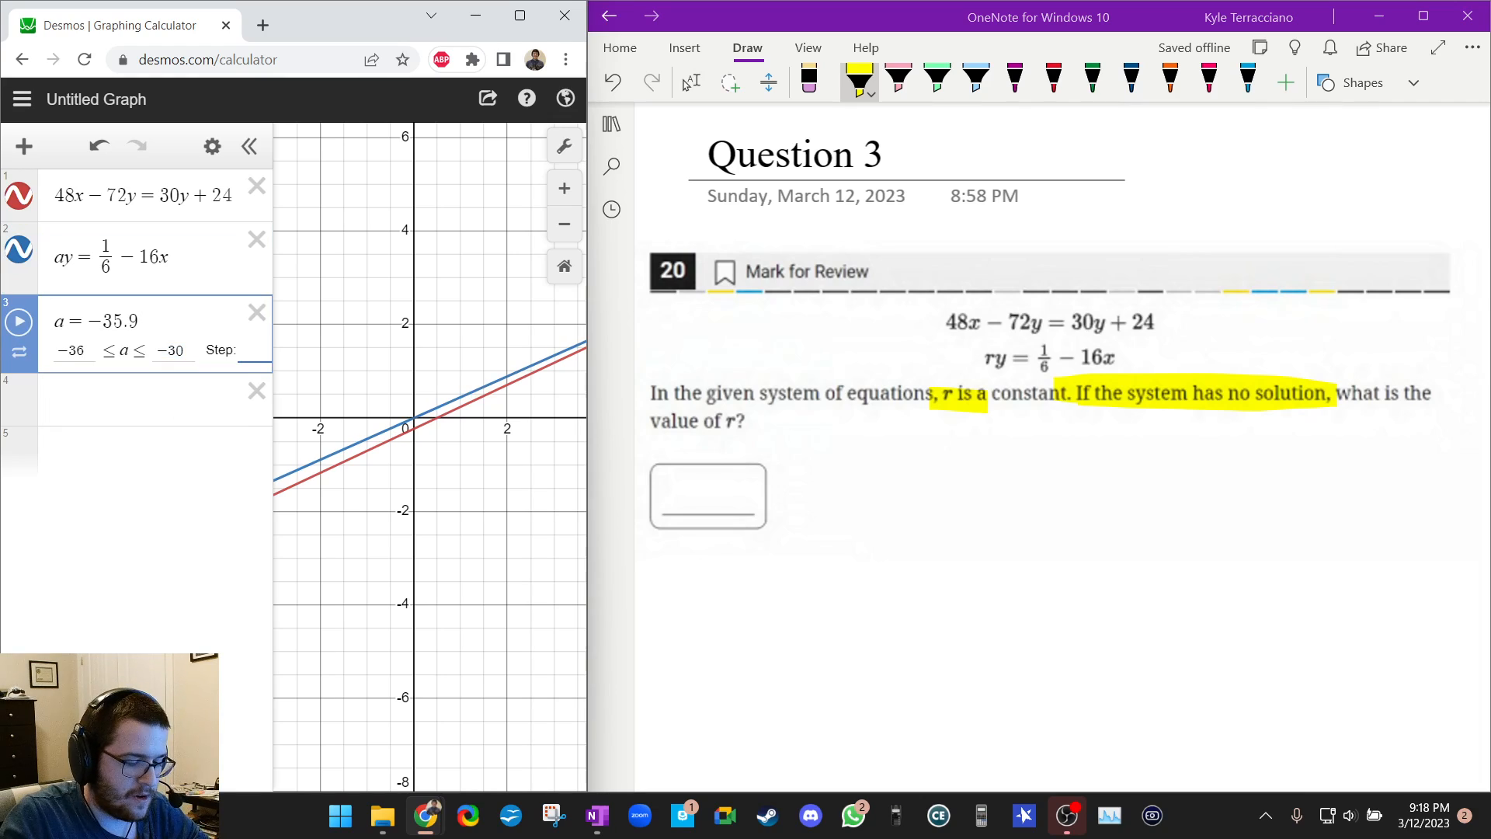
Animate the a slider from -36 to -30 and back repeatedly, stopping at a = -33
left_click(19, 320)
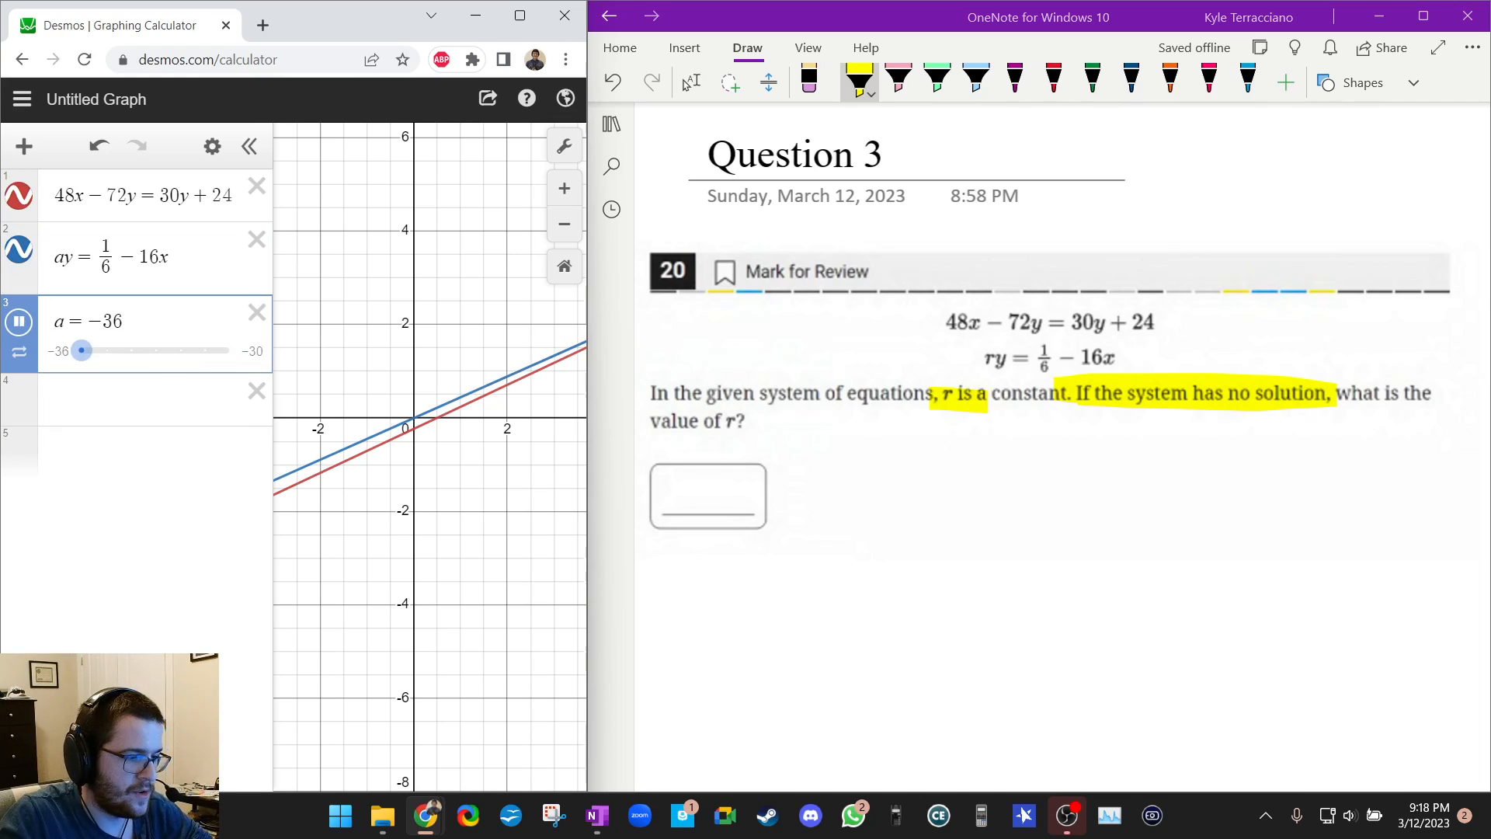
left_click_drag(82, 350, 155, 350)
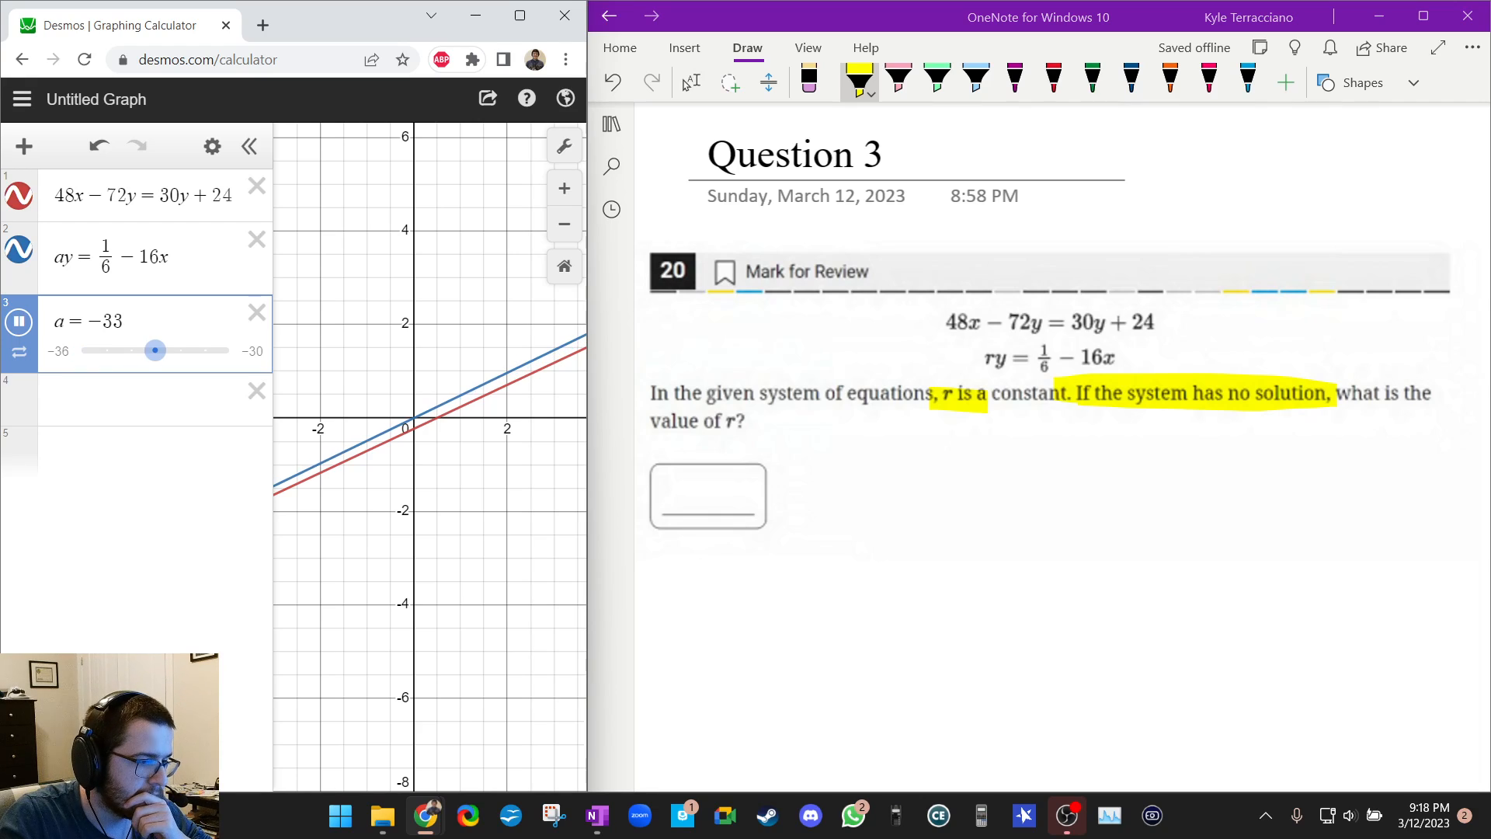
left_click_drag(155, 350, 228, 349)
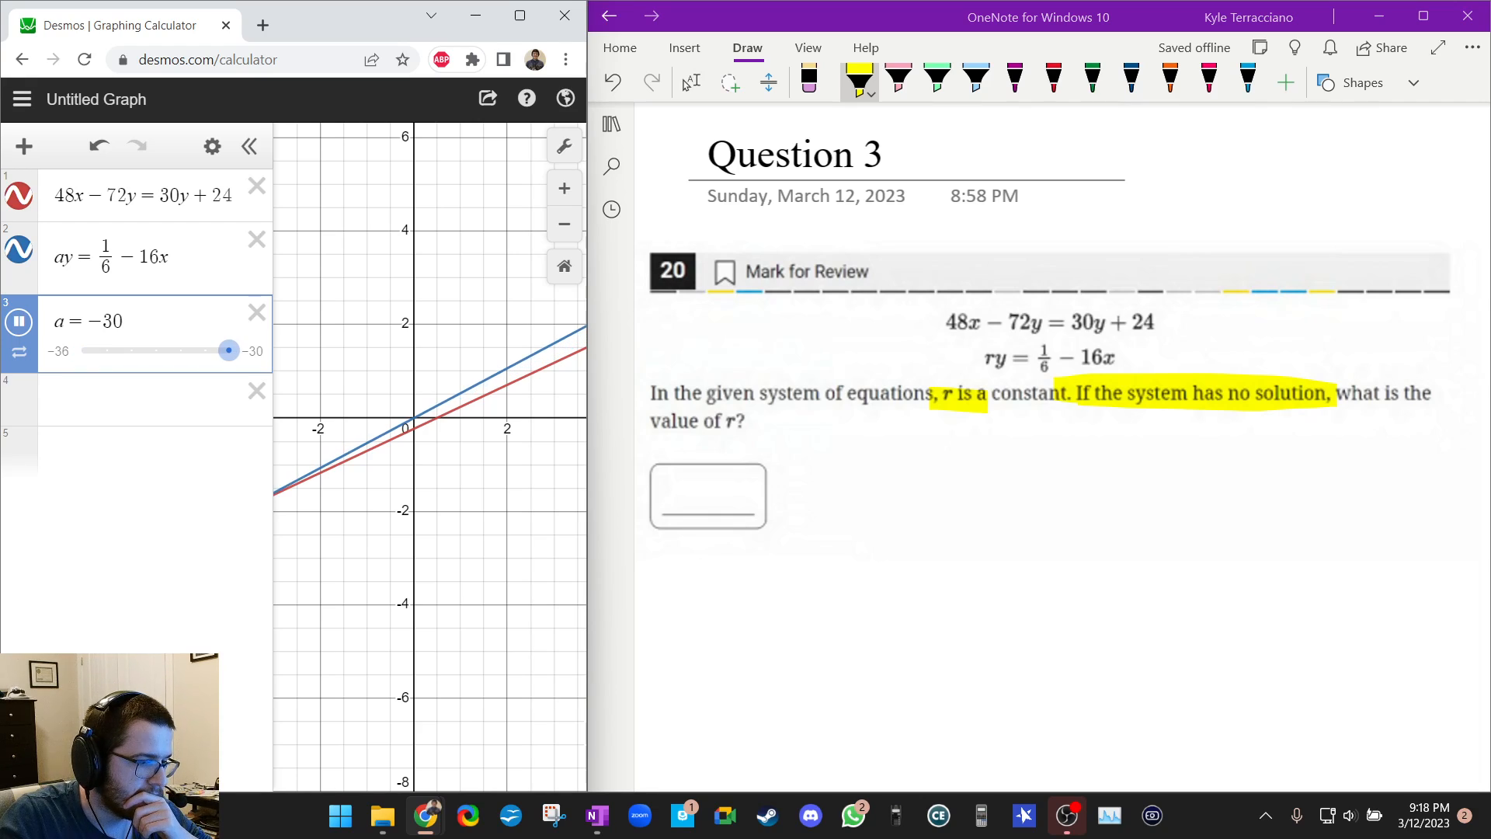
left_click_drag(228, 349, 155, 349)
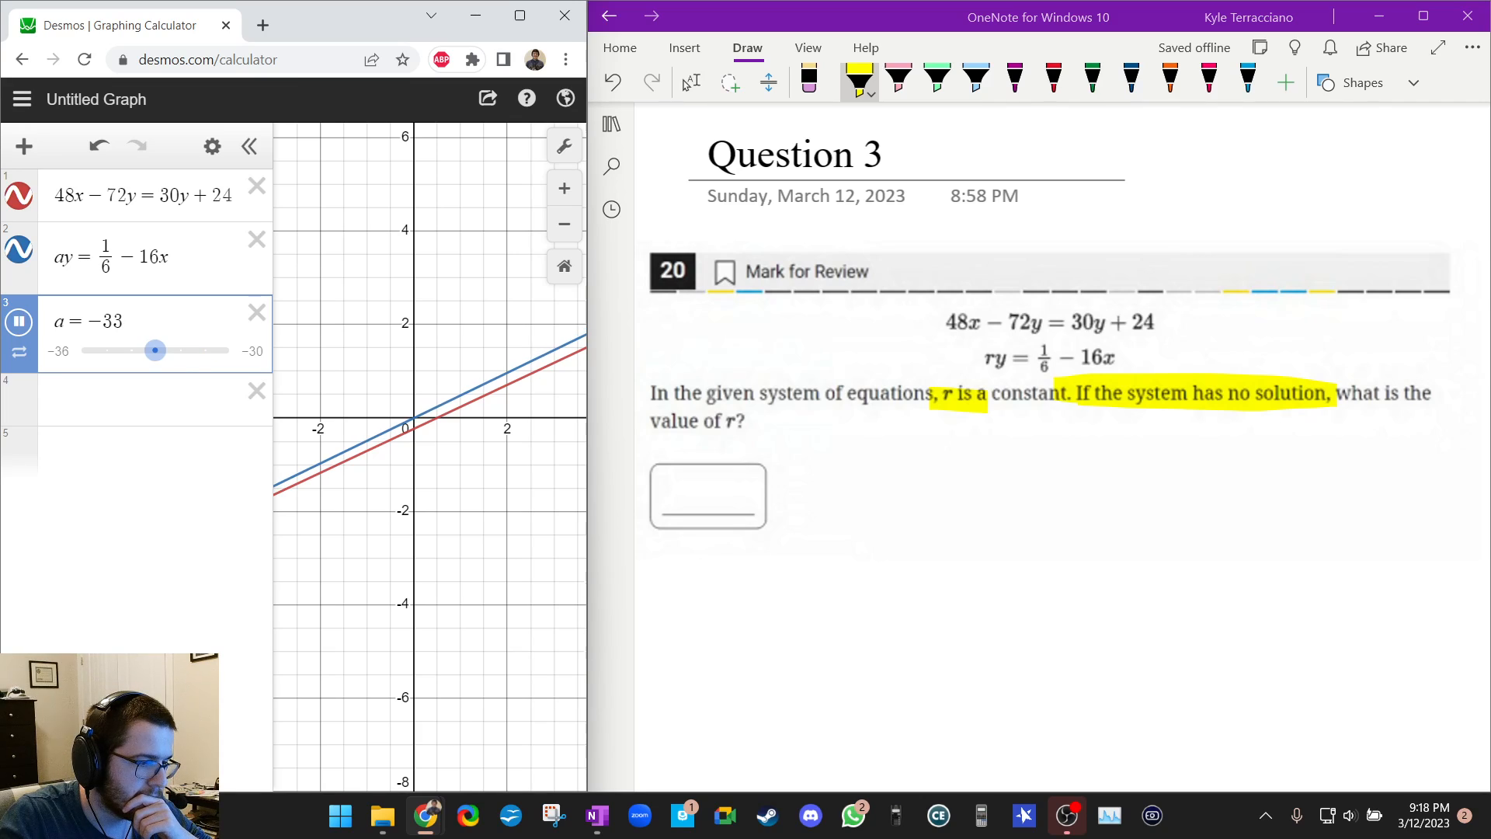
left_click_drag(155, 349, 82, 350)
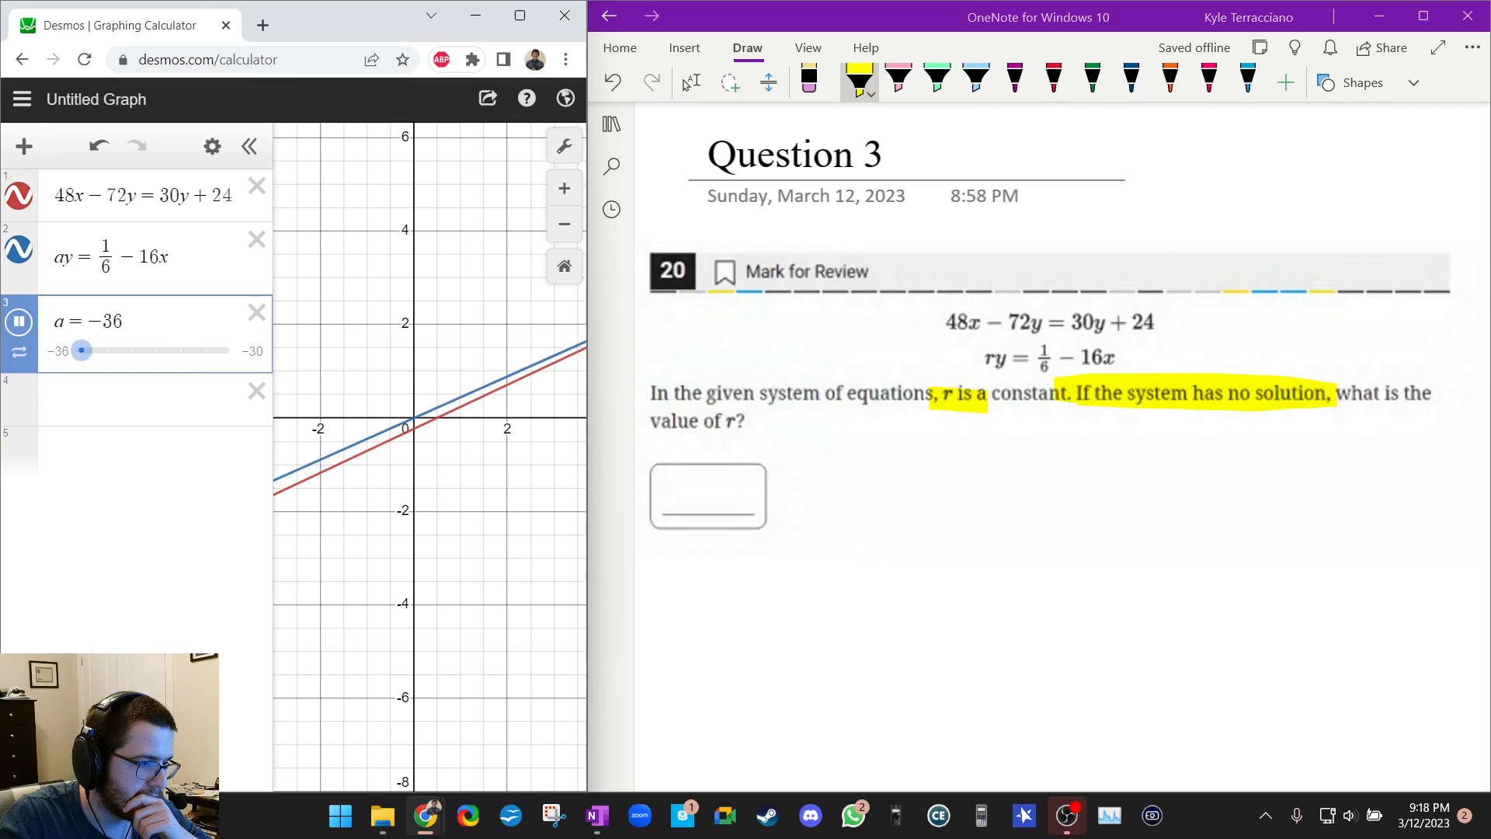
left_click_drag(82, 350, 155, 350)
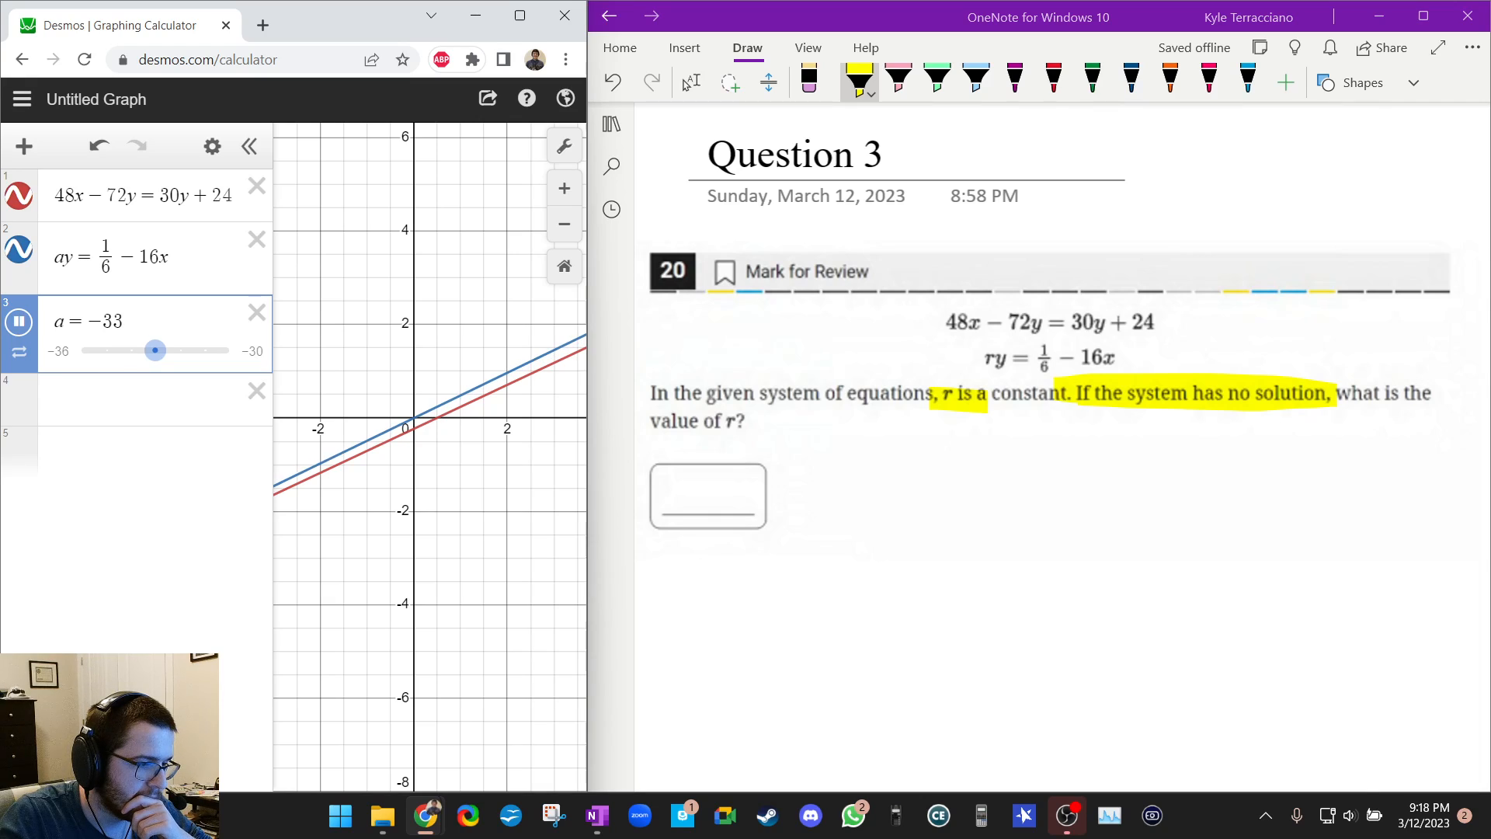
left_click_drag(155, 350, 229, 349)
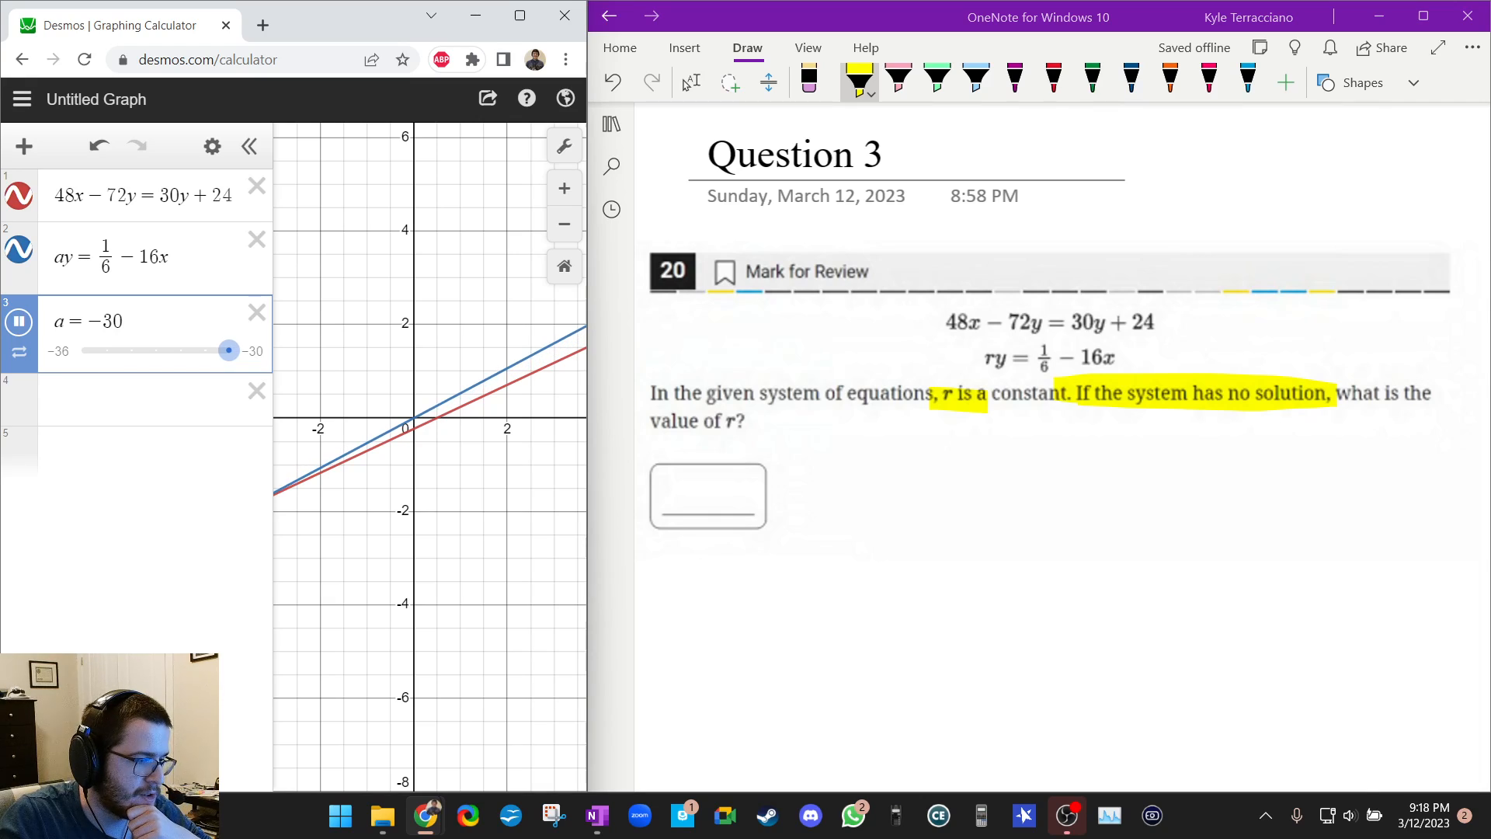
left_click_drag(228, 350, 155, 350)
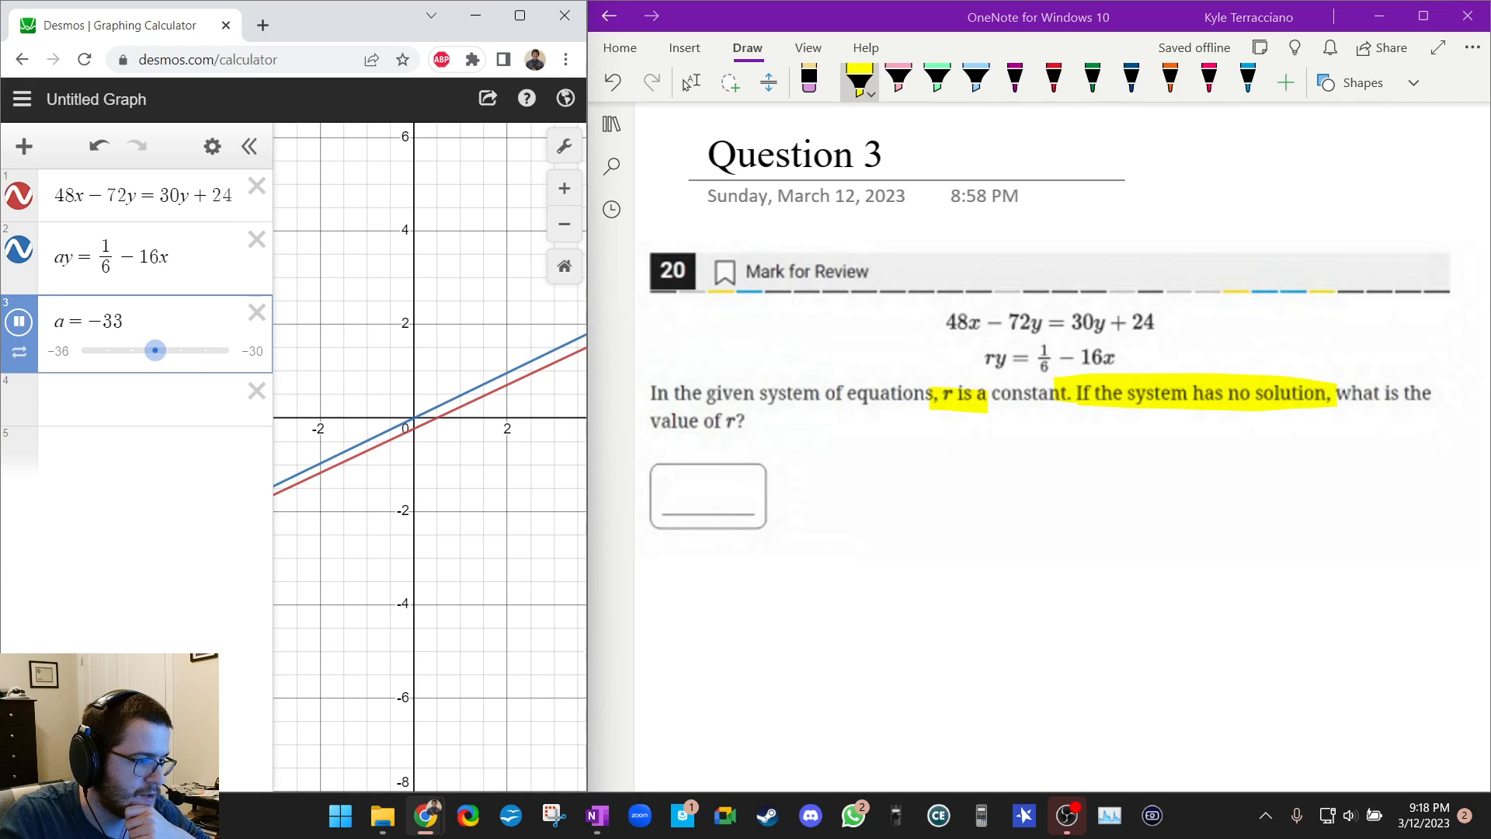
left_click_drag(155, 349, 82, 350)
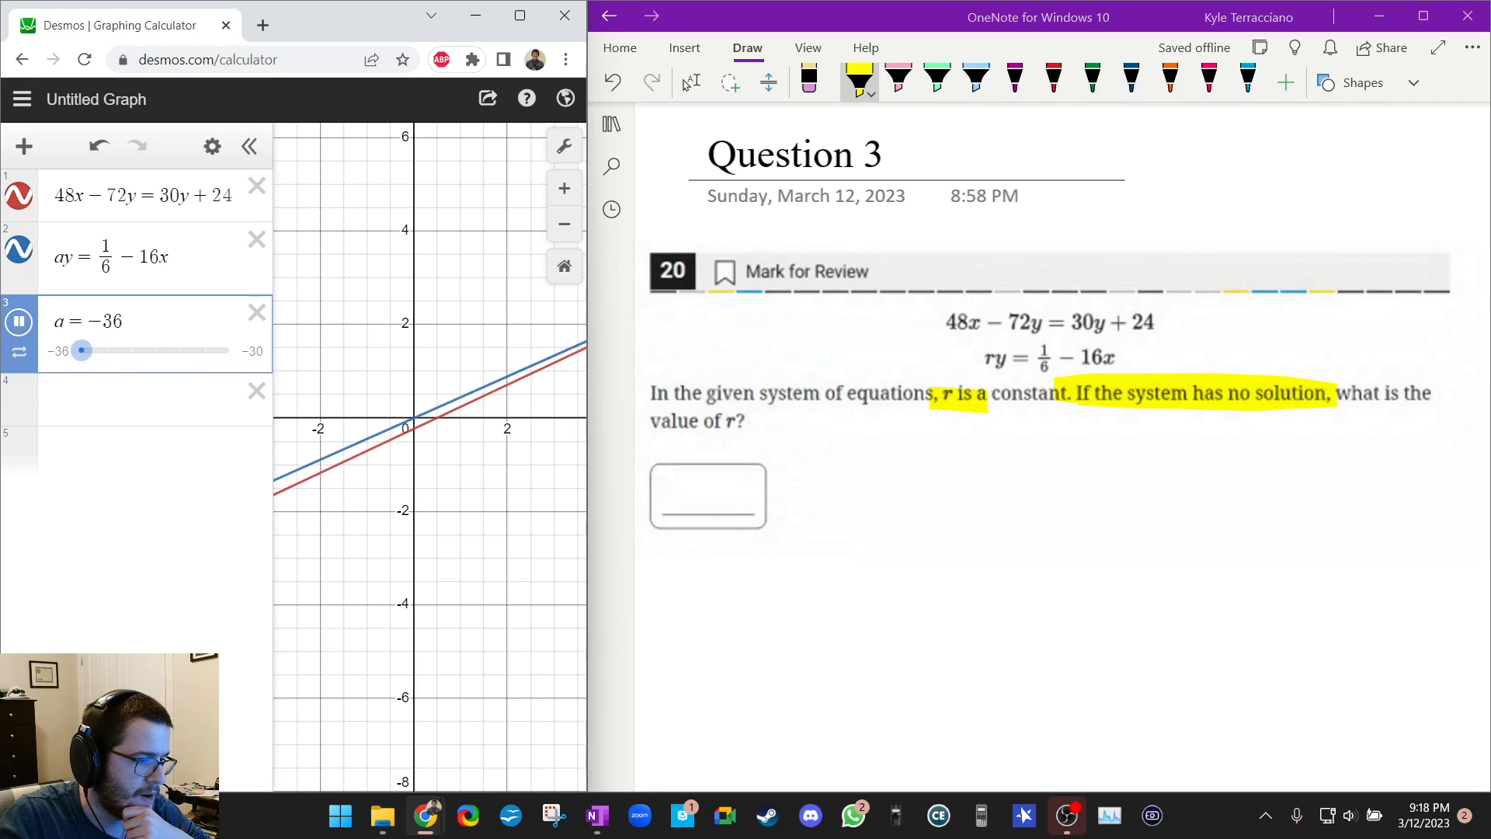
left_click_drag(82, 350, 155, 349)
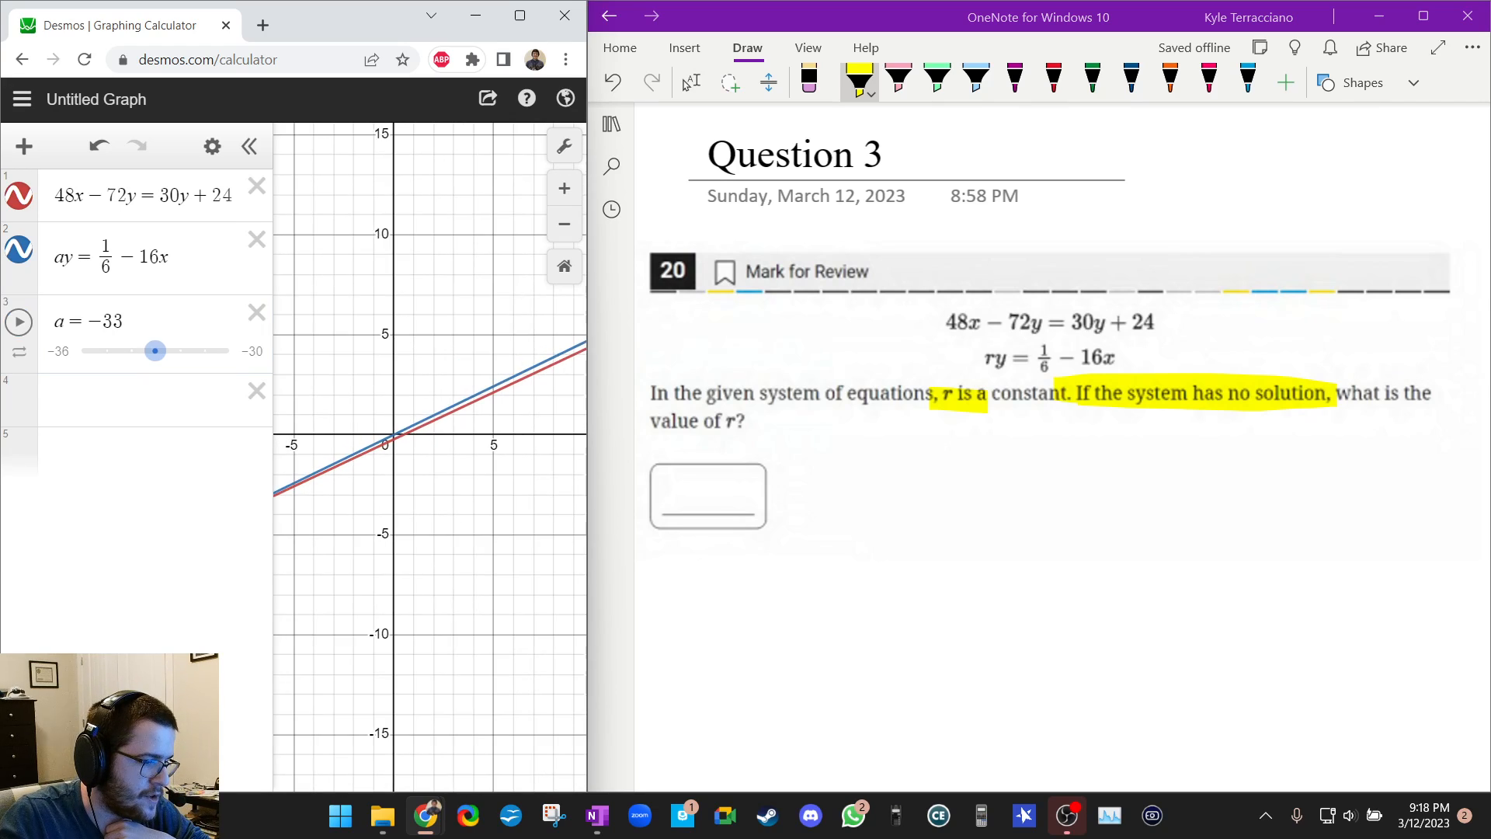
Zoom toward the origin and move a to -34 so the two lines appear parallel
scroll("down", 3)
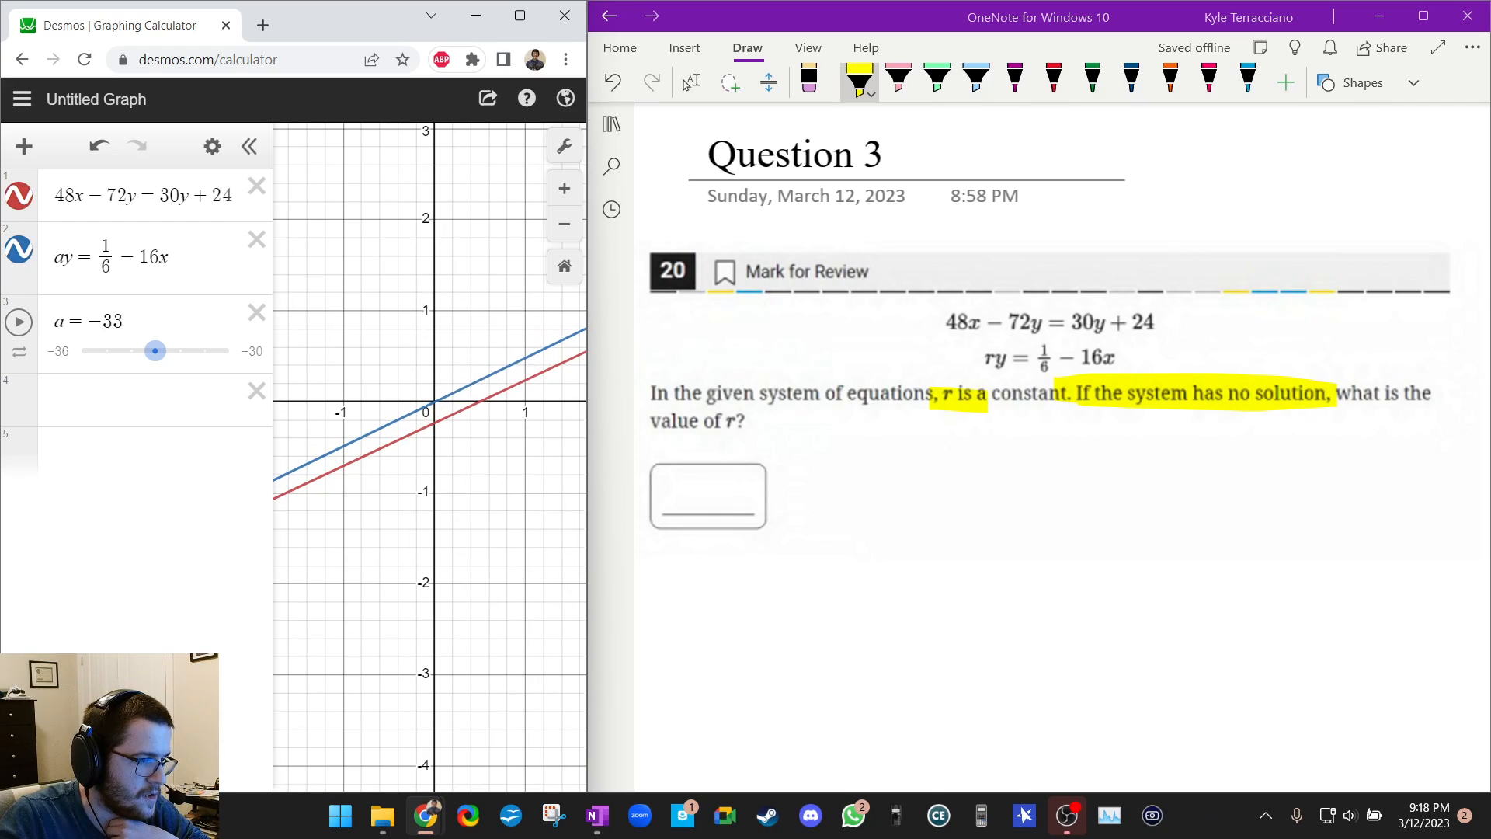
left_click_drag(155, 350, 131, 350)
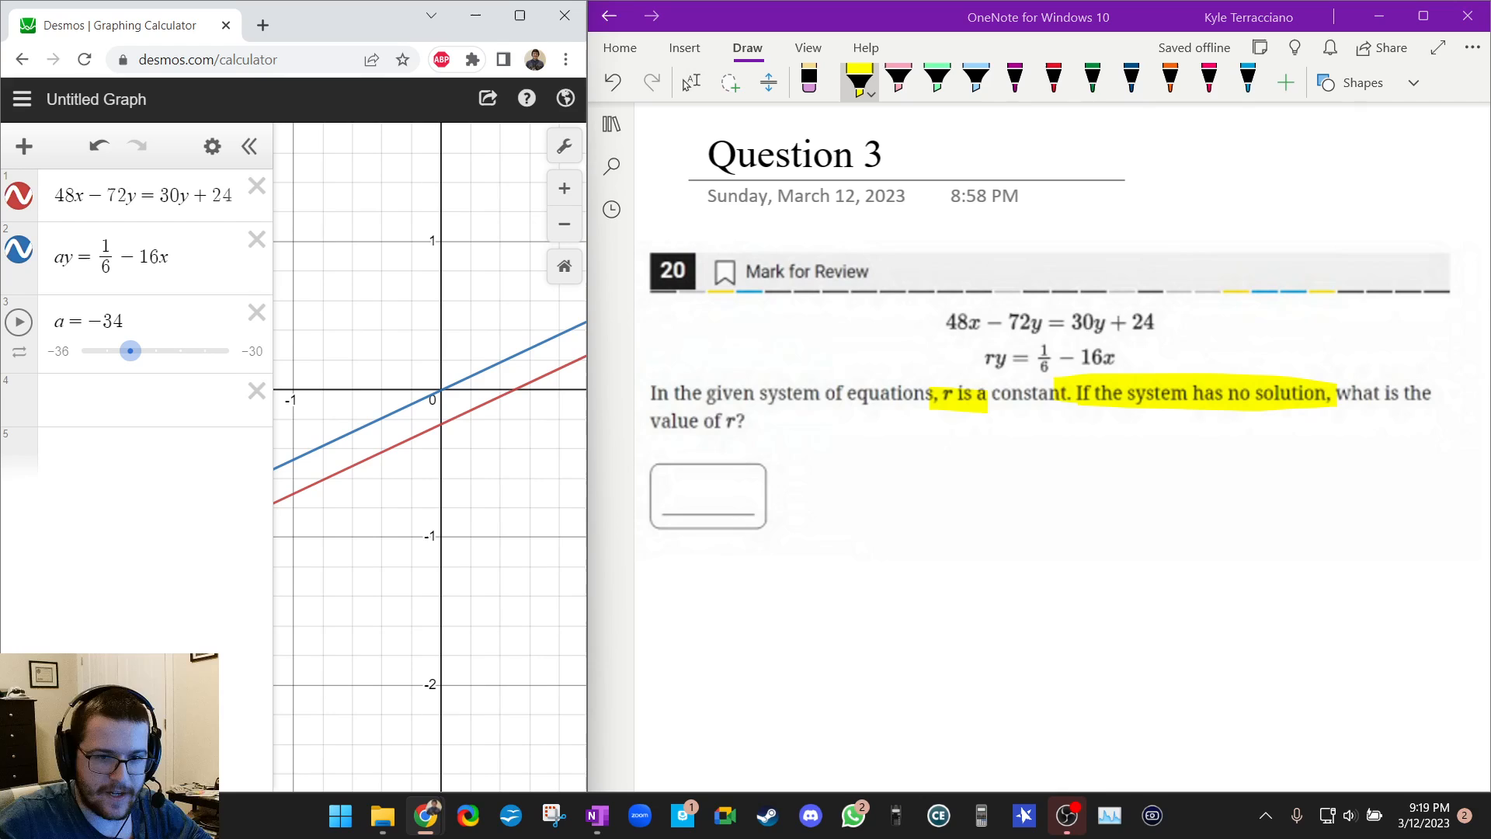
Handwrite -34 with the magenta pen in Question 3's answer box
left_click(1014, 79)
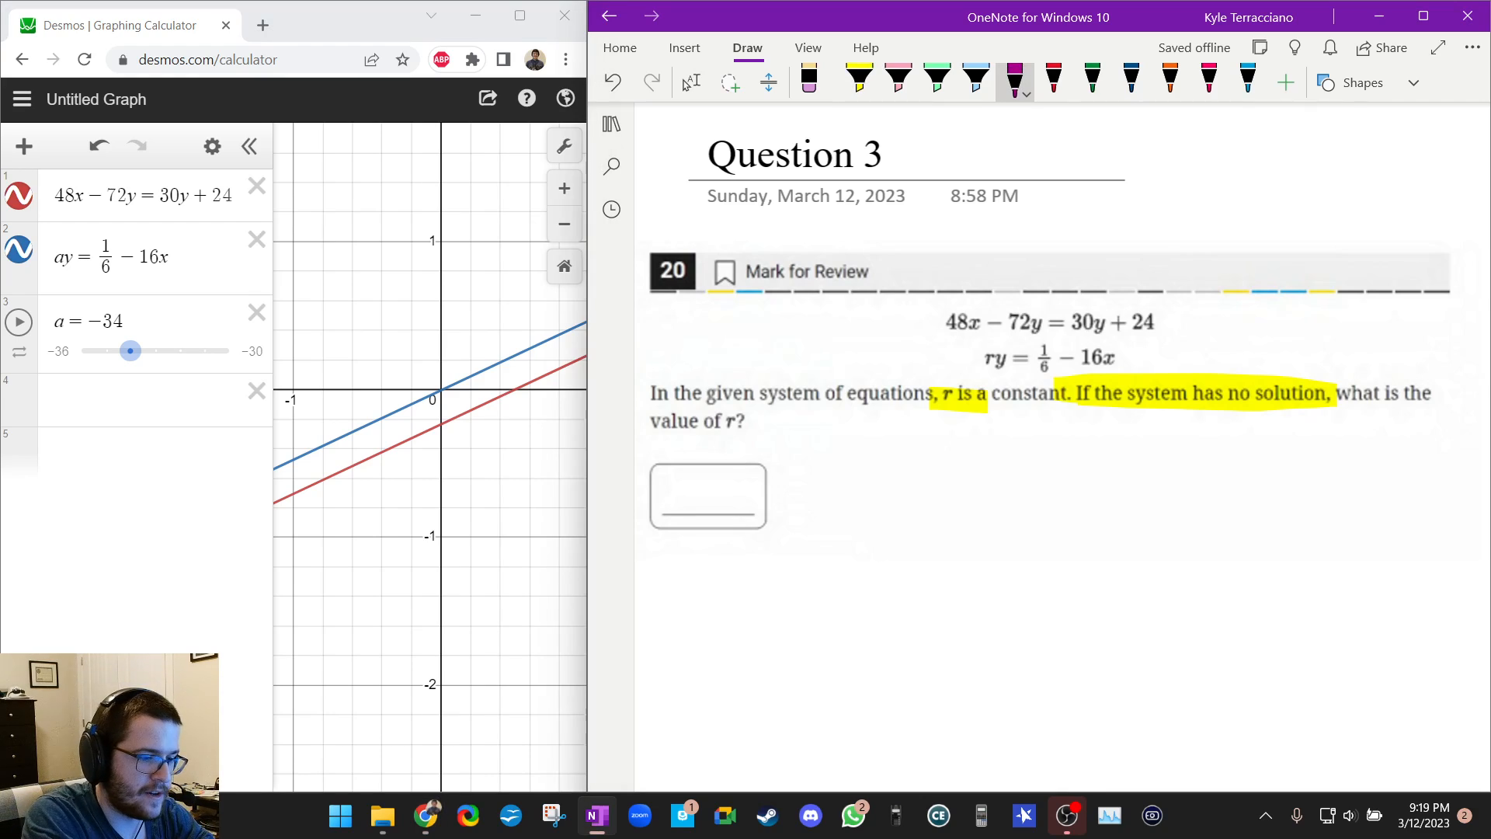
left_click_drag(671, 494, 752, 494)
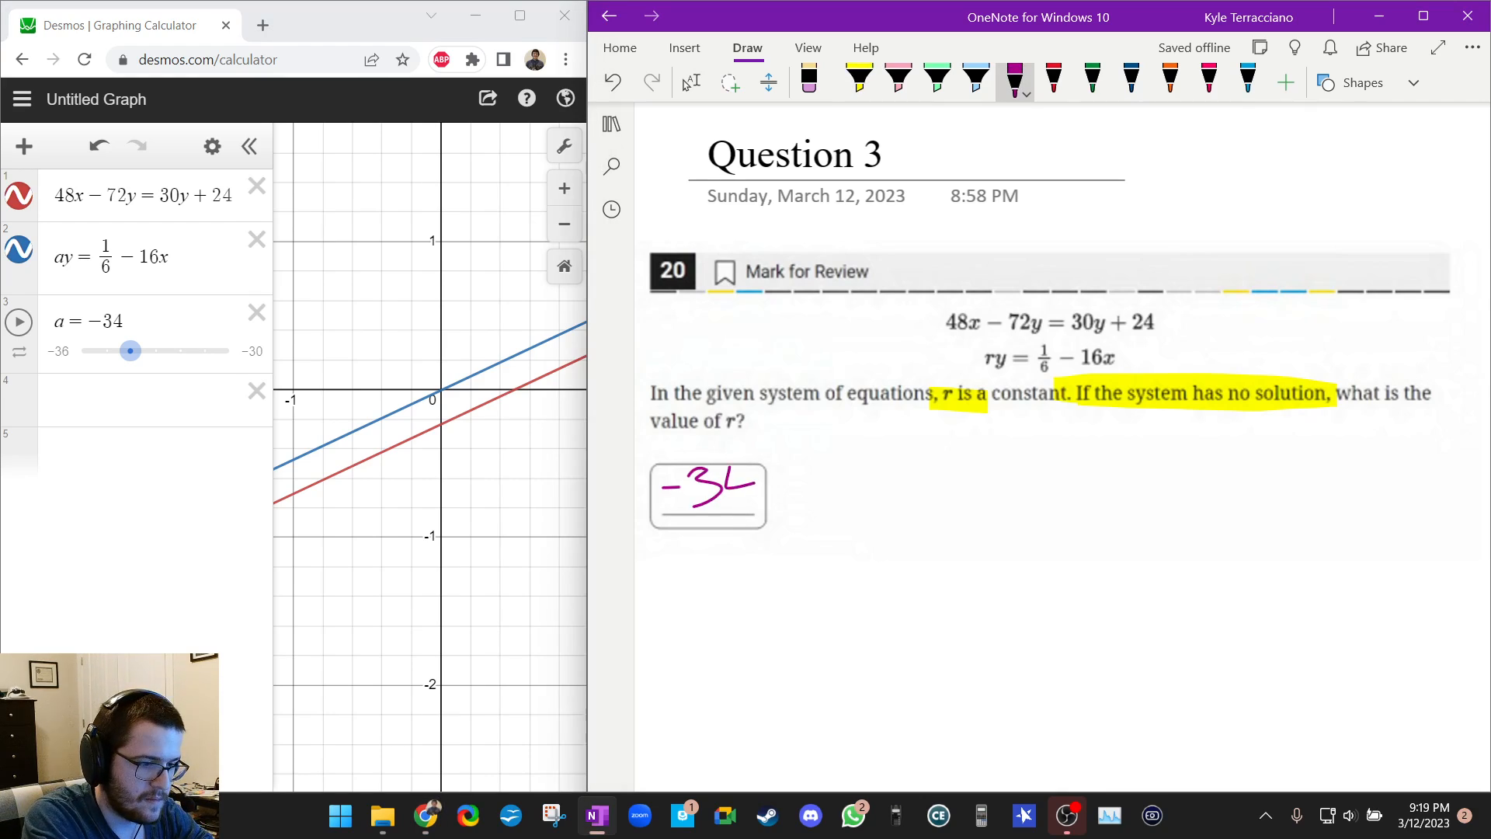
left_click_drag(723, 484, 757, 504)
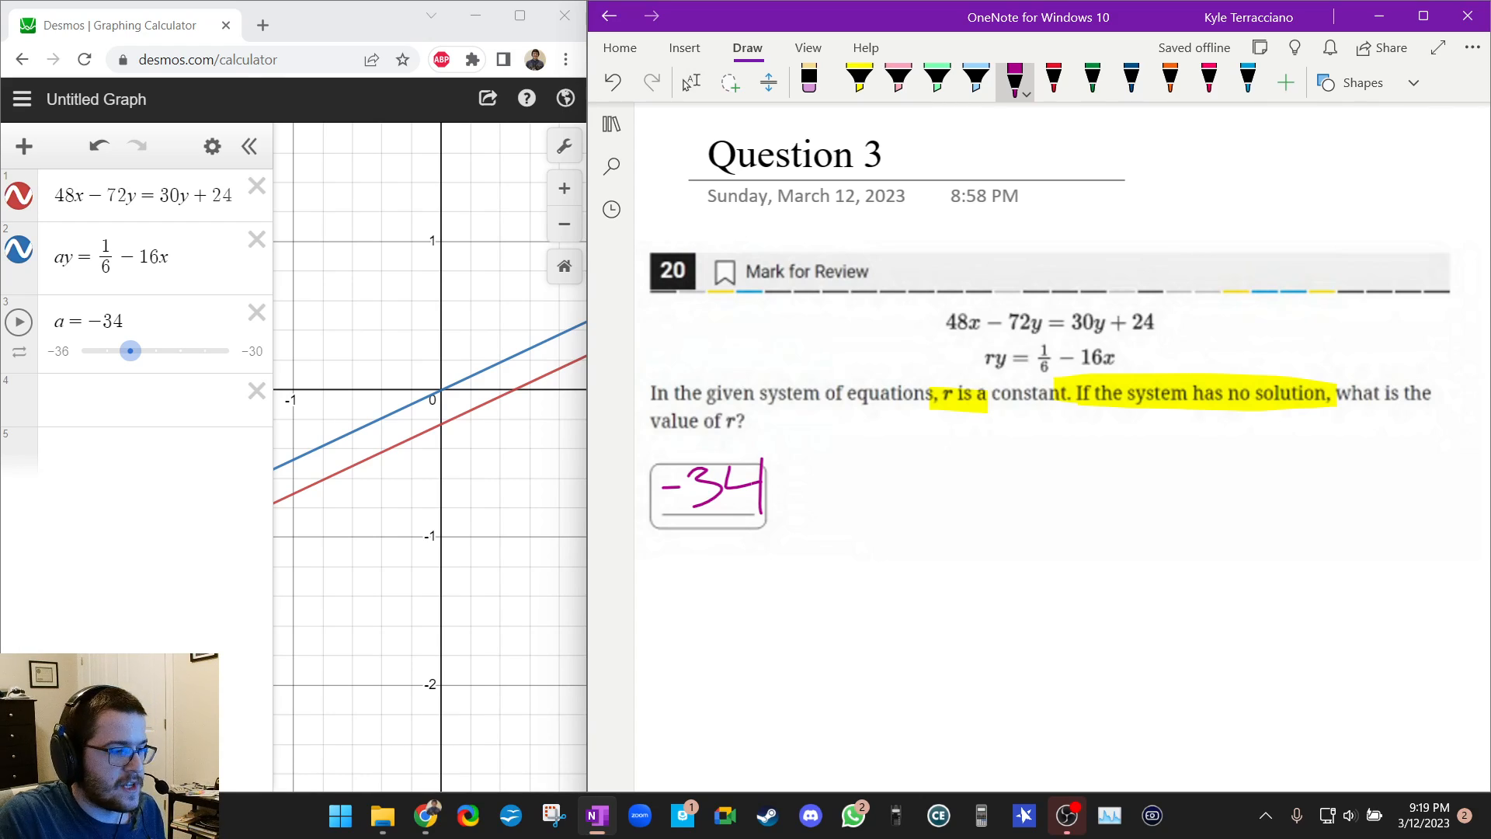
left_click(17, 321)
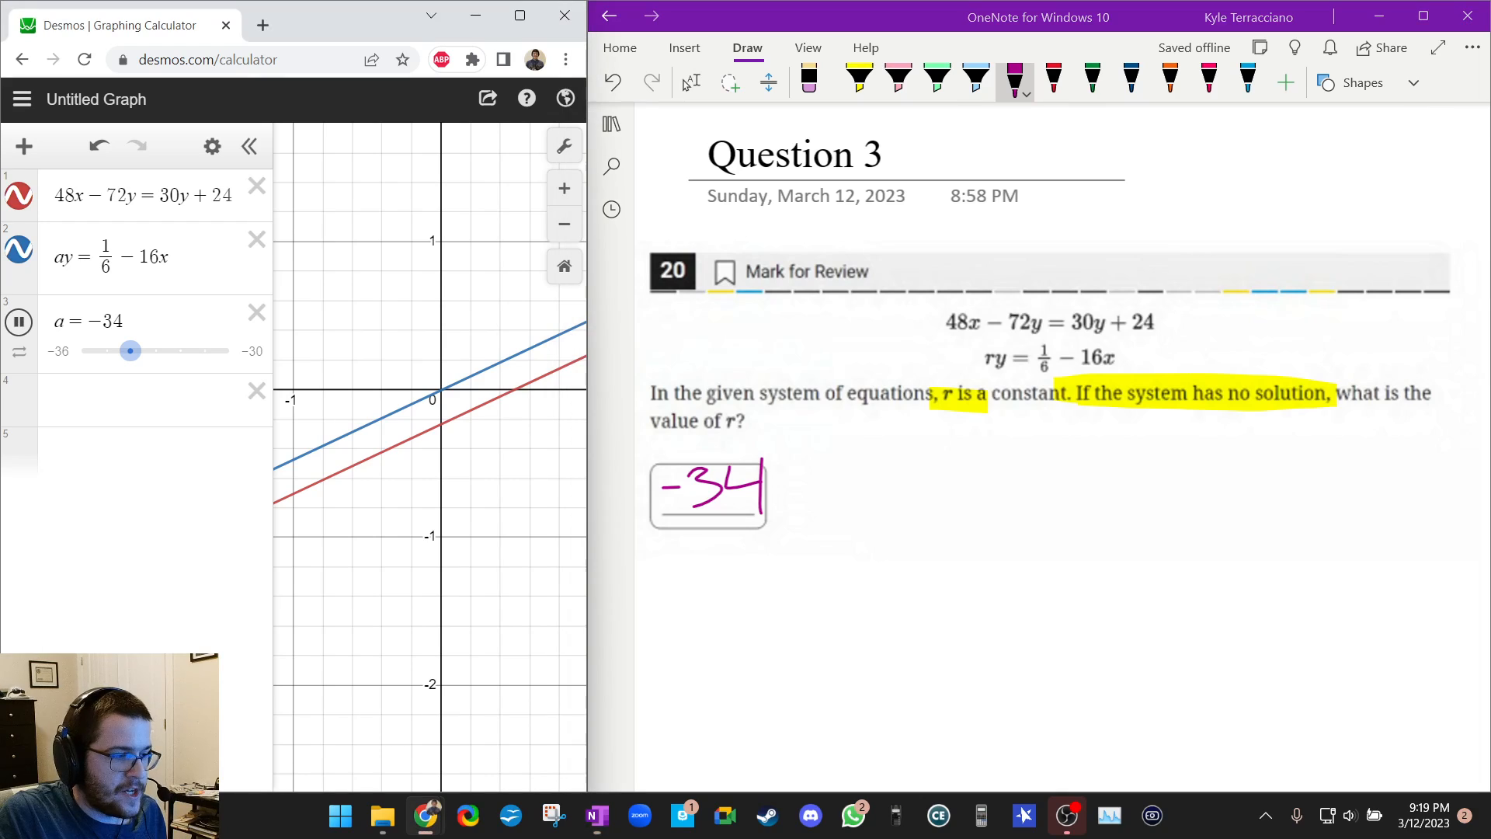